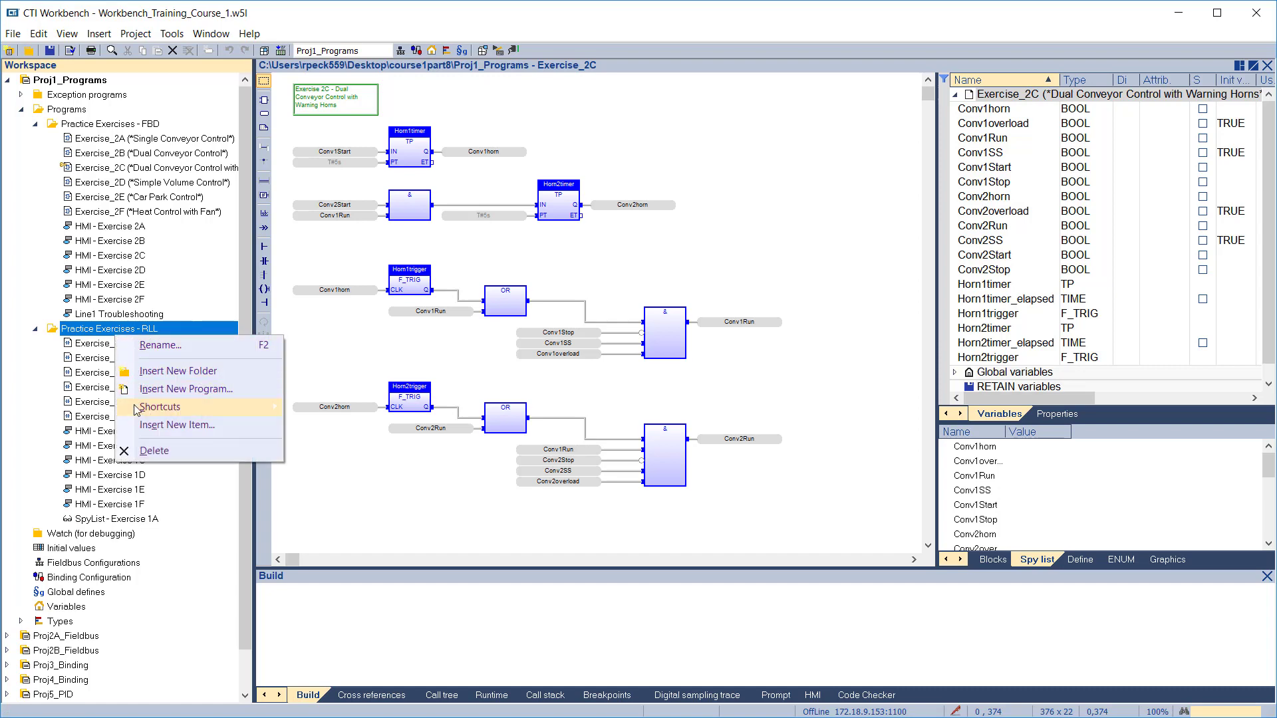
- Insert a new Graphics item named NewGraphics under the Practice Exercises - RLL folder
click(177, 425)
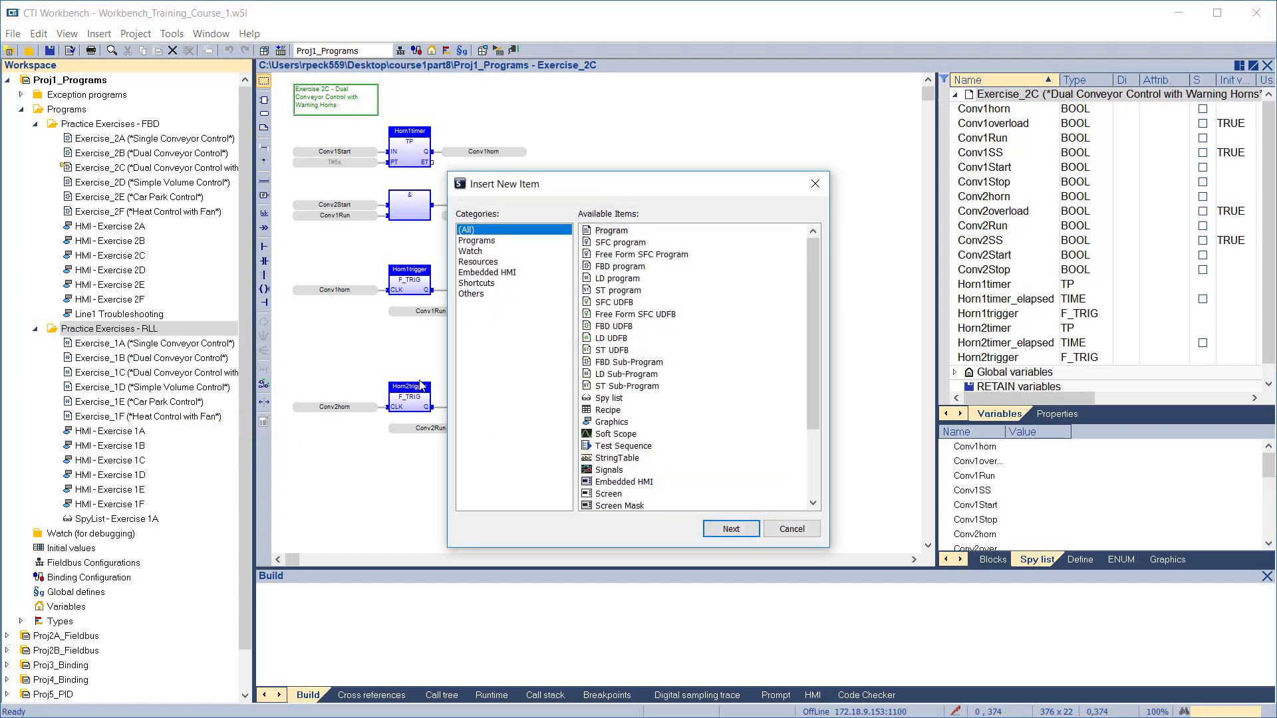
scroll(down, 3)
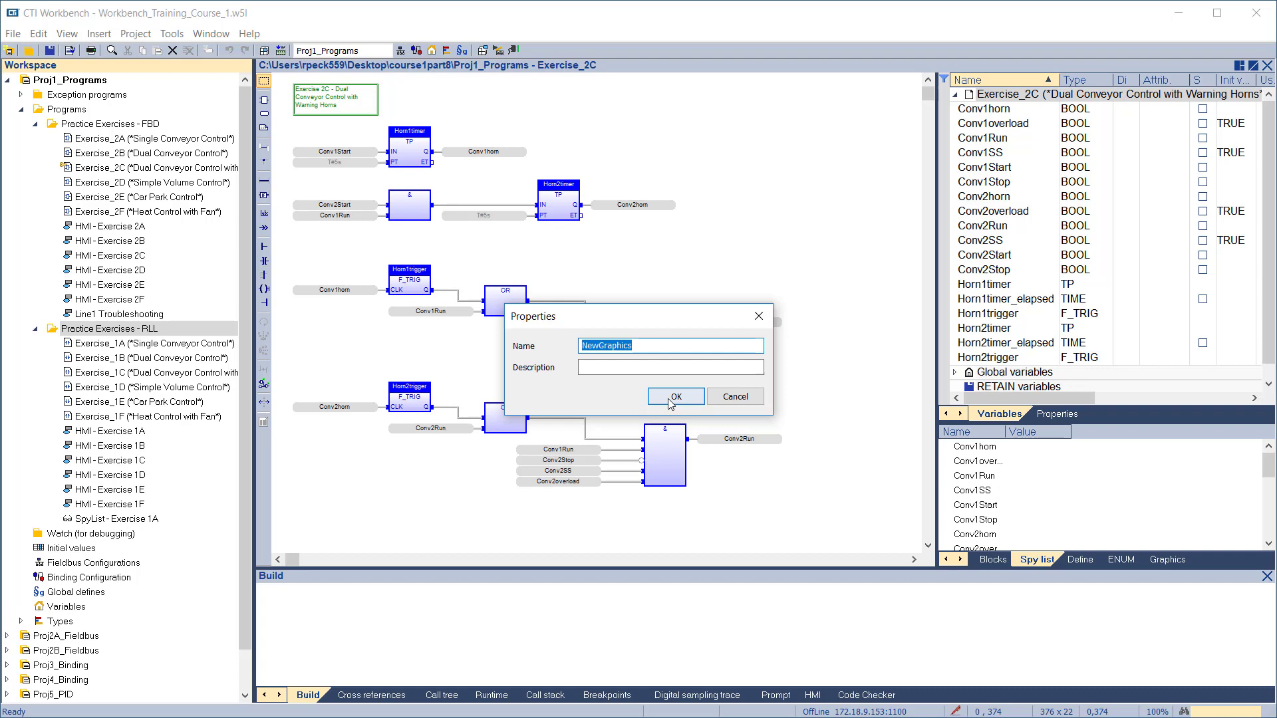
click(674, 396)
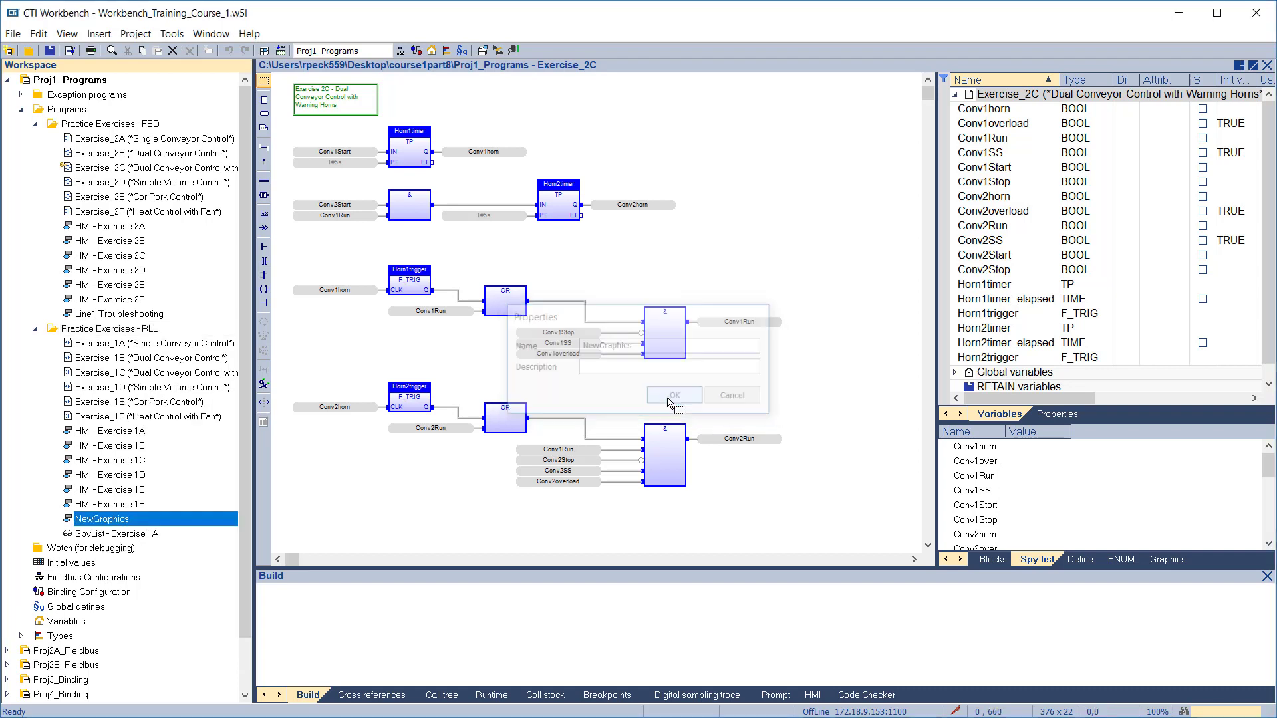
click(673, 395)
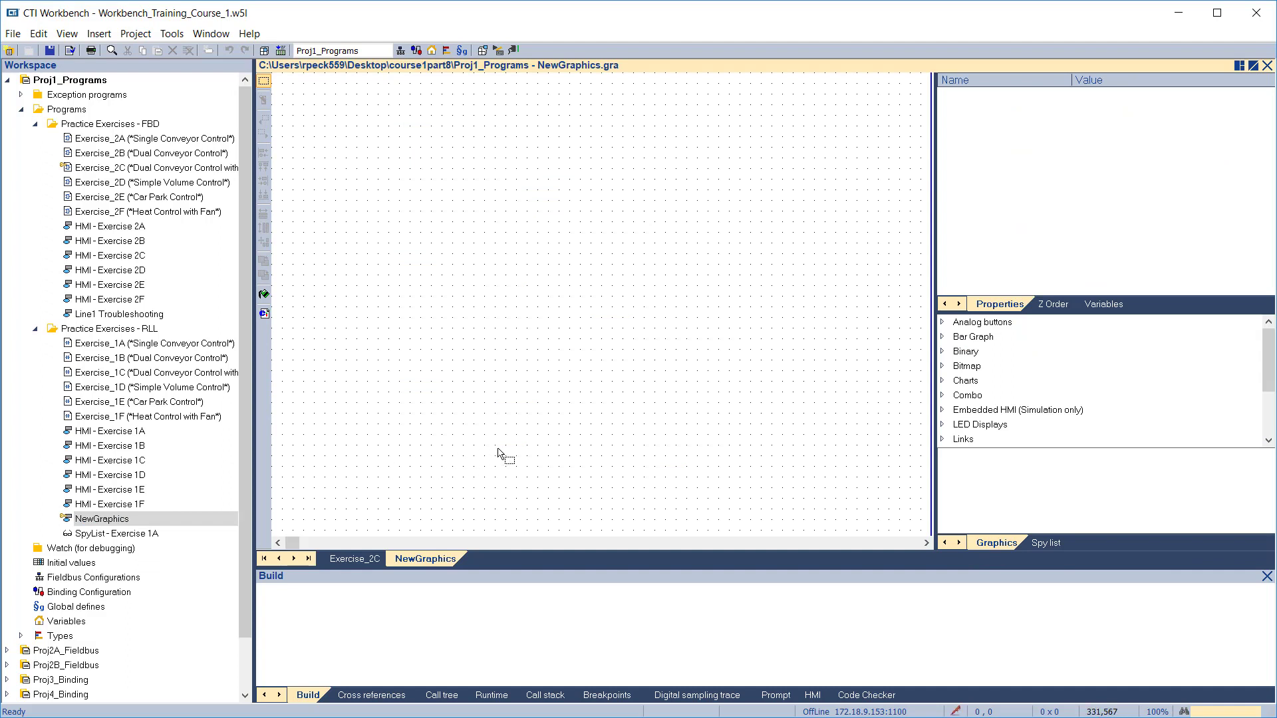
mouse_move(952, 395)
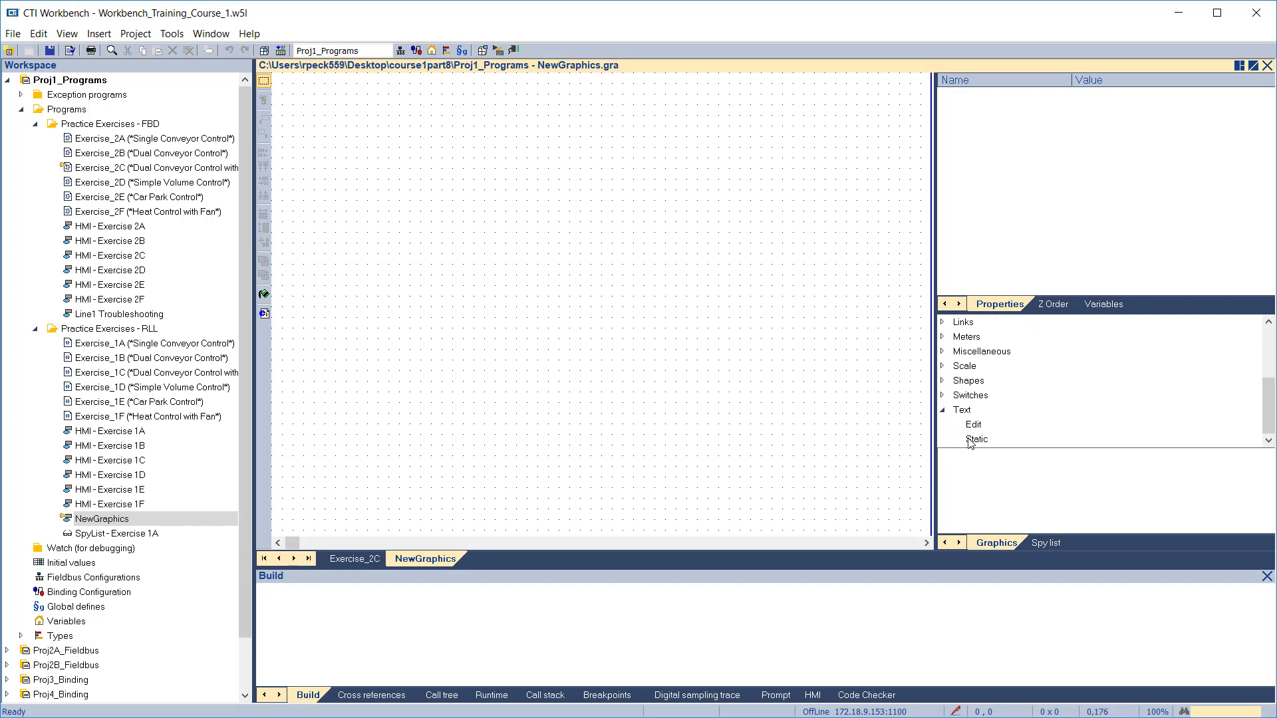
mouse_move(976, 444)
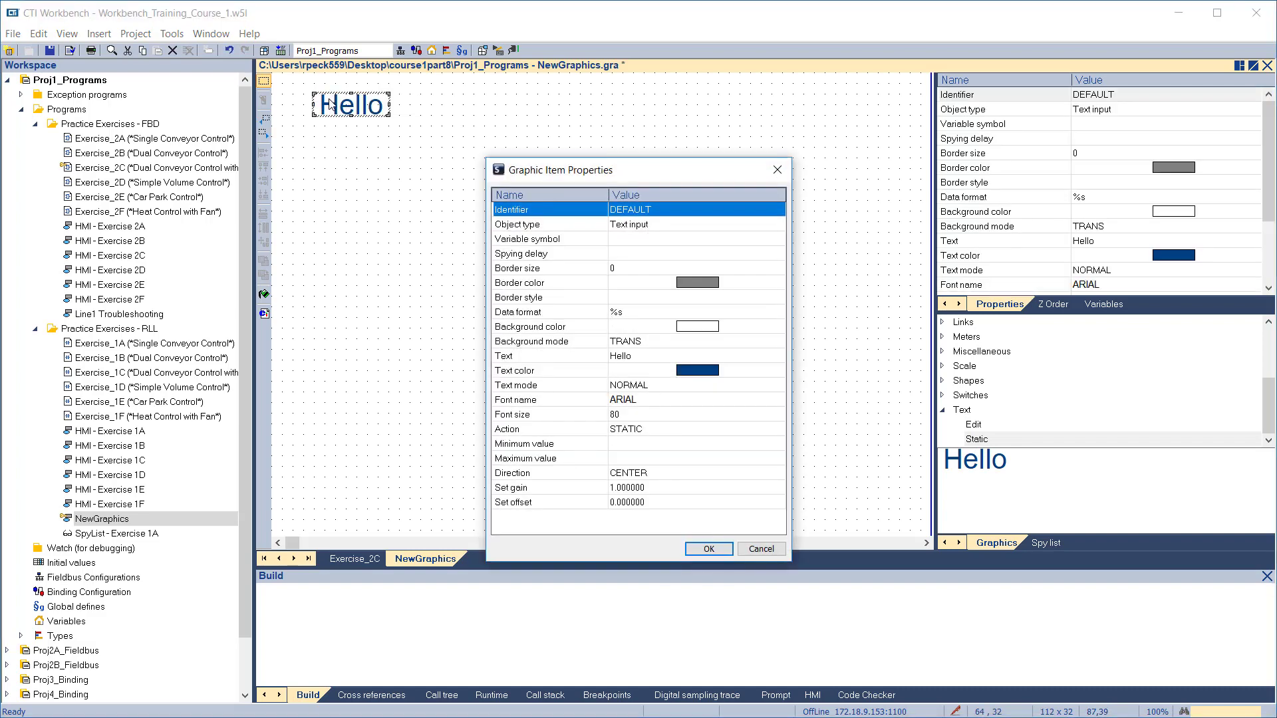
- Change the static text label's Text property from the default to Conveyor1
click(626, 356)
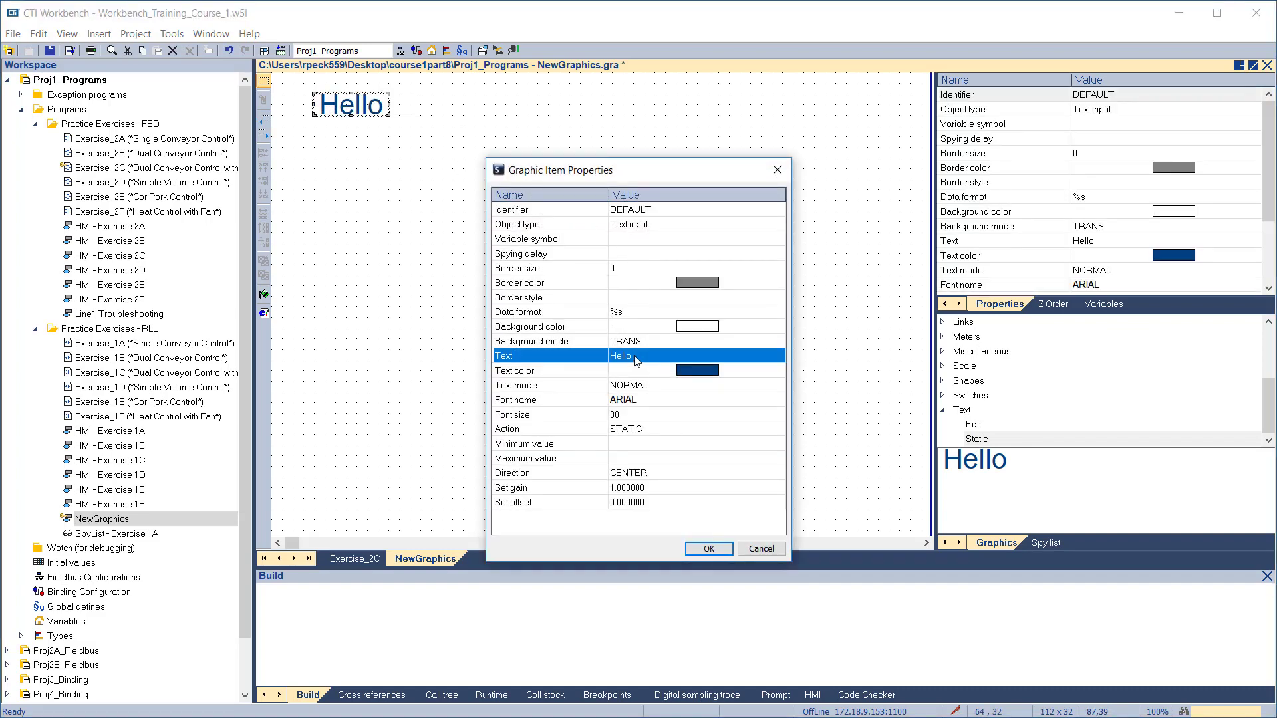
double_click(634, 357)
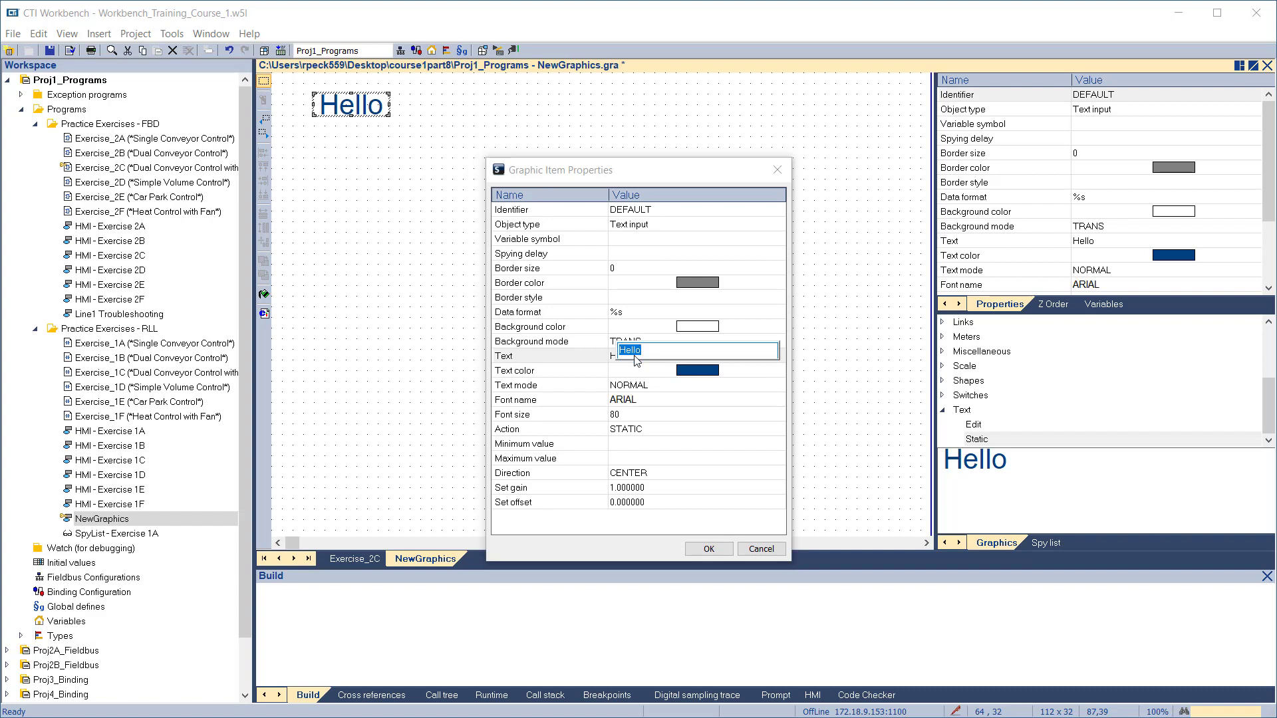
text(Conveyor1)
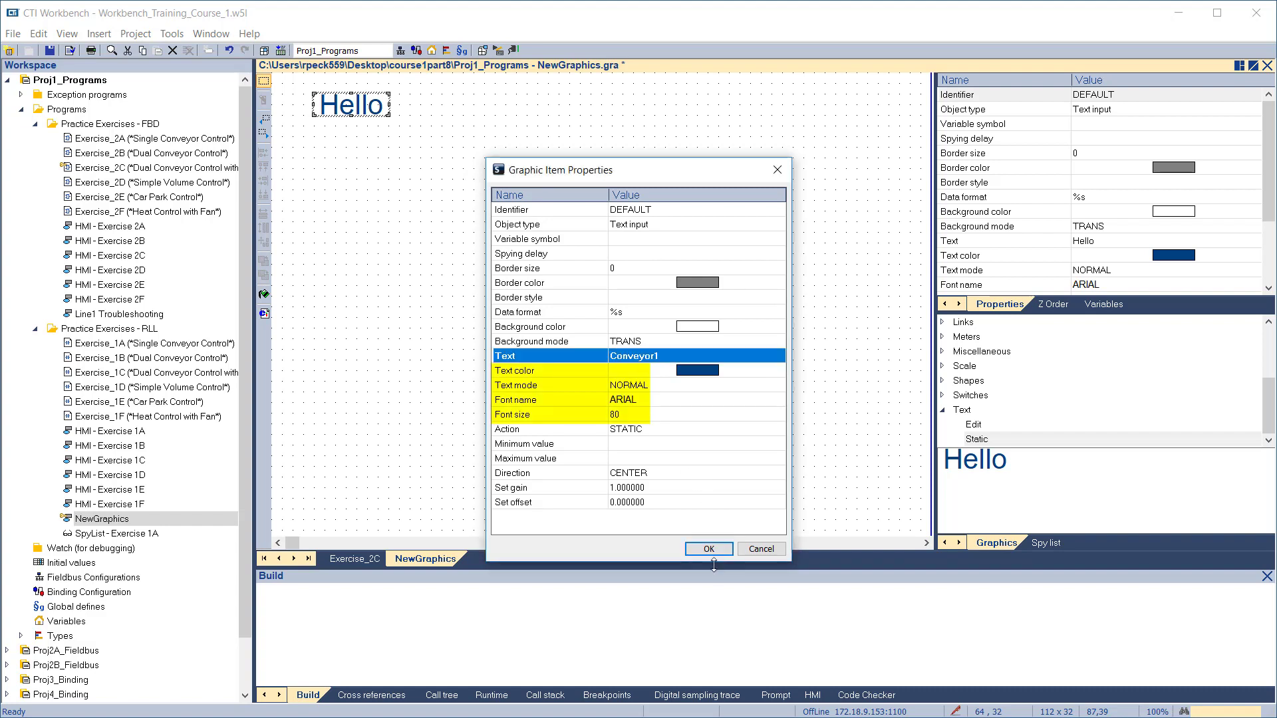
click(707, 548)
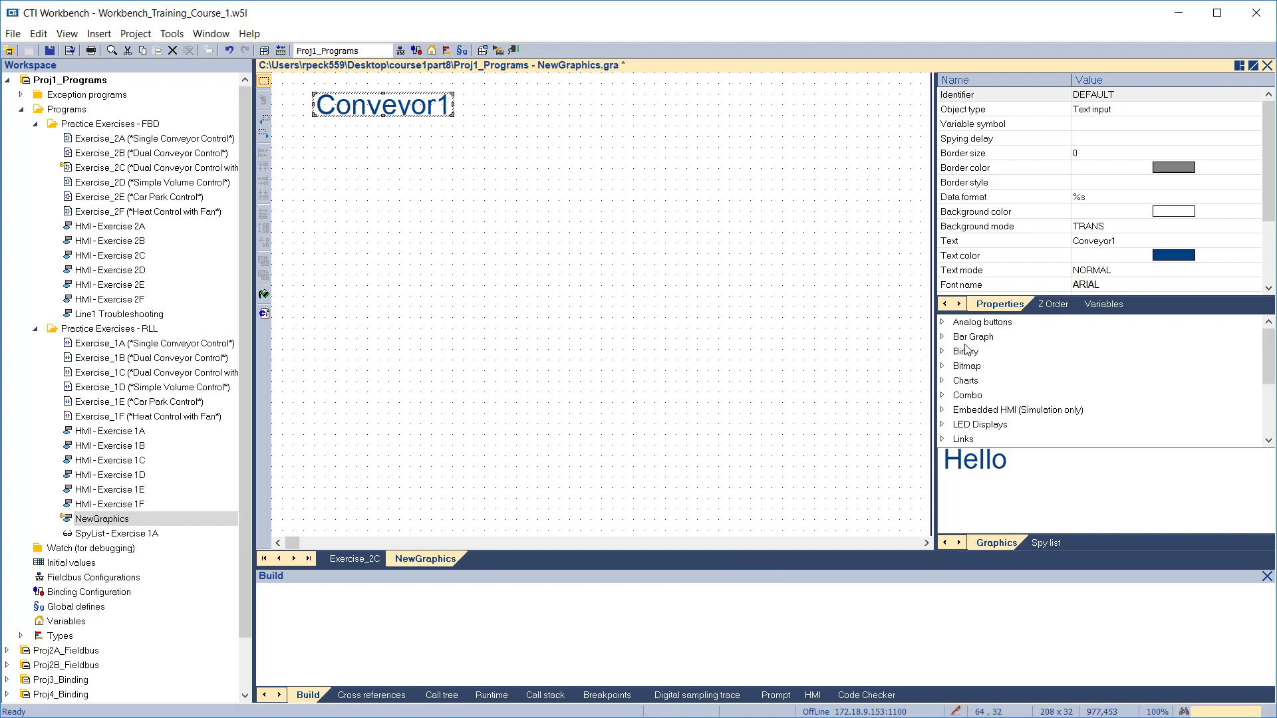
- Place an ellipse labelled RUN with white text and green as its true-state colour
scroll(down, 3)
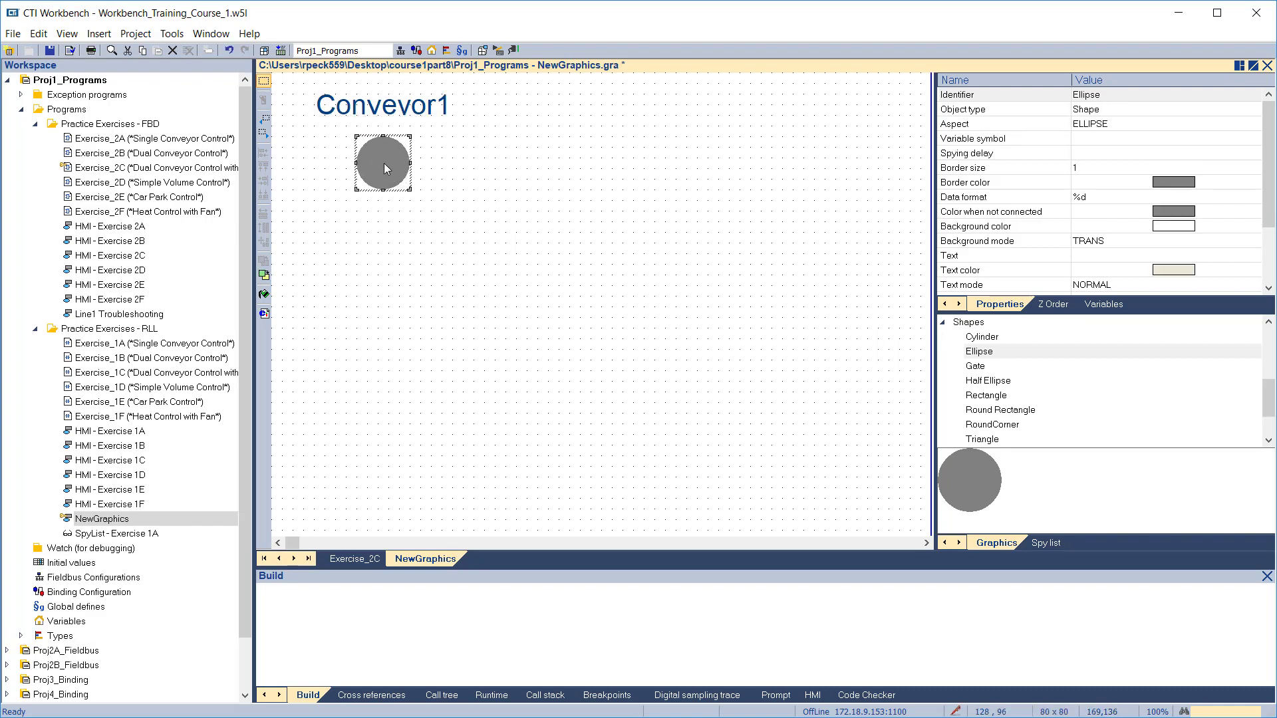
double_click(383, 162)
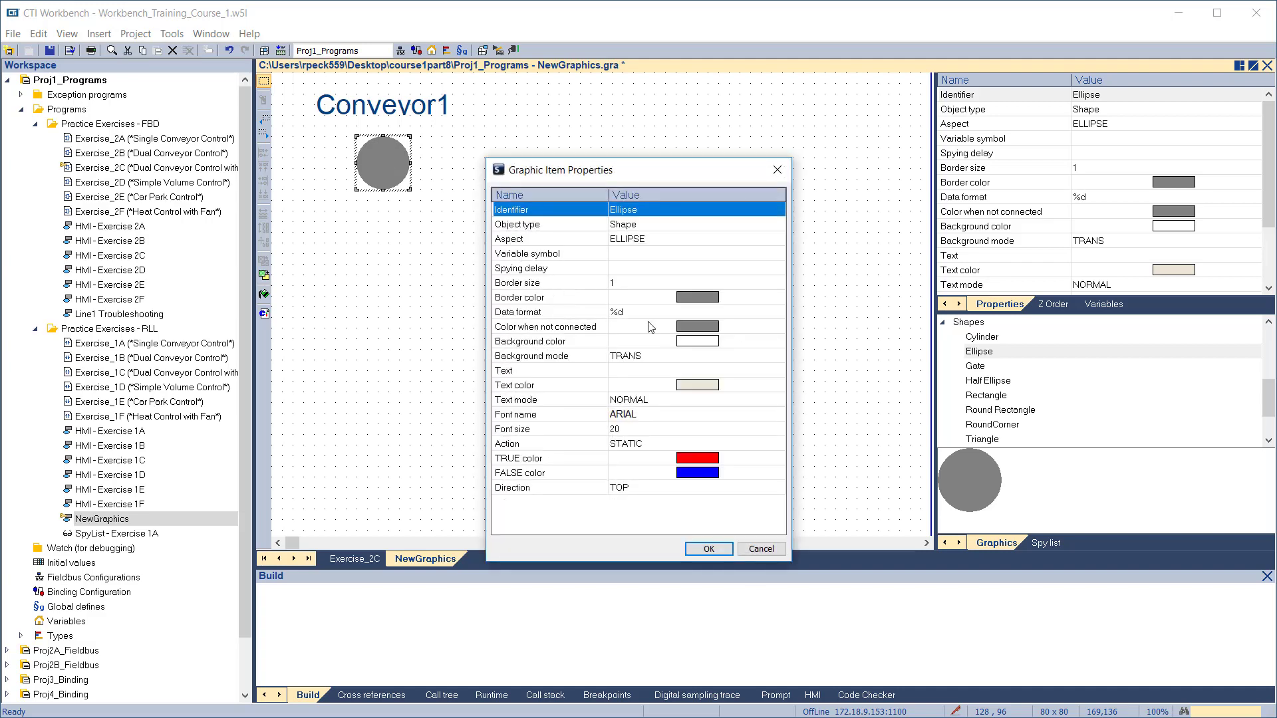
click(695, 370)
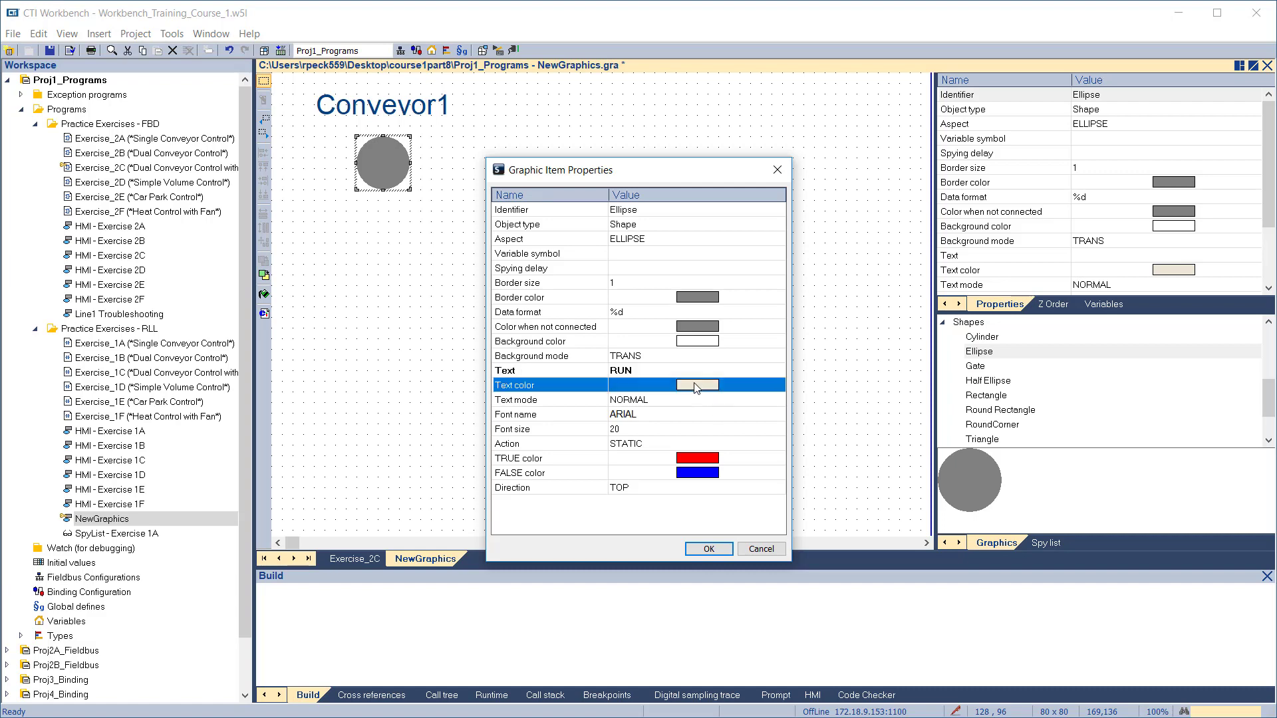
click(697, 384)
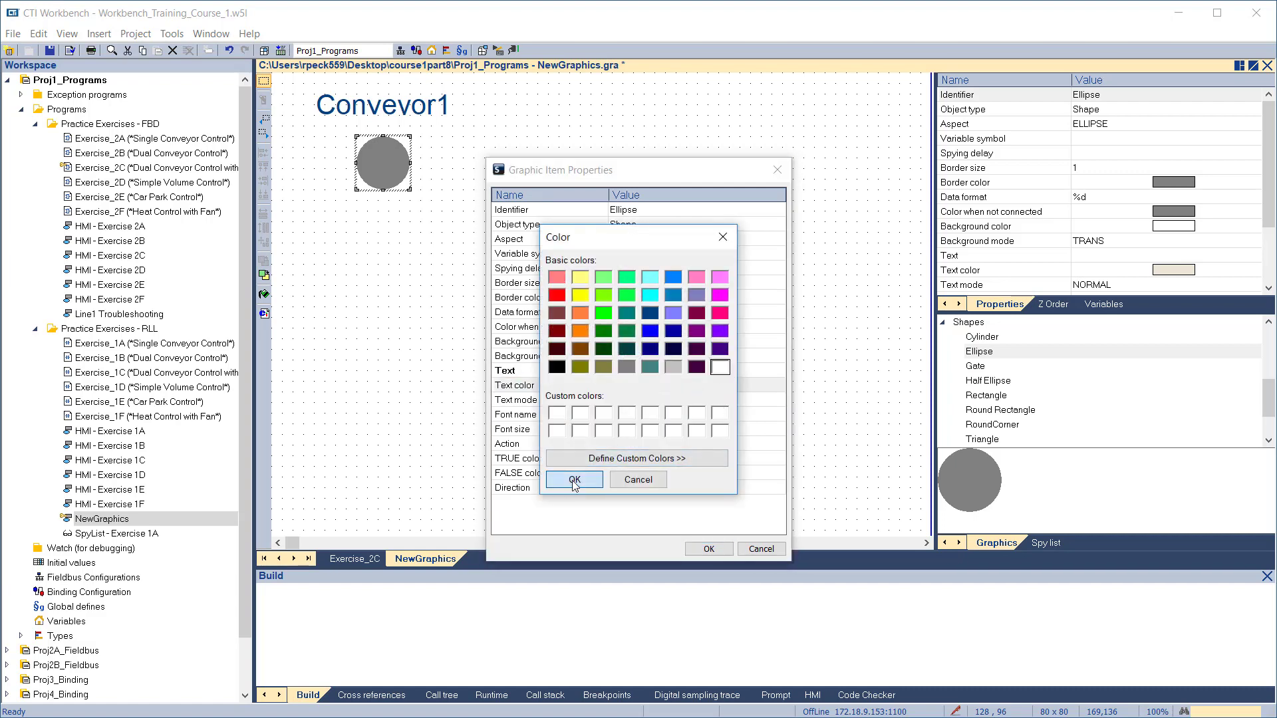
click(575, 479)
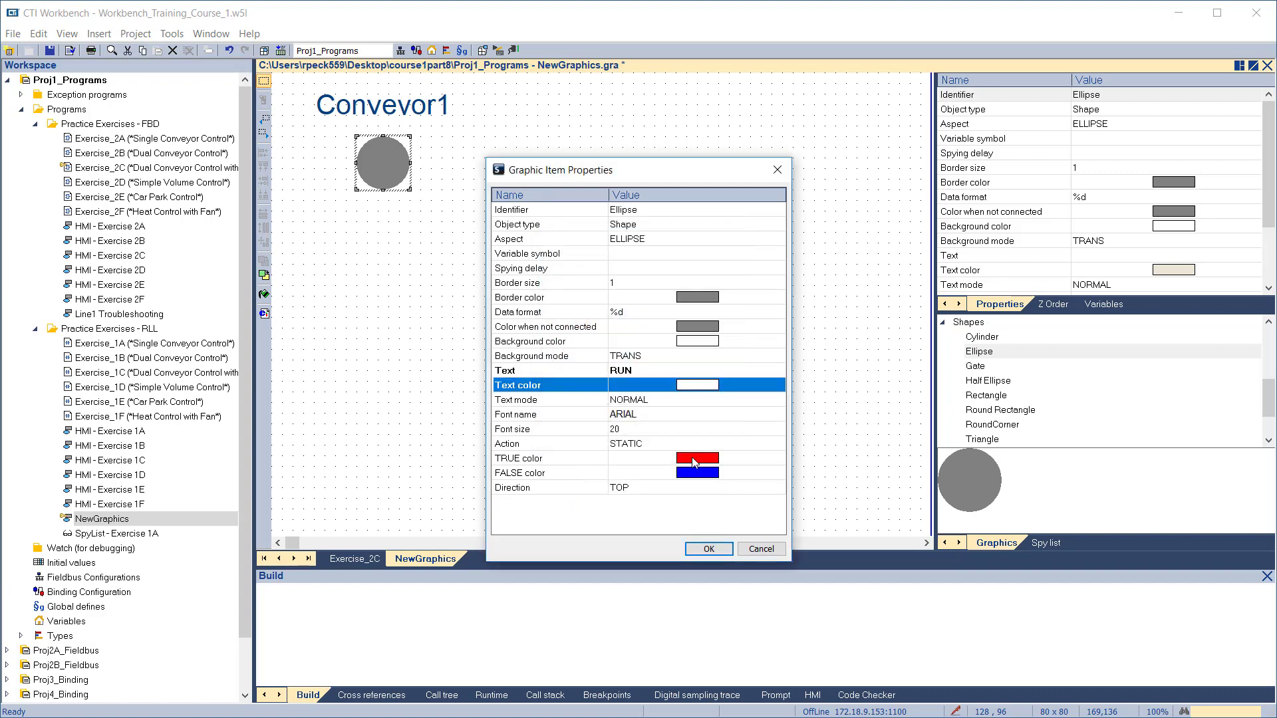
click(697, 384)
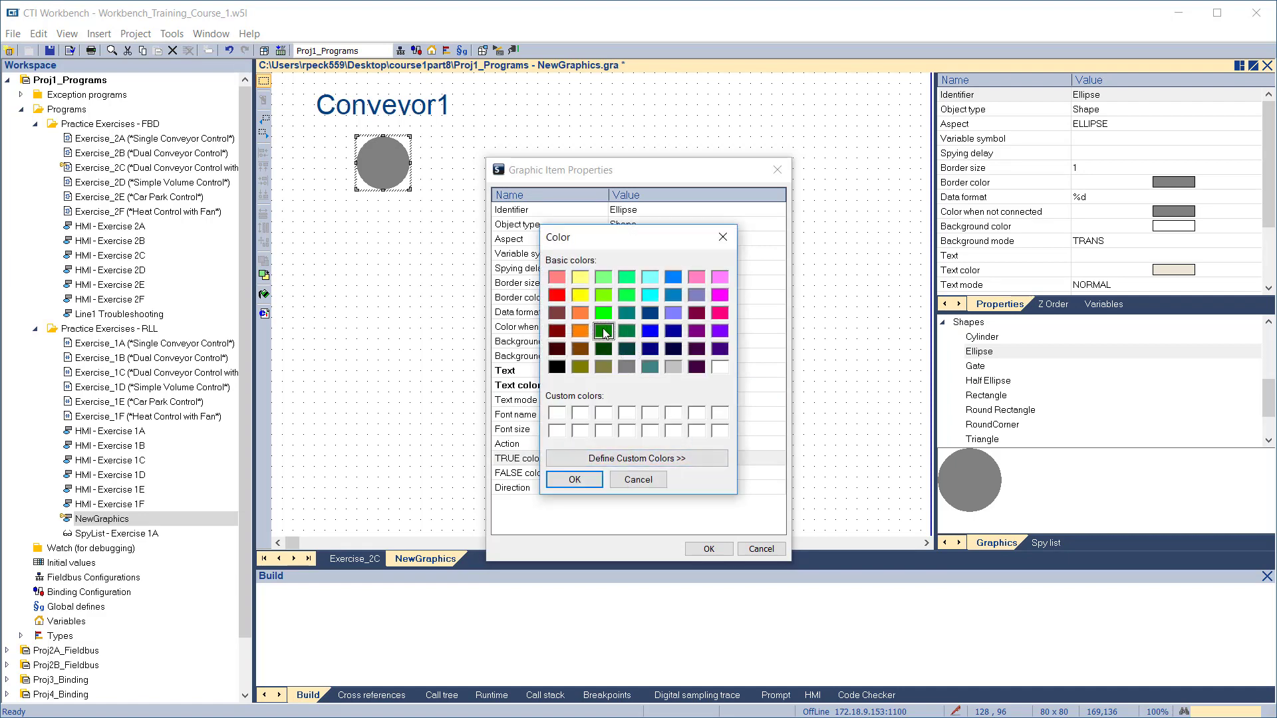
click(575, 479)
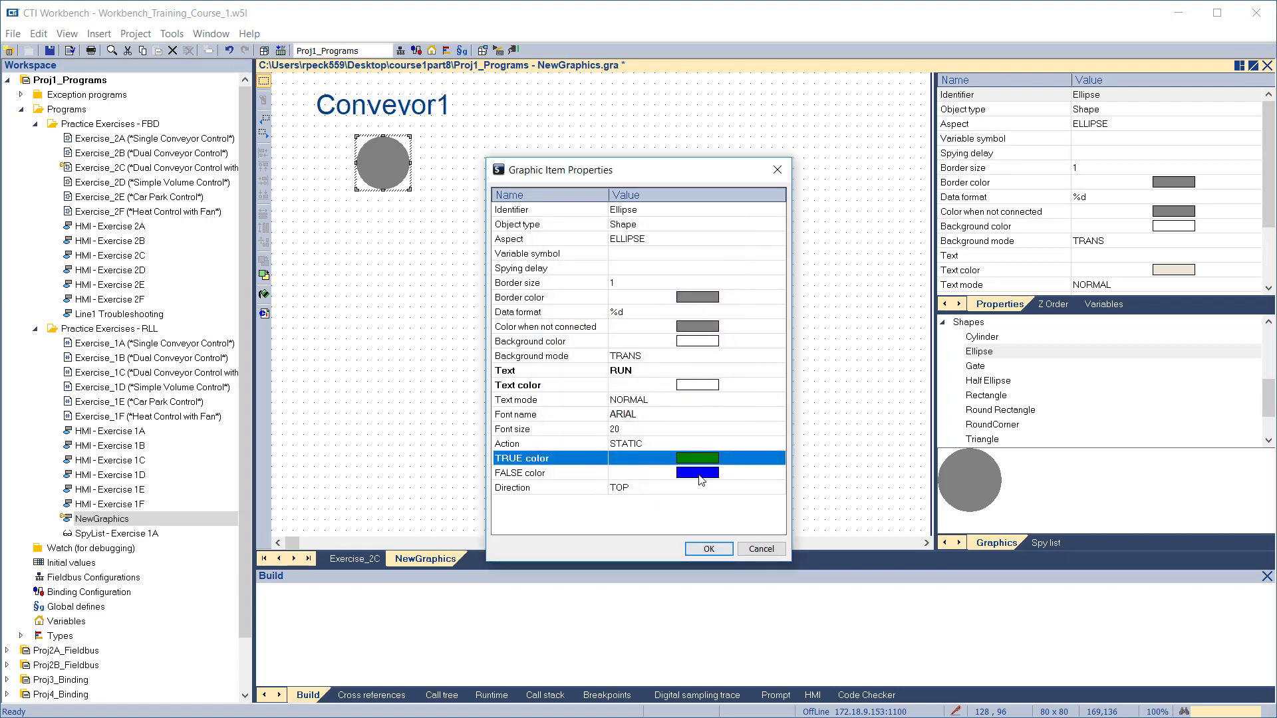
- Set the ellipse's false-state colour to red and apply the shape's properties
click(697, 457)
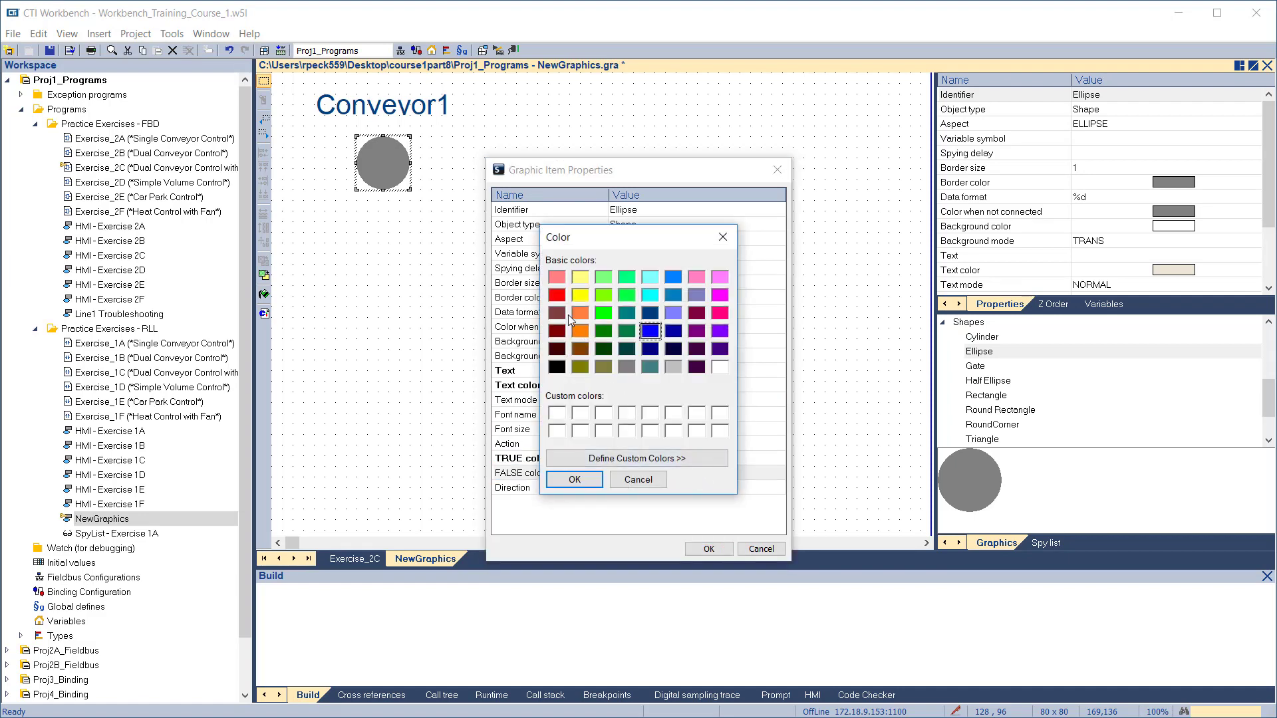
click(556, 294)
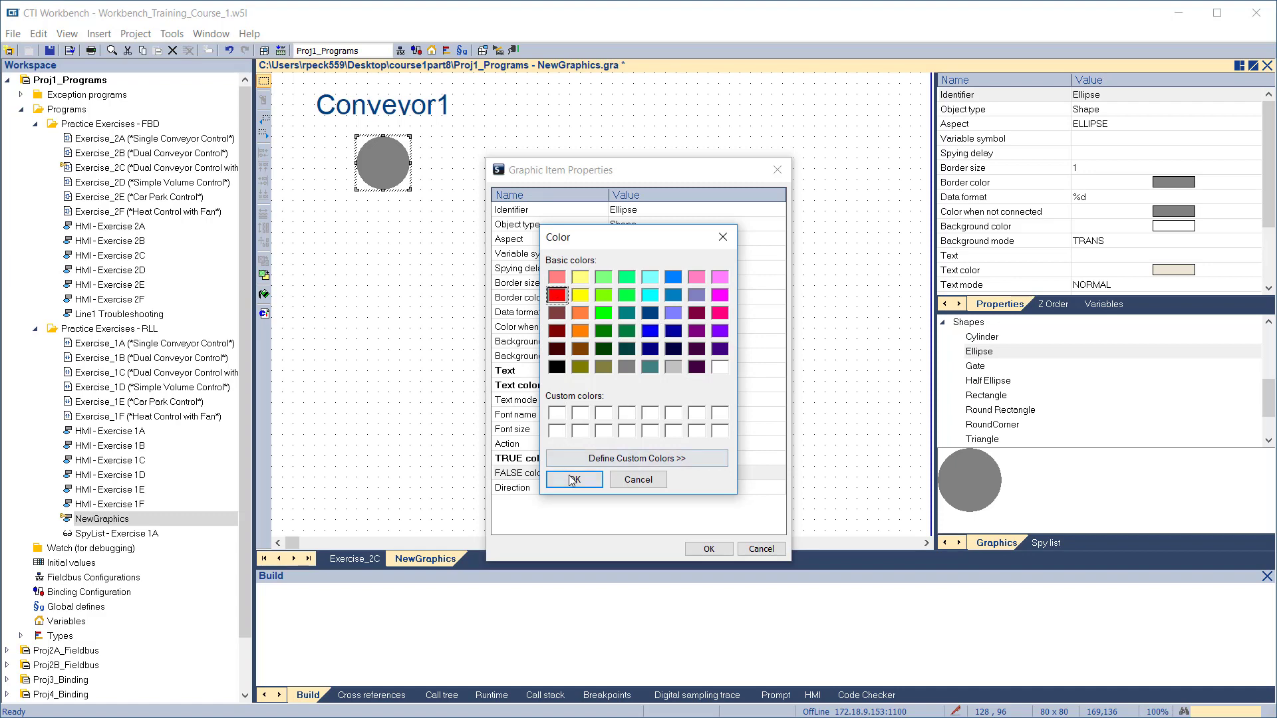
click(572, 479)
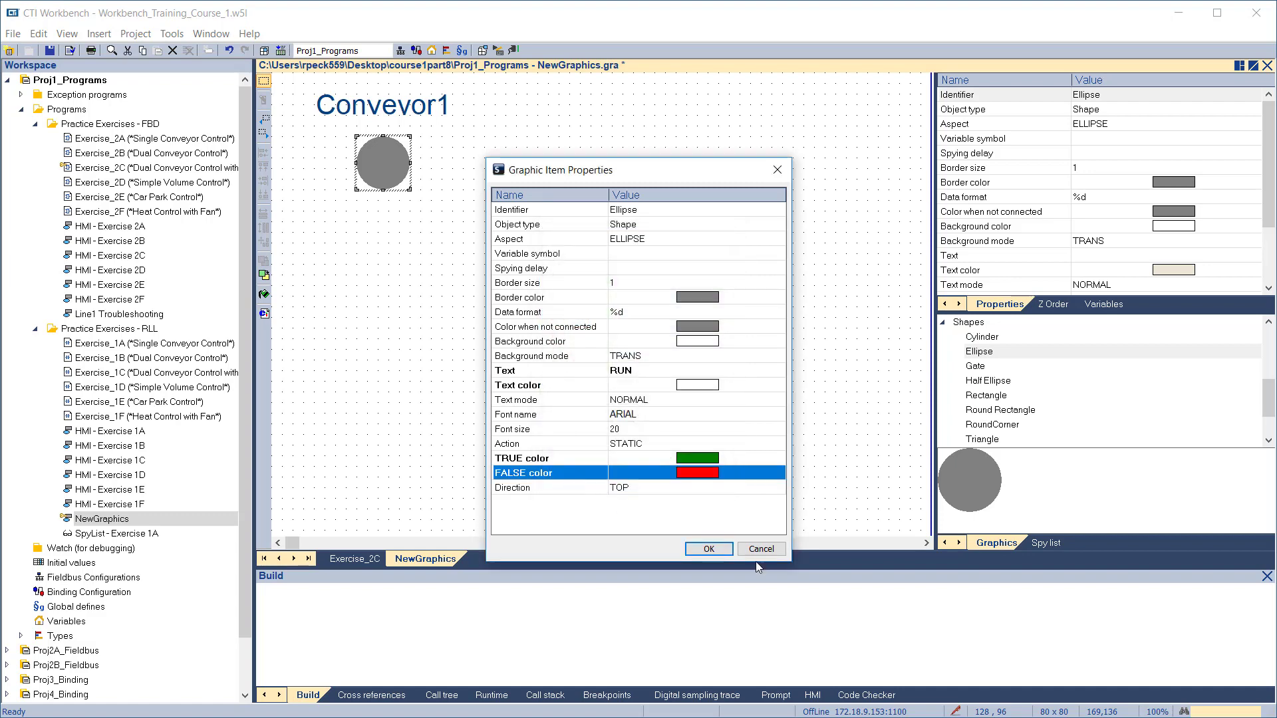
click(709, 548)
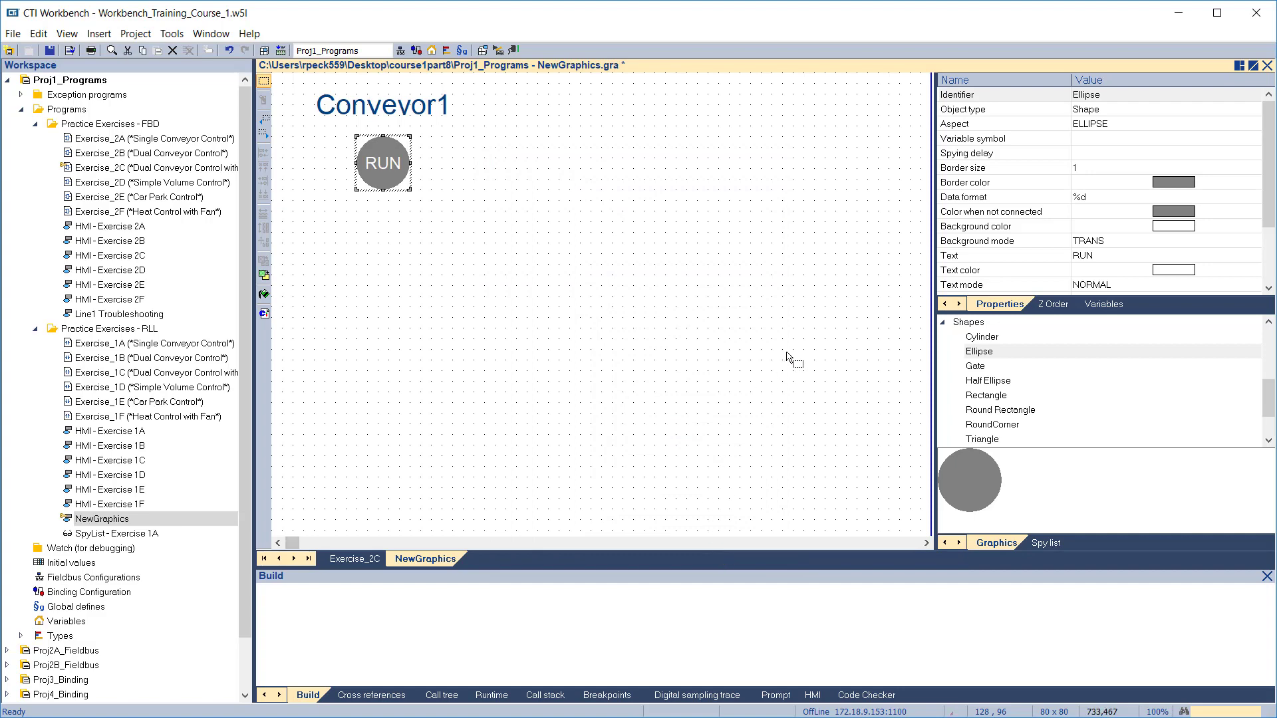
mouse_move(1051, 293)
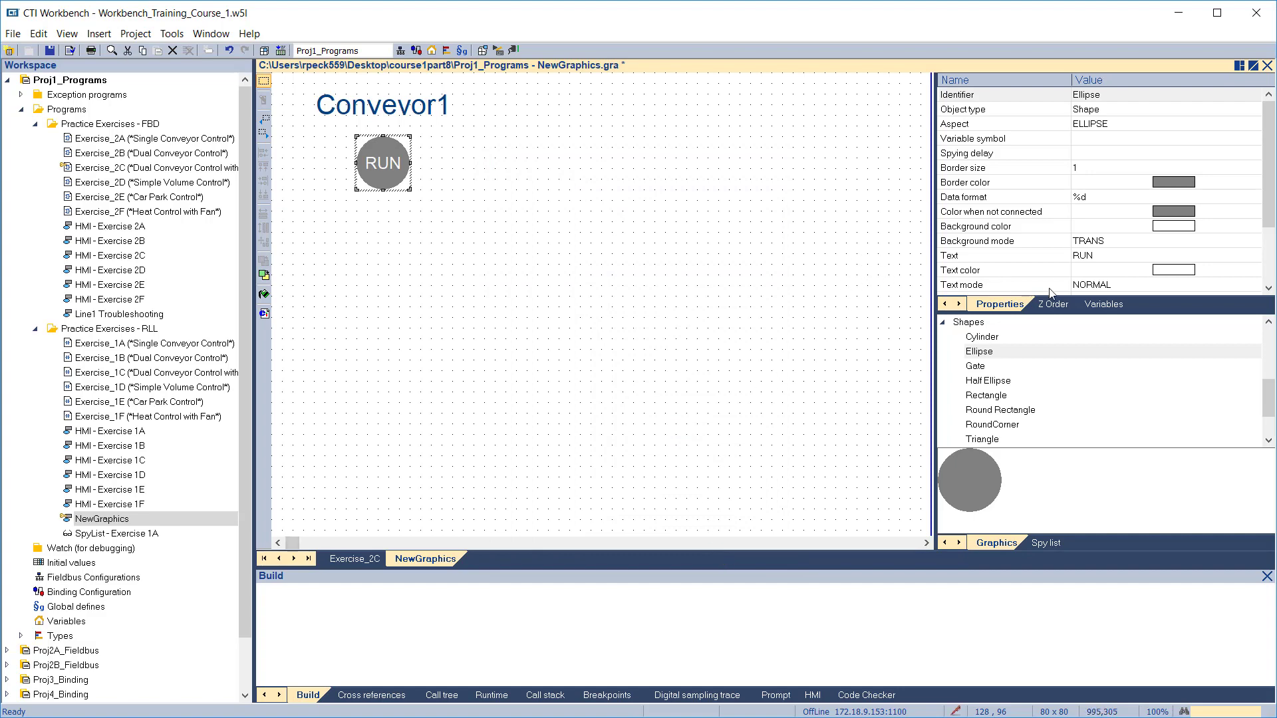
click(1104, 303)
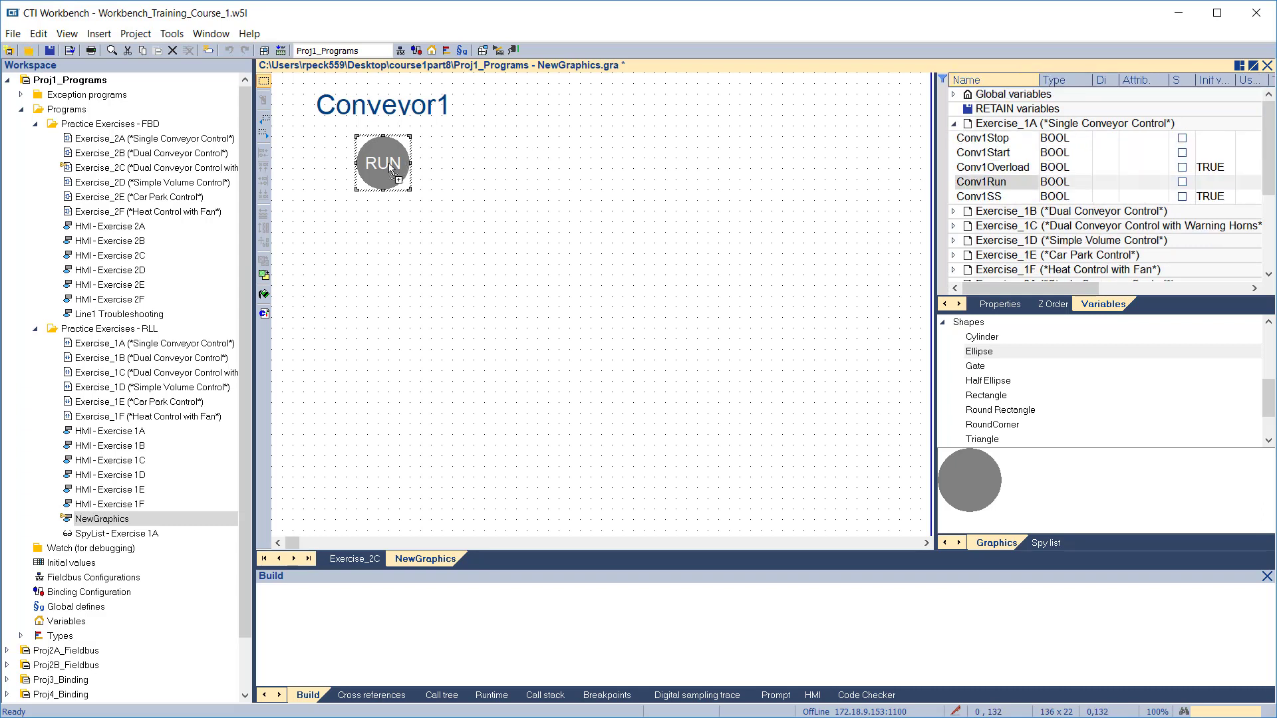
mouse_move(995, 398)
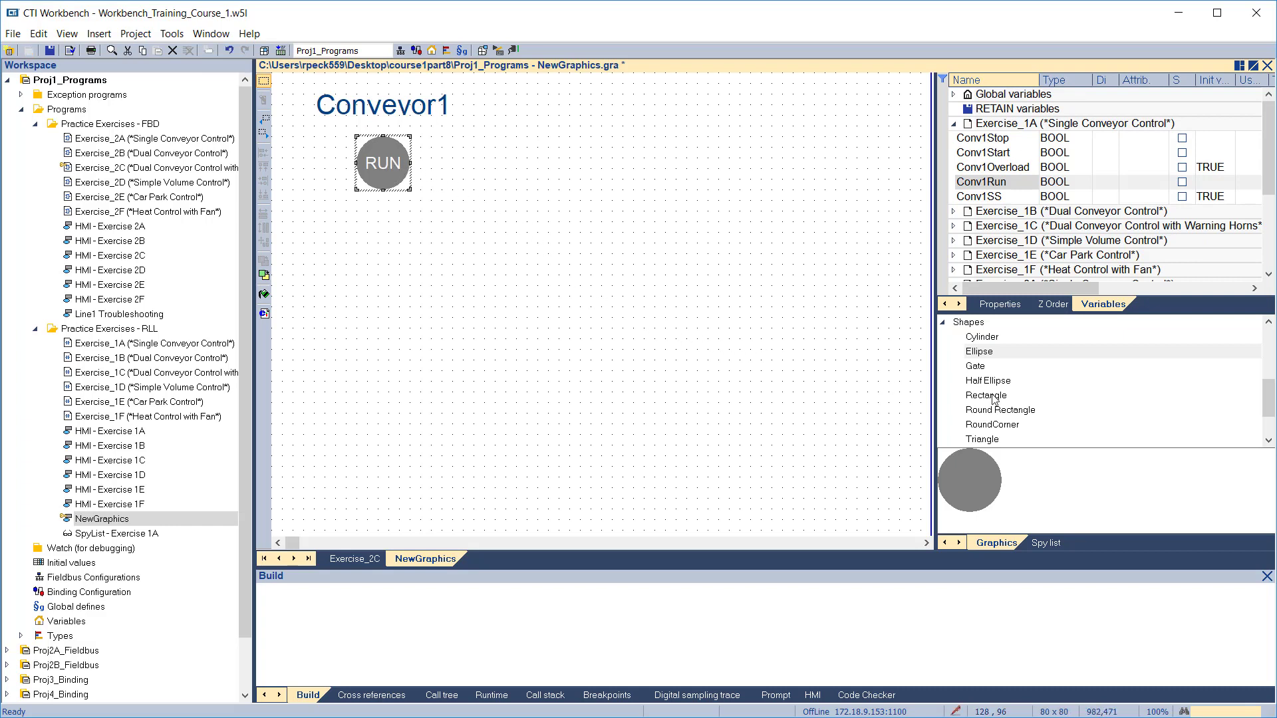
- Add a push button from the switch graphics and give it white text
scroll(down, 3)
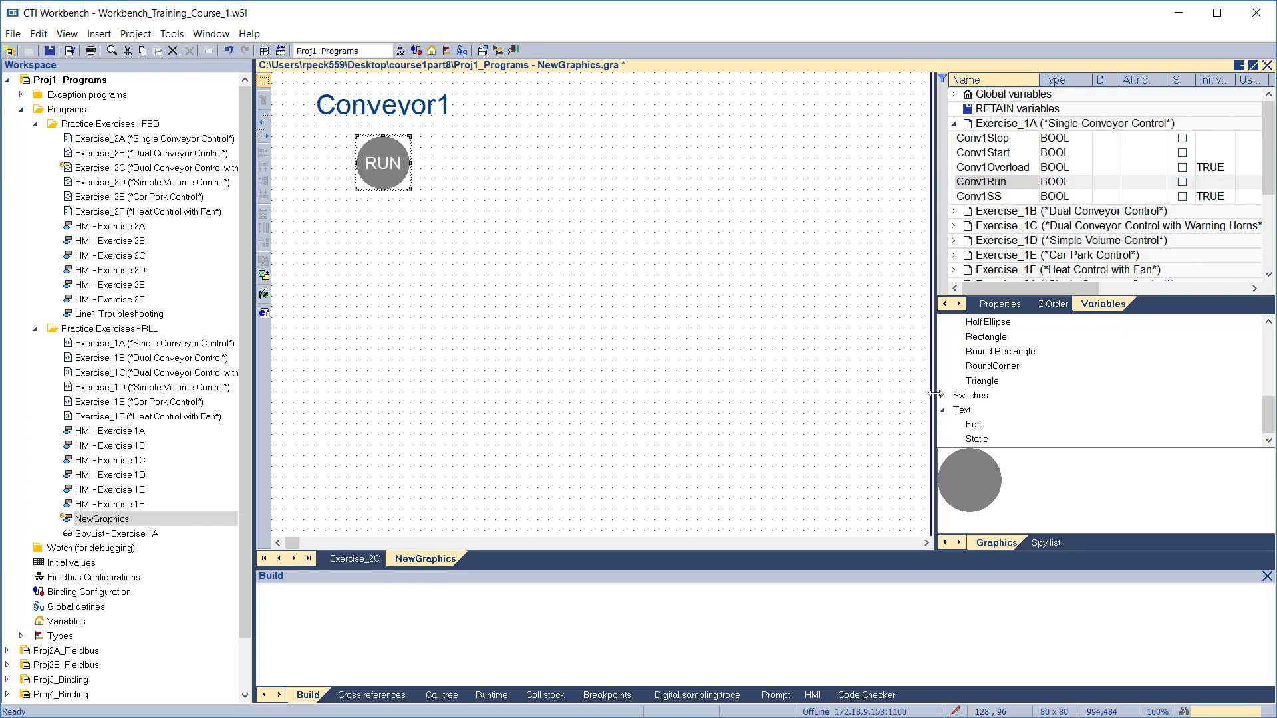
click(945, 395)
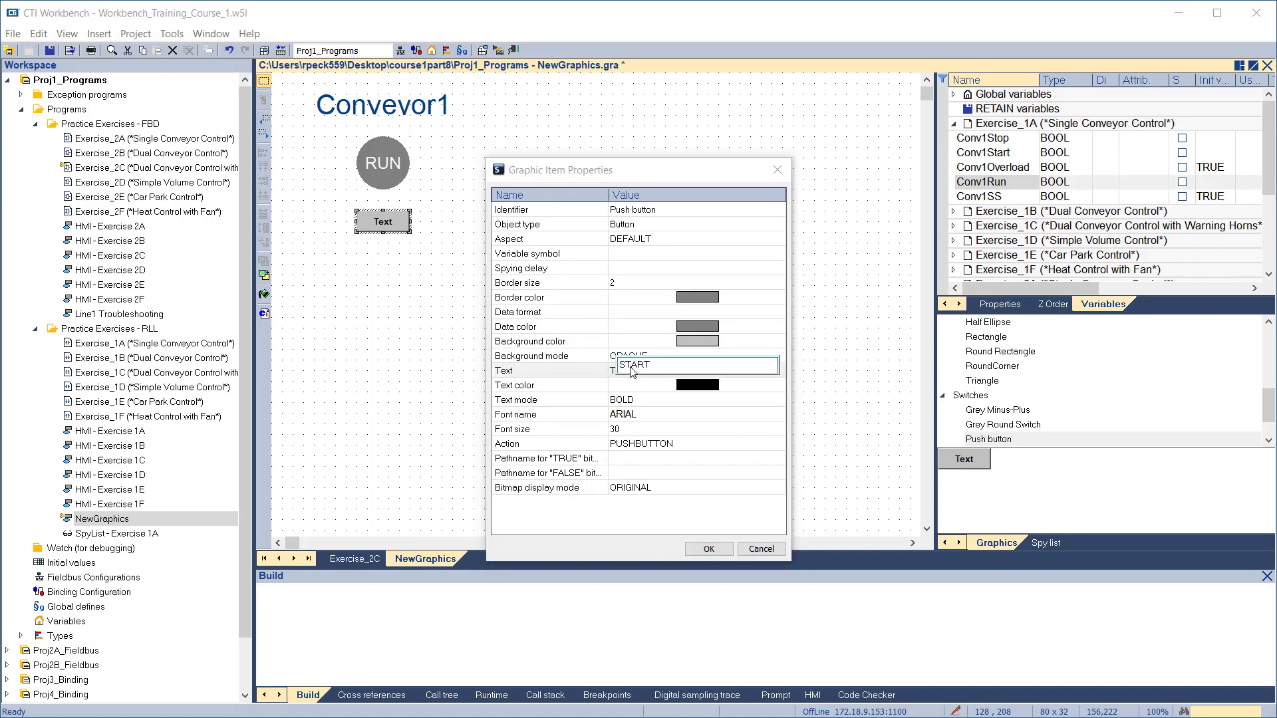
click(684, 386)
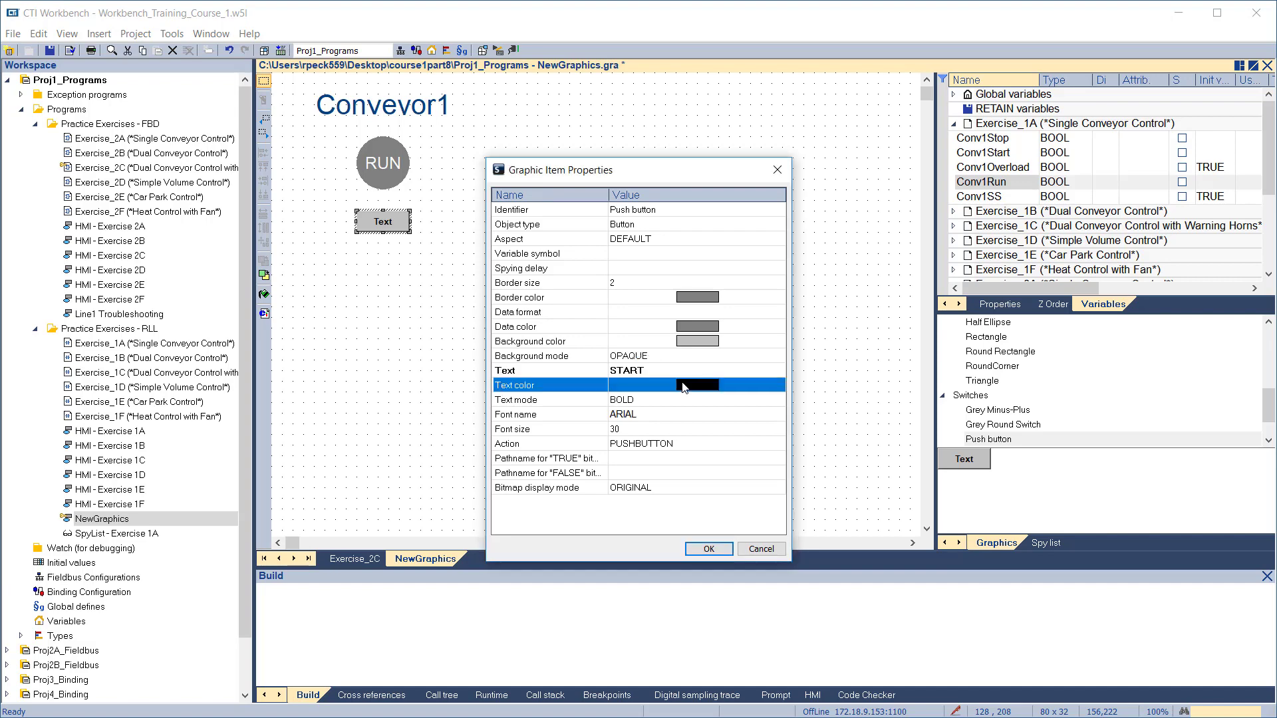
click(697, 385)
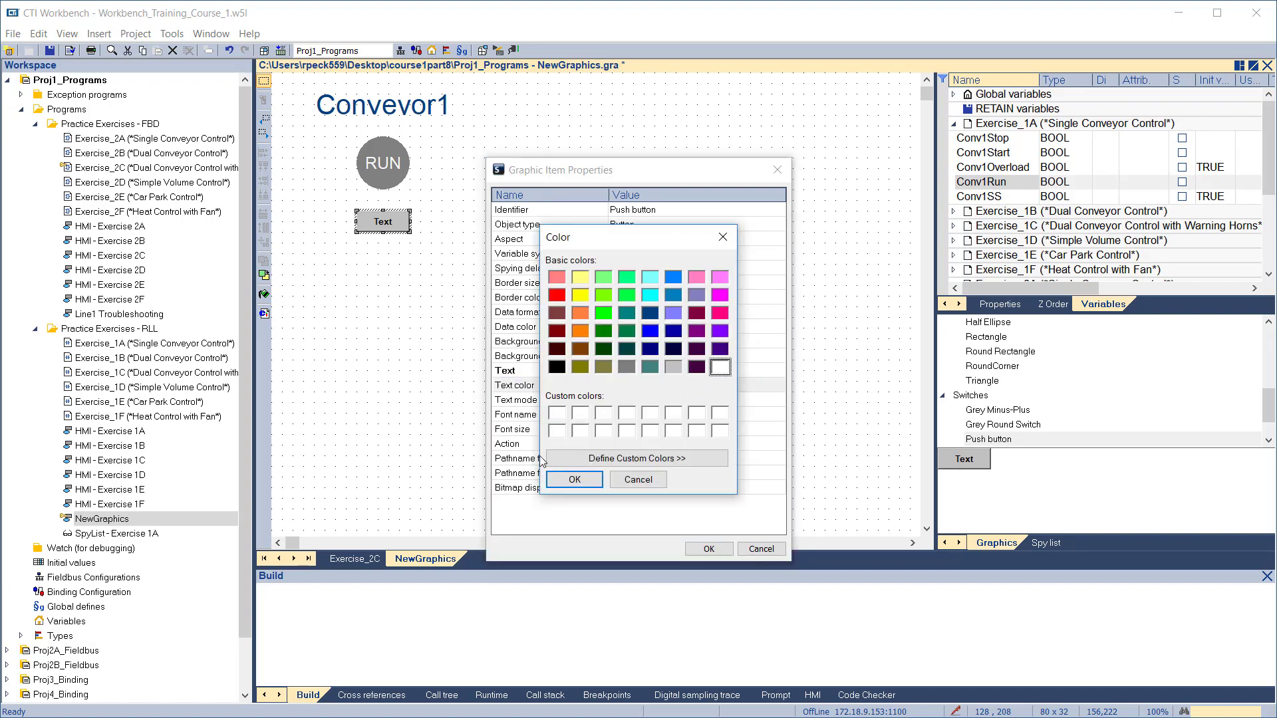
click(575, 479)
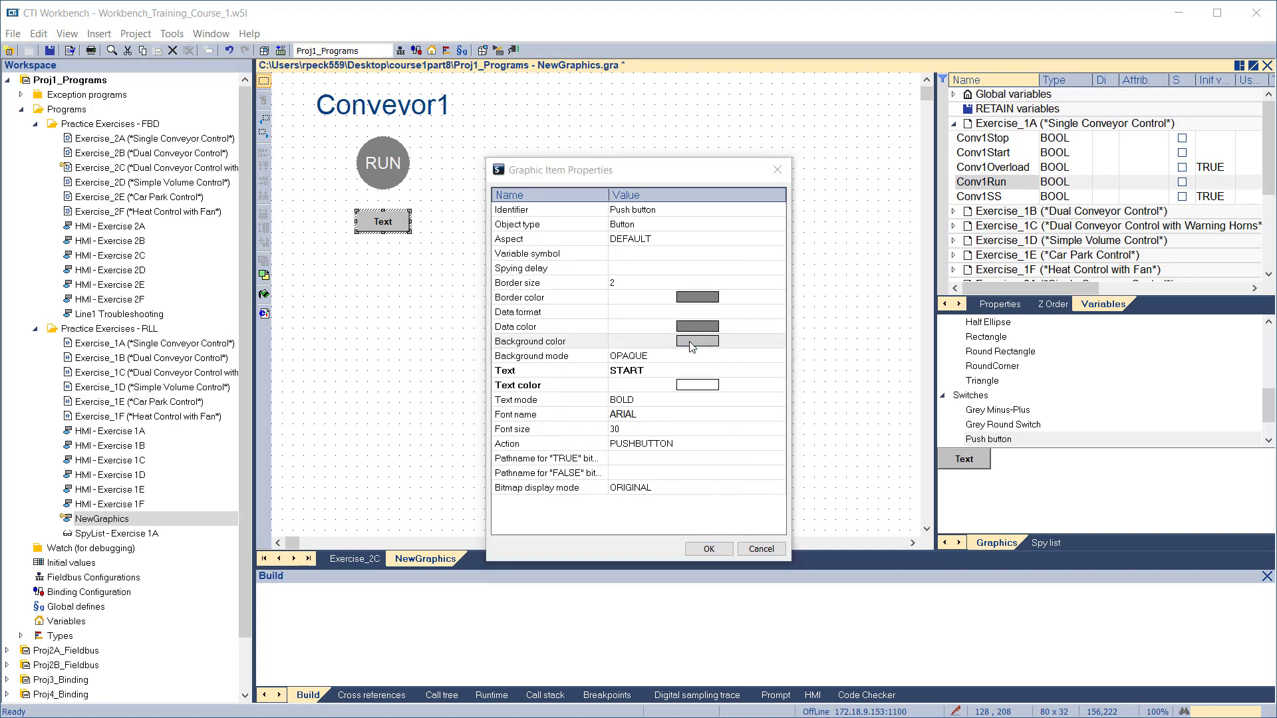
- Make the START button background green and link it to Exercise_1A/Conv1Start
click(697, 341)
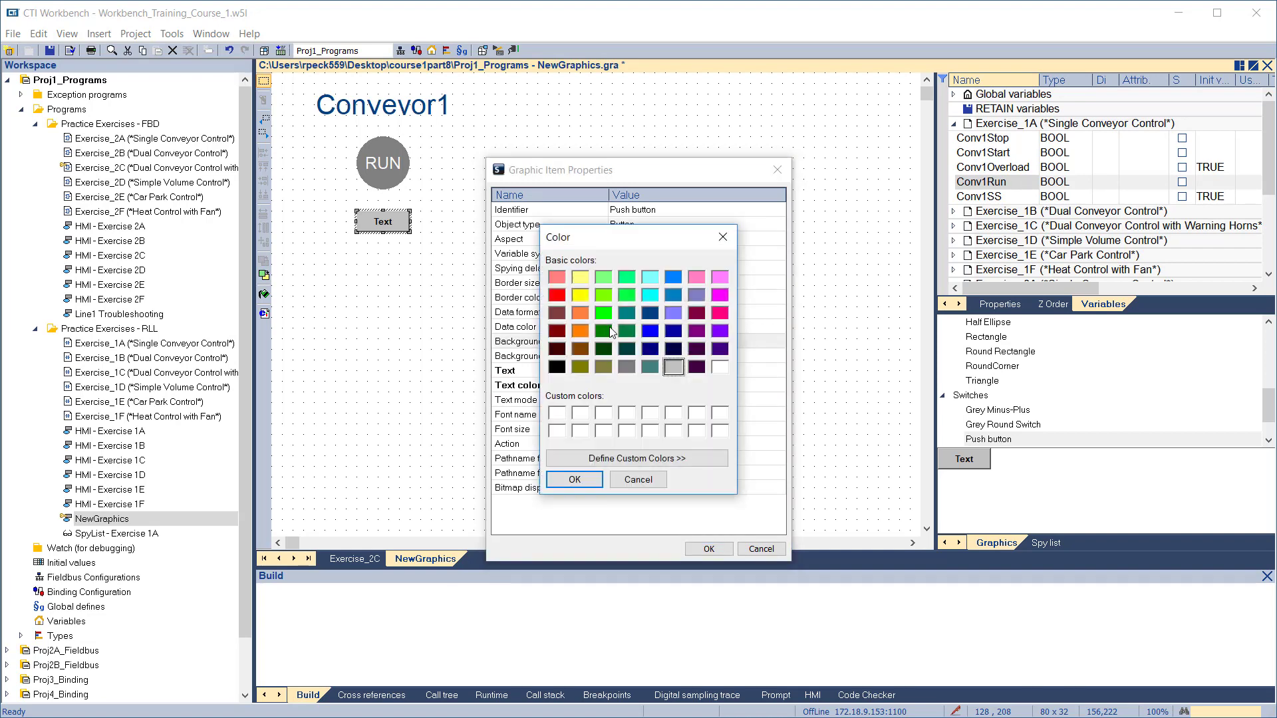
click(575, 479)
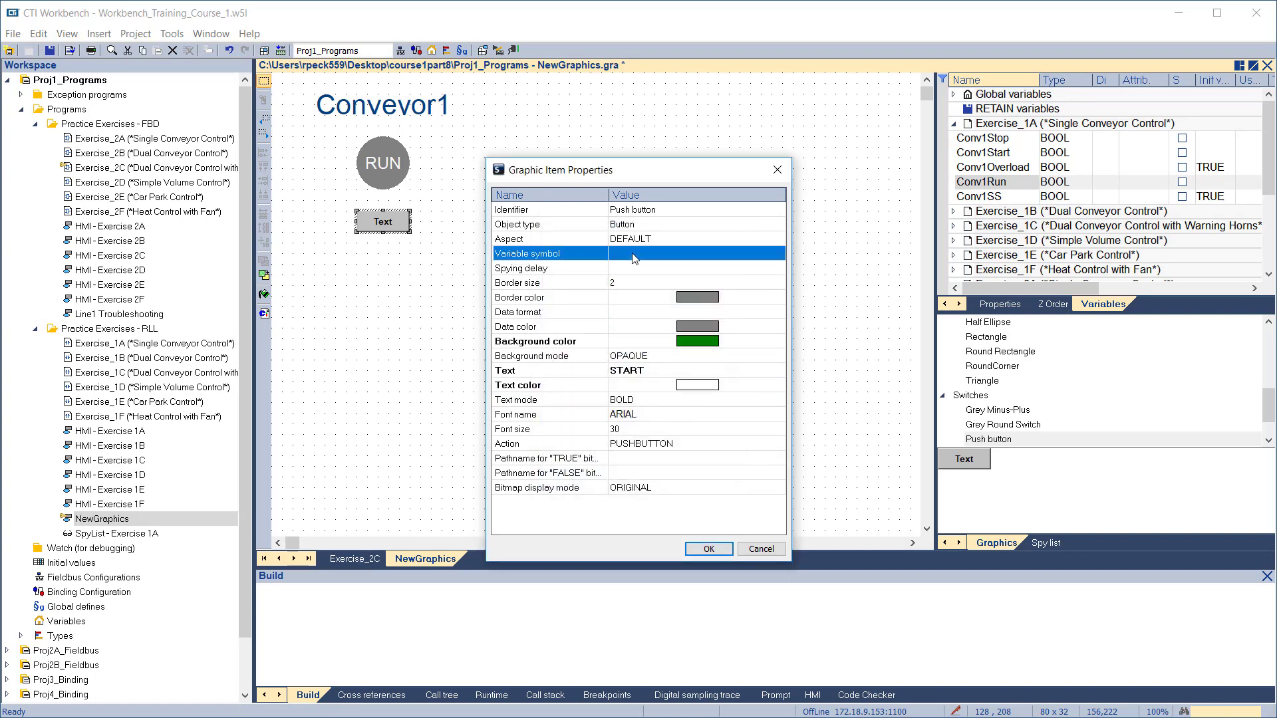
click(696, 253)
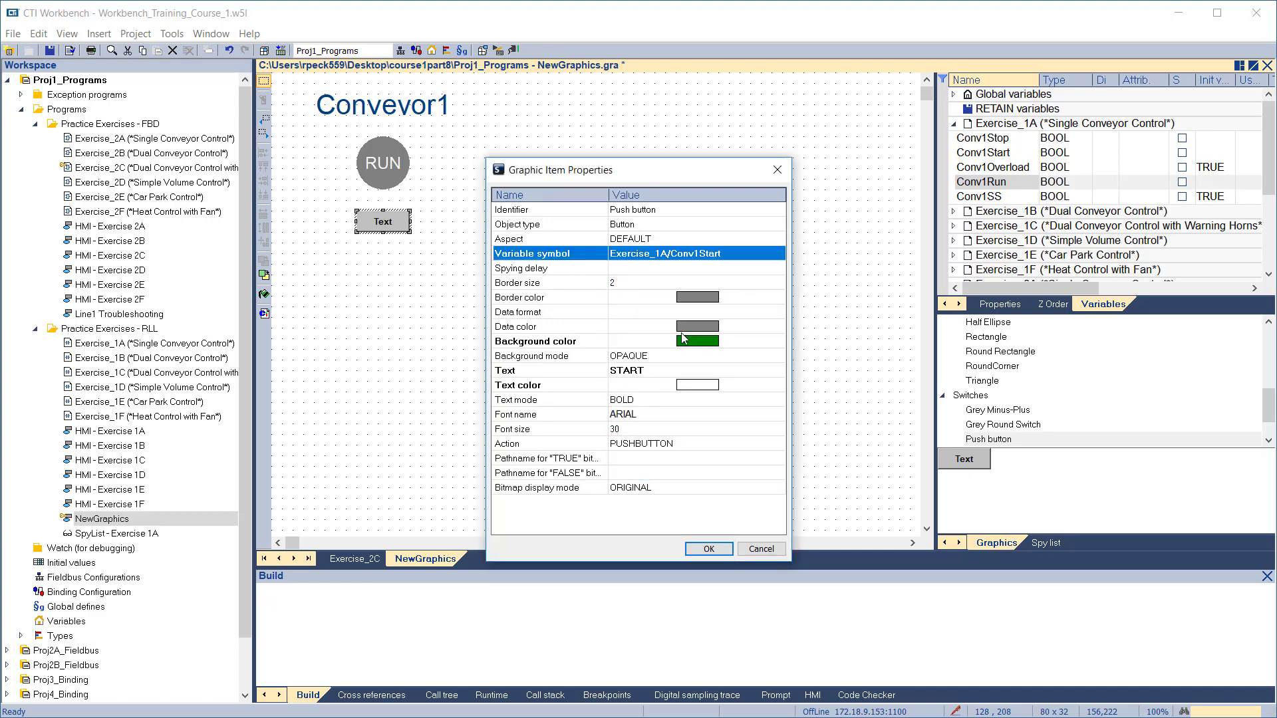
click(708, 548)
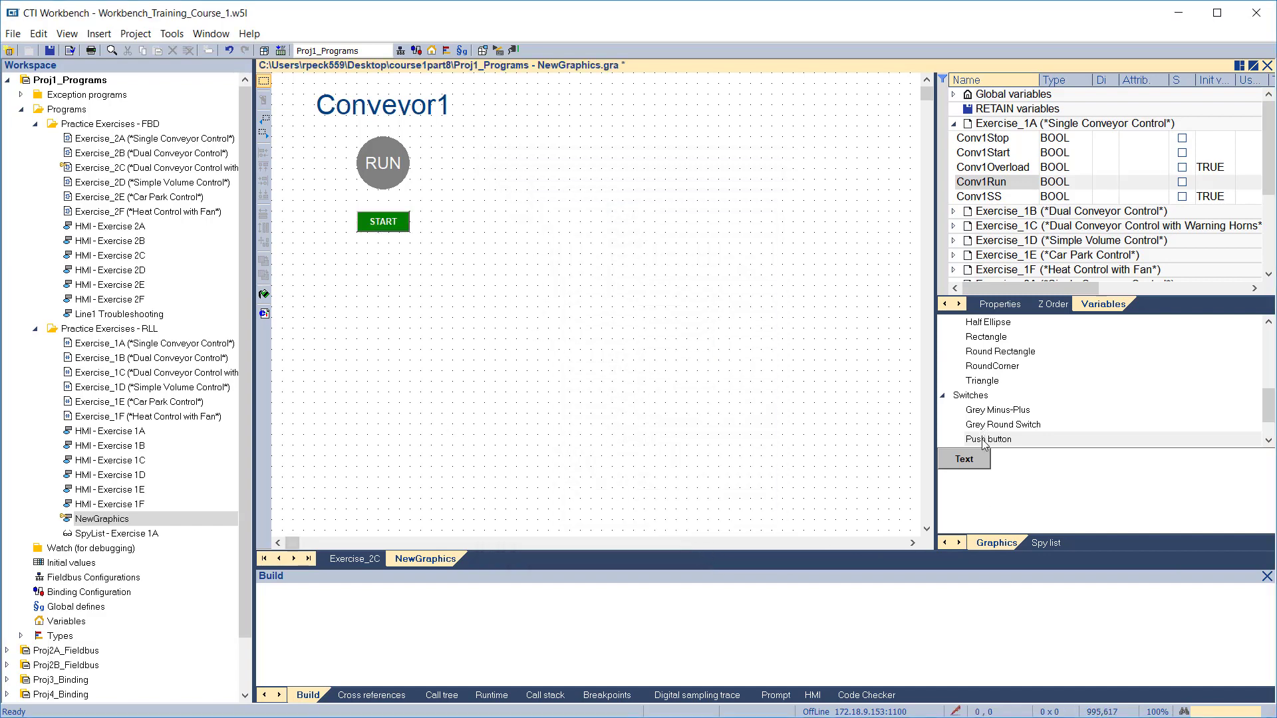
- Place a push button below START labelled STOP with white text on a red background
click(382, 252)
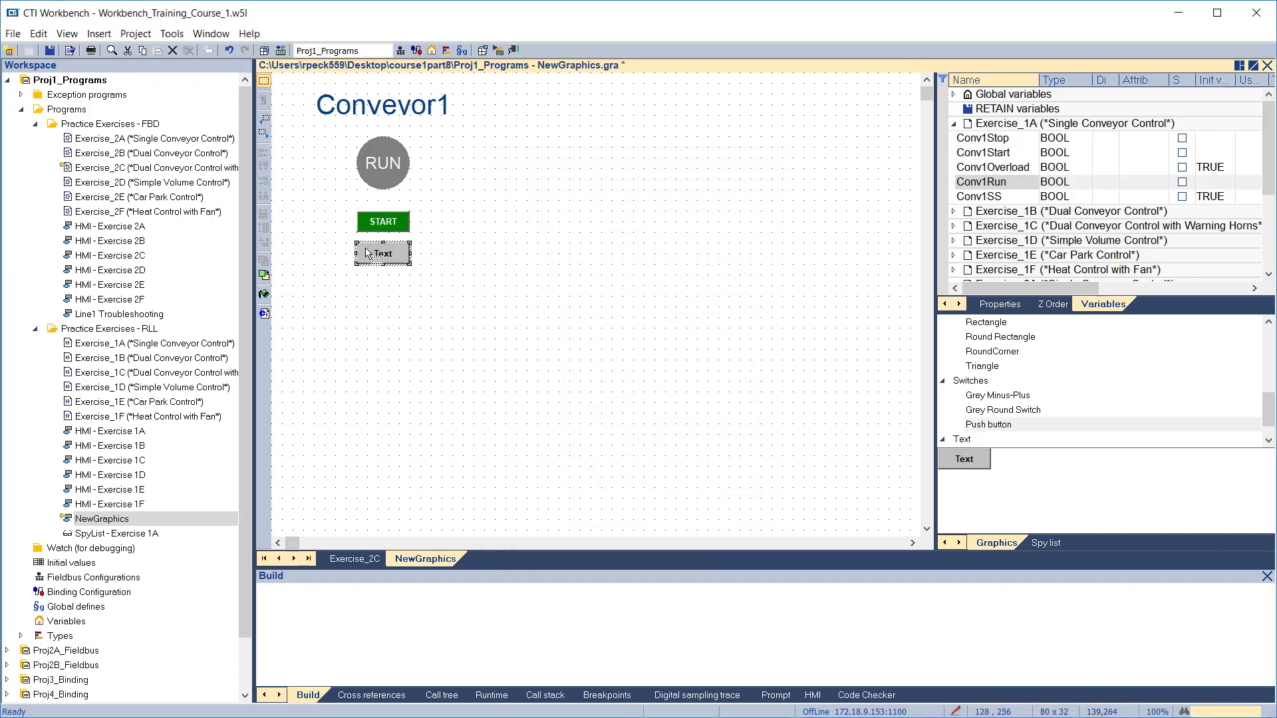
double_click(382, 253)
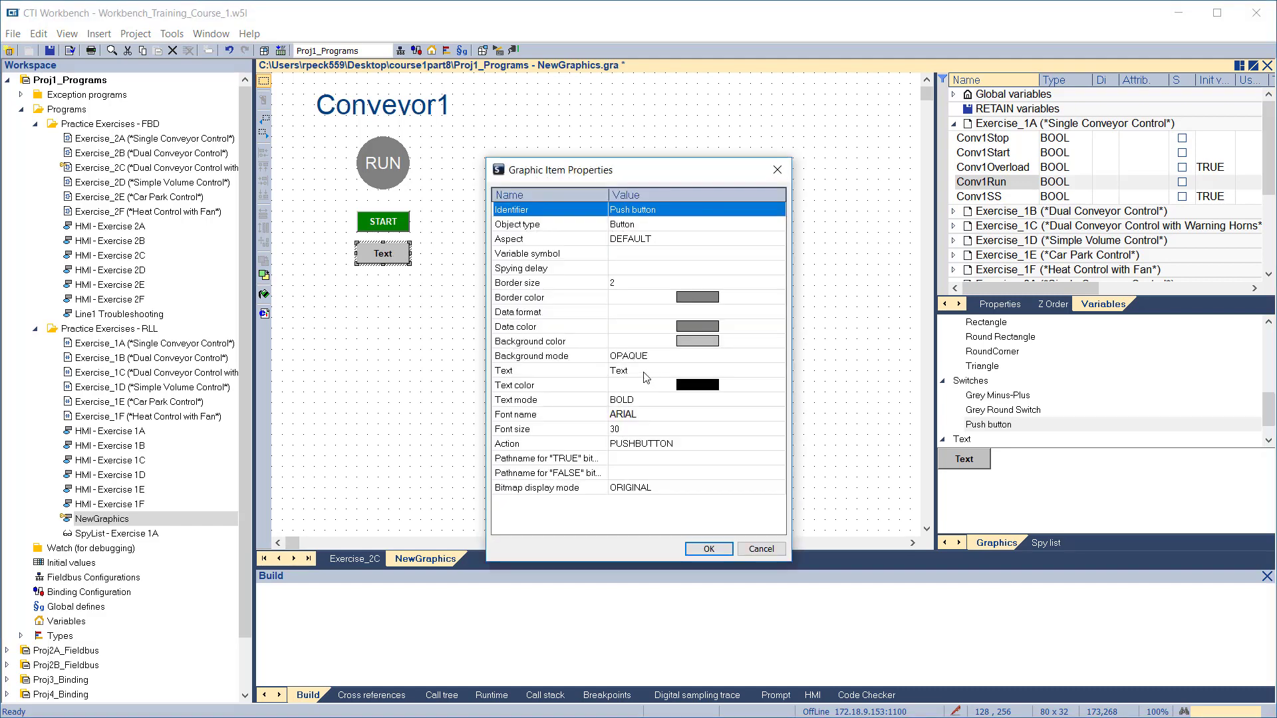
text(STOP)
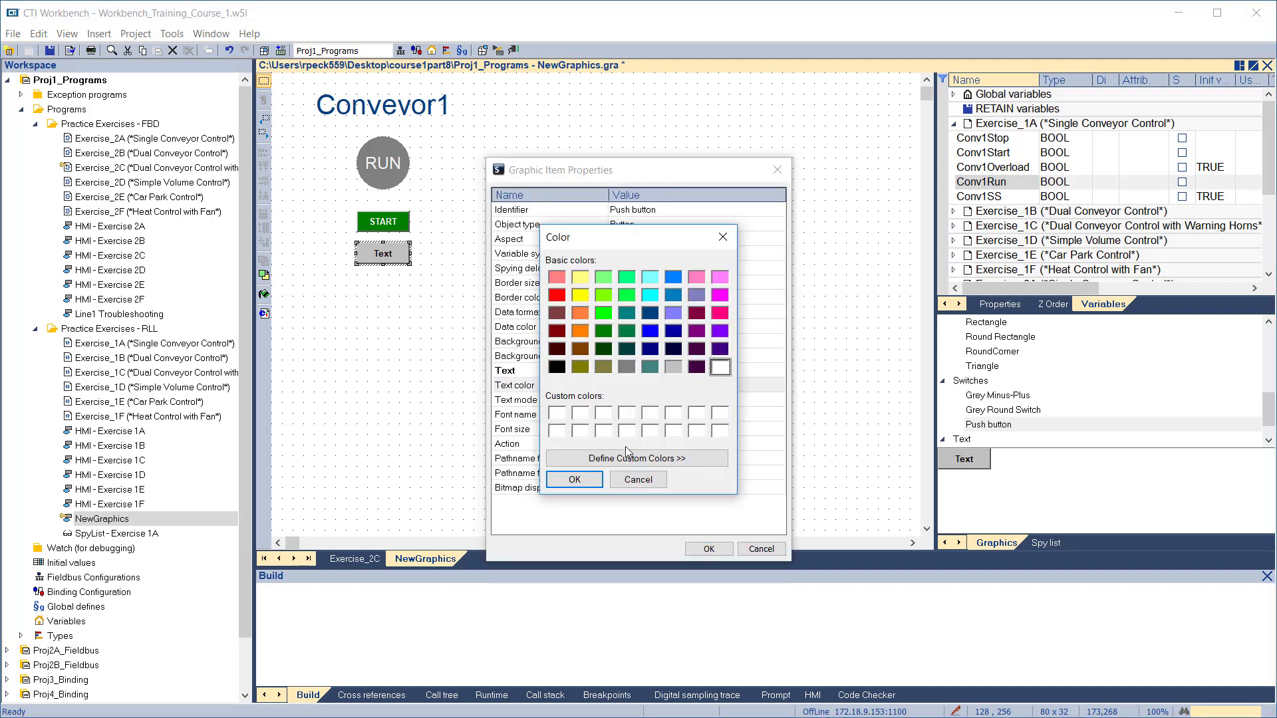
click(575, 479)
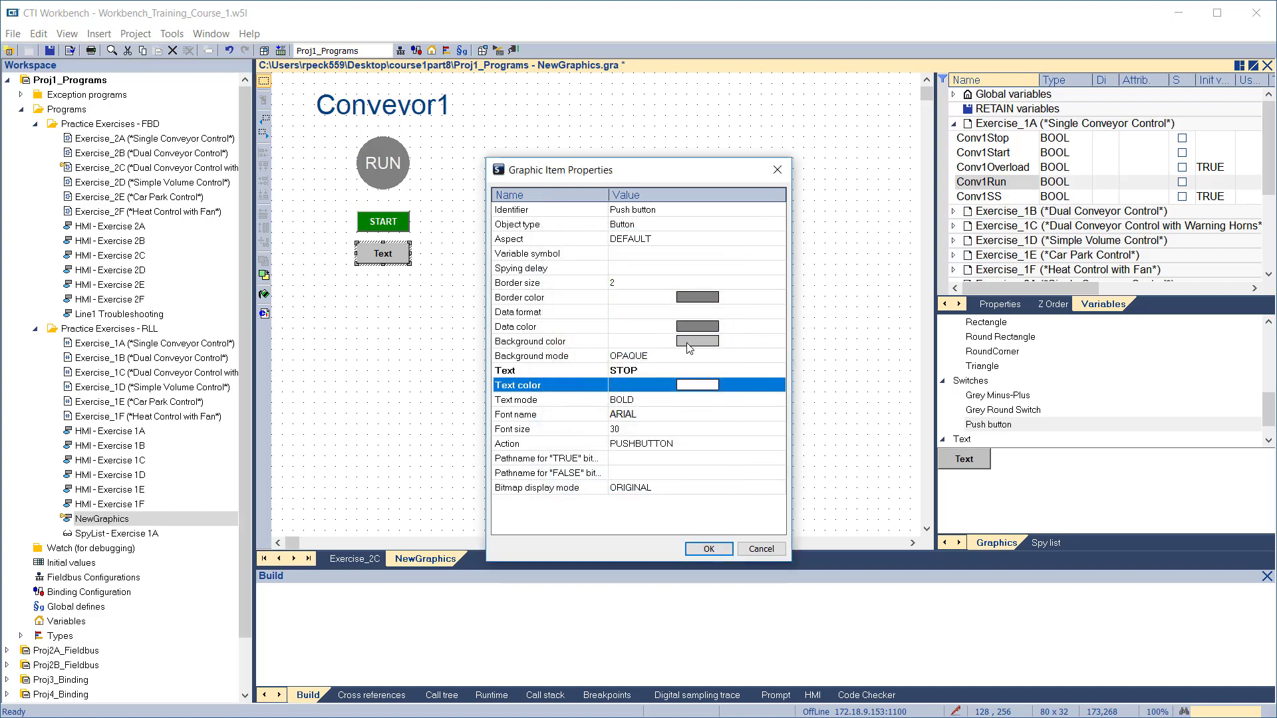
click(697, 384)
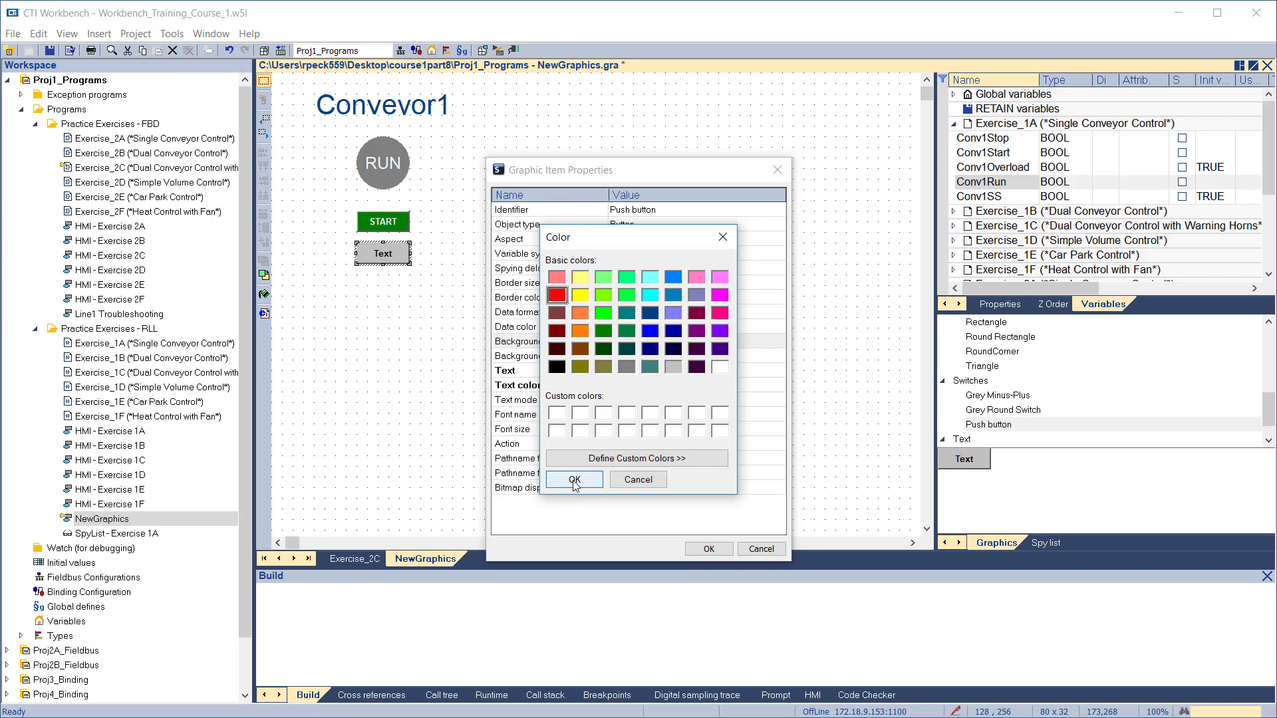
click(575, 478)
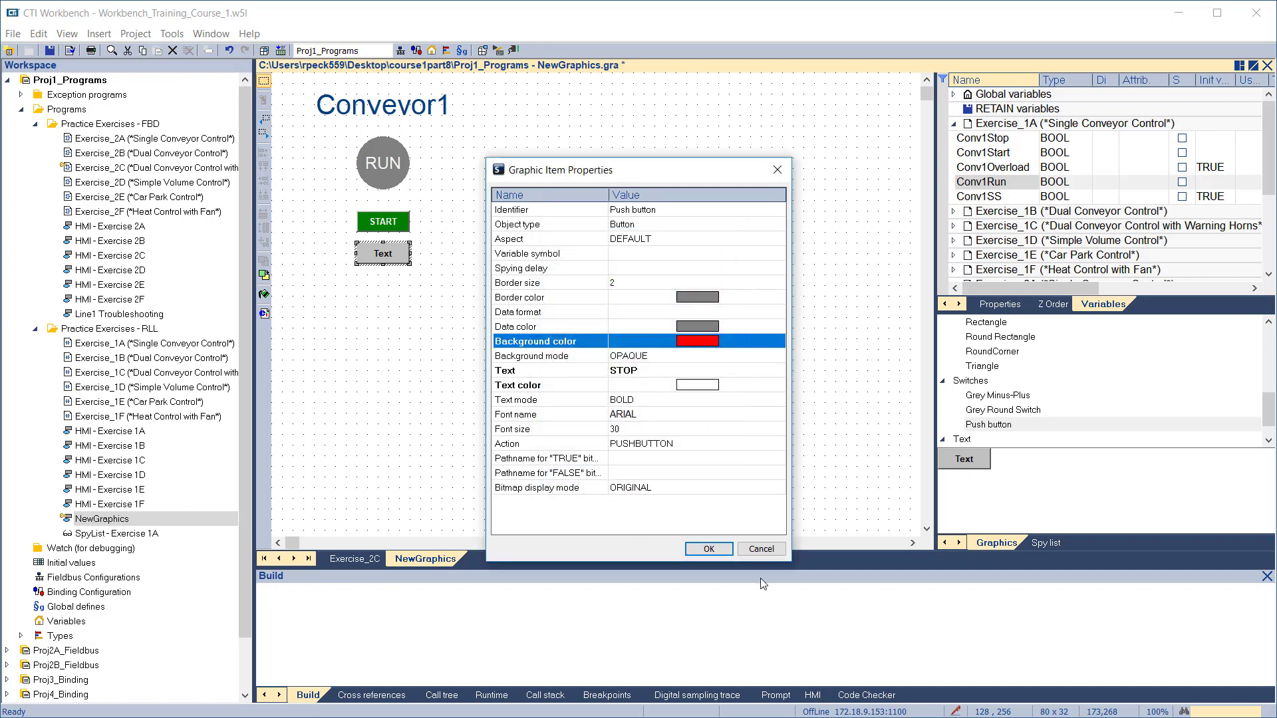
click(707, 548)
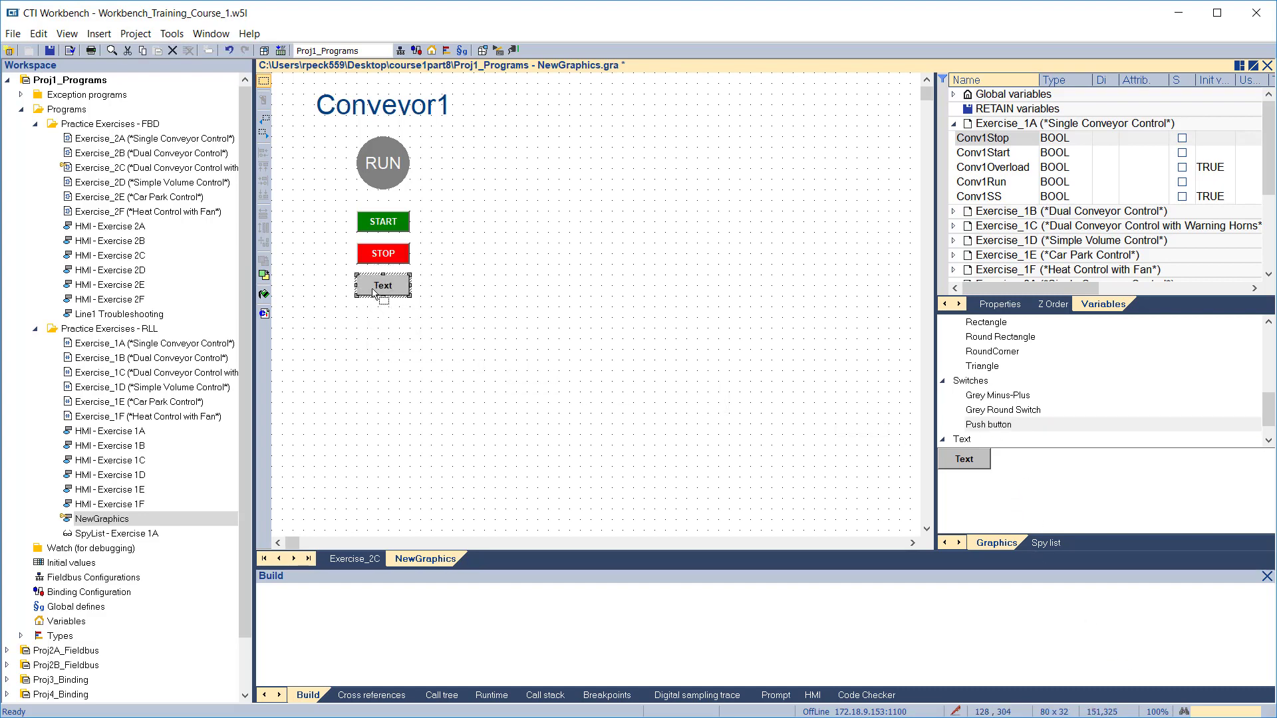
- Label the button SAFETY with white text, red background and SWITCH action
double_click(382, 285)
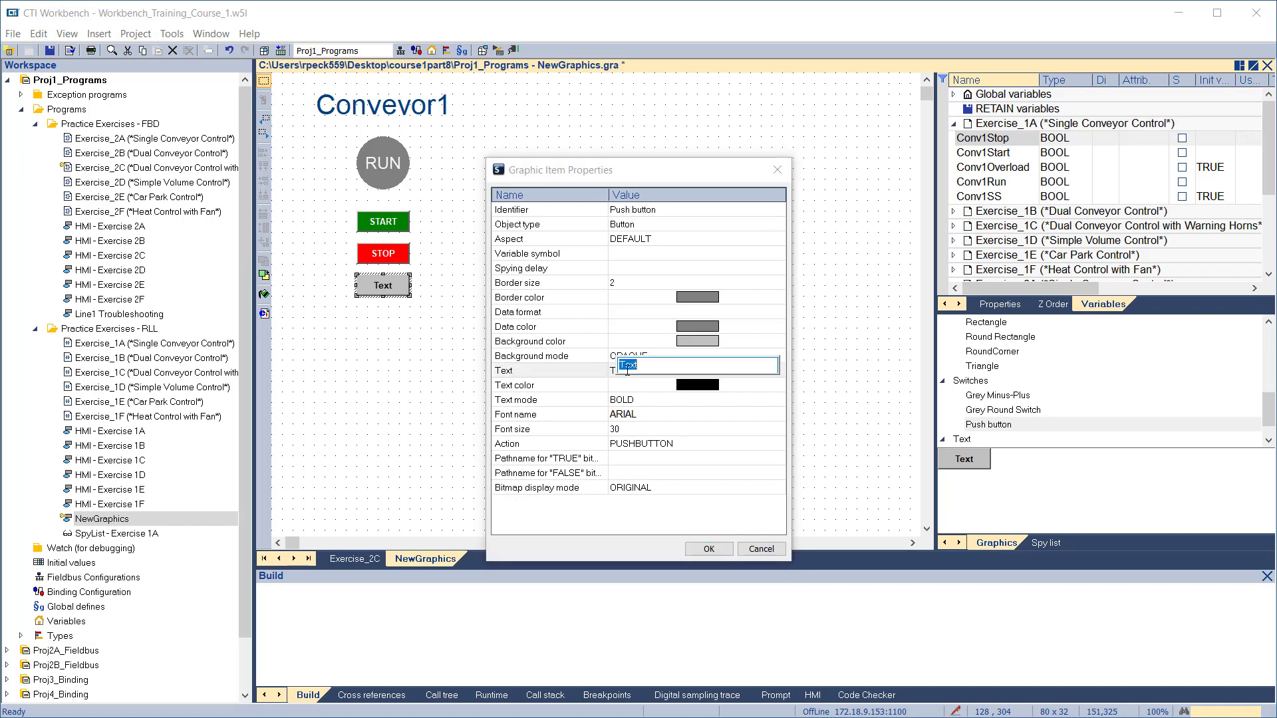
text(SAFETY)
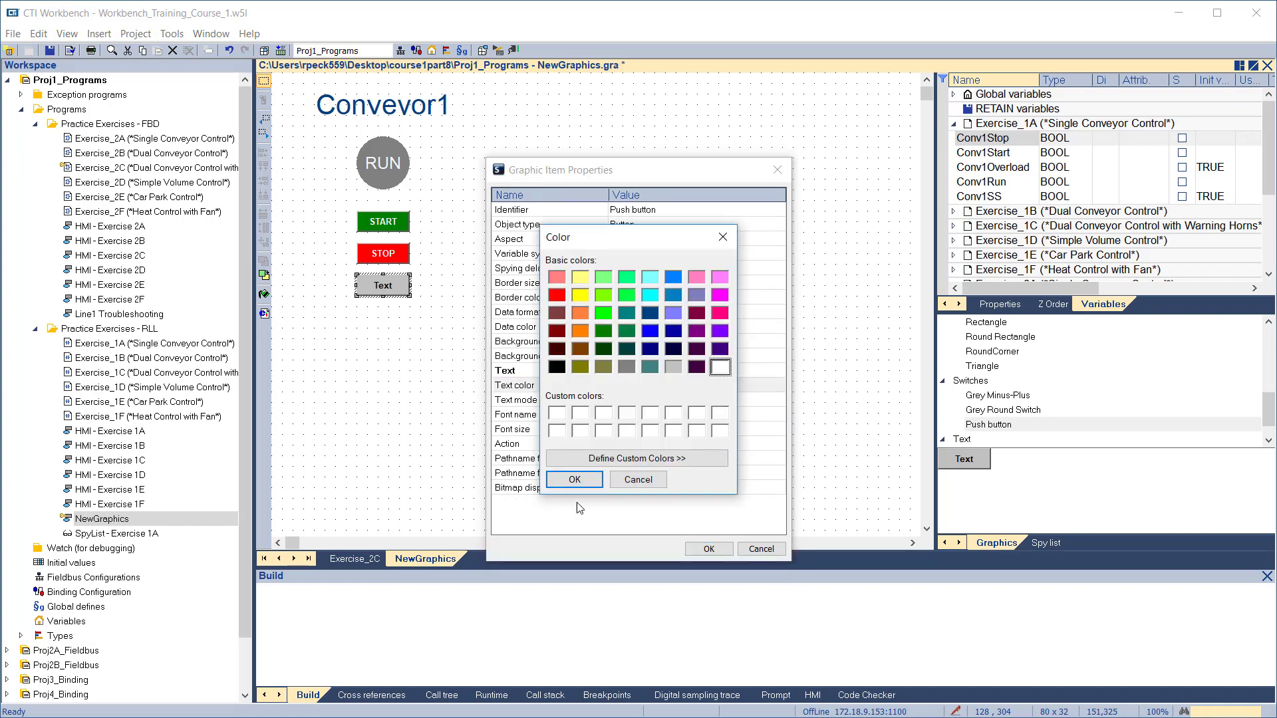
click(574, 479)
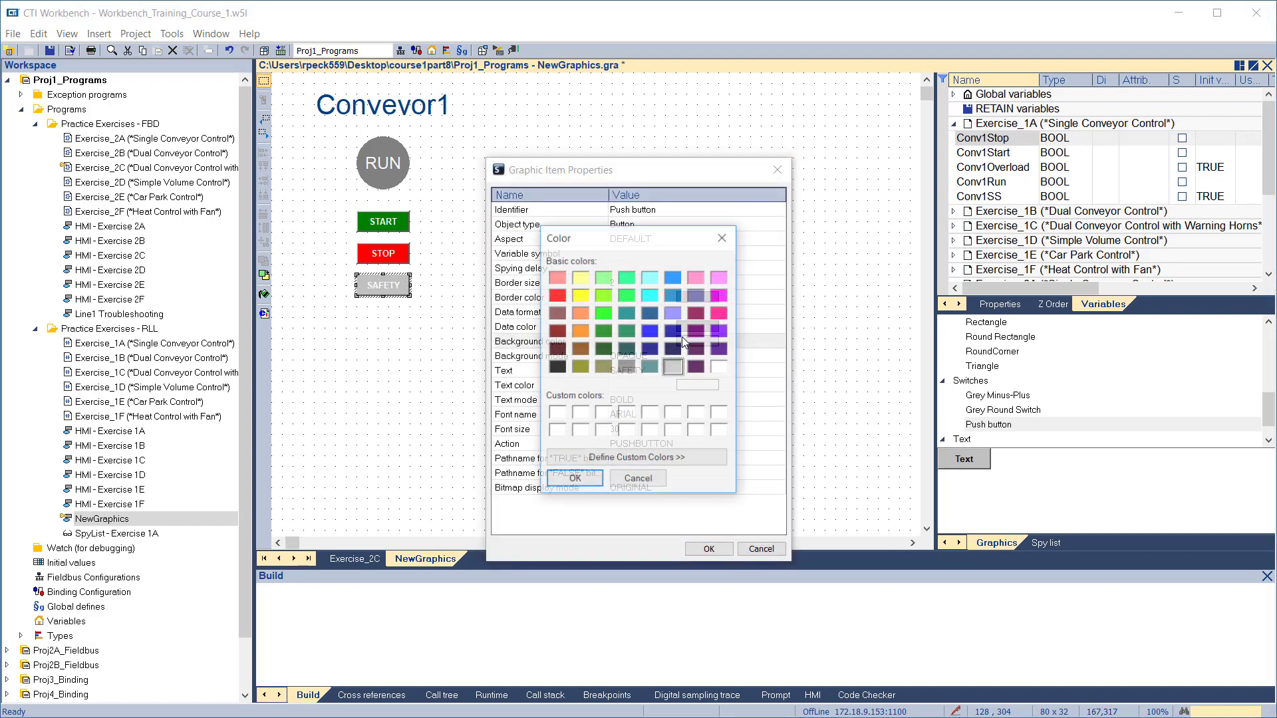
click(556, 295)
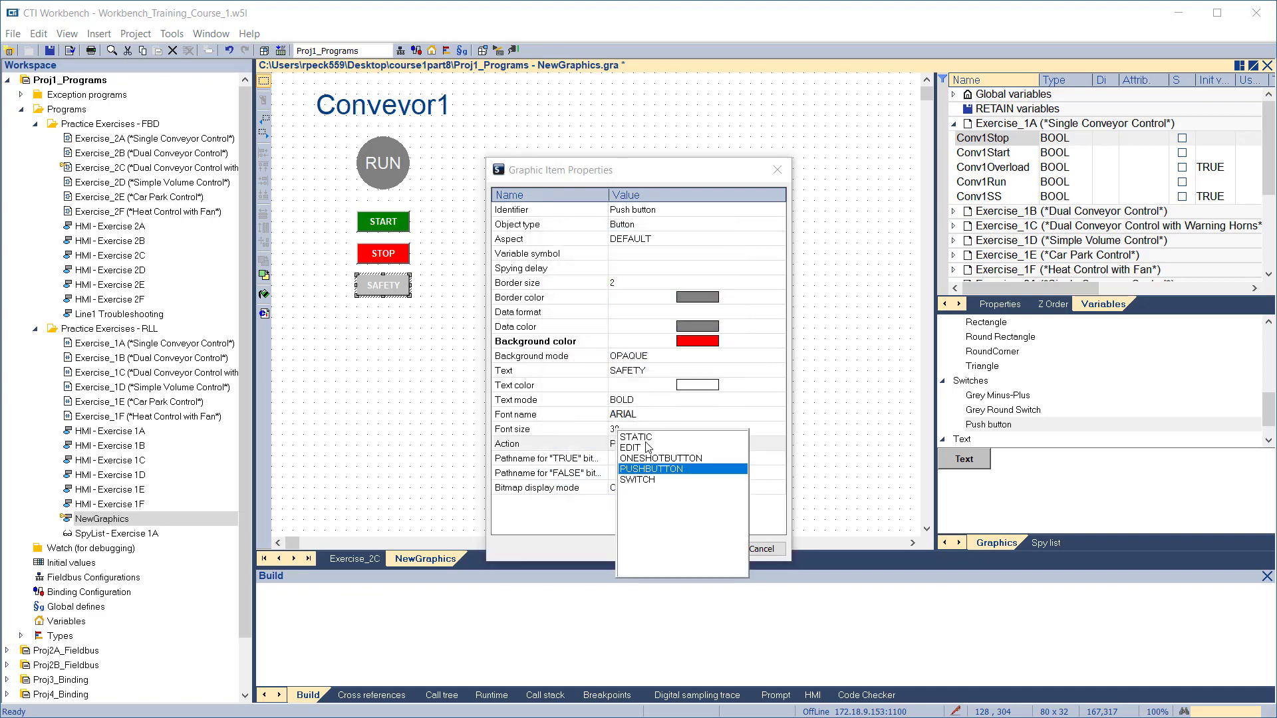
mouse_move(645, 482)
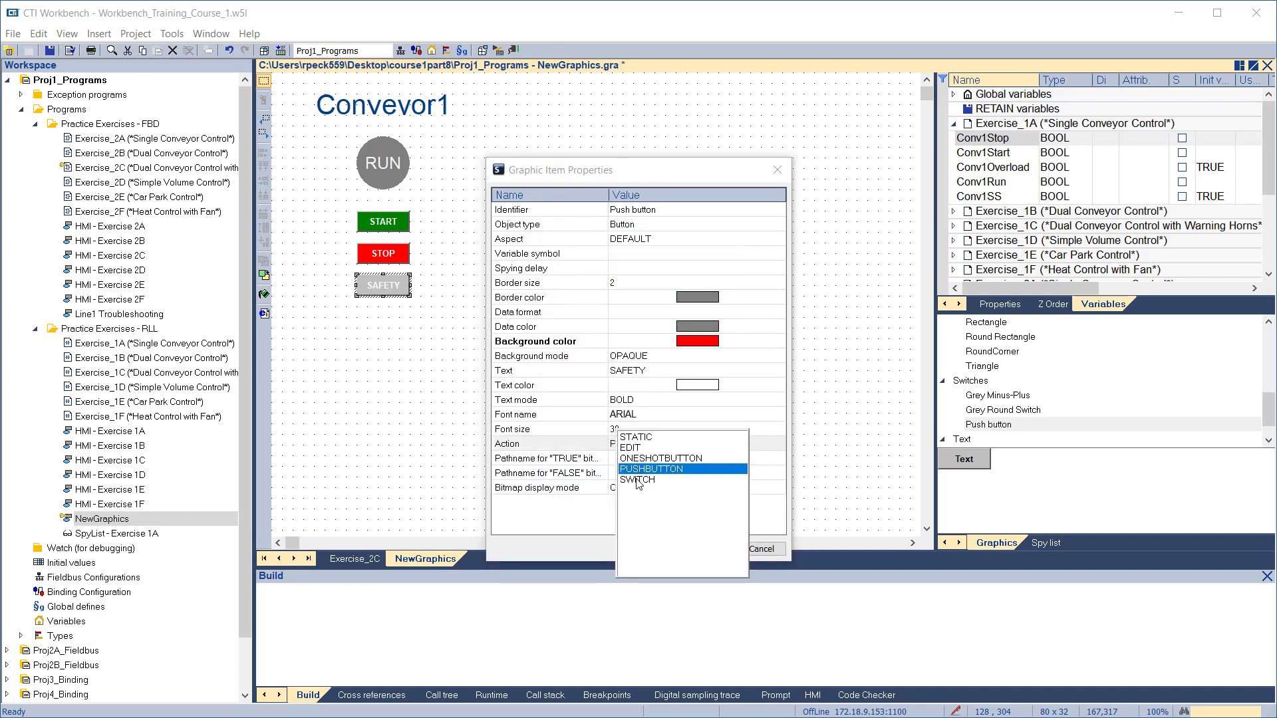
click(637, 479)
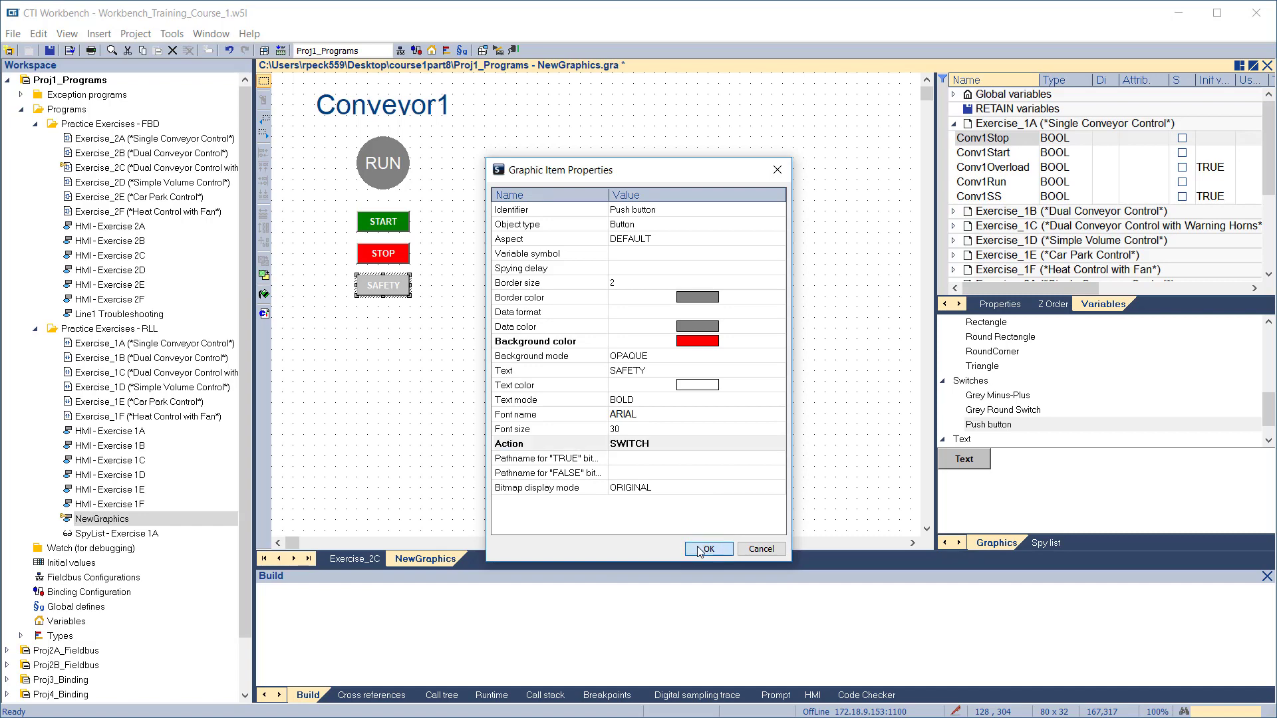
click(707, 548)
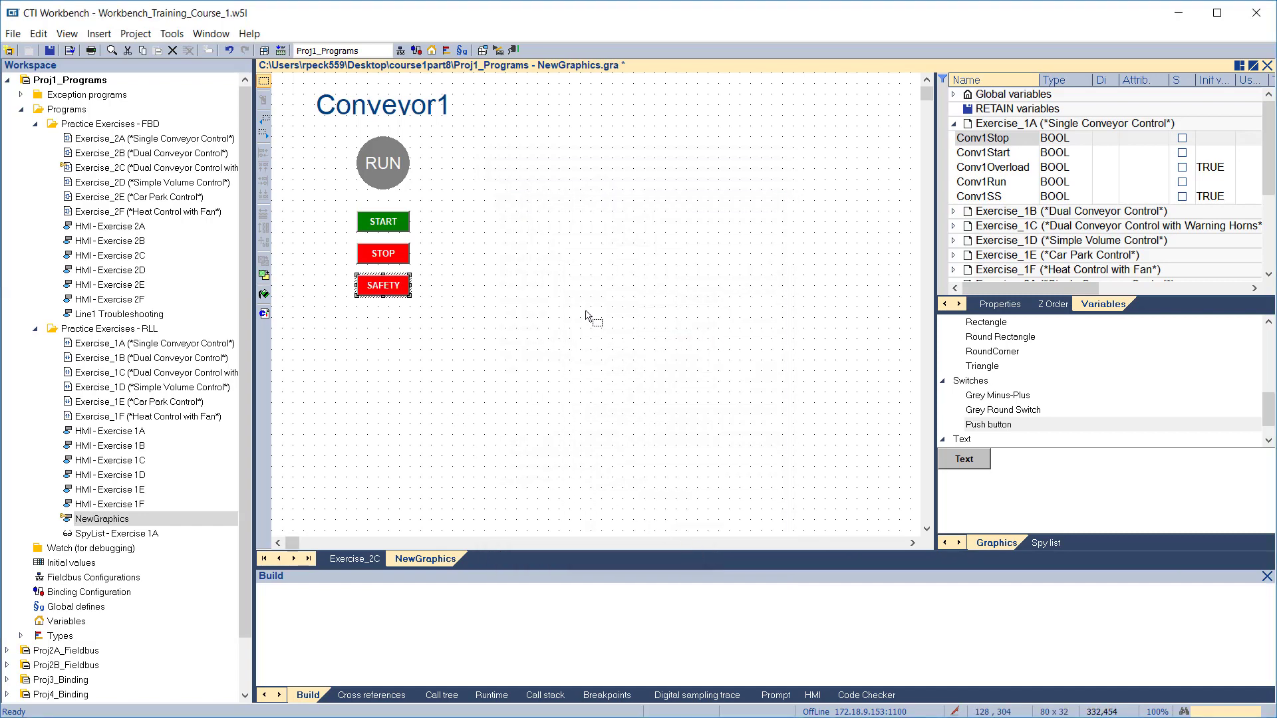
- Place another default push button below SAFETY
click(979, 197)
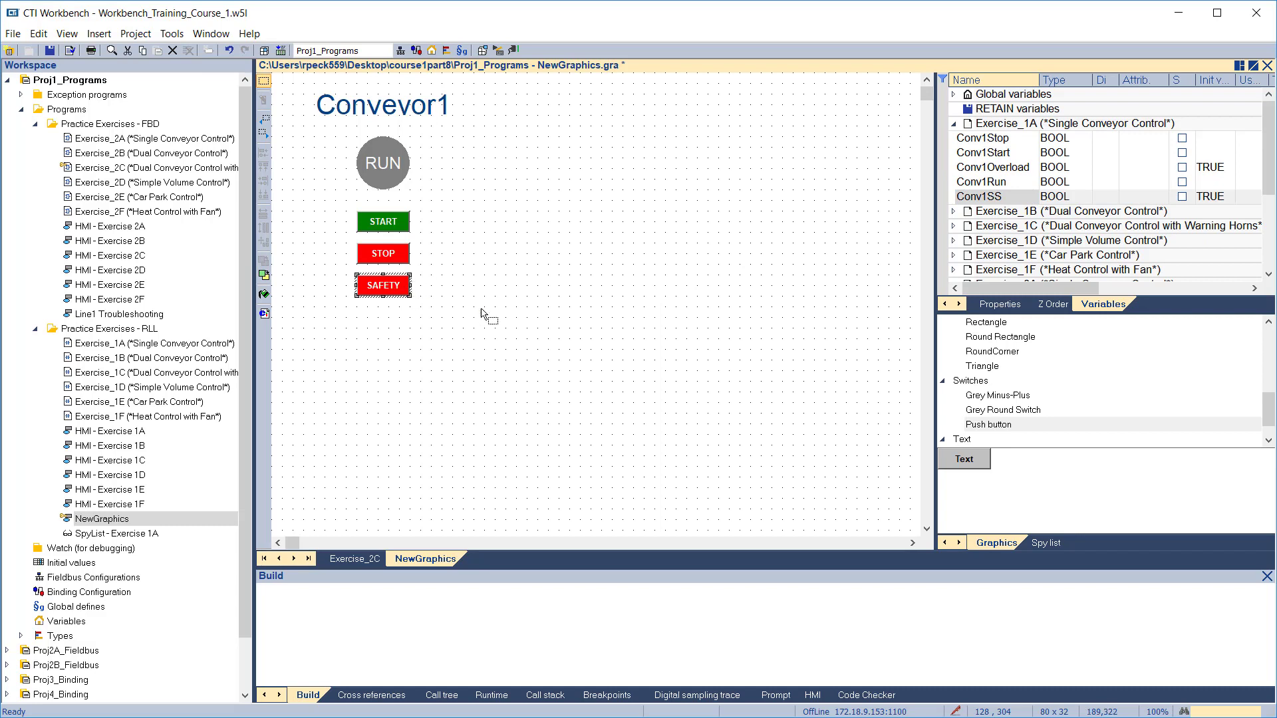
click(856, 412)
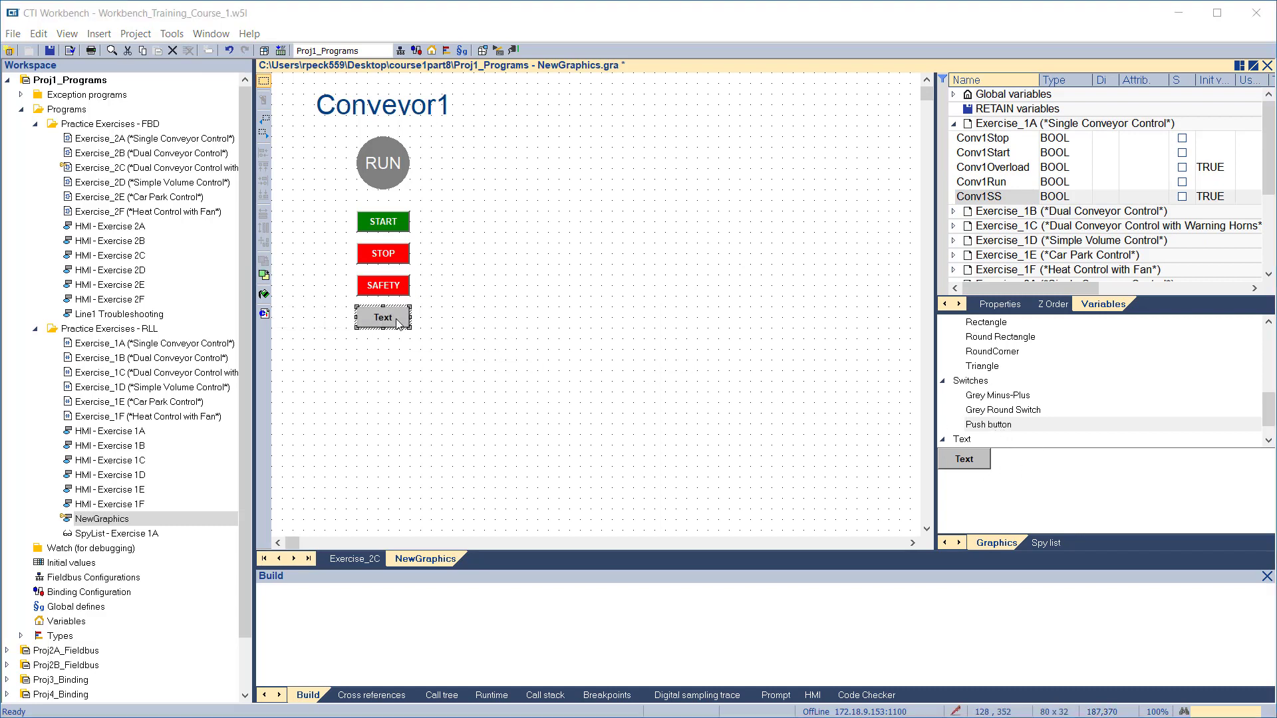
- Label the button OVERLOAD with white text on a red background as a switch
double_click(382, 317)
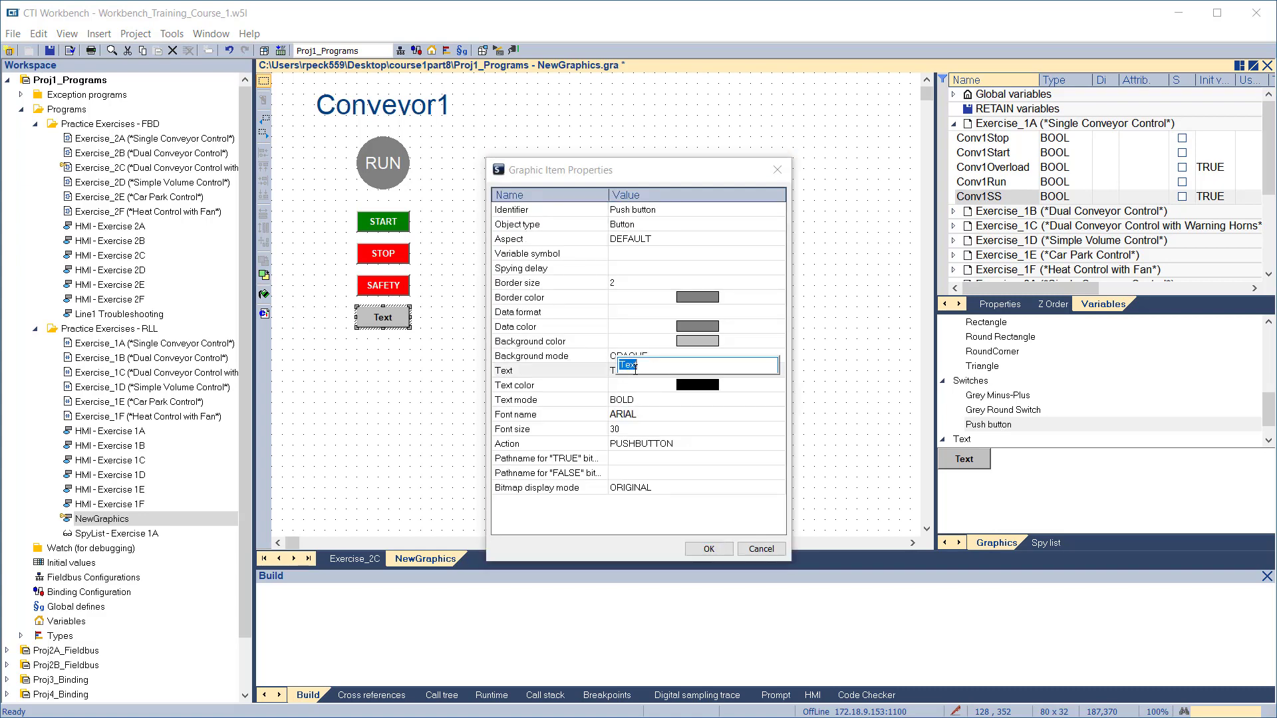
text(OVERLOAD)
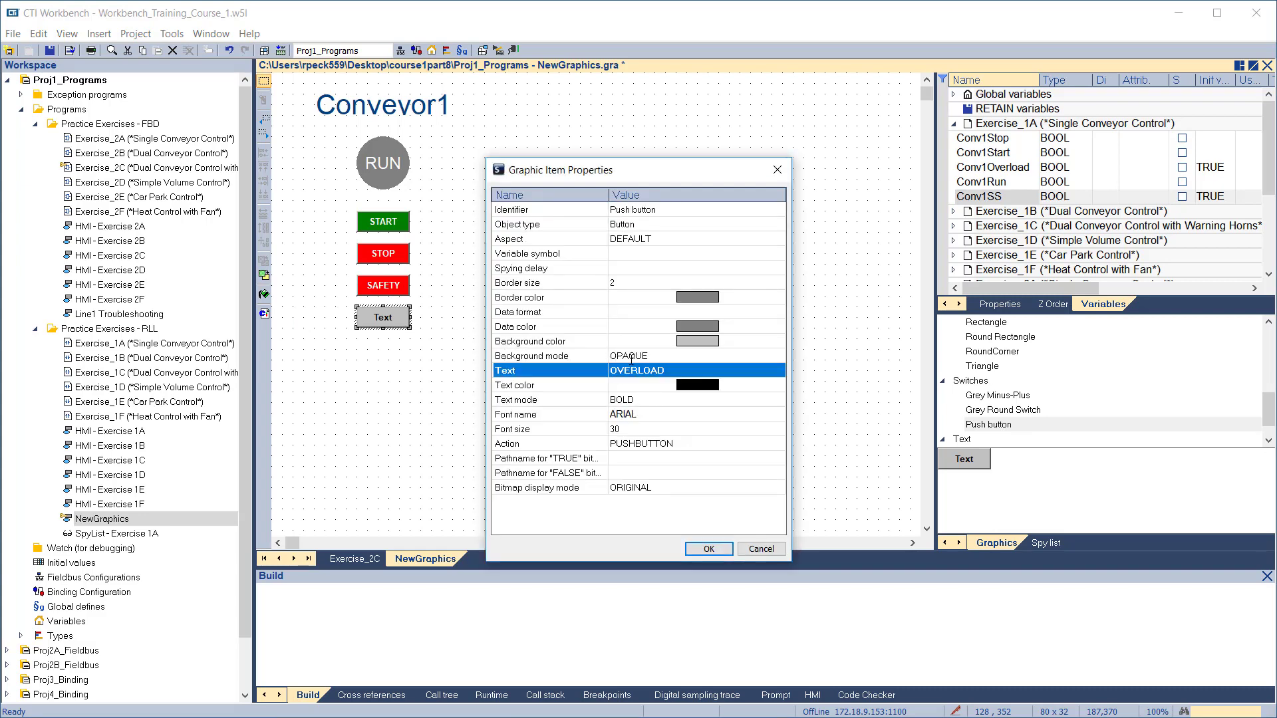
click(697, 385)
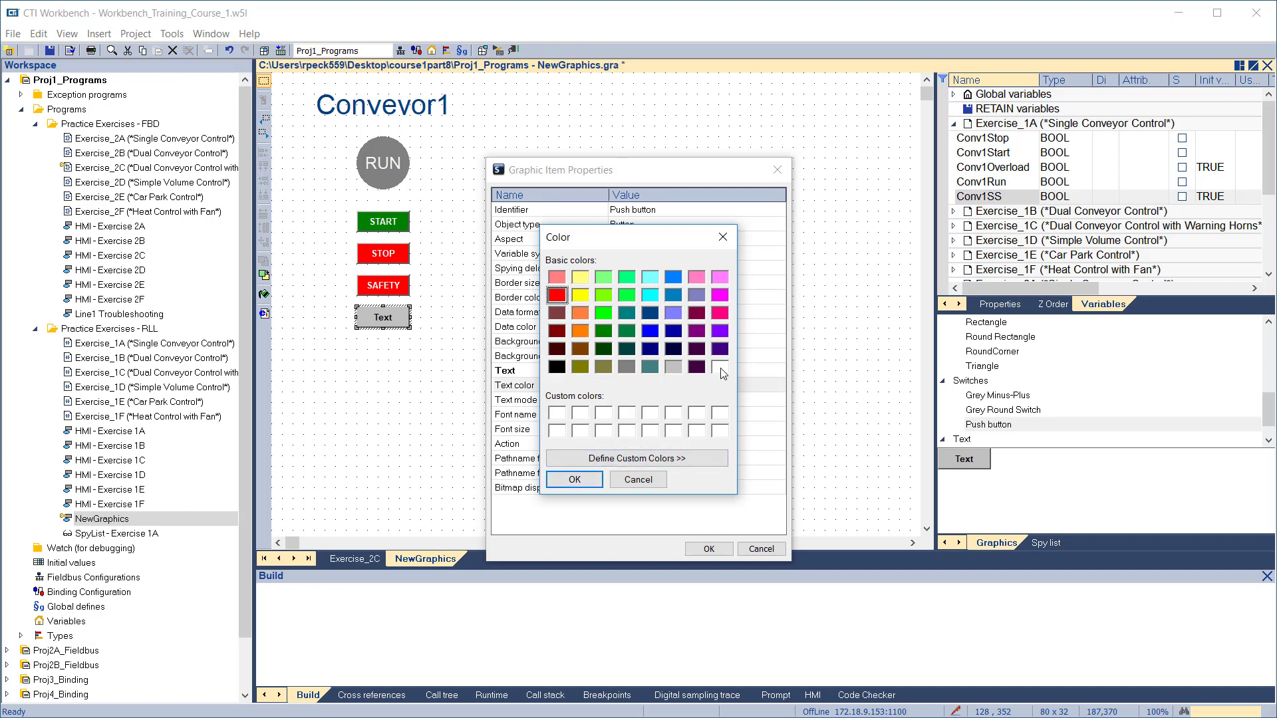
click(575, 479)
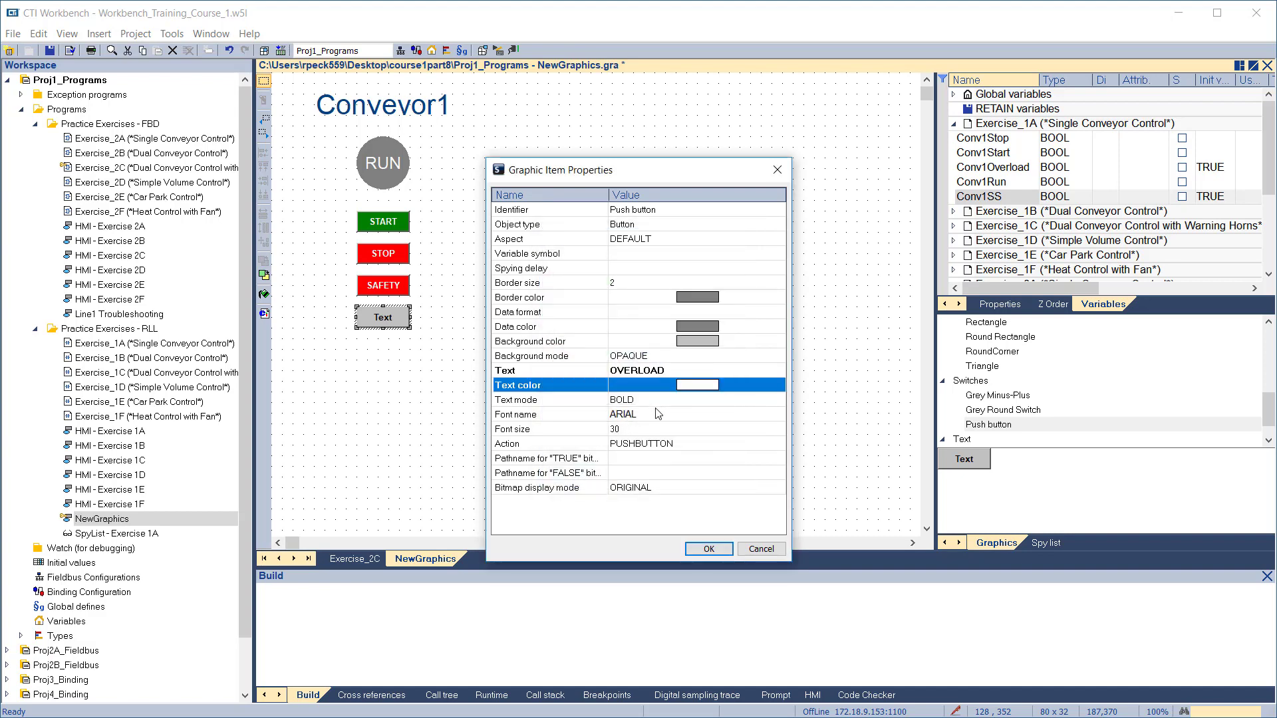
click(697, 385)
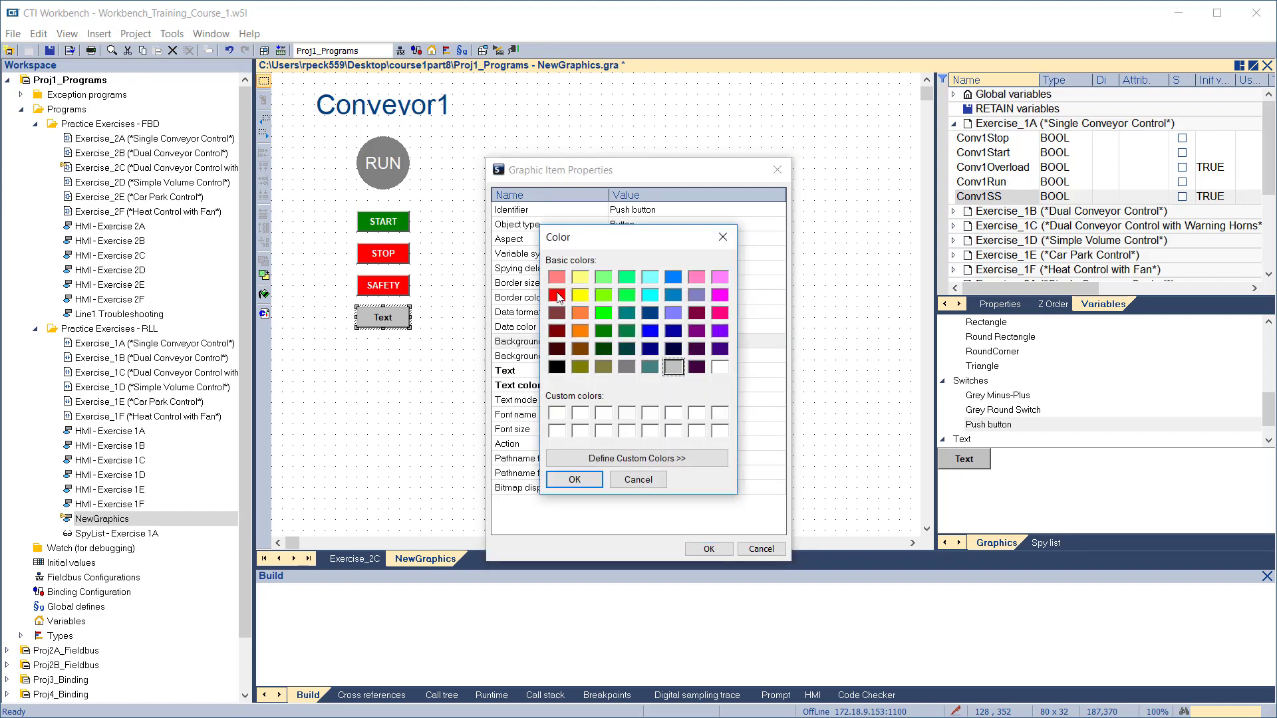
click(575, 478)
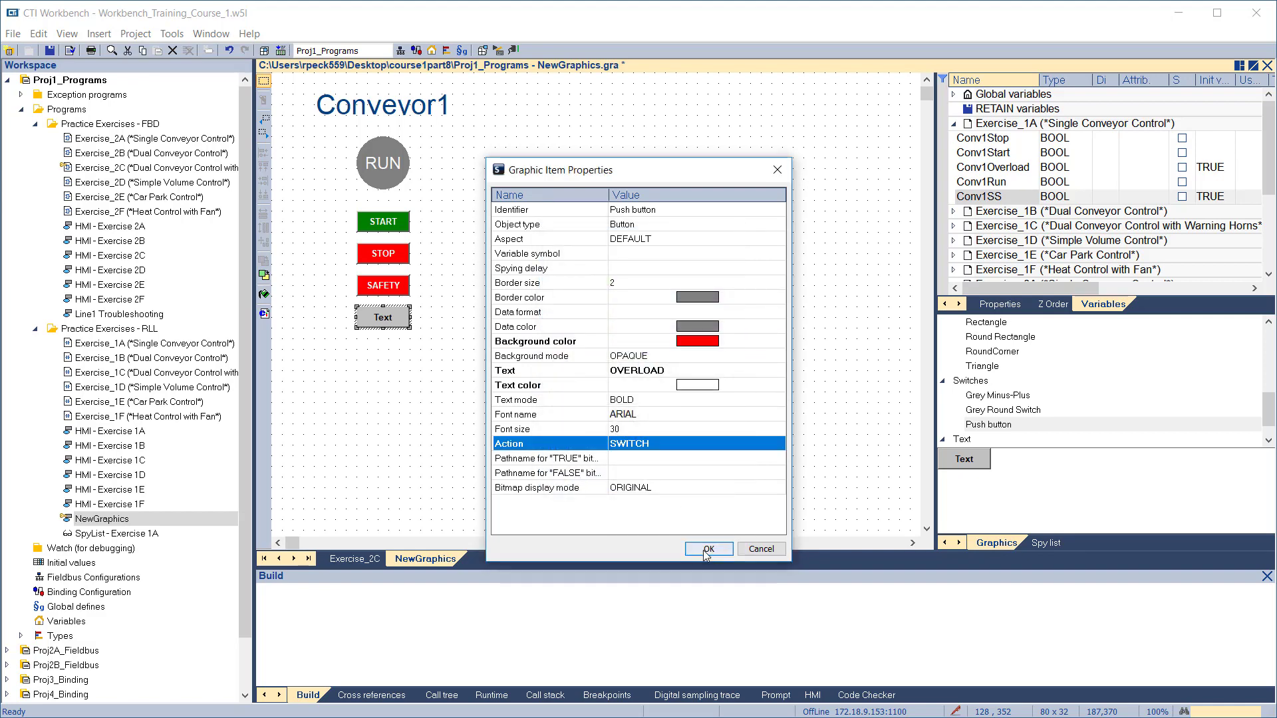
click(708, 548)
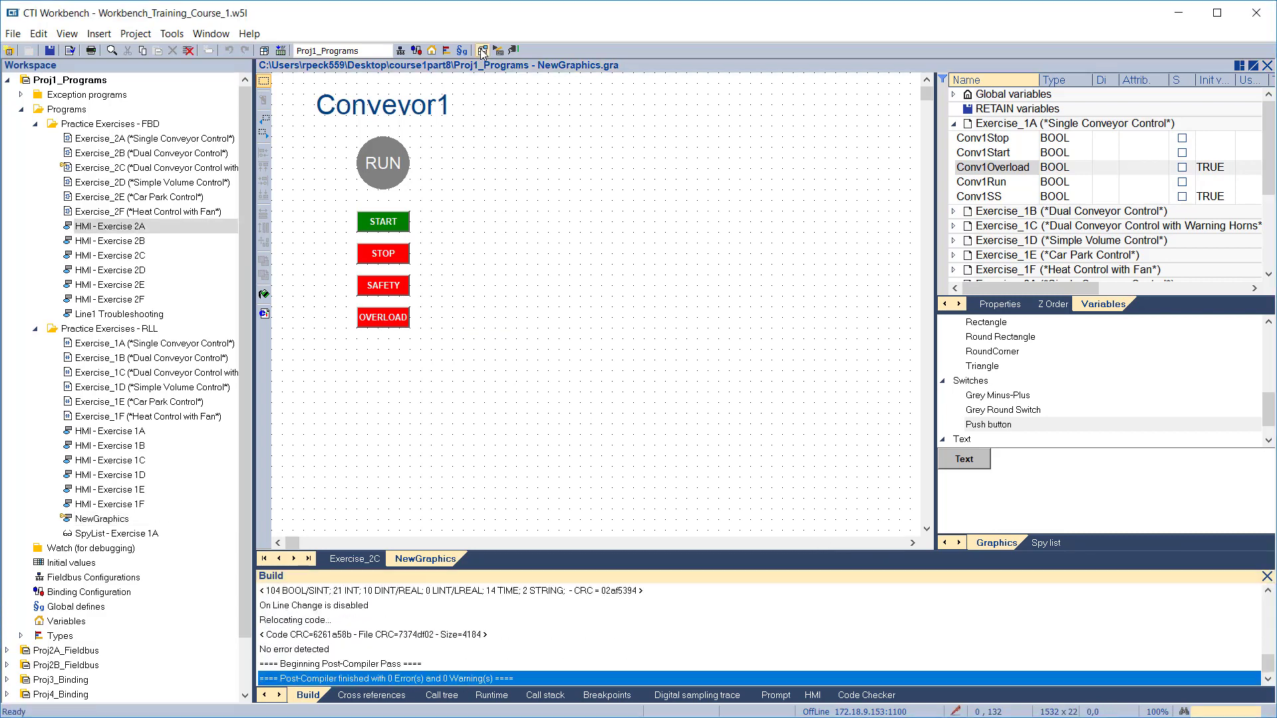
- Run the compiled project with a cold start
click(482, 50)
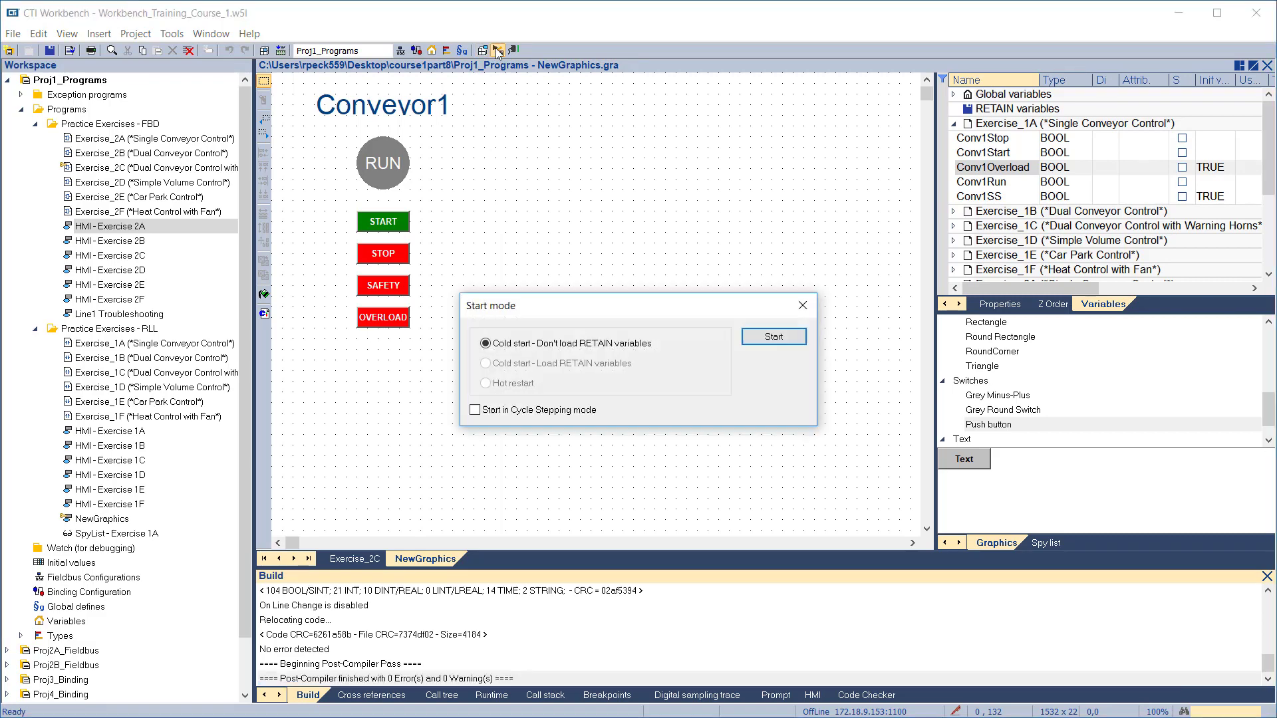
click(774, 337)
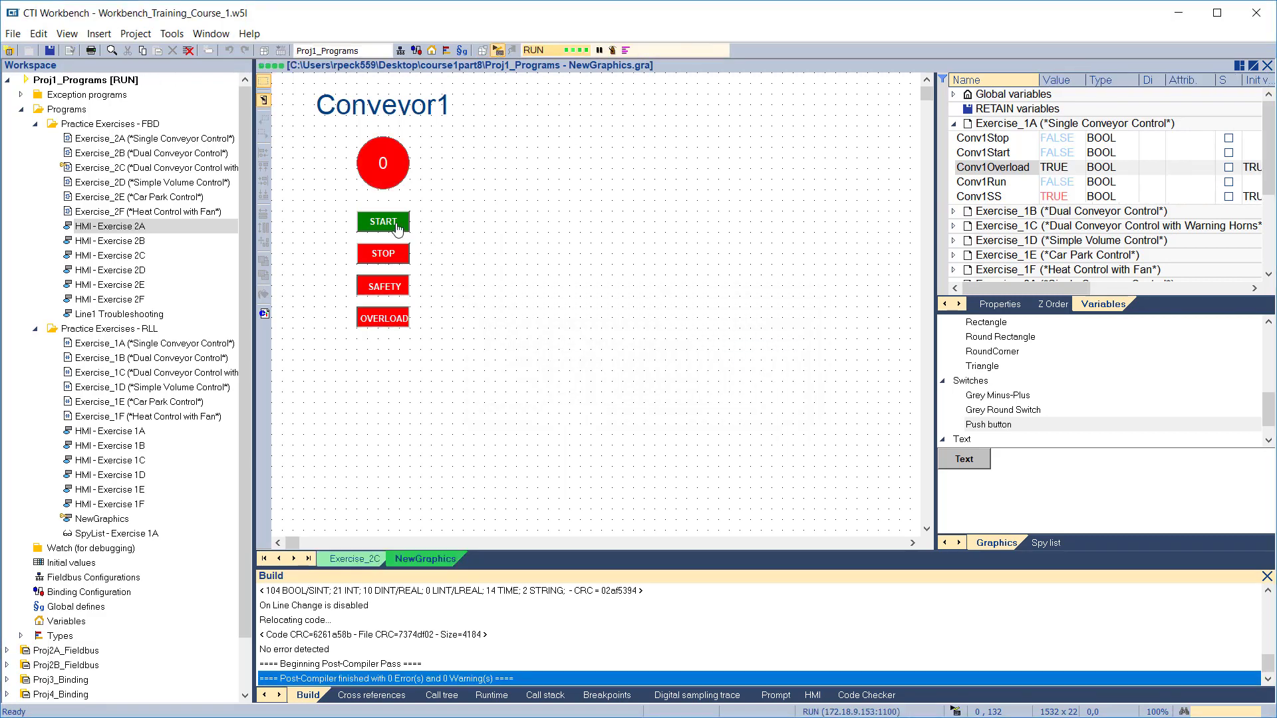
- Exercise START, STOP and SAFETY on NewGraphics so the Conv1Run indicator toggles between 0 and 1
click(382, 221)
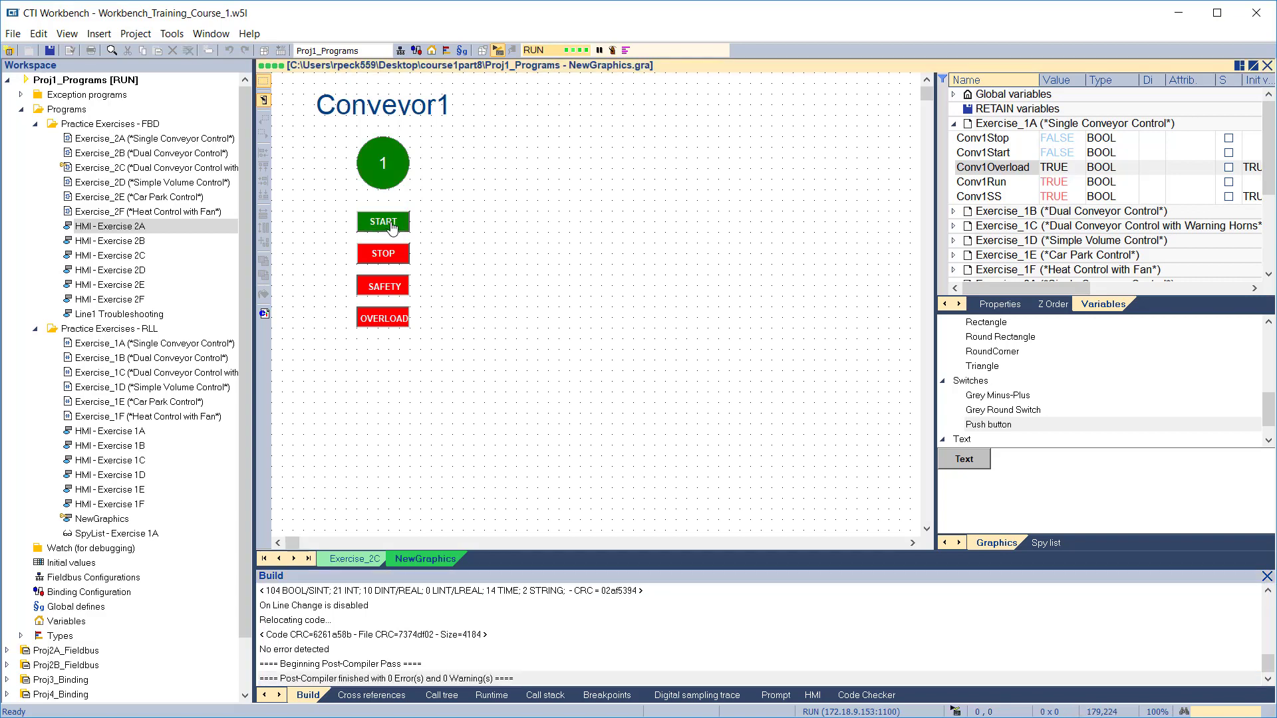
click(383, 252)
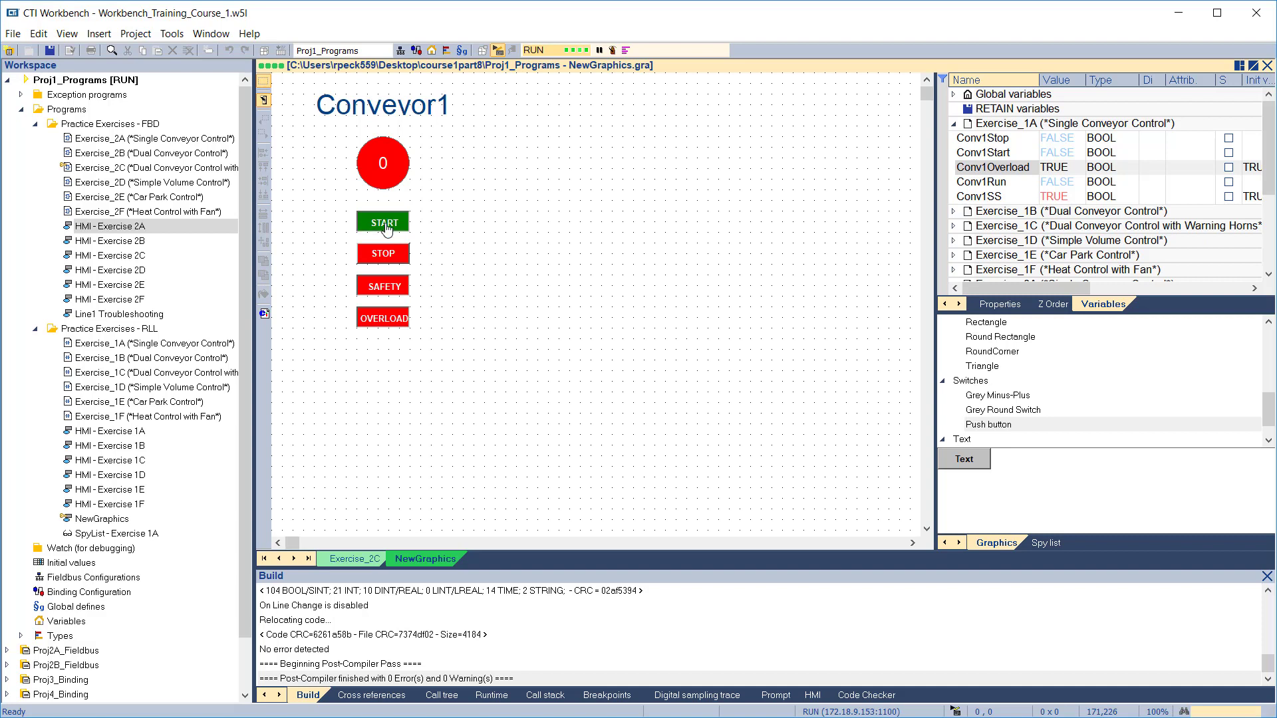
click(383, 222)
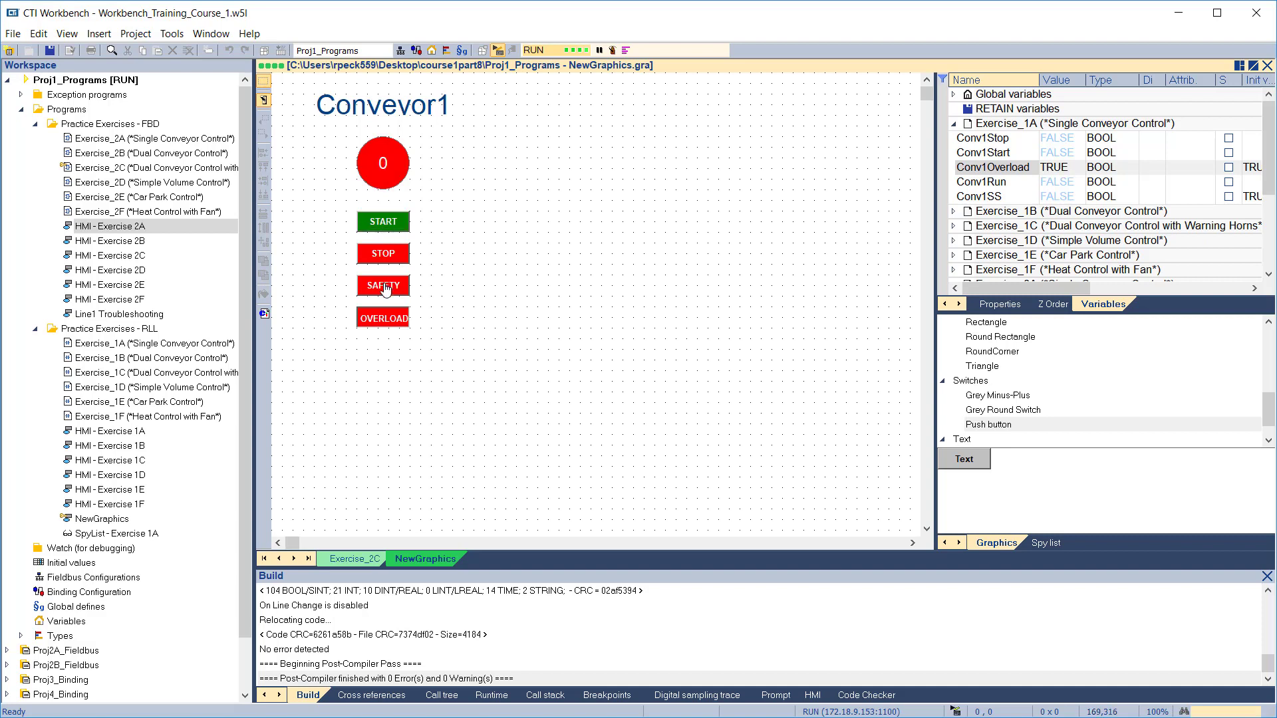
click(383, 221)
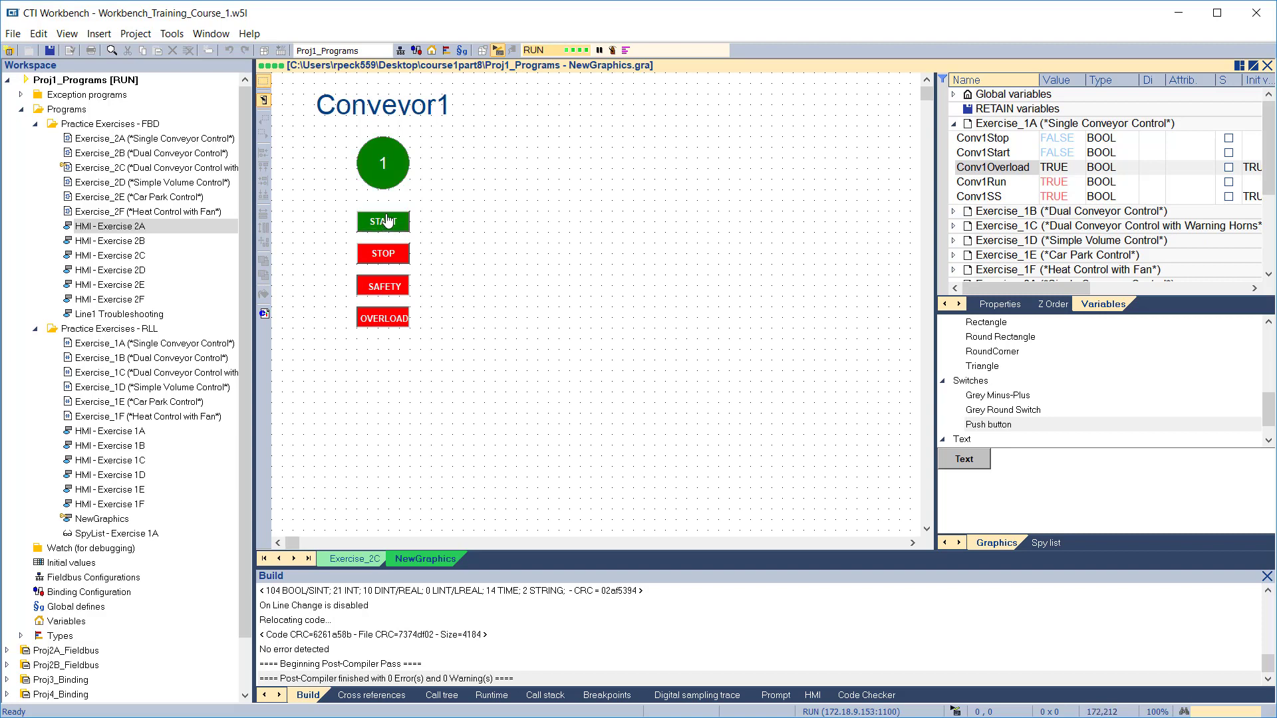
mouse_move(385, 325)
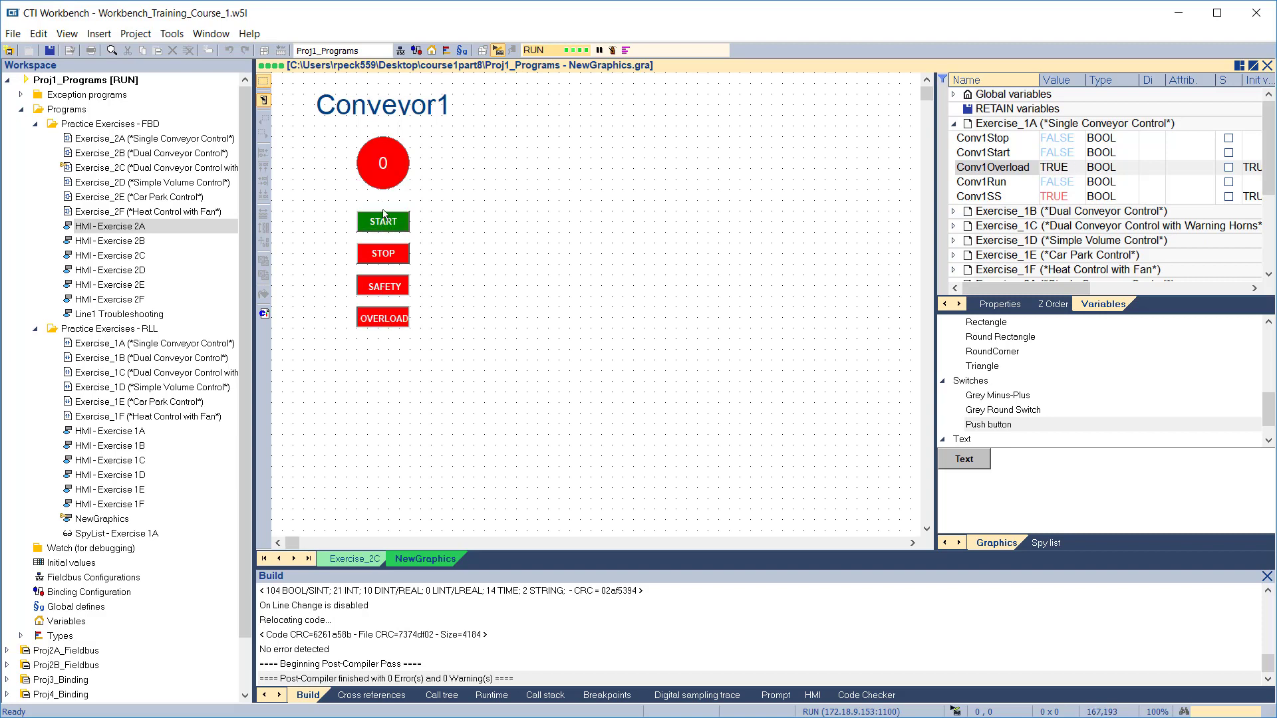
click(383, 221)
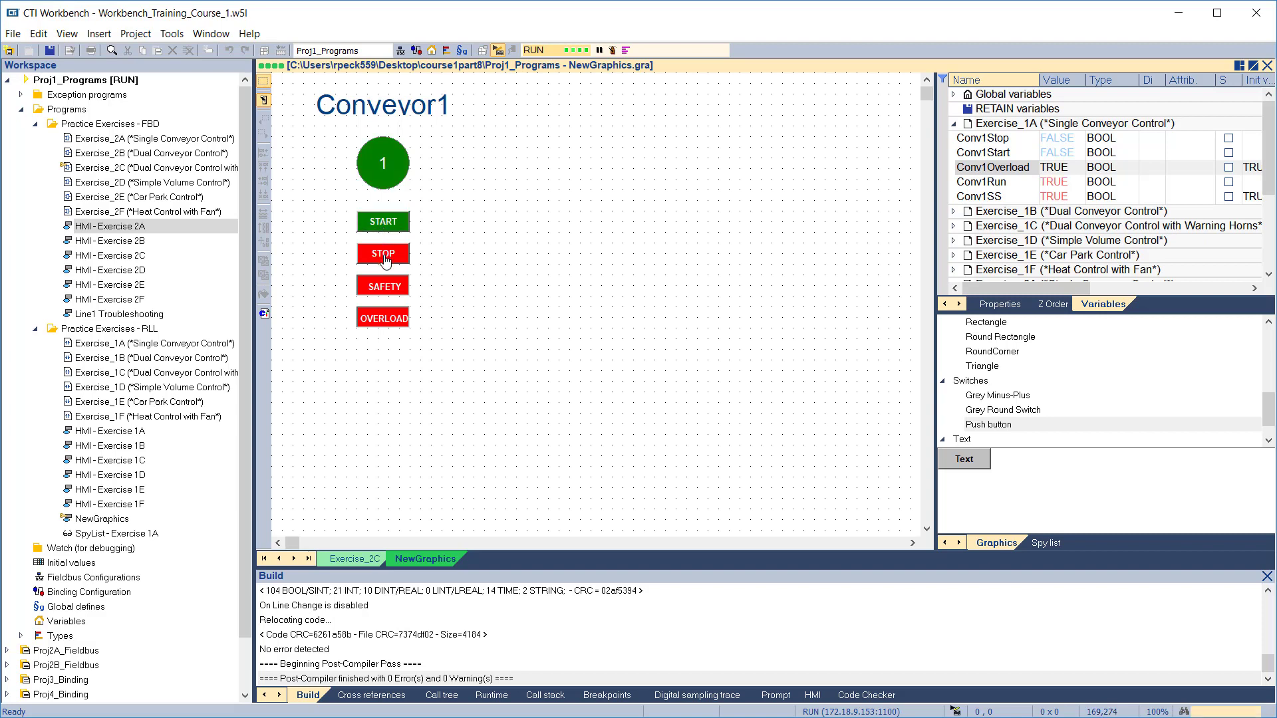
click(383, 252)
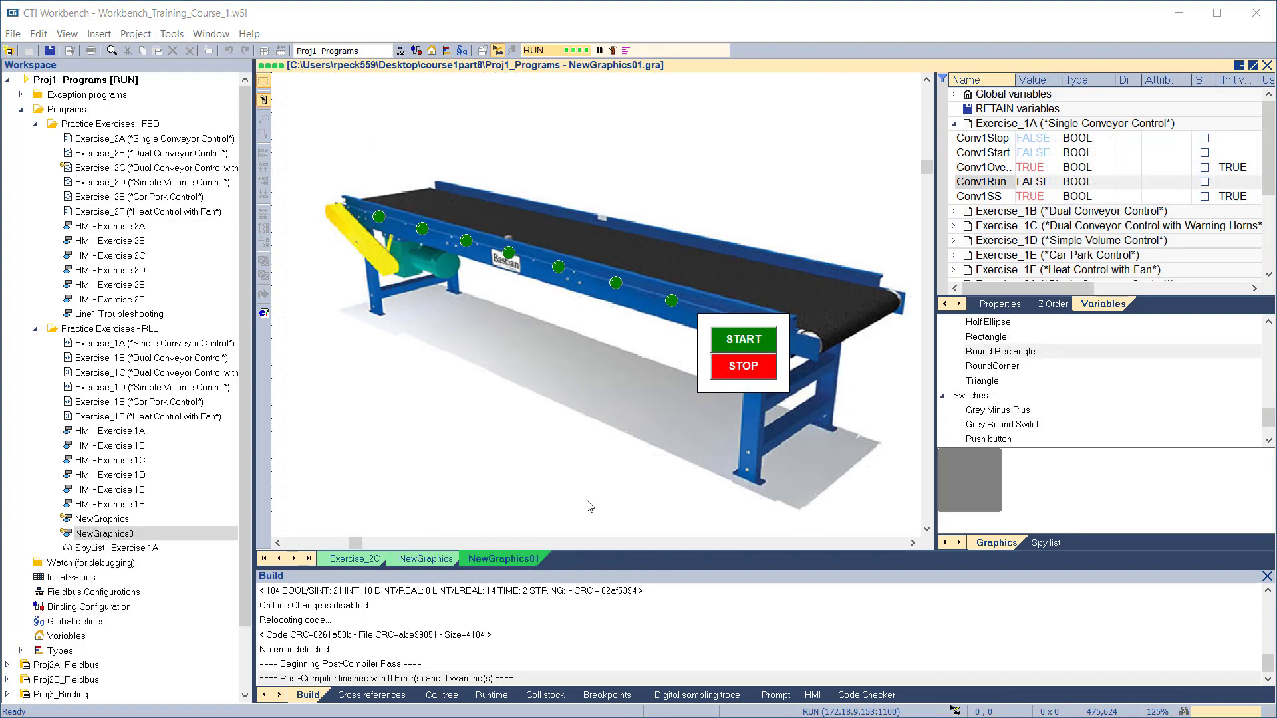
mouse_move(737, 344)
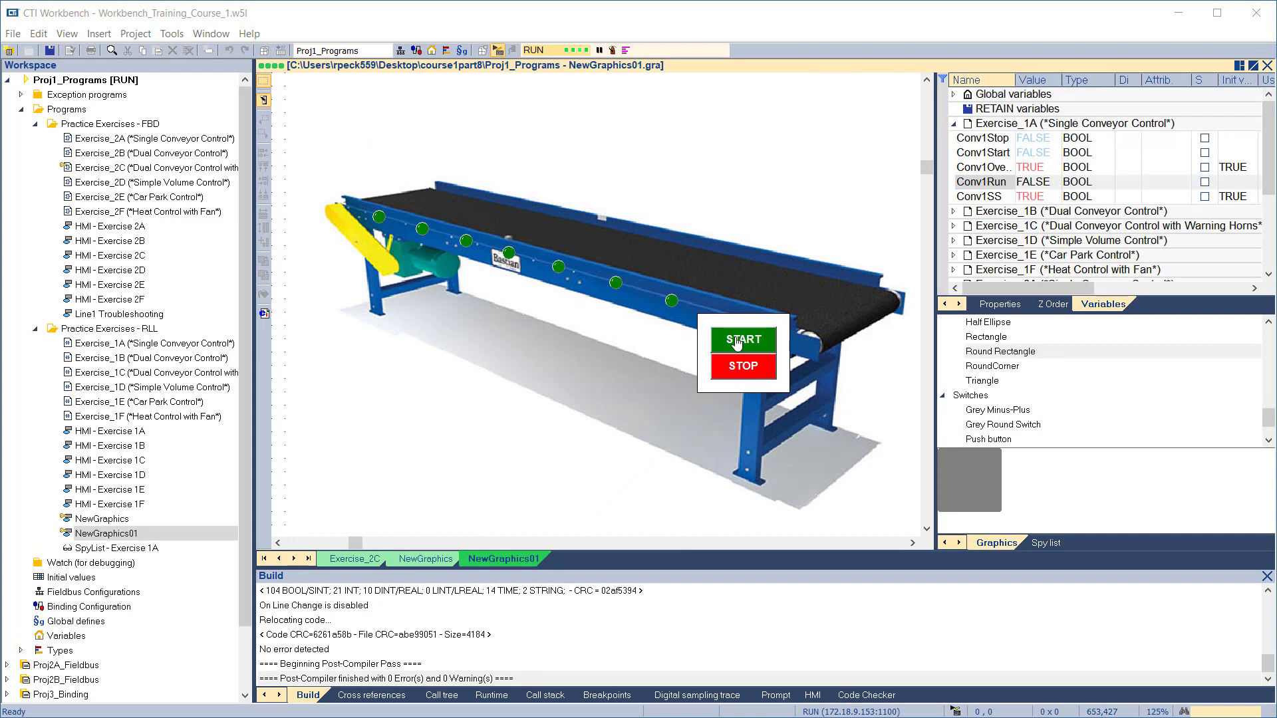
- Toggle Conv1Run with the START and STOP buttons on the NewGraphics01 3D conveyor panel
click(742, 339)
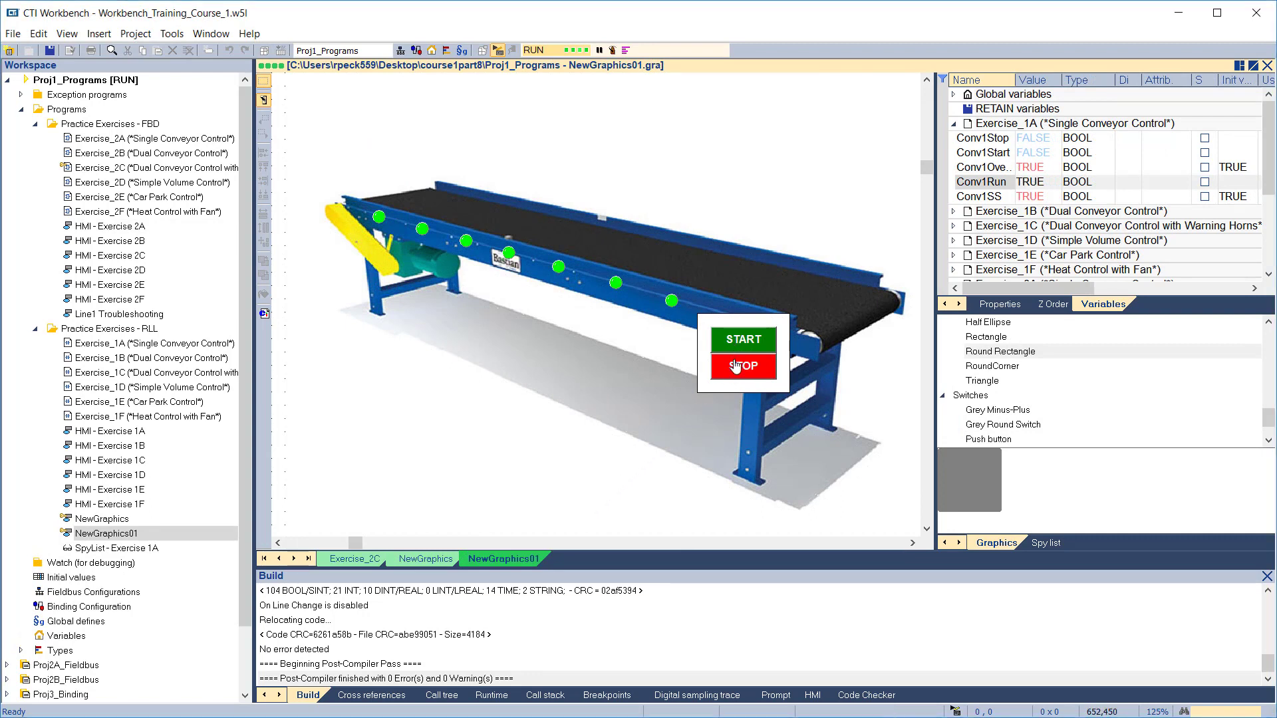
click(742, 365)
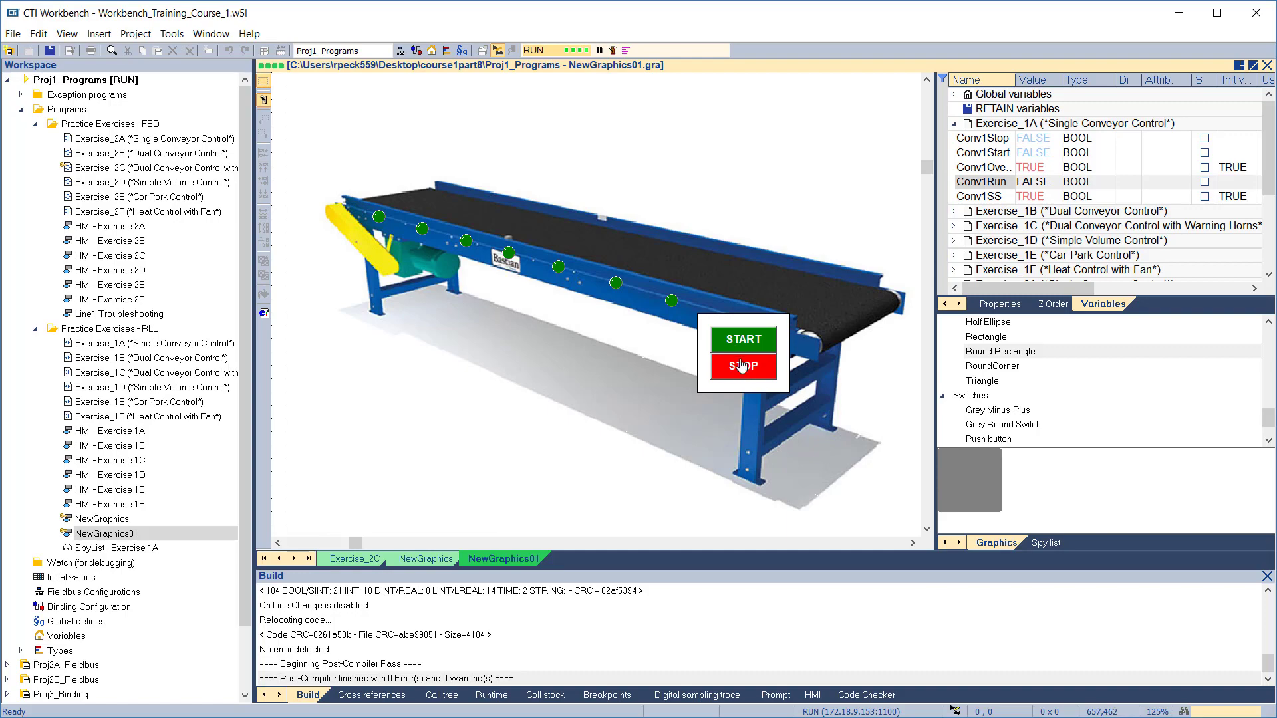
click(742, 339)
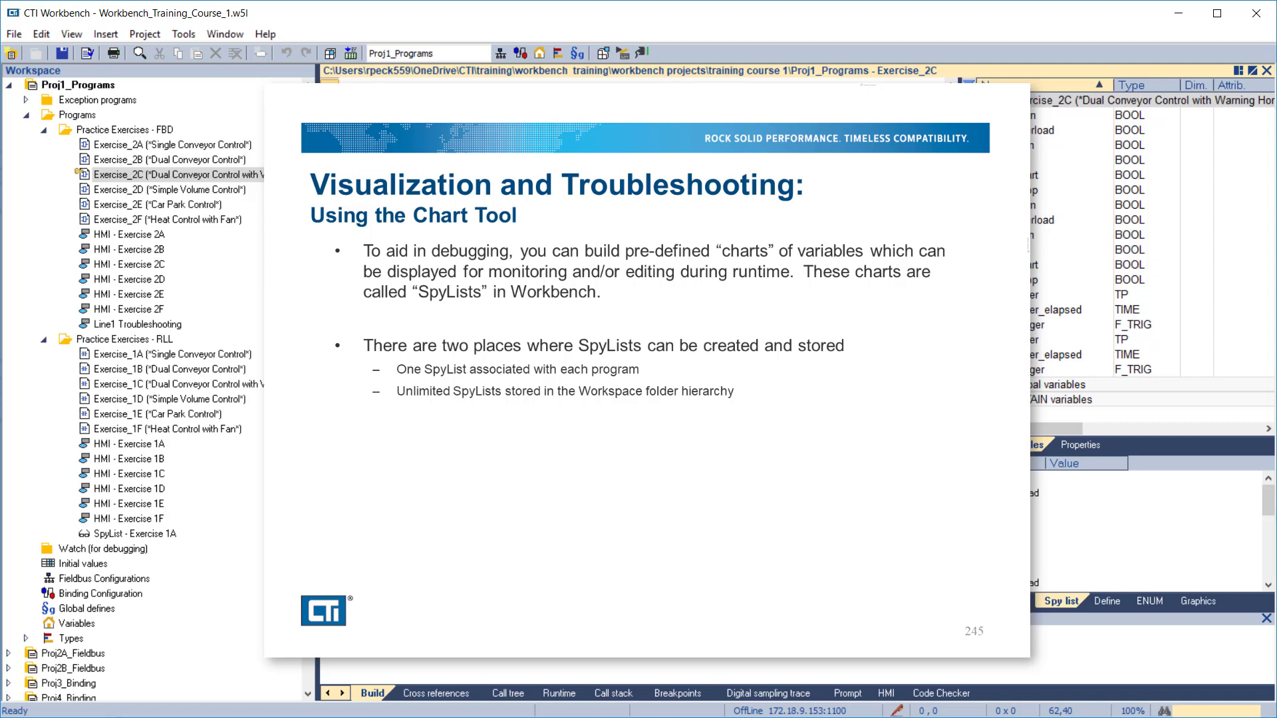
- Disconnect from the runtime target to take the project offline
drag(398, 379, 695, 379)
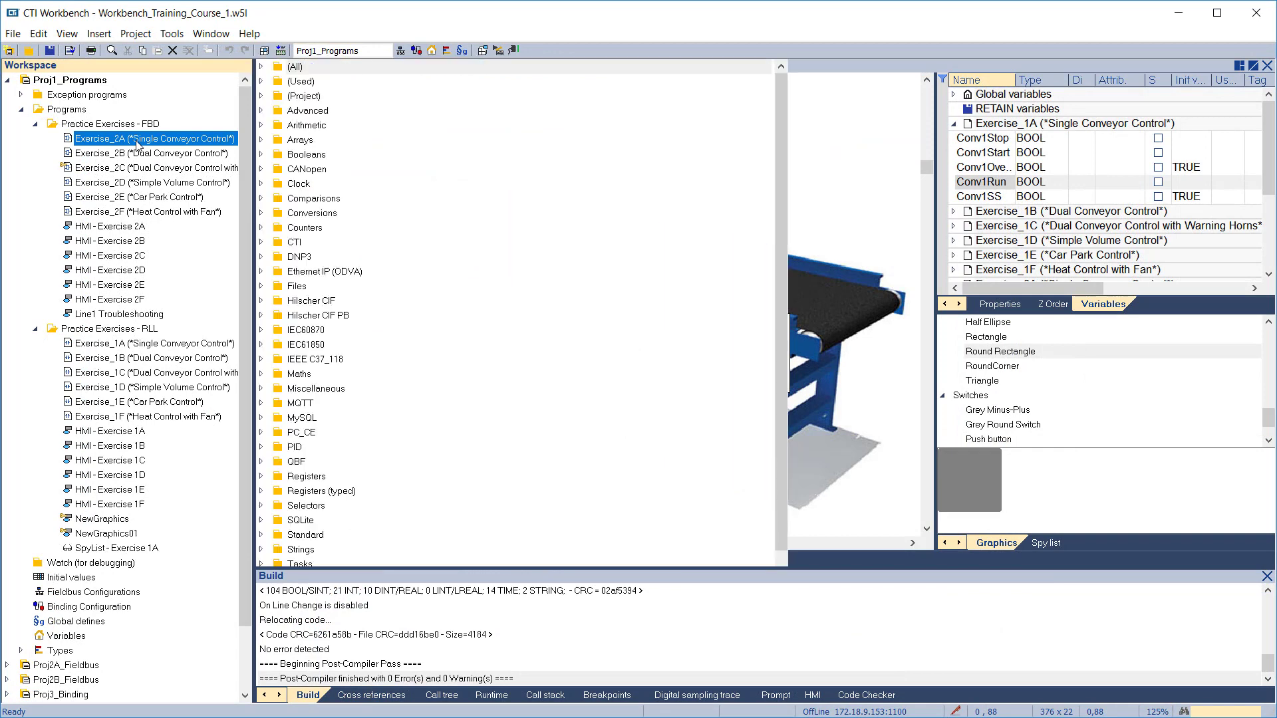
- Open the Exercise_2A diagram and drag its five conveyor variables into the spy list
double_click(140, 138)
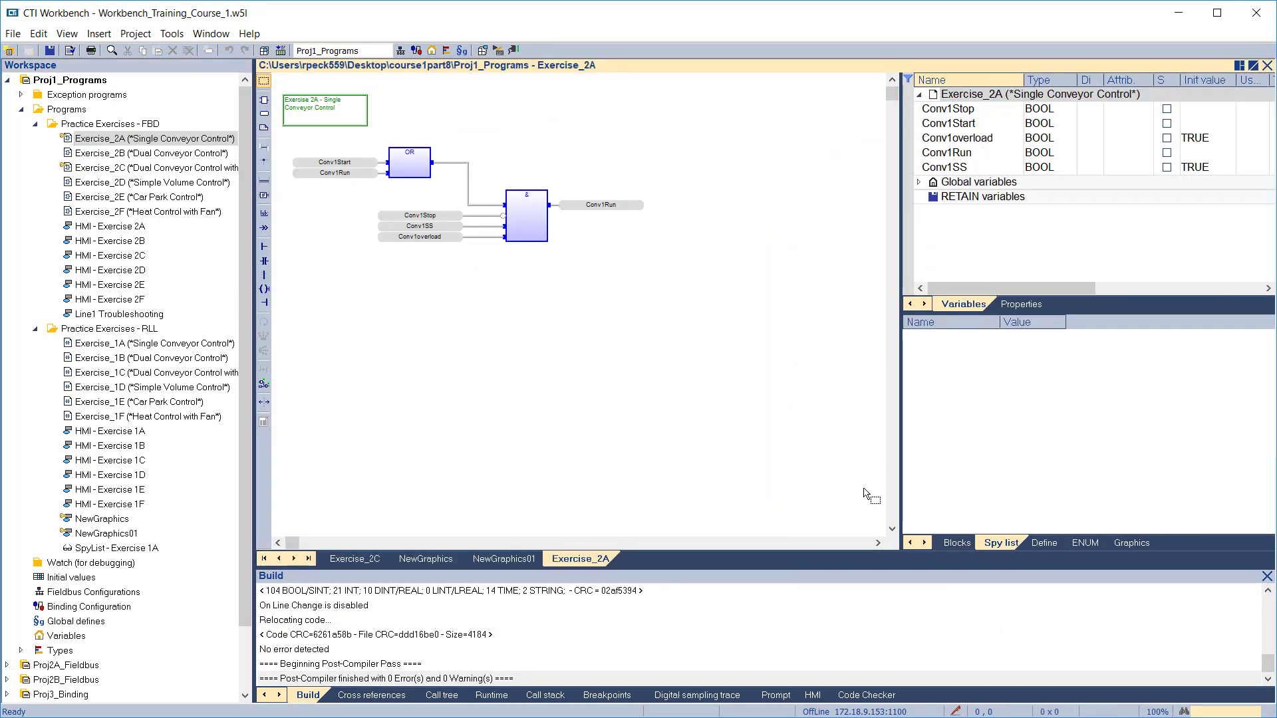
mouse_move(886, 506)
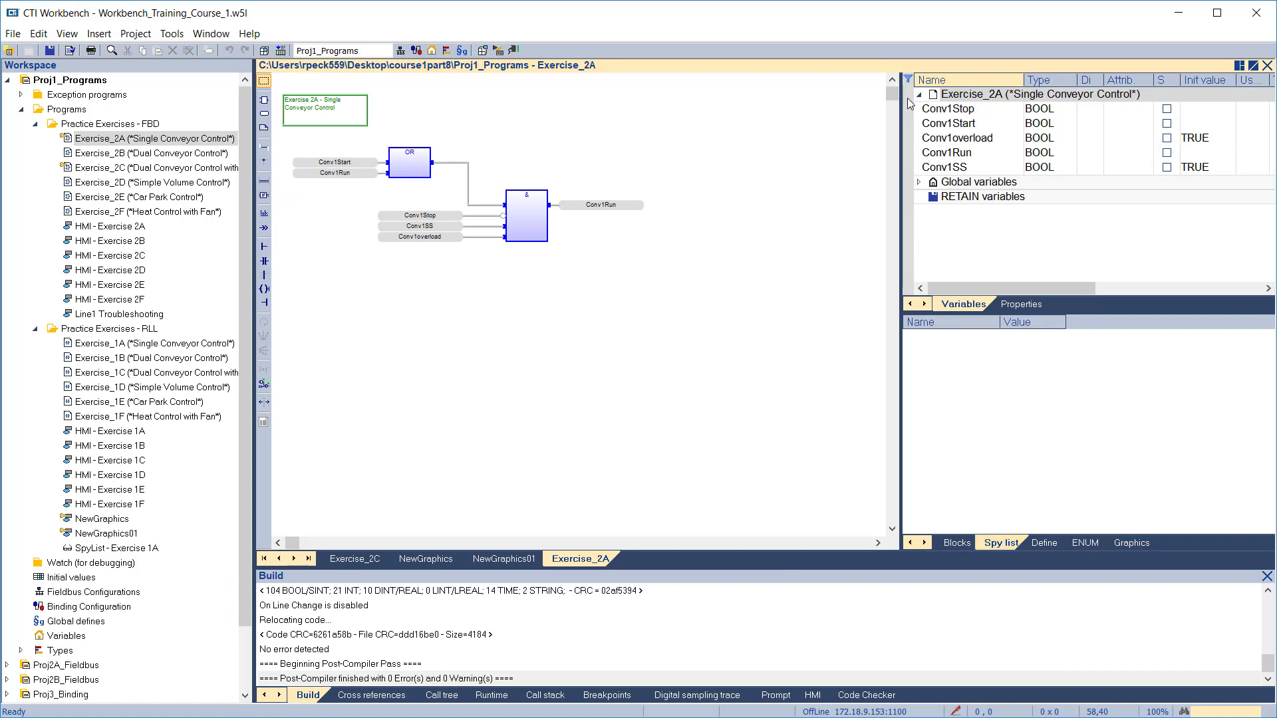
click(947, 109)
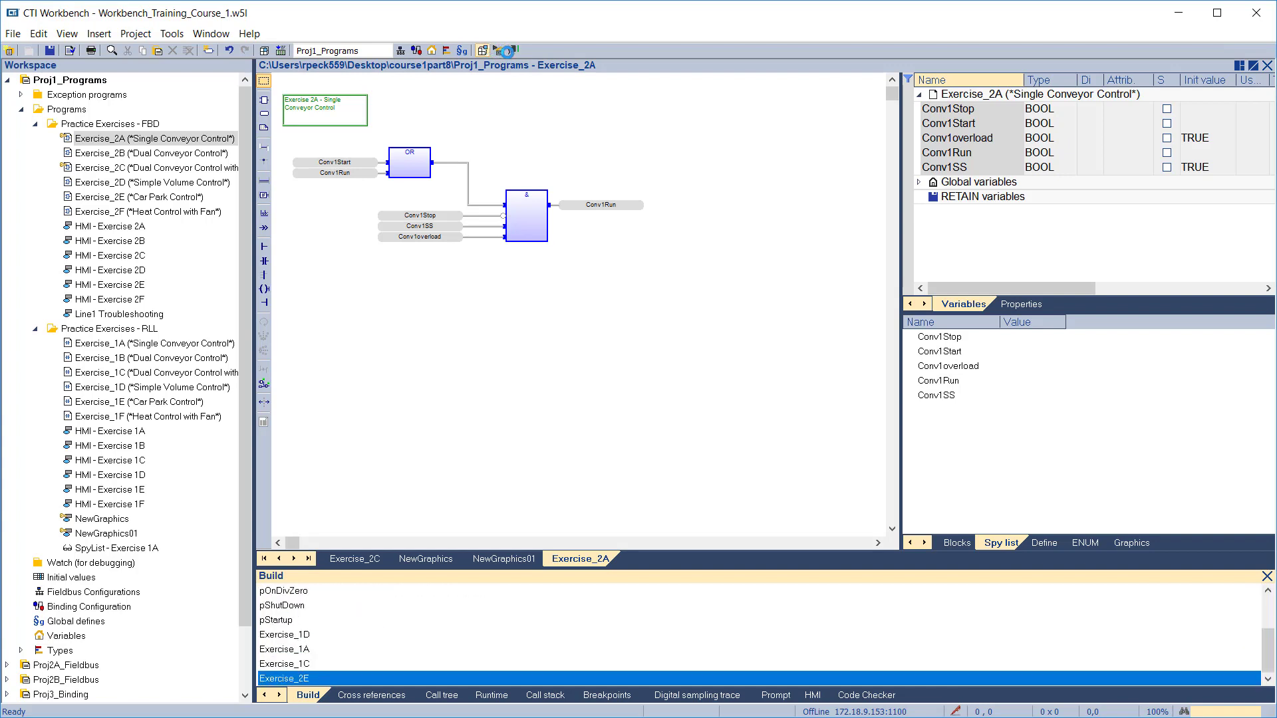
- Connect and cold start the target, set Conv1Start from the spy list, then disconnect
click(504, 49)
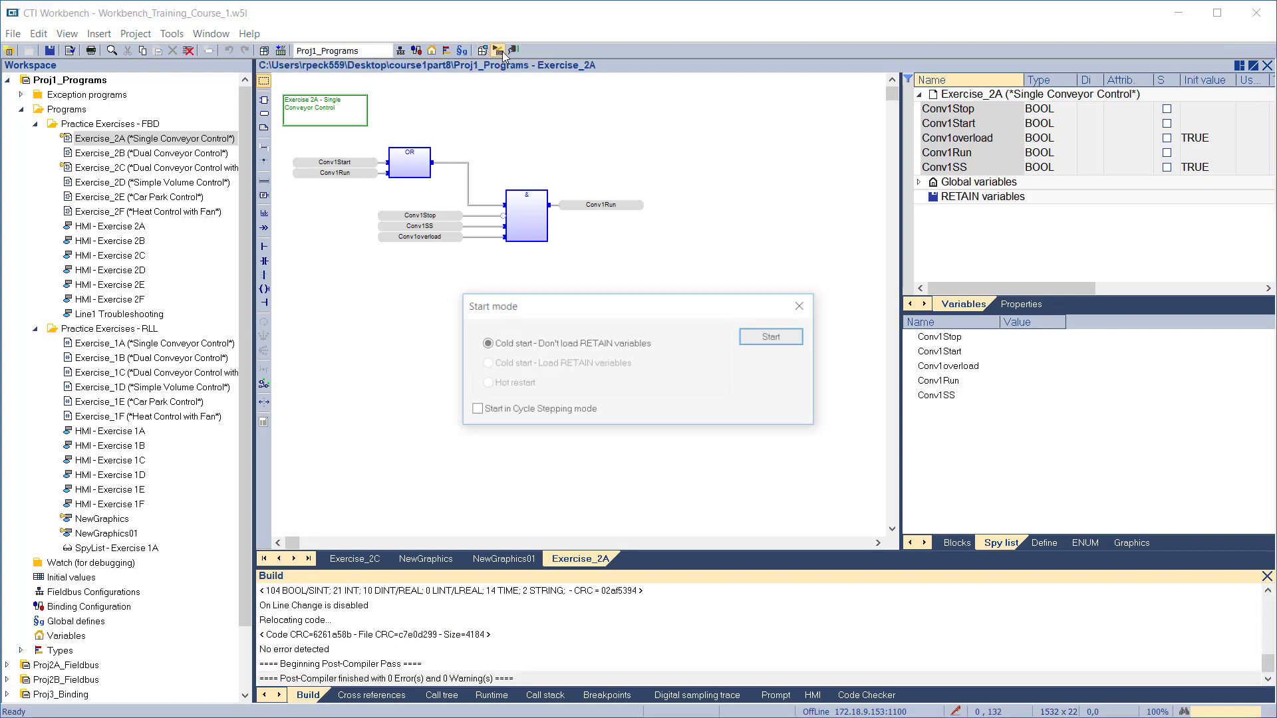
click(771, 336)
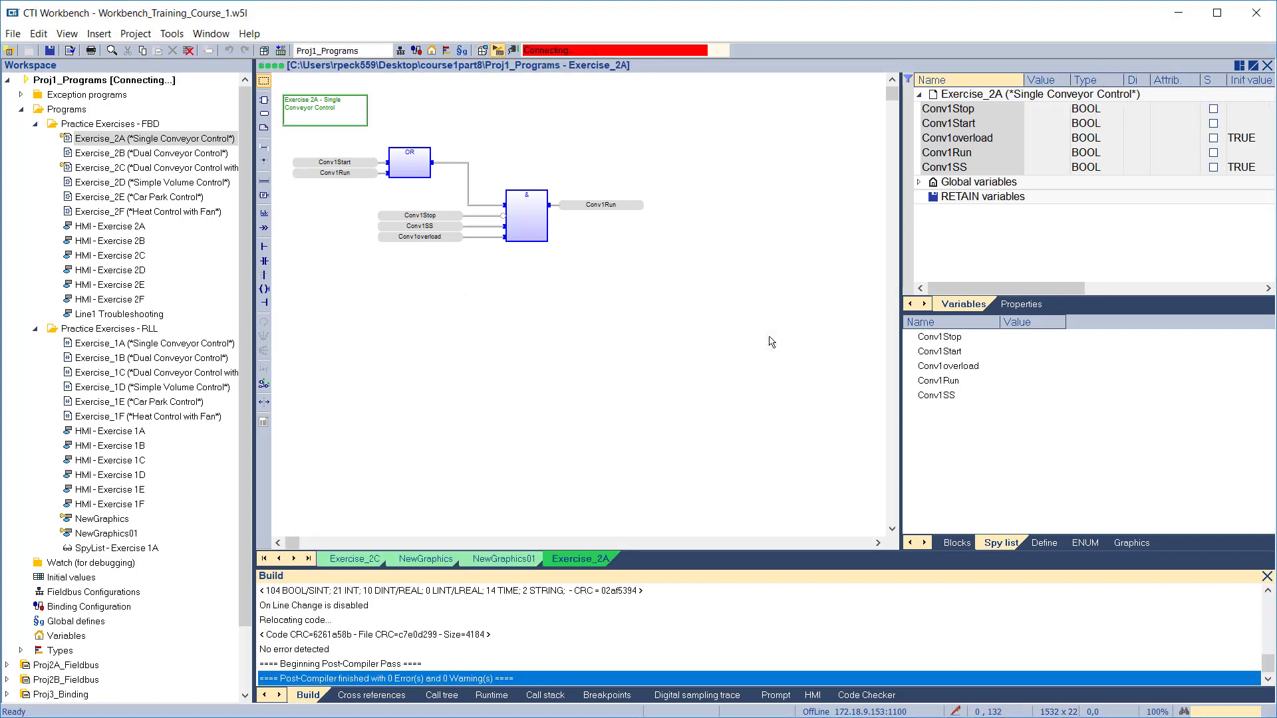
click(498, 49)
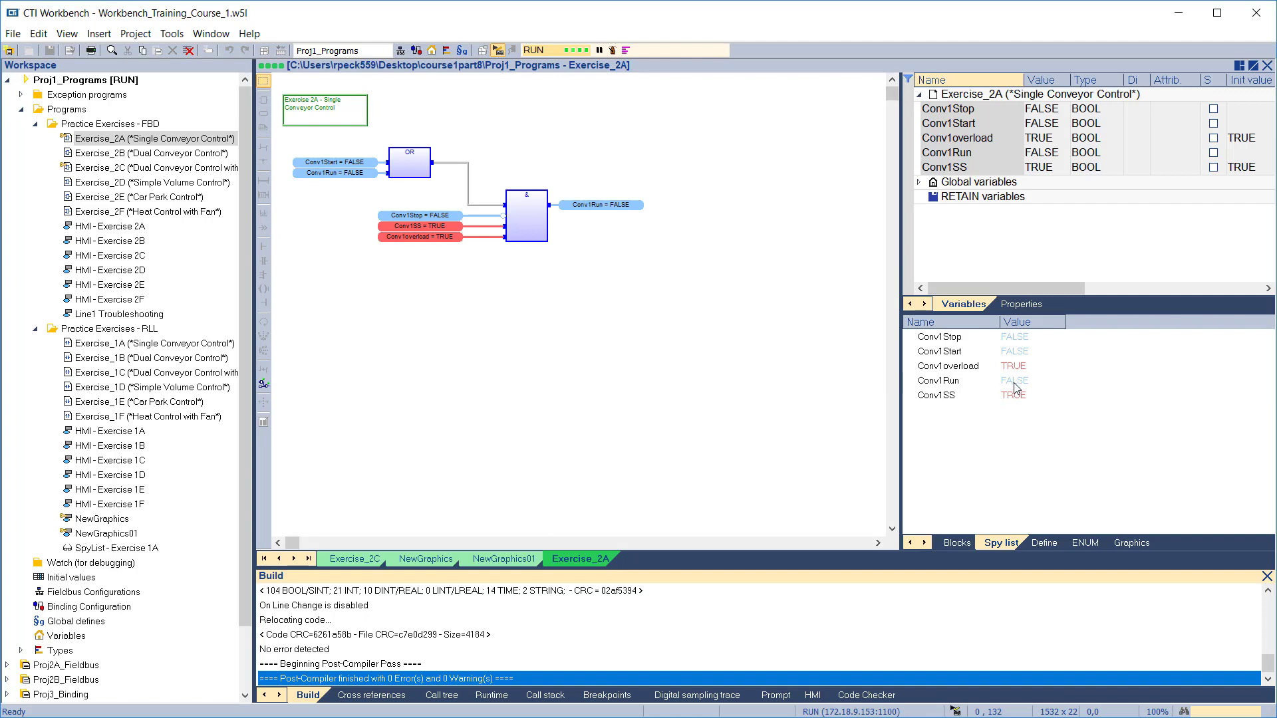
click(1013, 351)
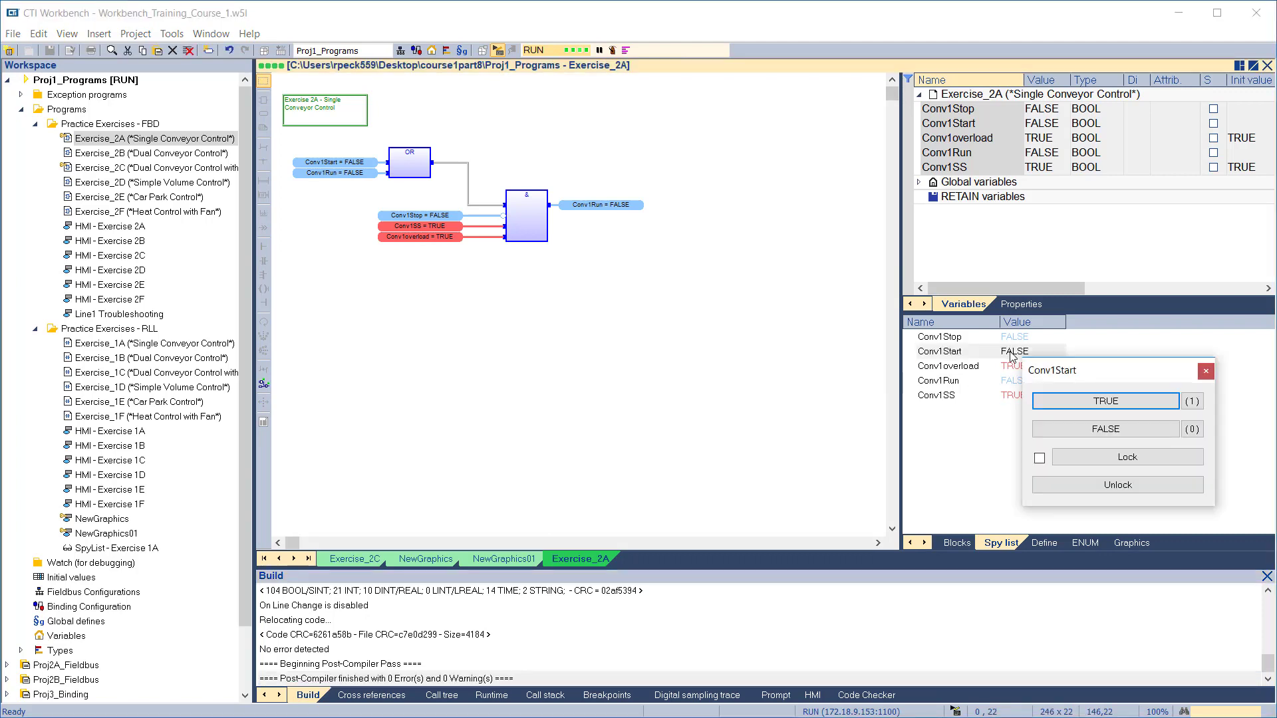
click(1105, 402)
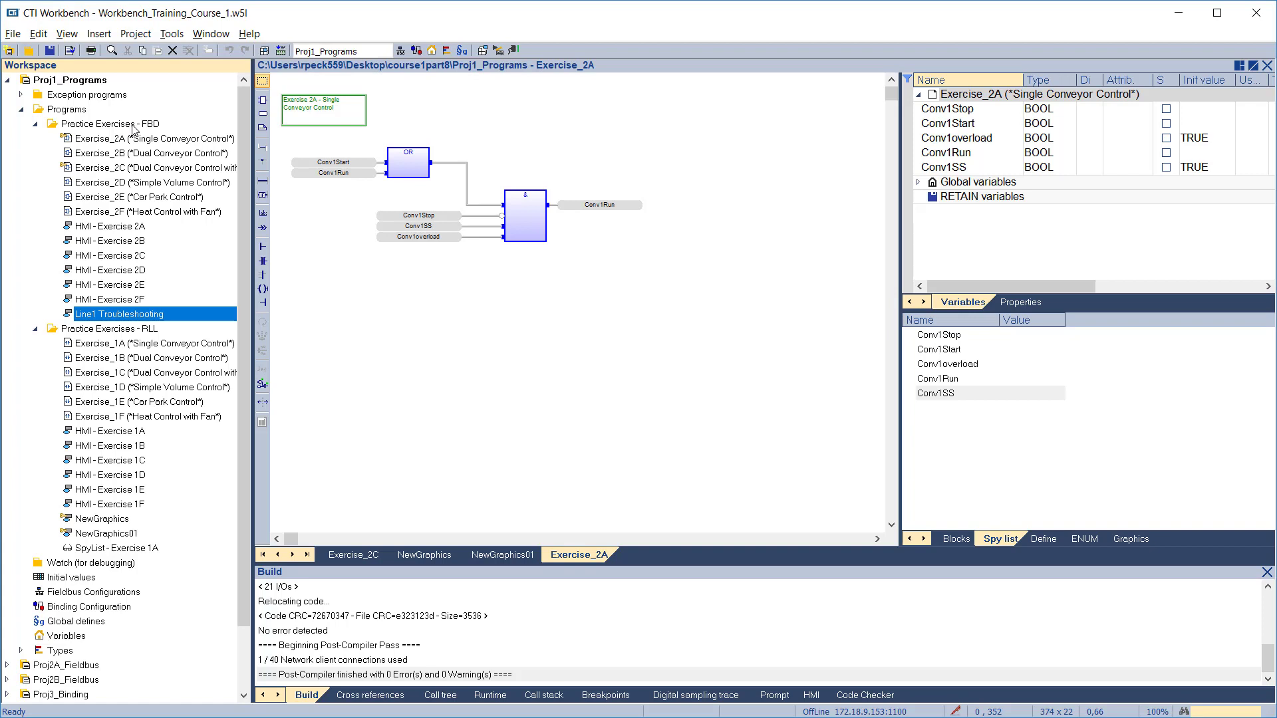
- Insert a new spy list named 'SpyList - Exercise 2A' under Practice Exercises - FBD
right_click(102, 124)
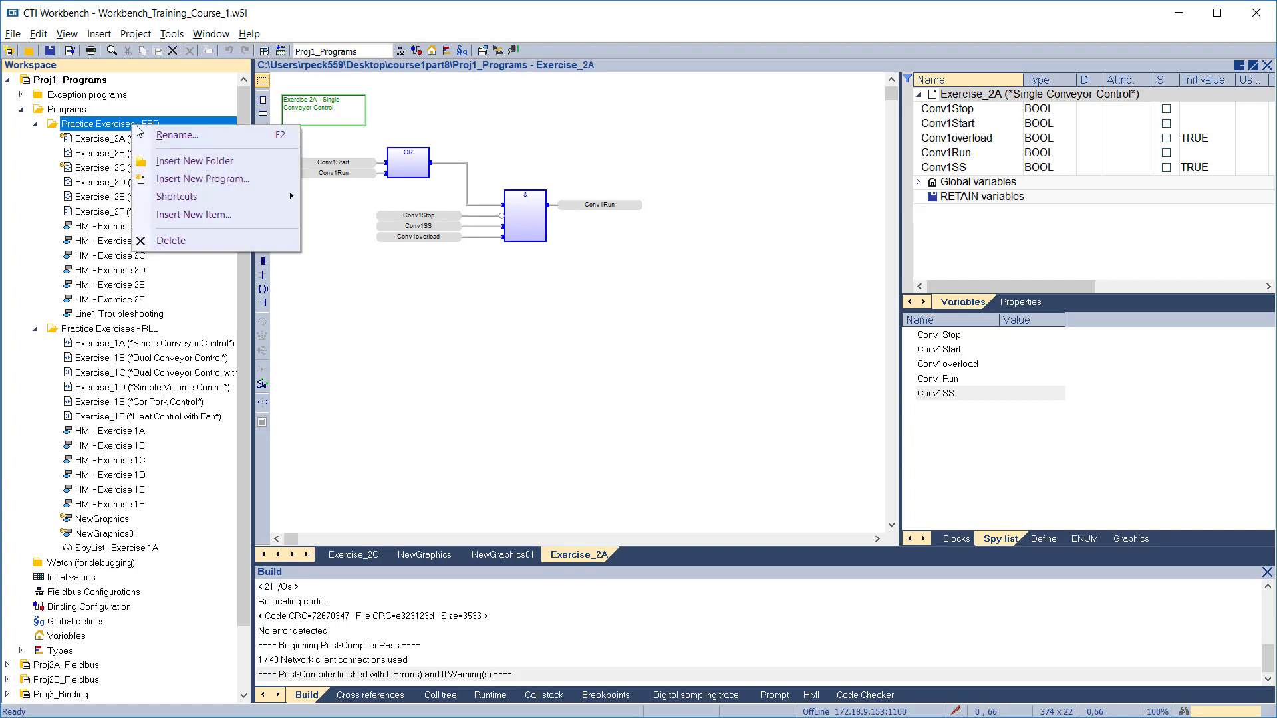
click(194, 214)
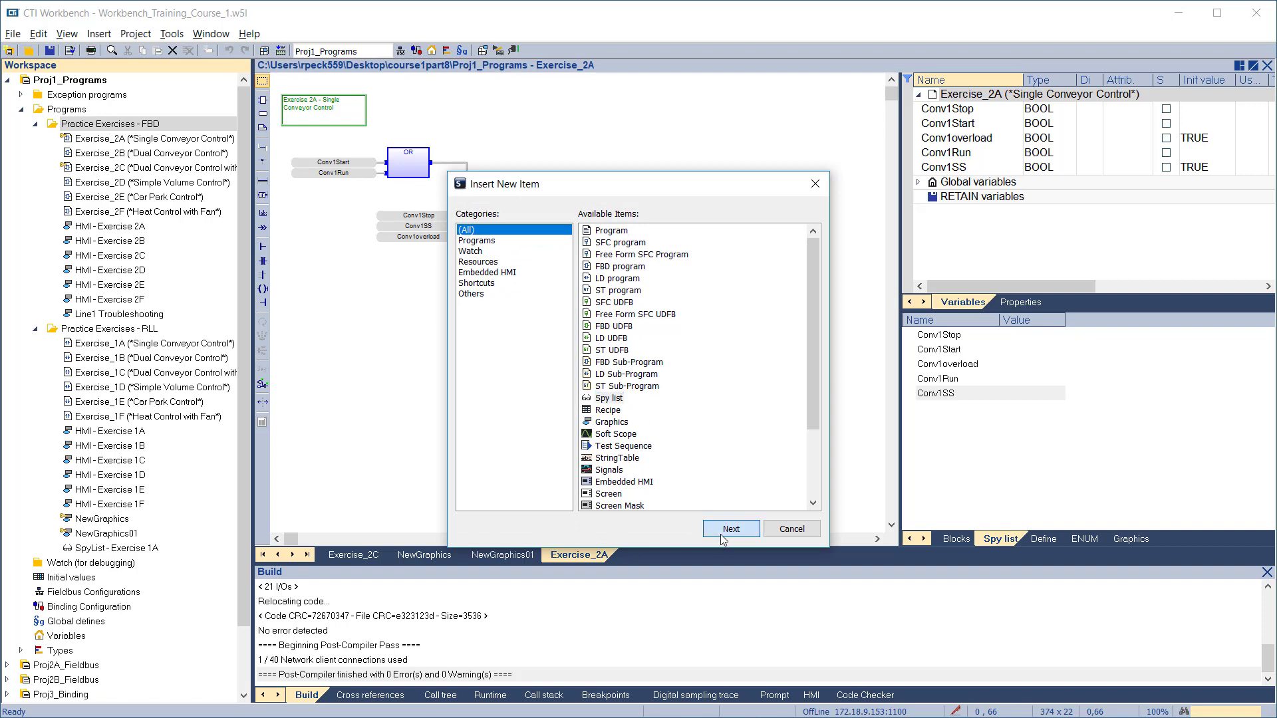
click(732, 529)
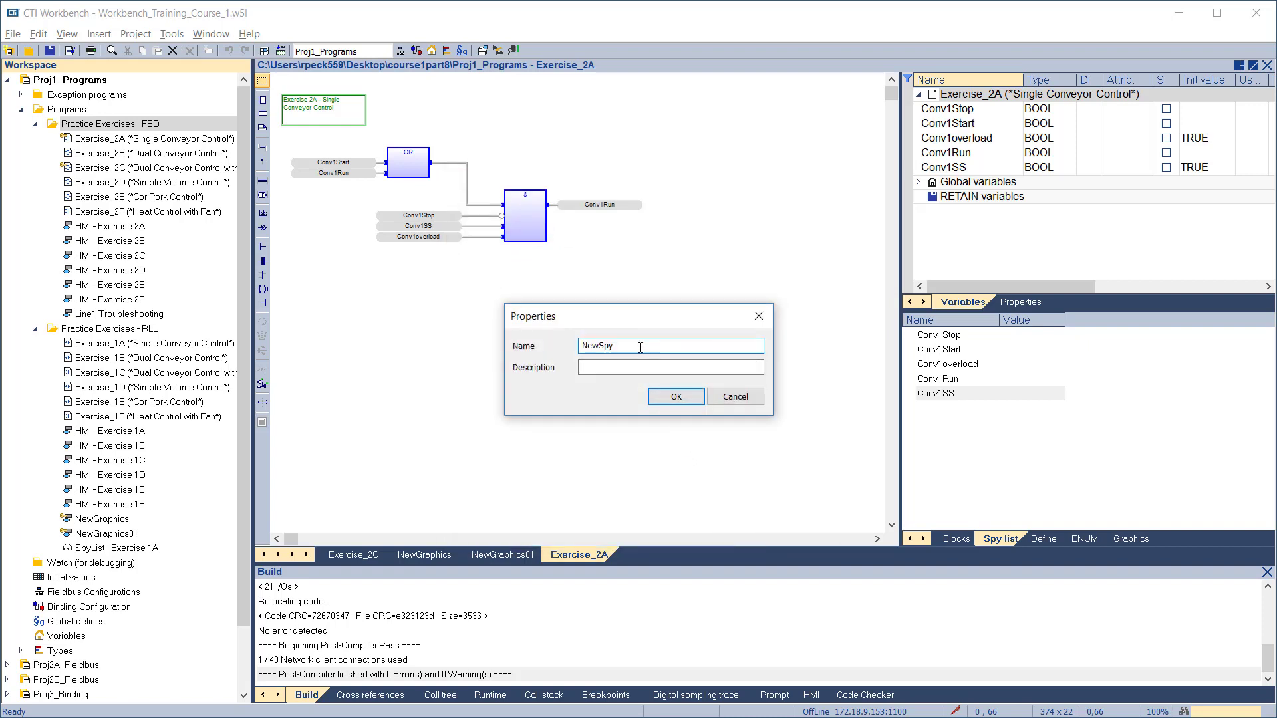
text(SpyList)
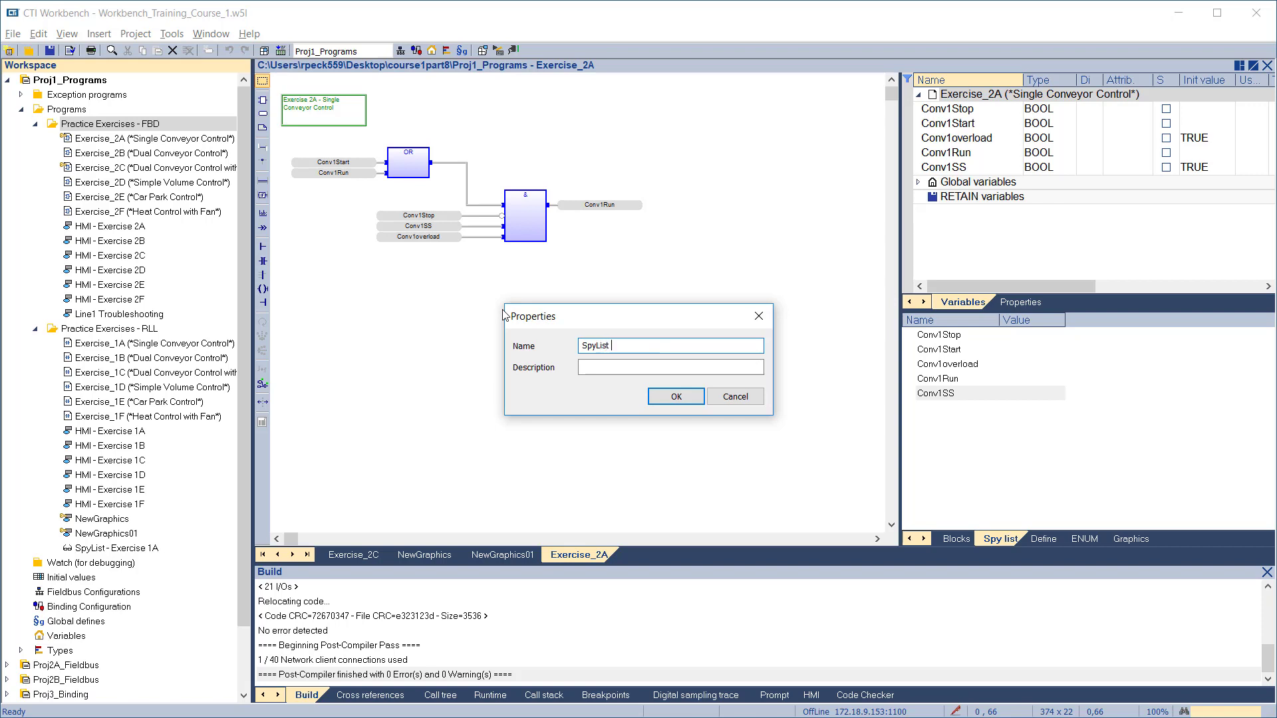
text(- Exercise)
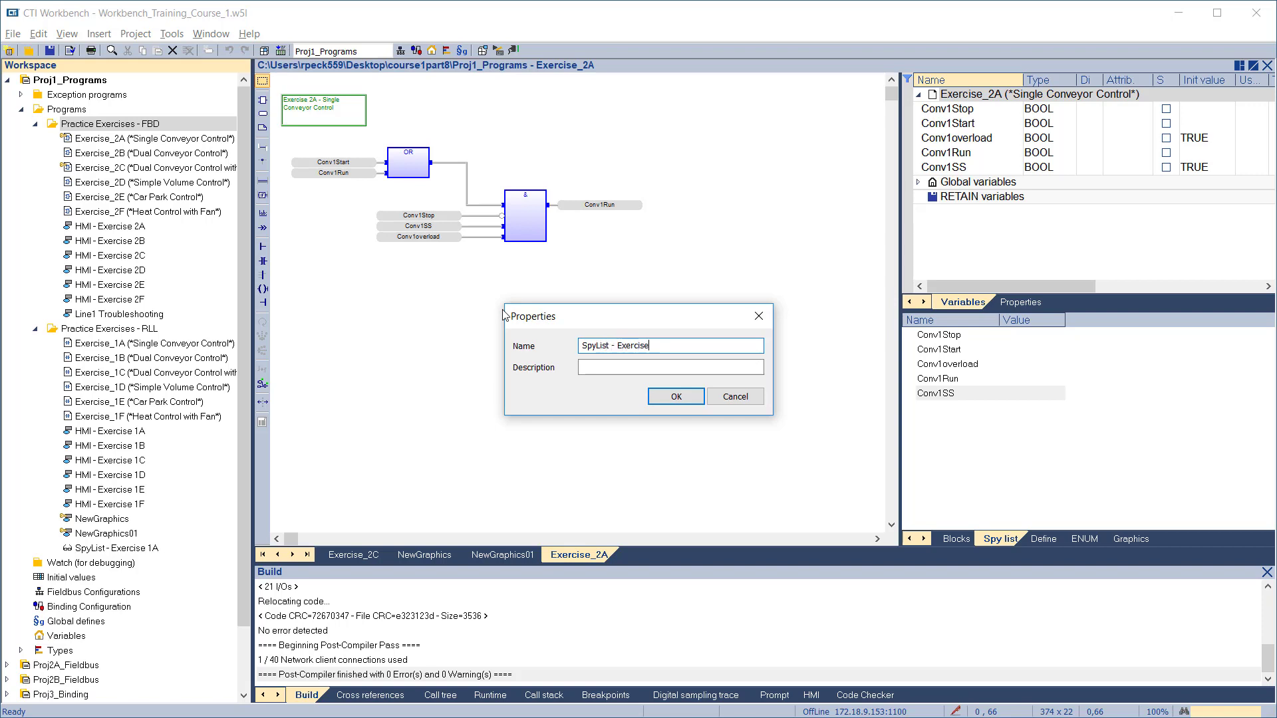
click(675, 397)
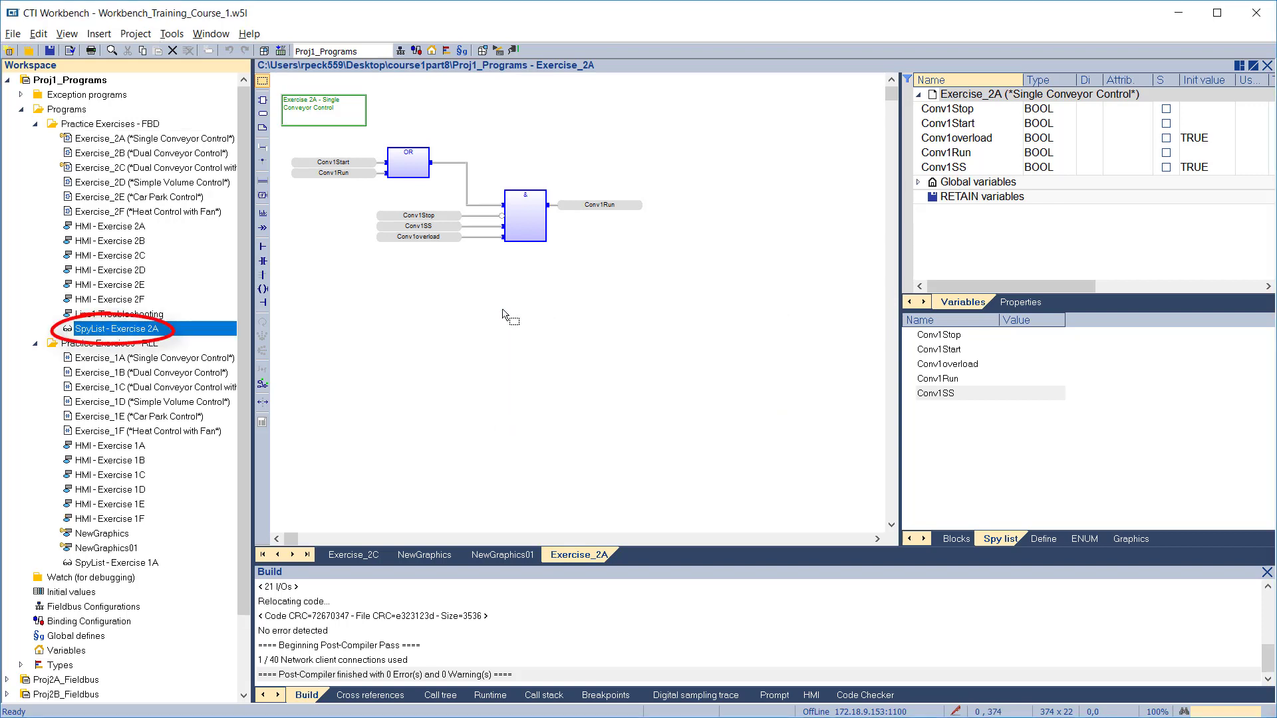
- Open SpyList - Exercise 2A and add the Exercise_2A conveyor variables plus Exercise_1A/Conv1Stop
double_click(107, 328)
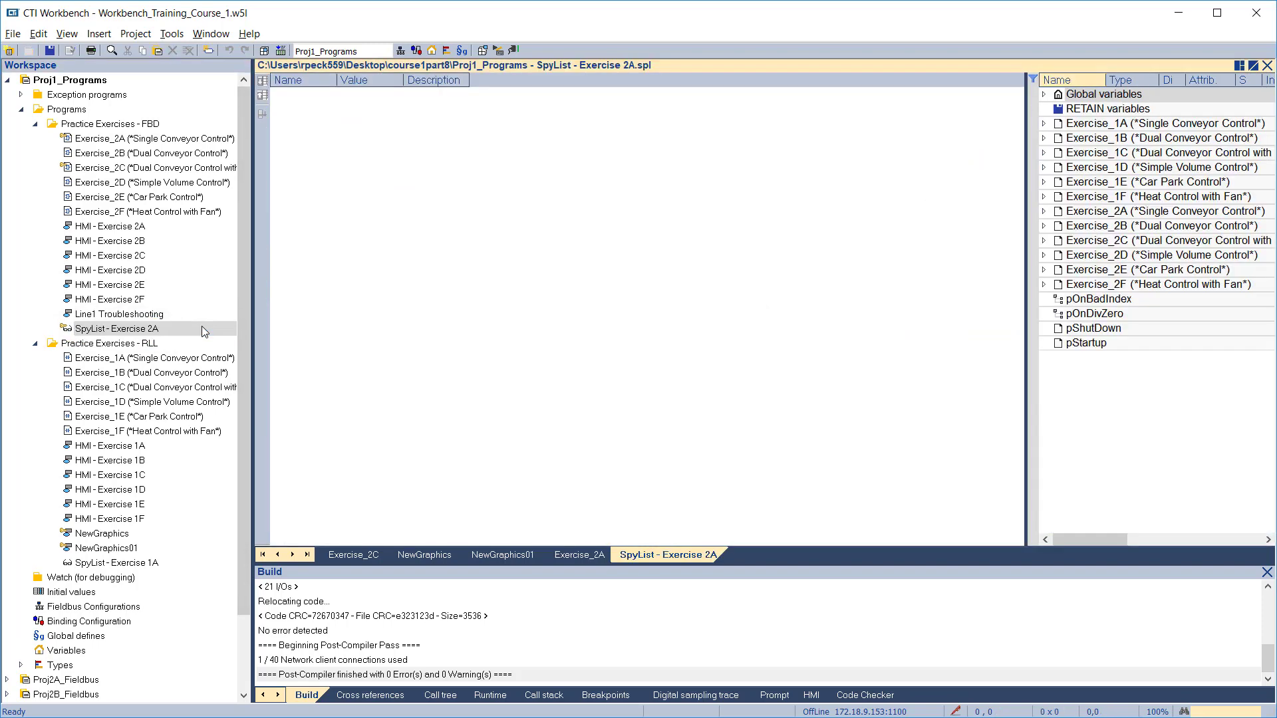
click(1043, 211)
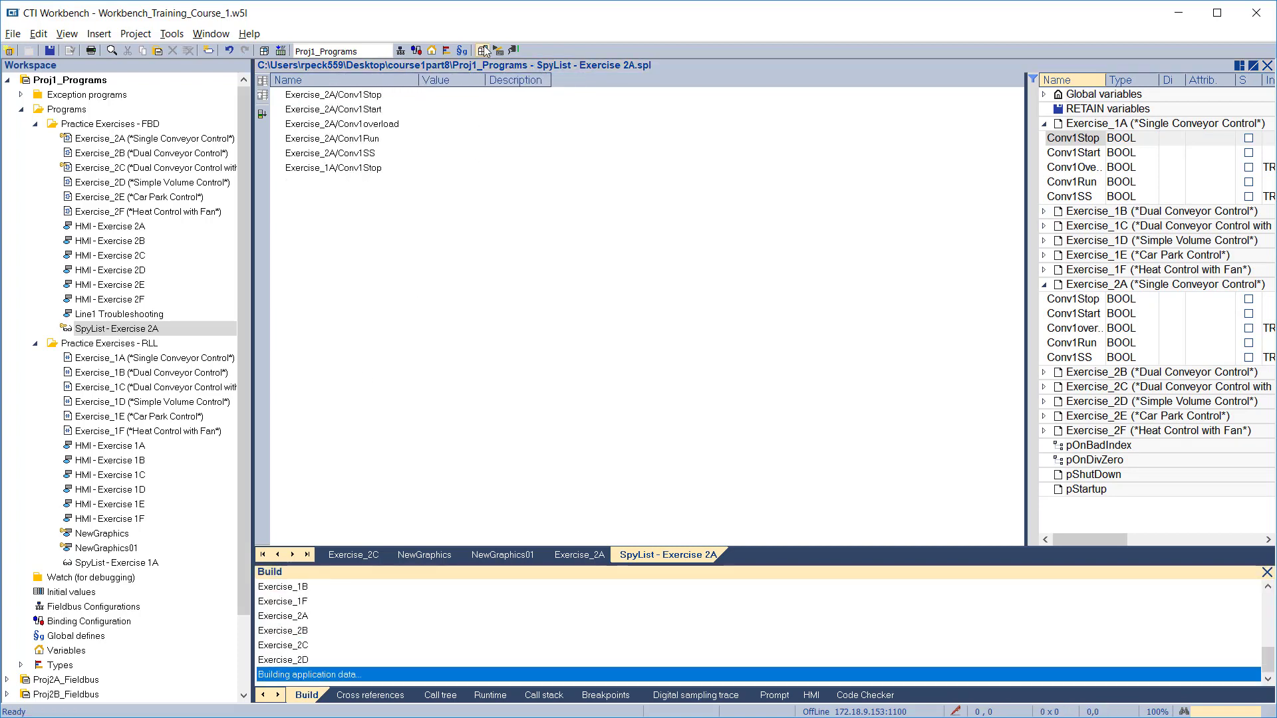
- Cold start the simulation and force Conv1Start to TRUE from the spy list
click(488, 48)
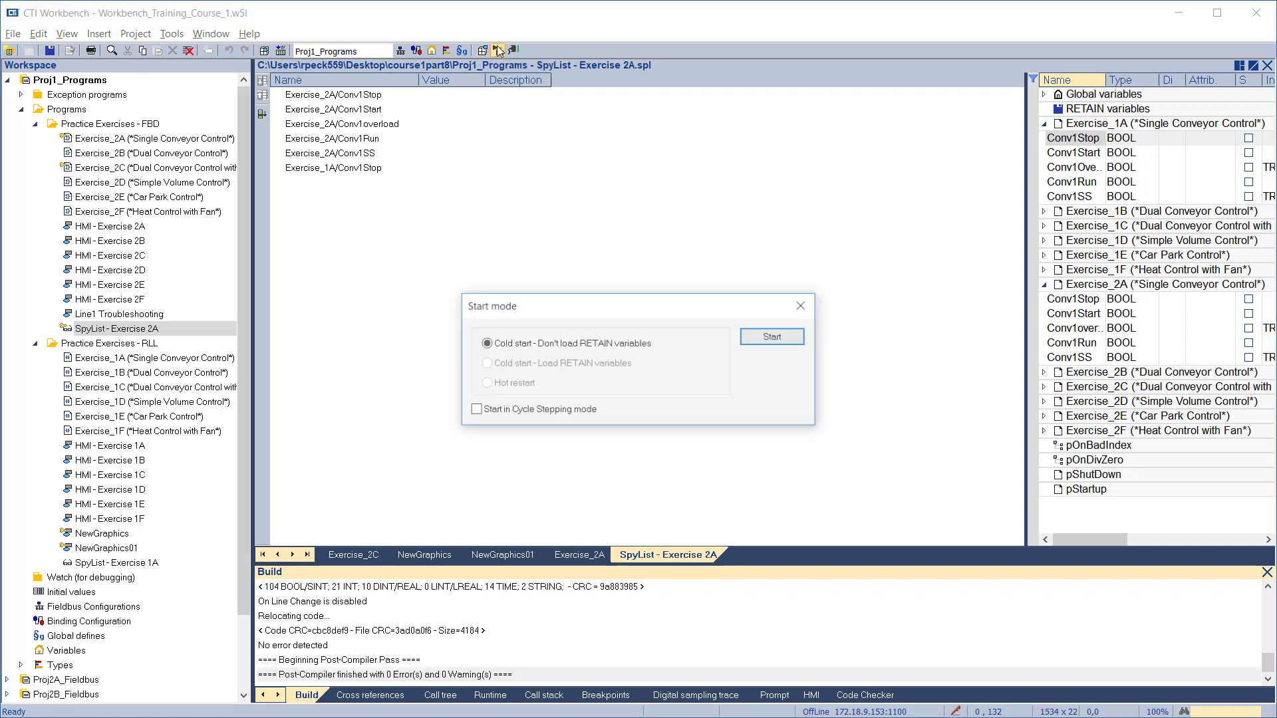
click(771, 336)
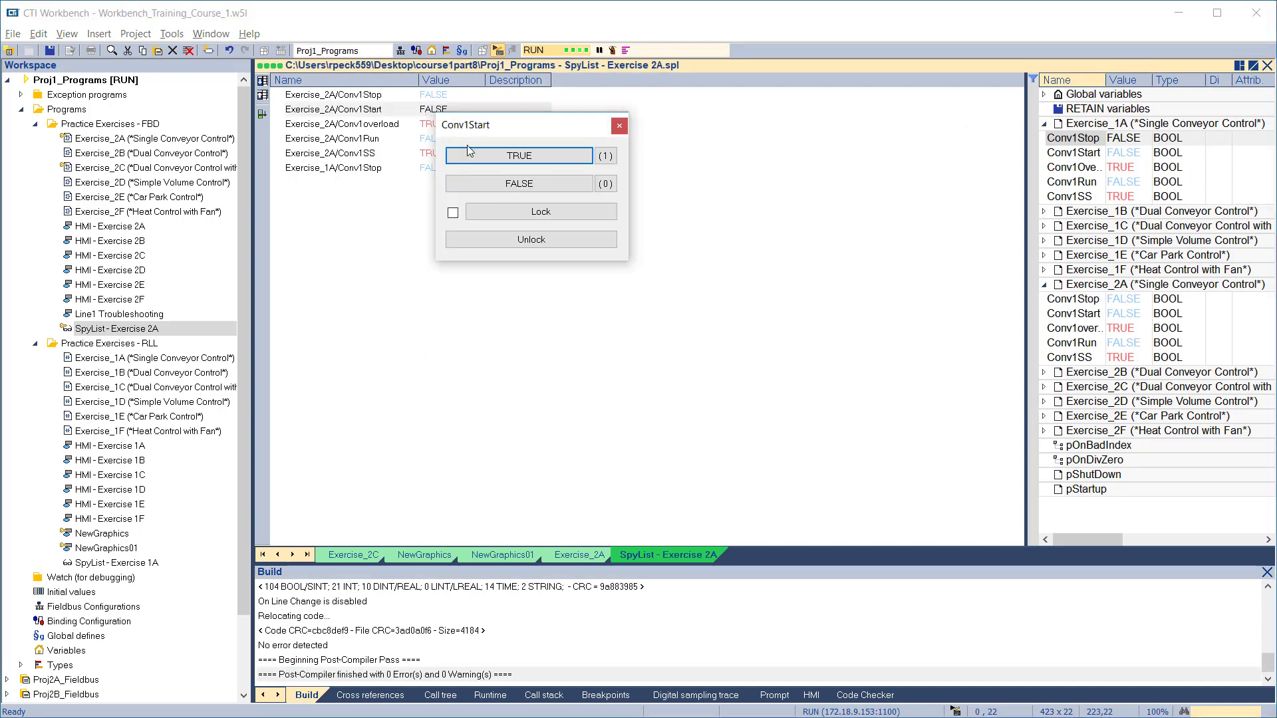
click(519, 155)
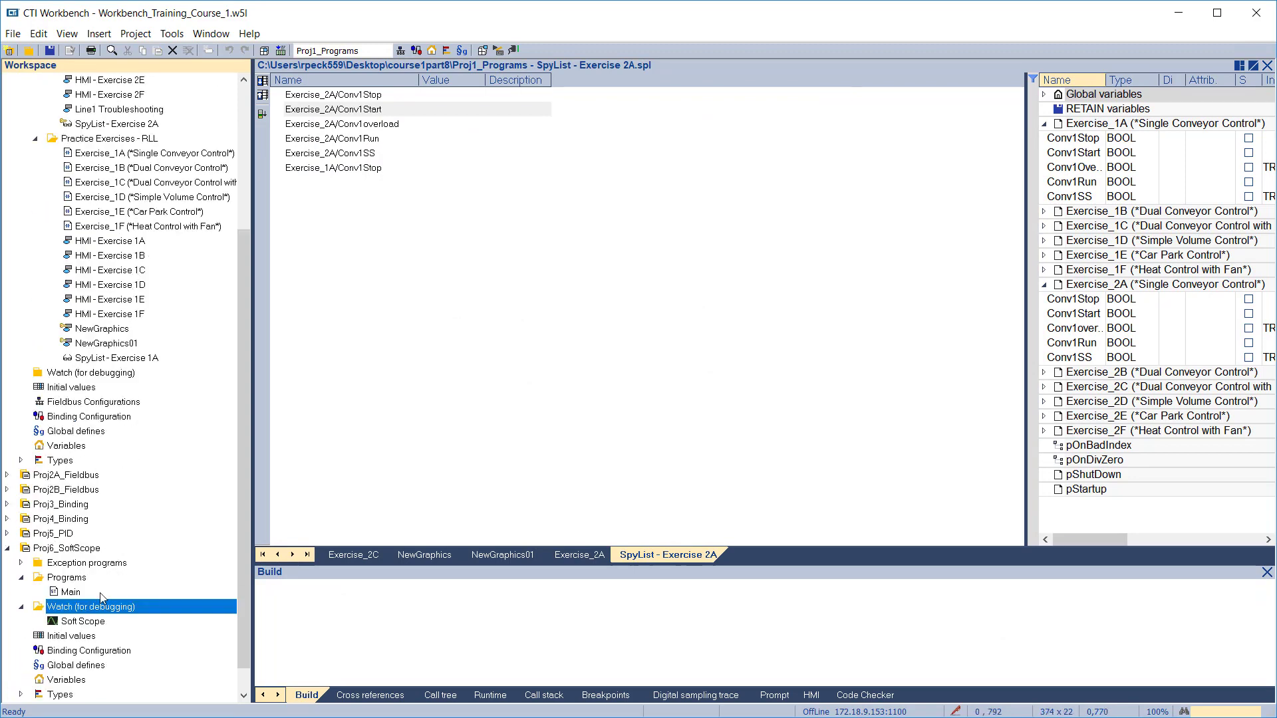
- Insert Soft Scope01, described as Test Trend Chart, into Proj6_SoftScope's Watch folder
right_click(79, 607)
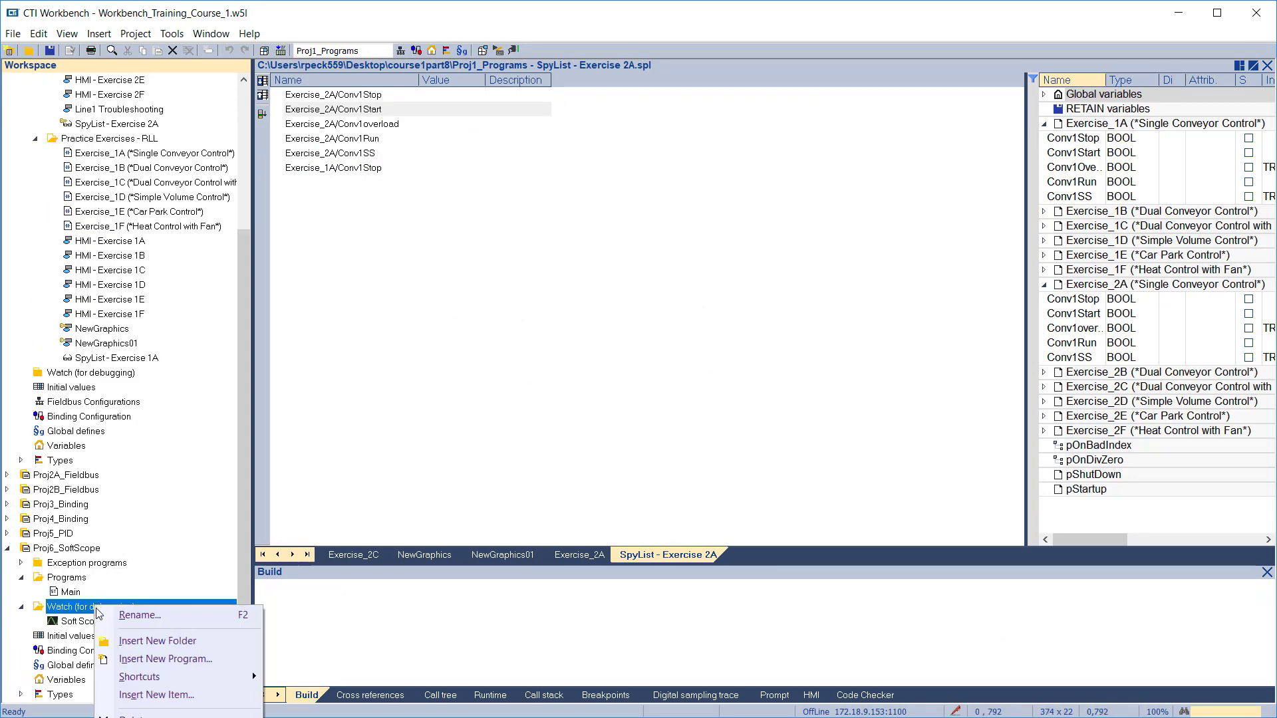
click(156, 694)
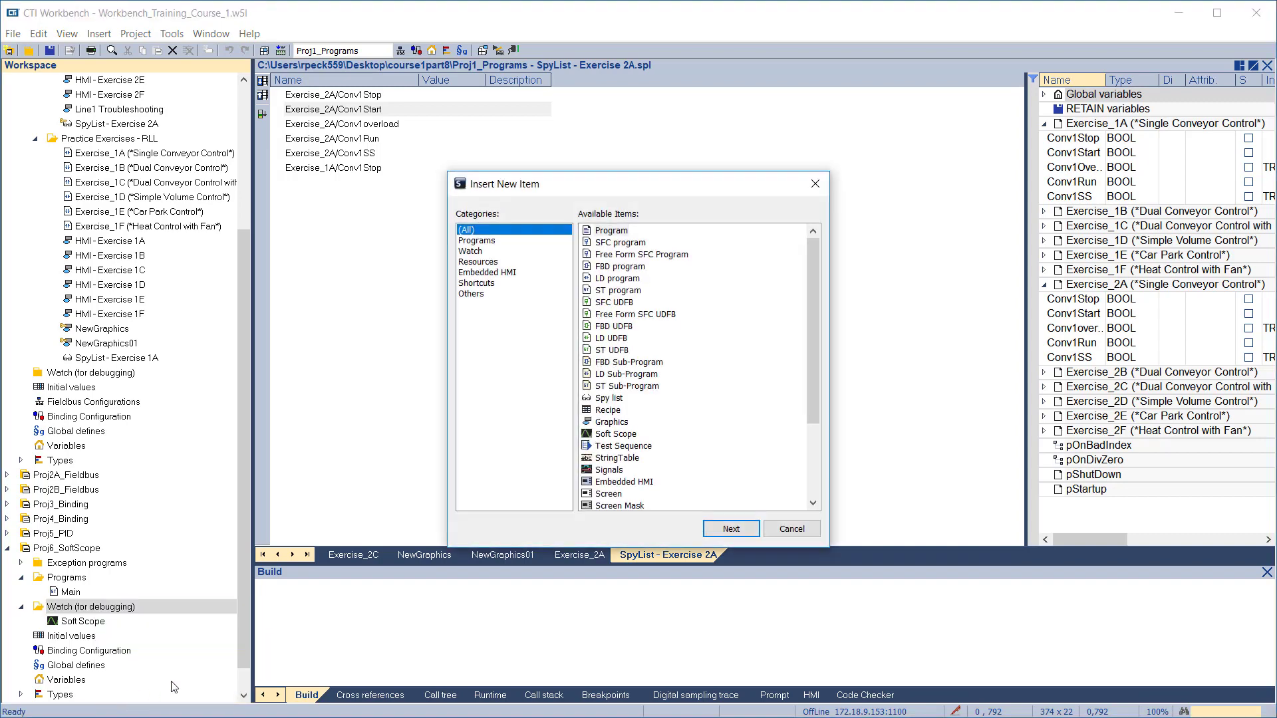
click(616, 433)
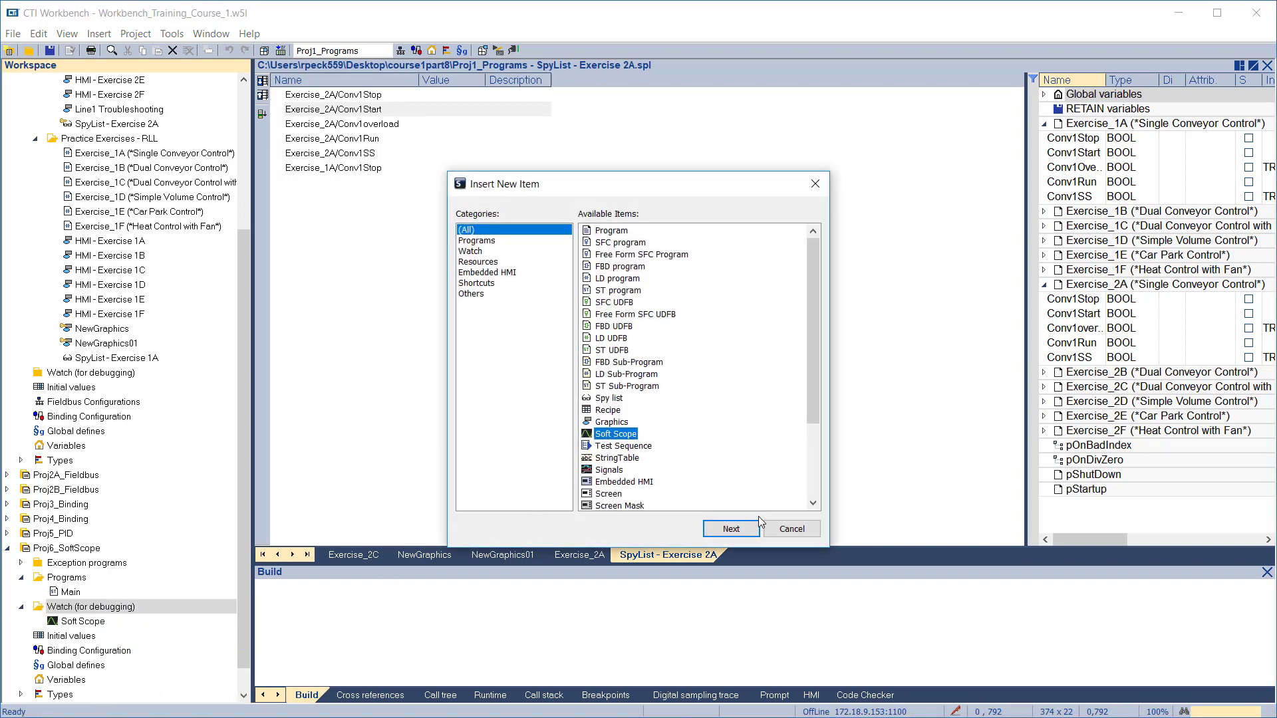
click(731, 529)
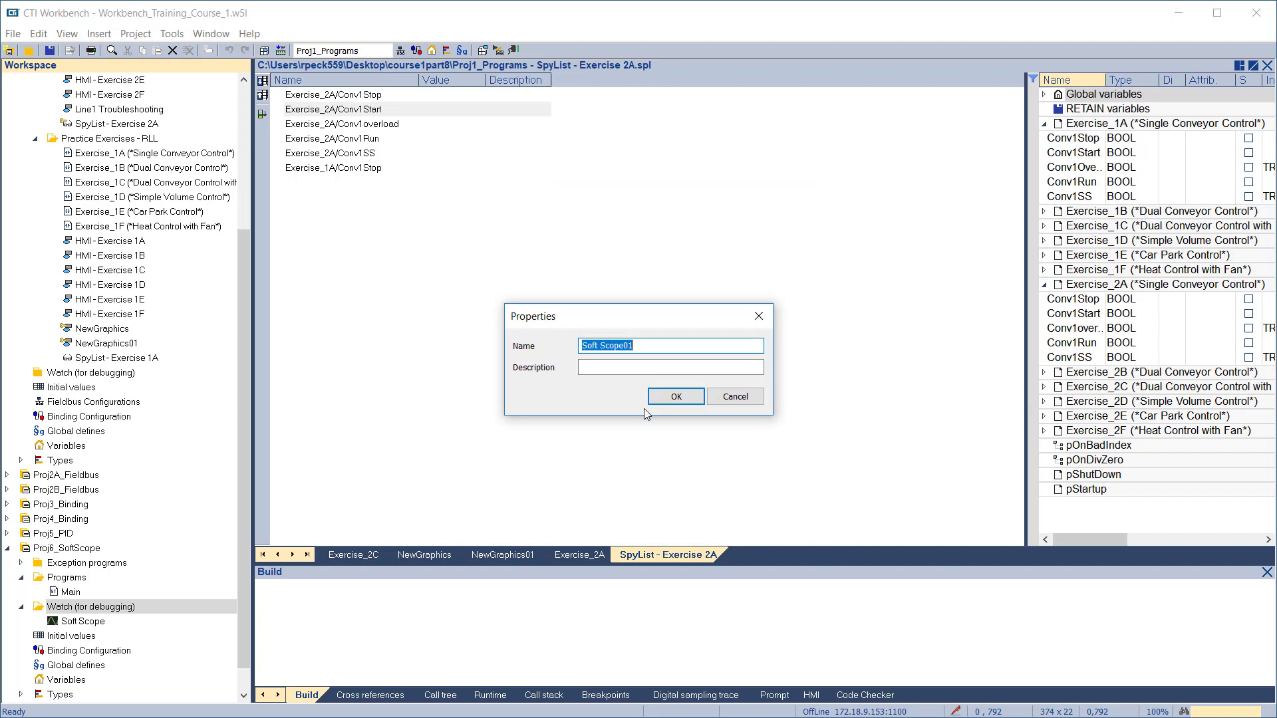
click(670, 367)
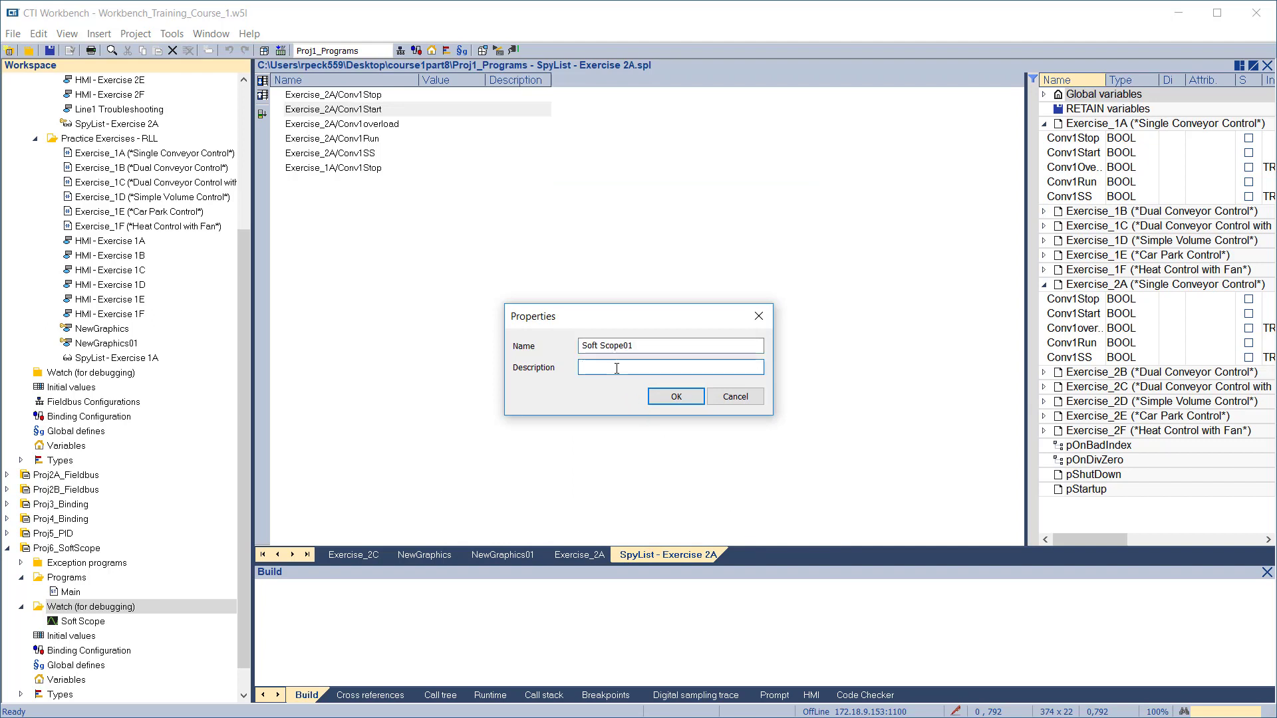
click(675, 397)
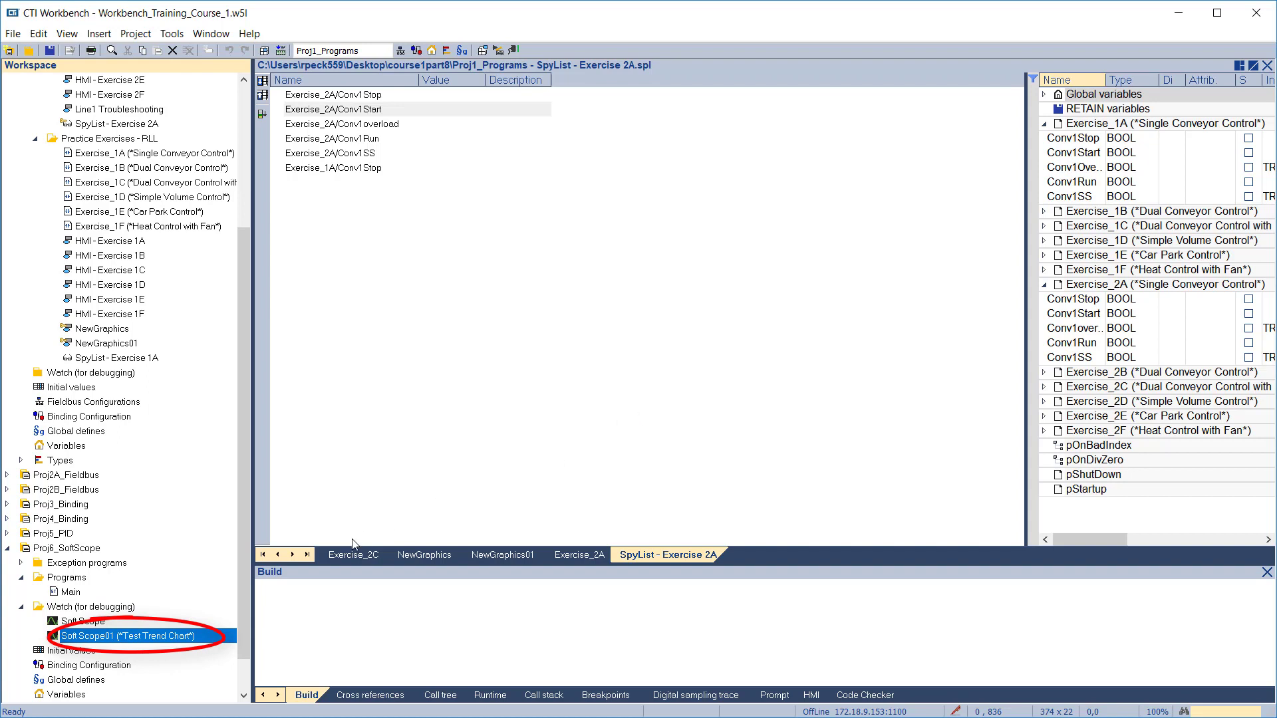
click(332, 109)
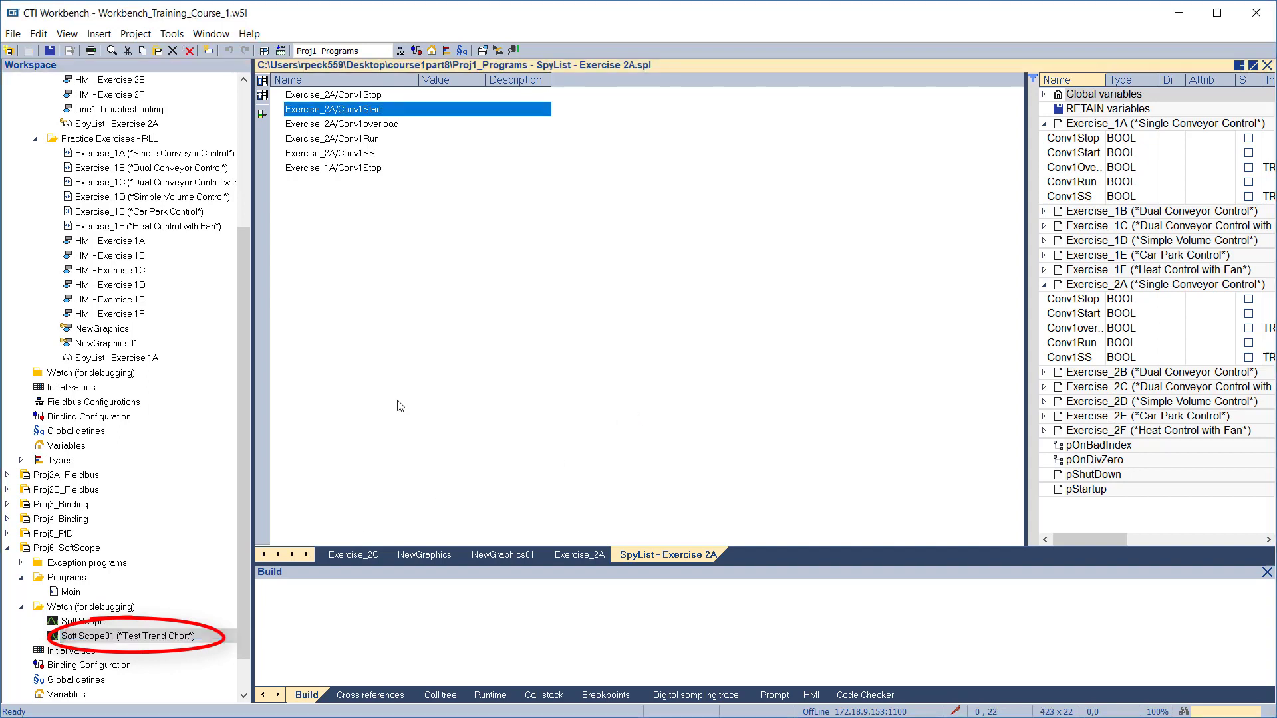
mouse_move(119, 649)
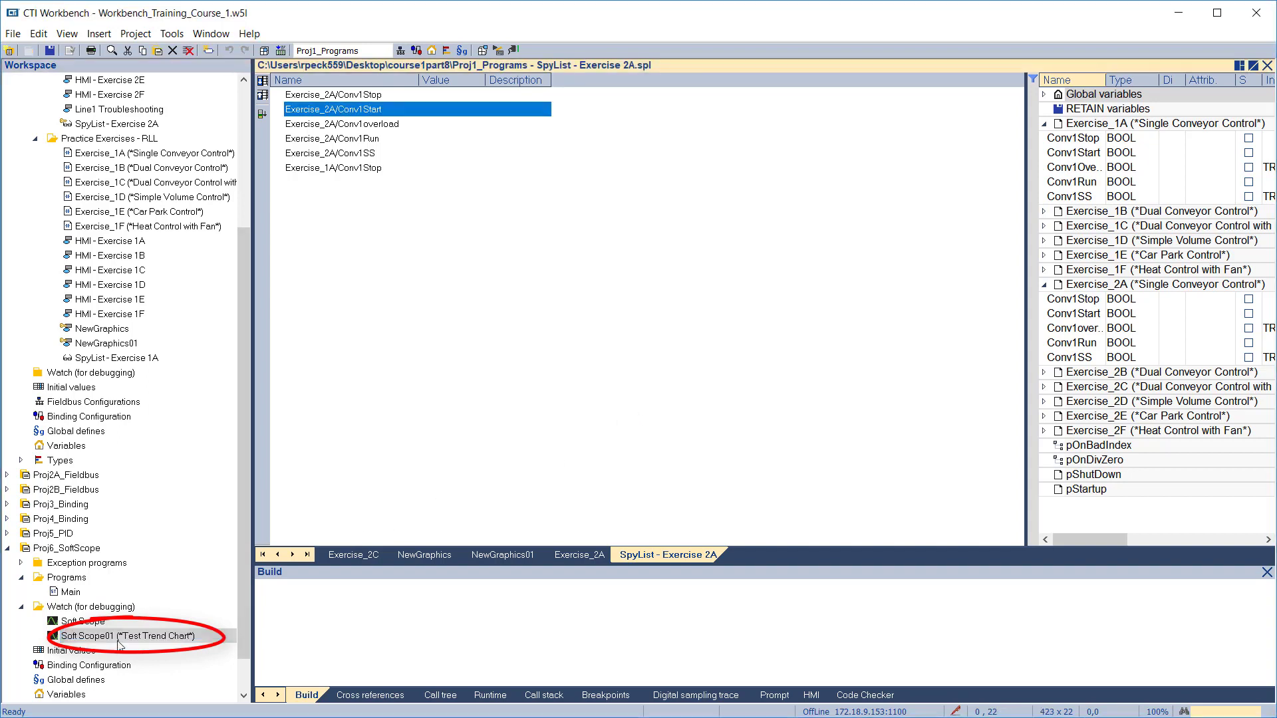
- Add Main/Output1–3 to Soft Scope01, Output1 red and Output3 blue, each scaled -1 to 1
double_click(107, 635)
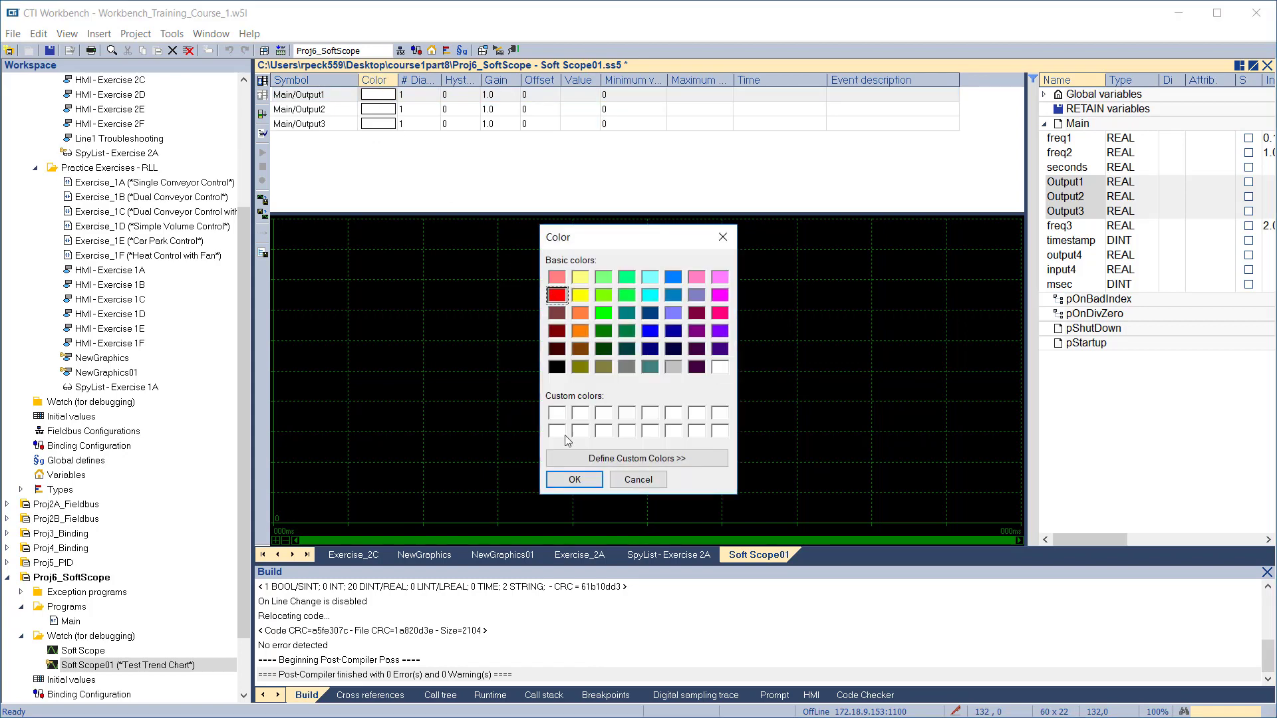
click(574, 479)
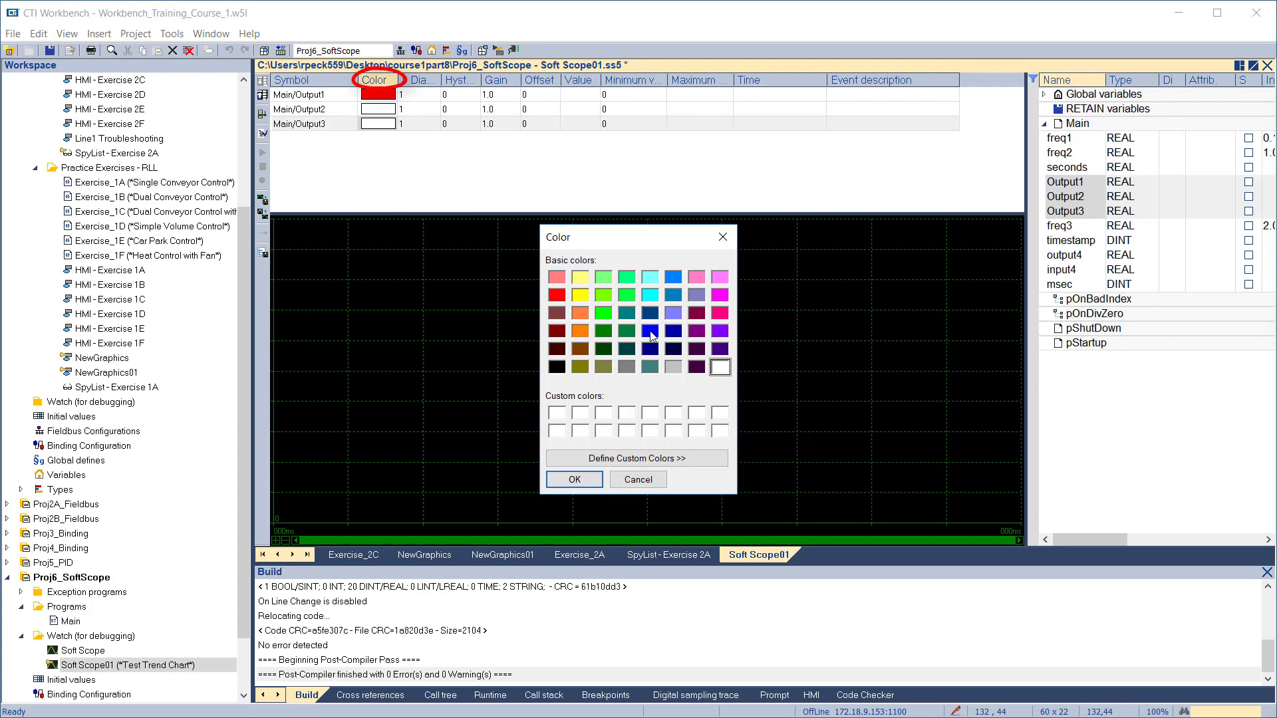
click(575, 478)
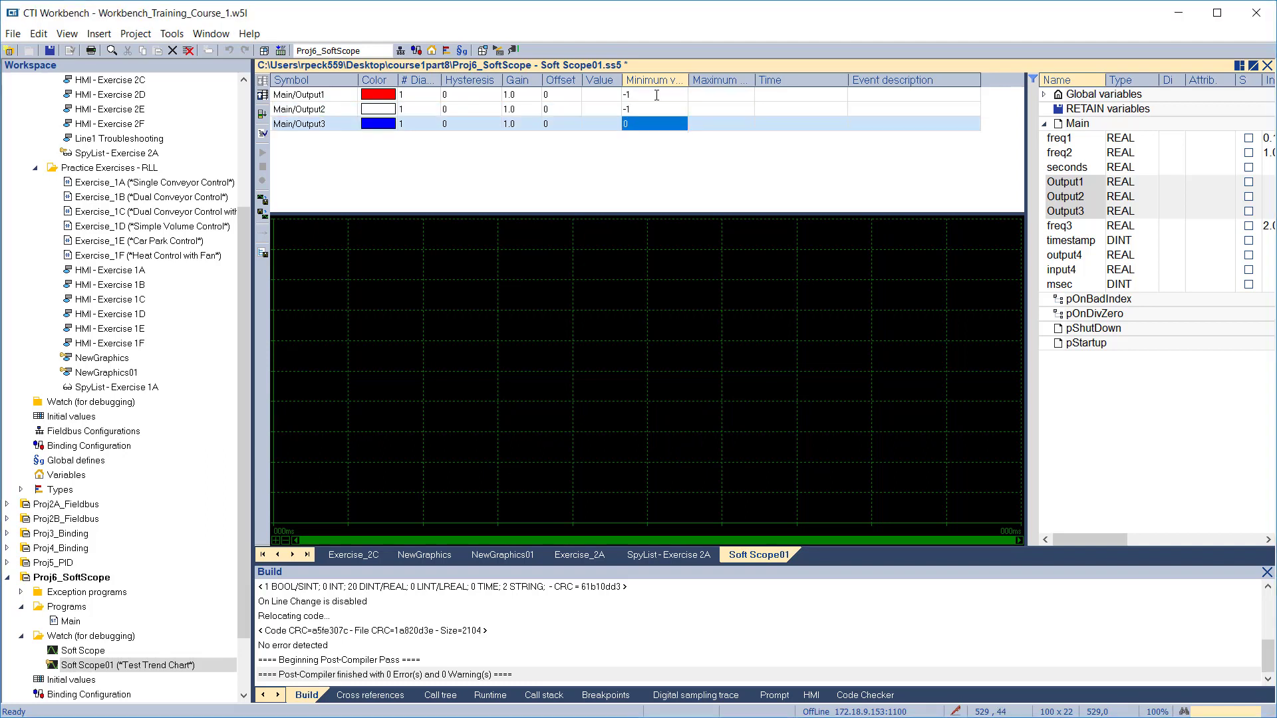
text(-1)
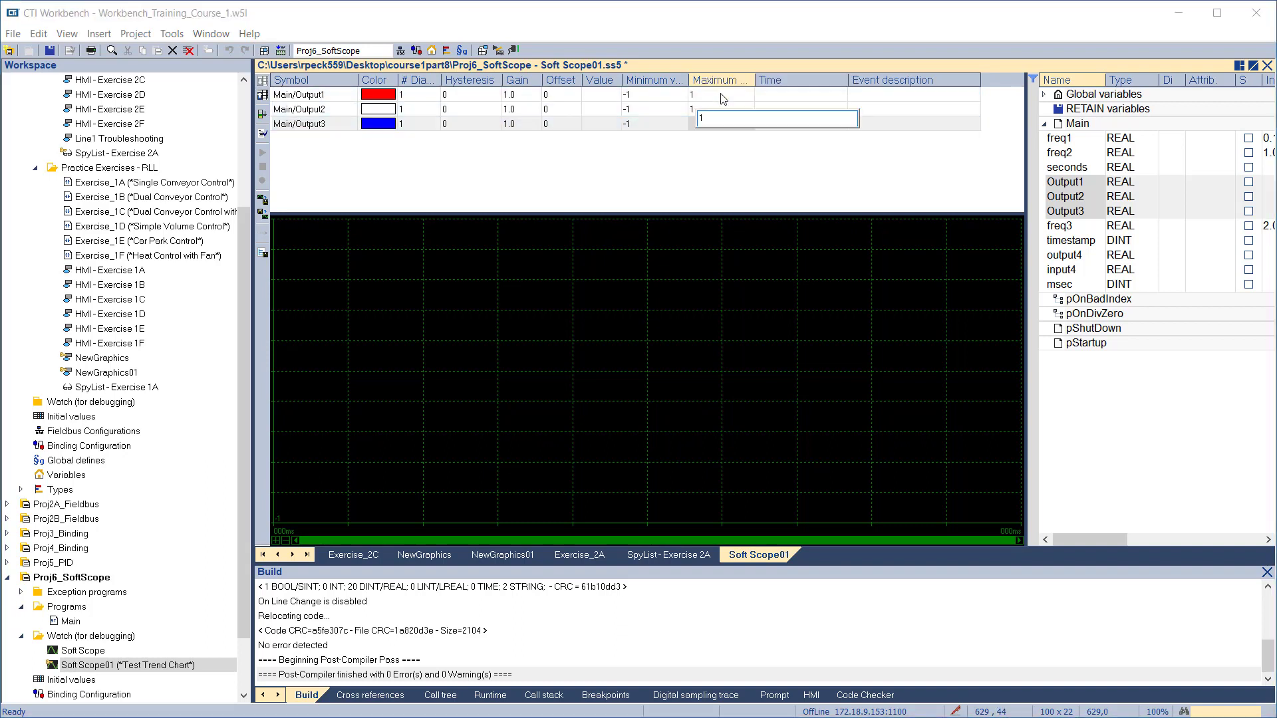
click(719, 124)
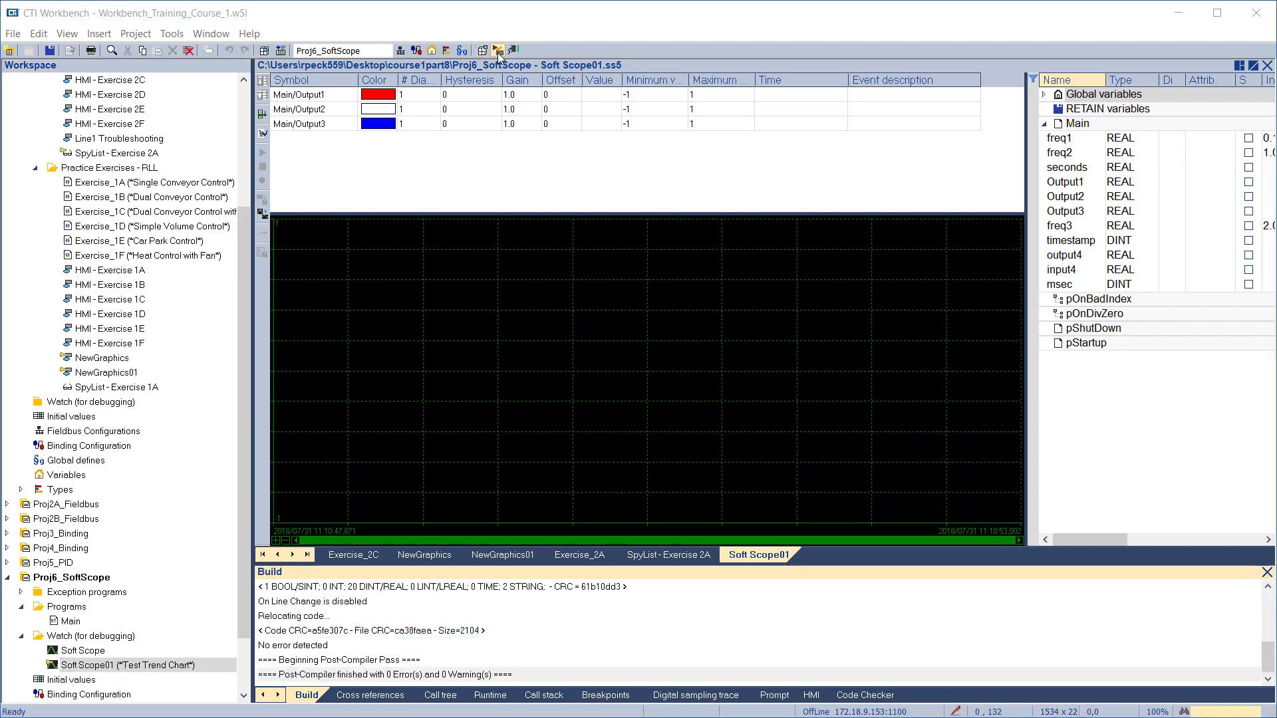
- Cold start the simulation and start sampling so Output1–3 draw live on the chart
click(497, 50)
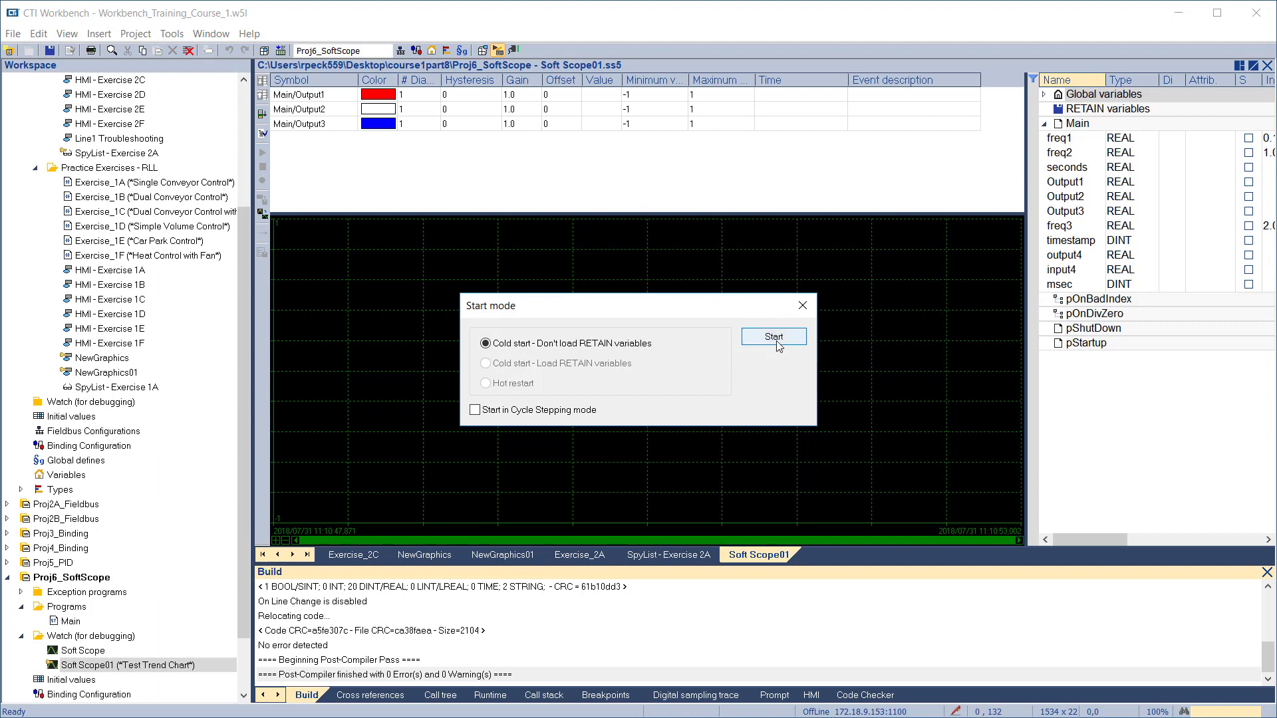
click(774, 336)
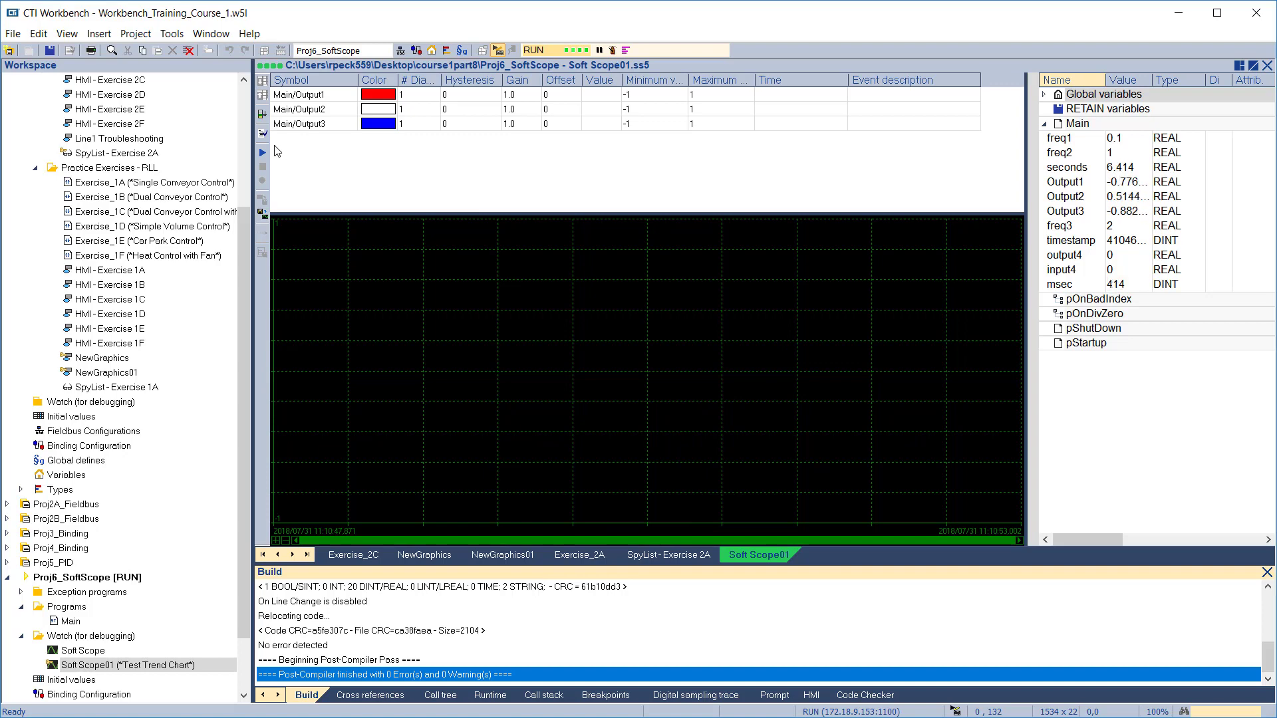
mouse_move(270, 153)
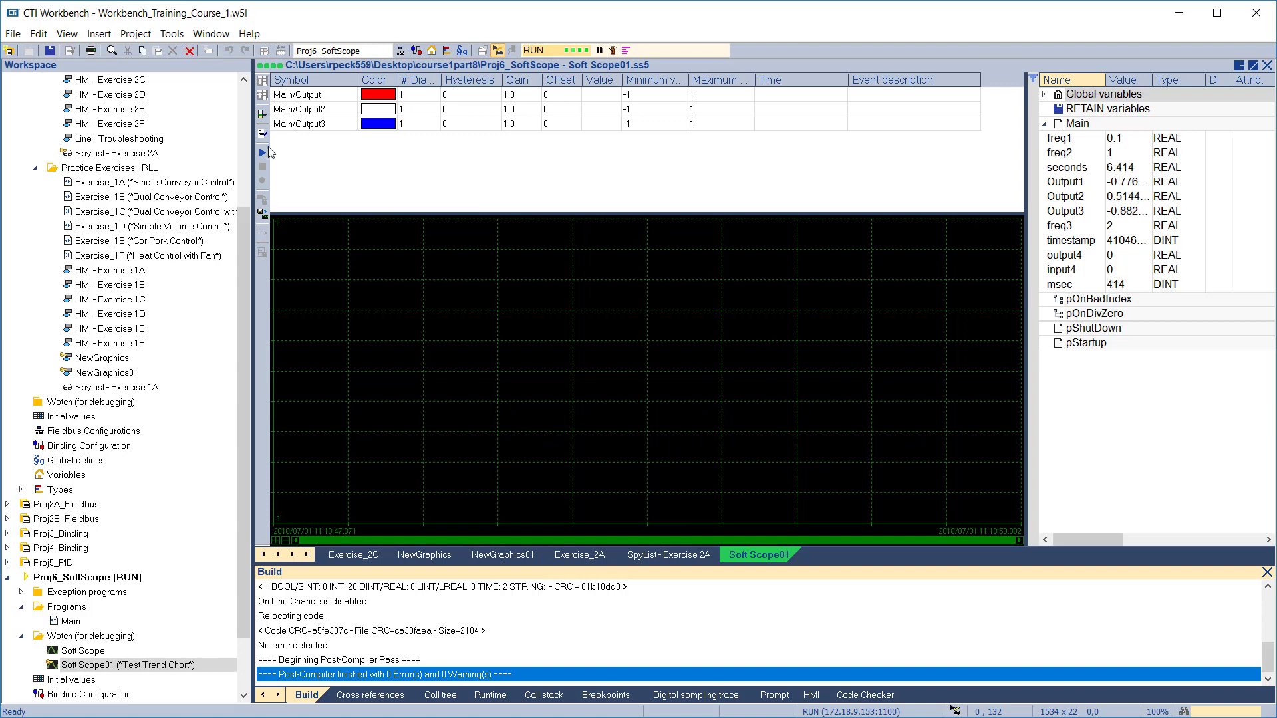
click(262, 152)
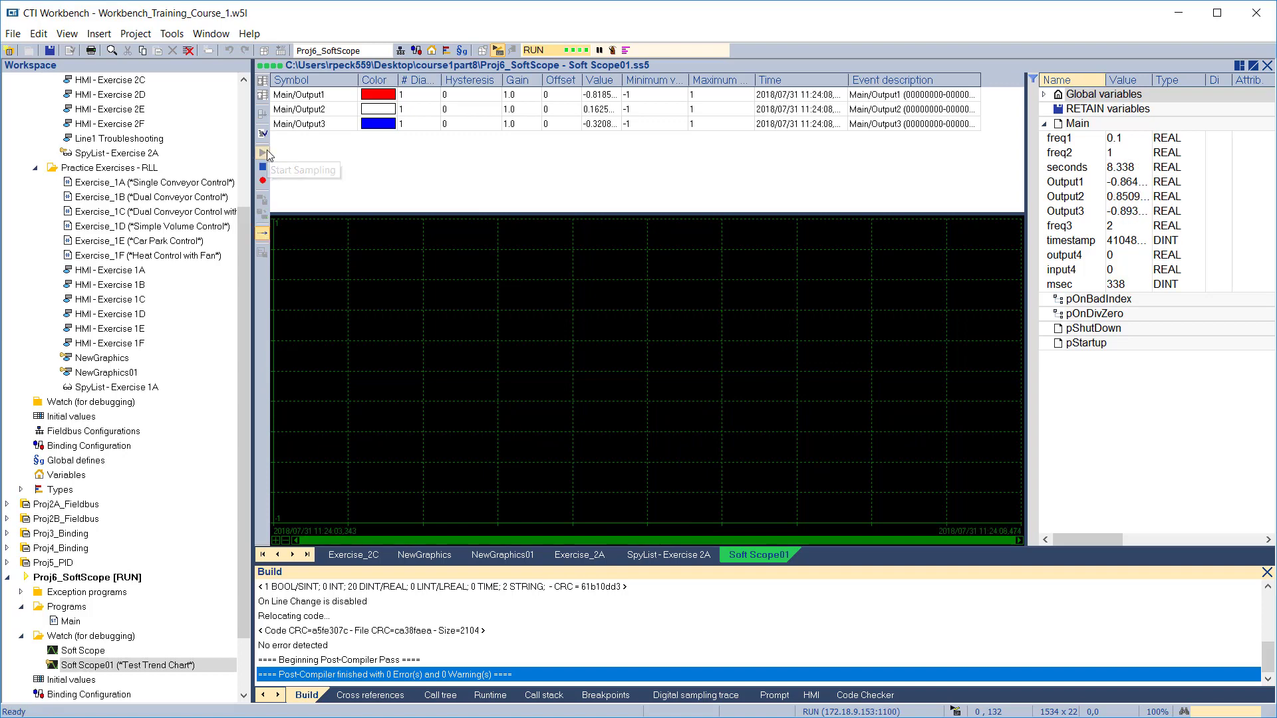
click(262, 153)
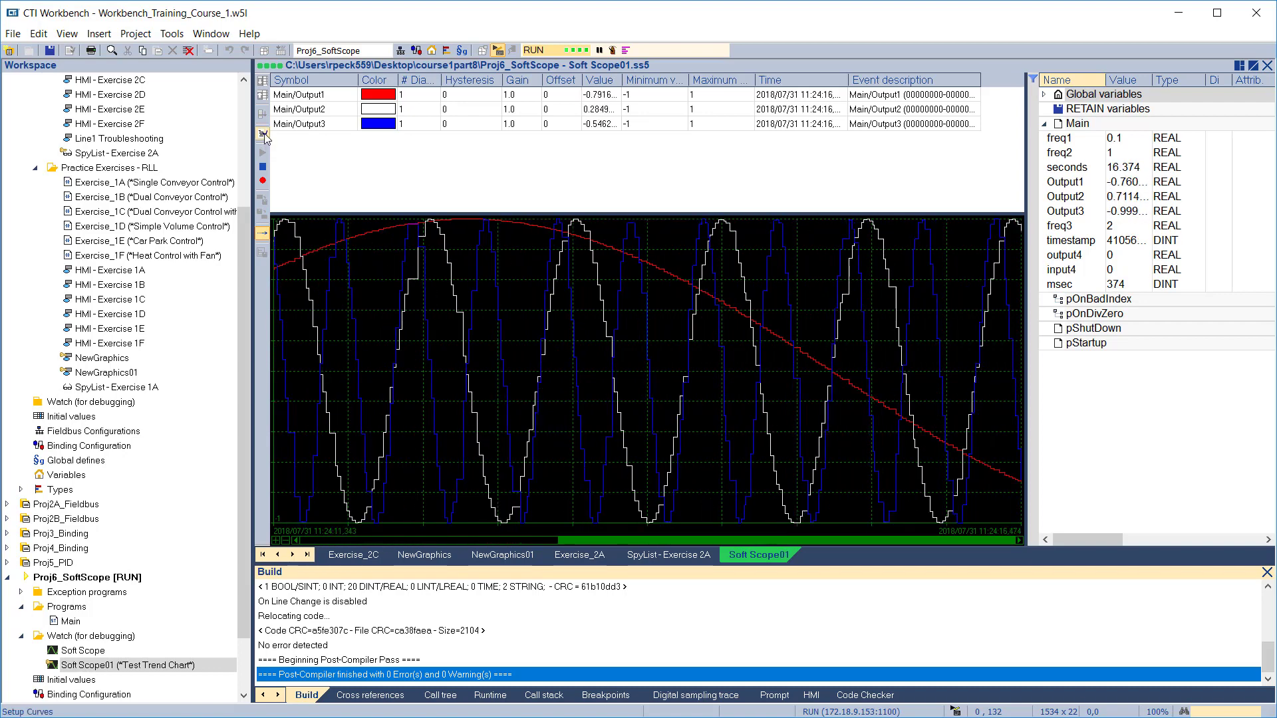
- Change the chart's refresh rate from 500 ms to 200 ms in Time ranges
click(261, 135)
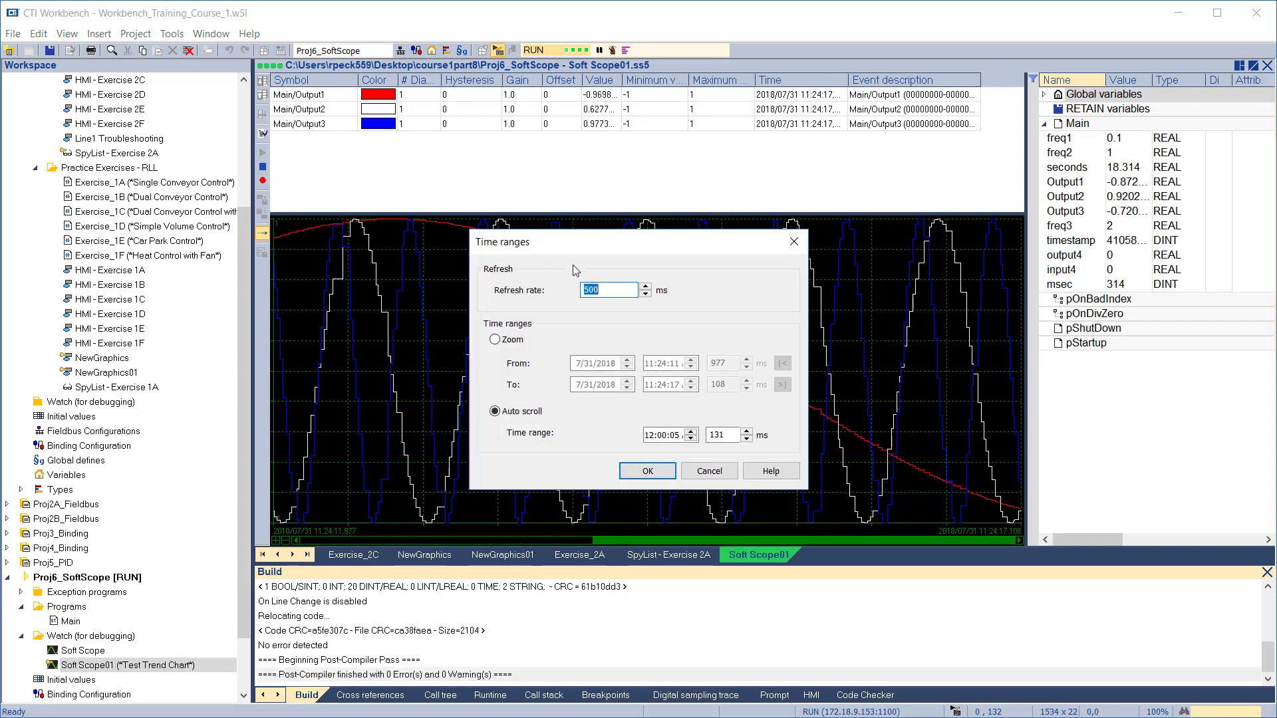
mouse_move(559, 262)
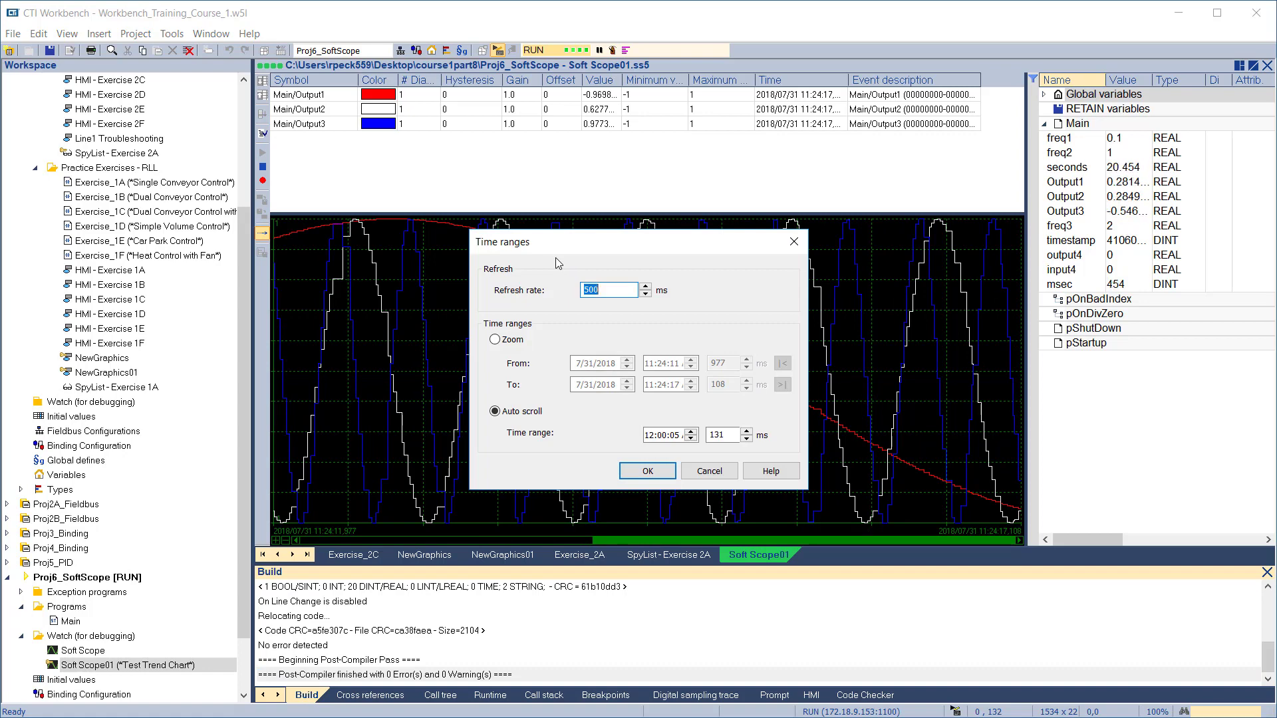
click(648, 471)
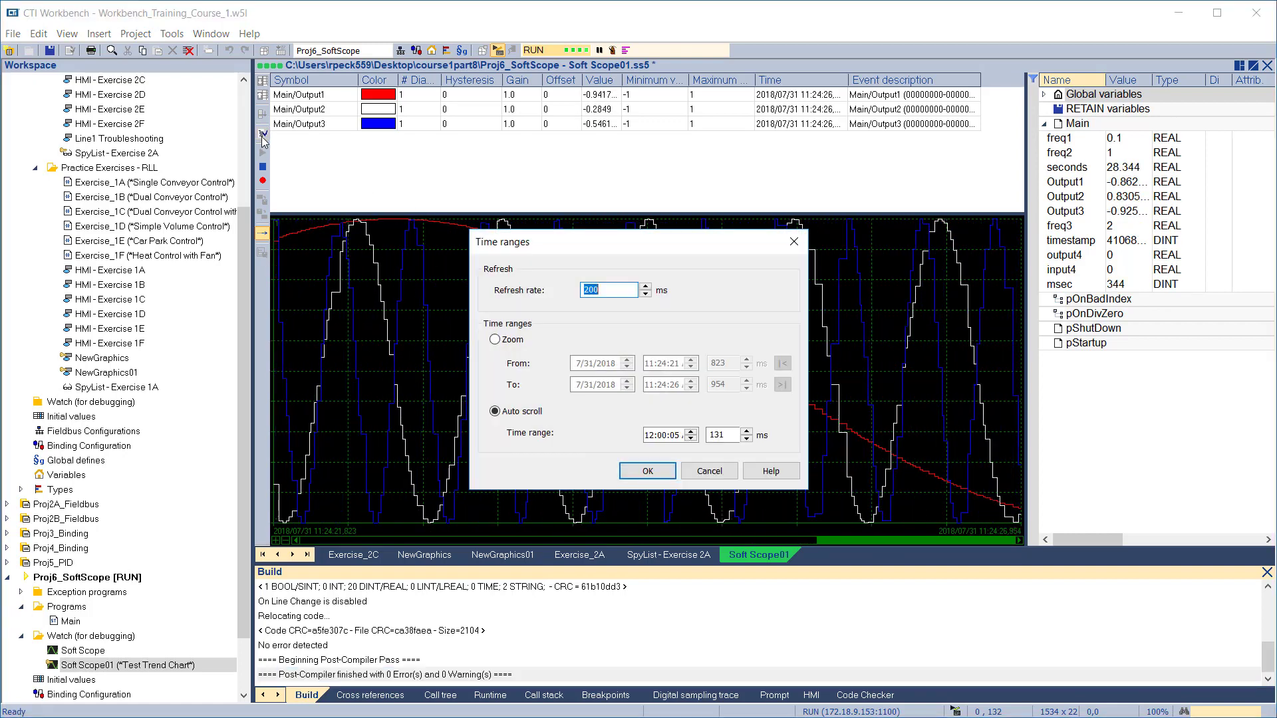
click(648, 471)
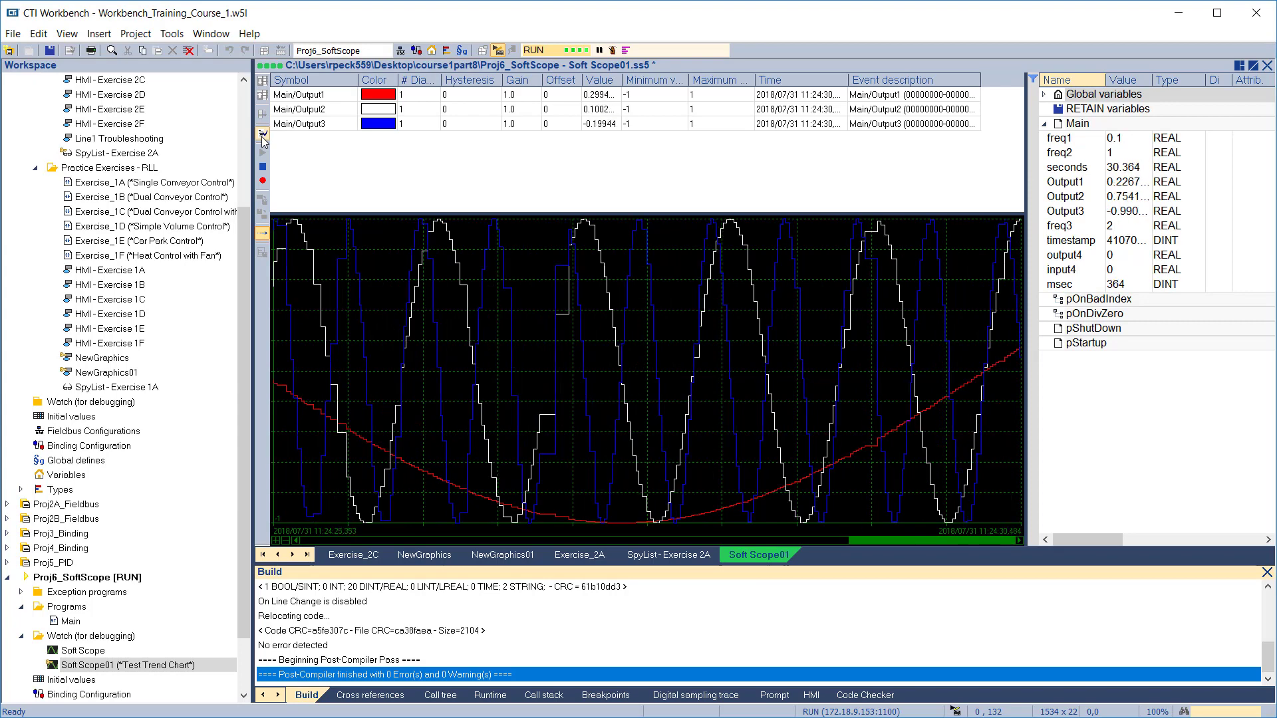
mouse_move(263, 151)
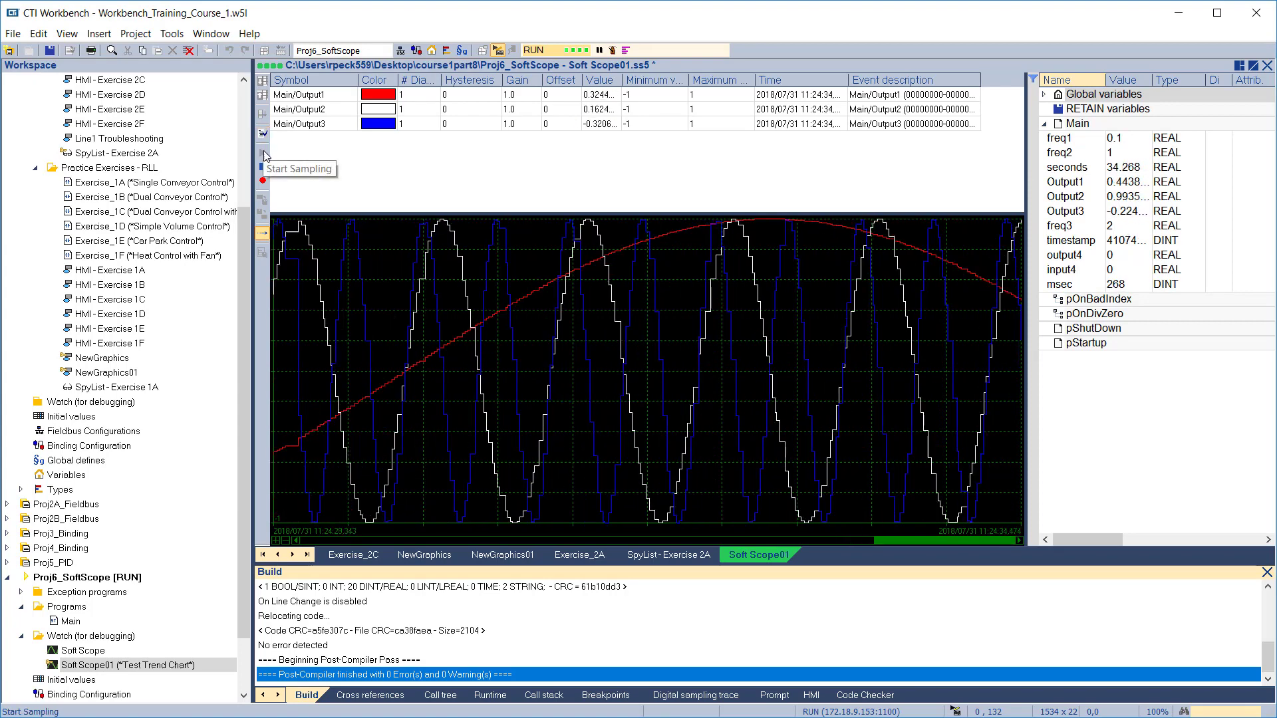
- Turn off autoscroll and drag the time scrollbar back to earlier samples
click(262, 233)
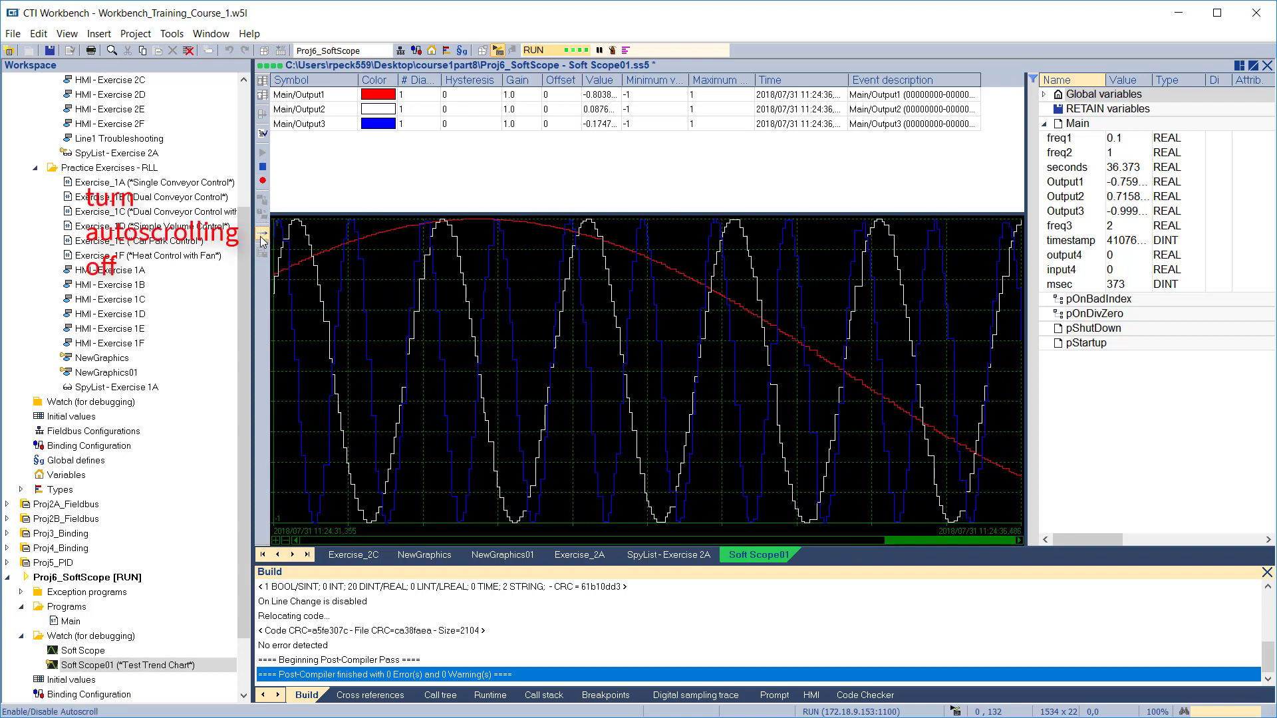
click(260, 234)
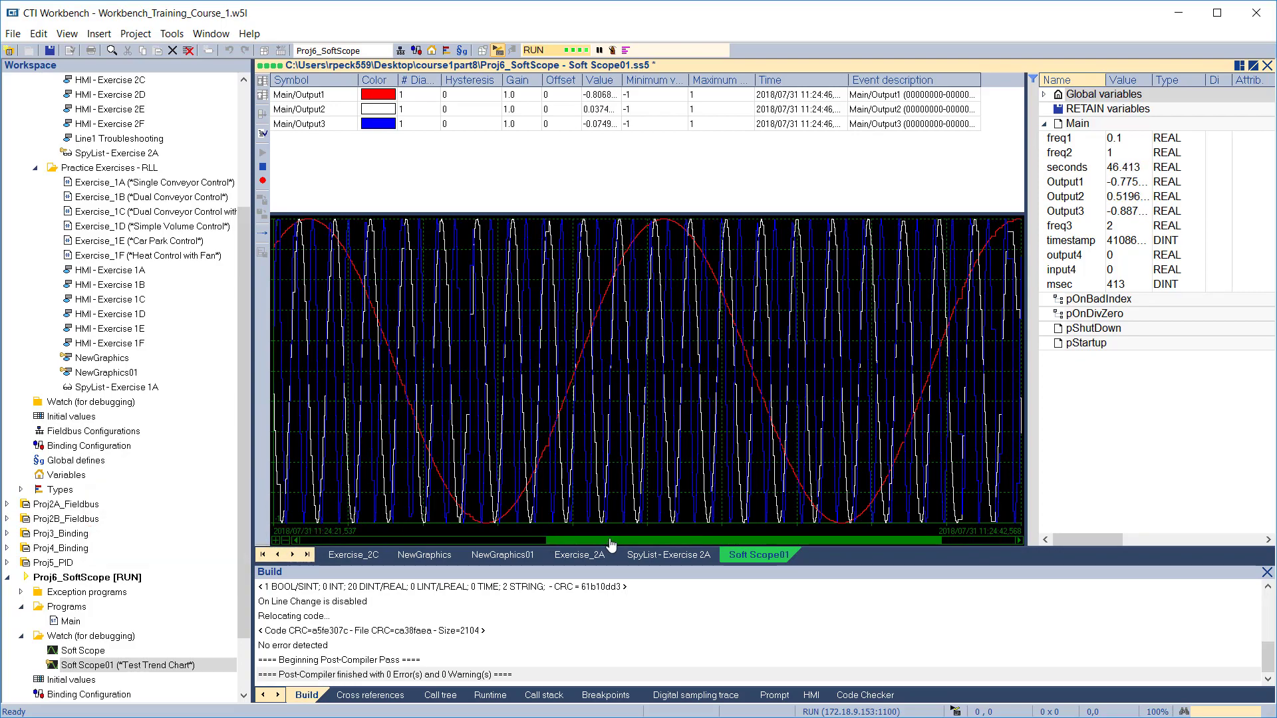
drag(609, 543, 476, 543)
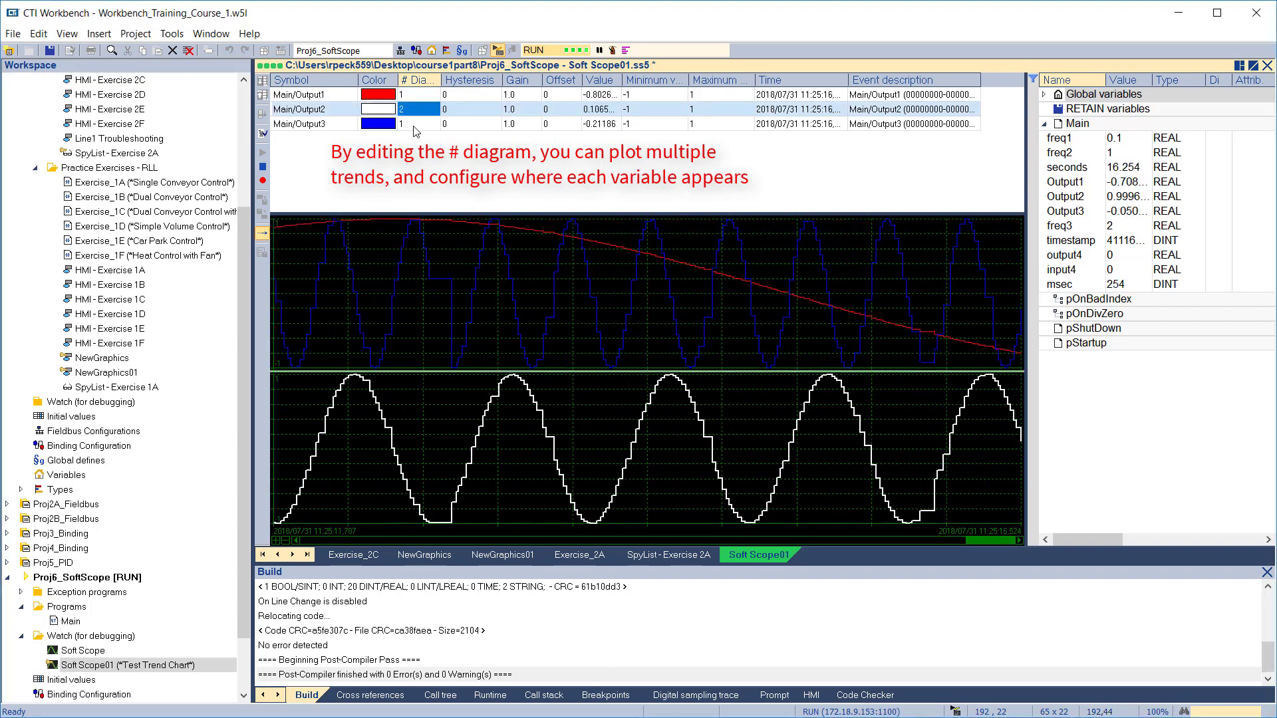
- Apply diagram number 2 to Main/Output2 so it plots beneath the red and blue trends
click(414, 123)
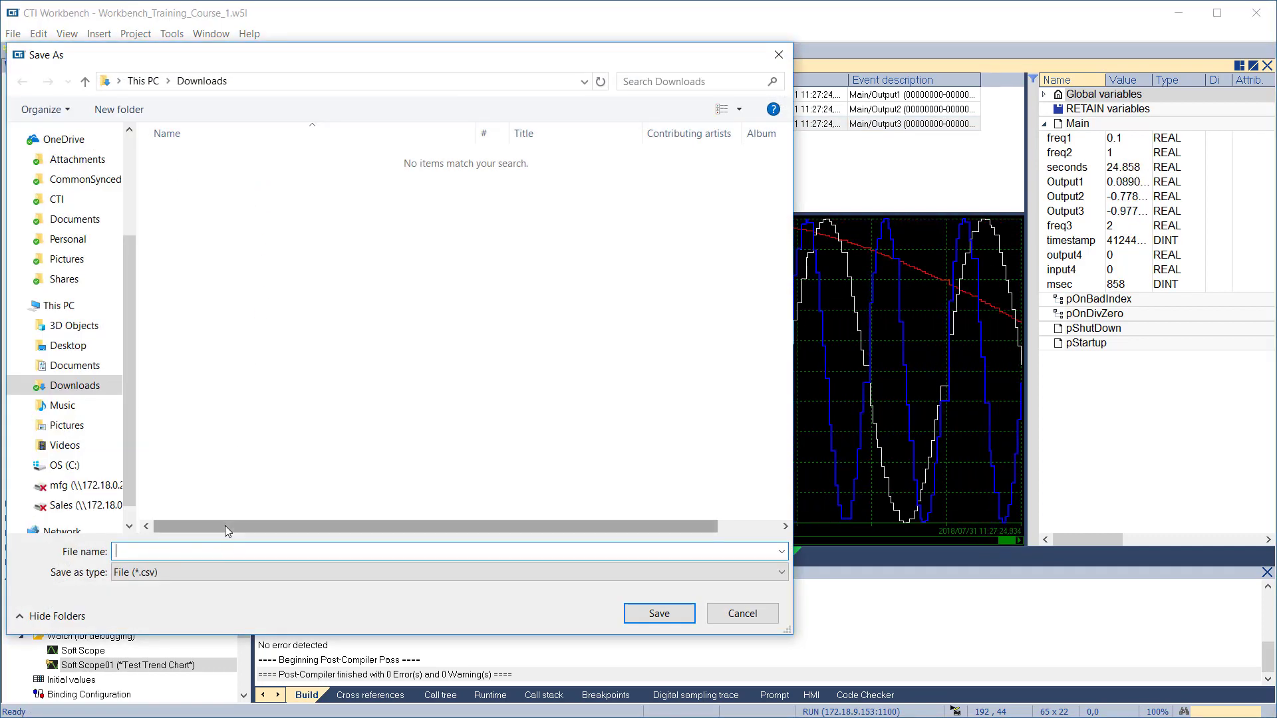
- Save the scope trend data to Downloads as test1 CSV
text(test1)
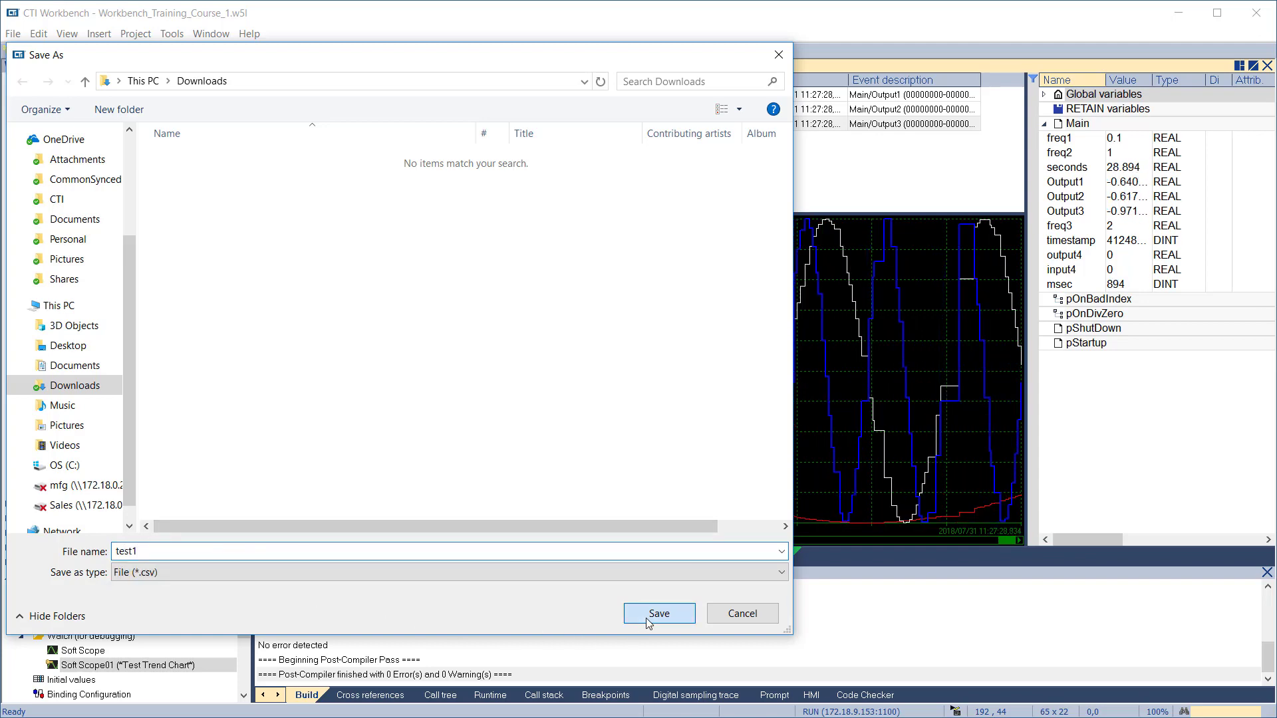
click(660, 613)
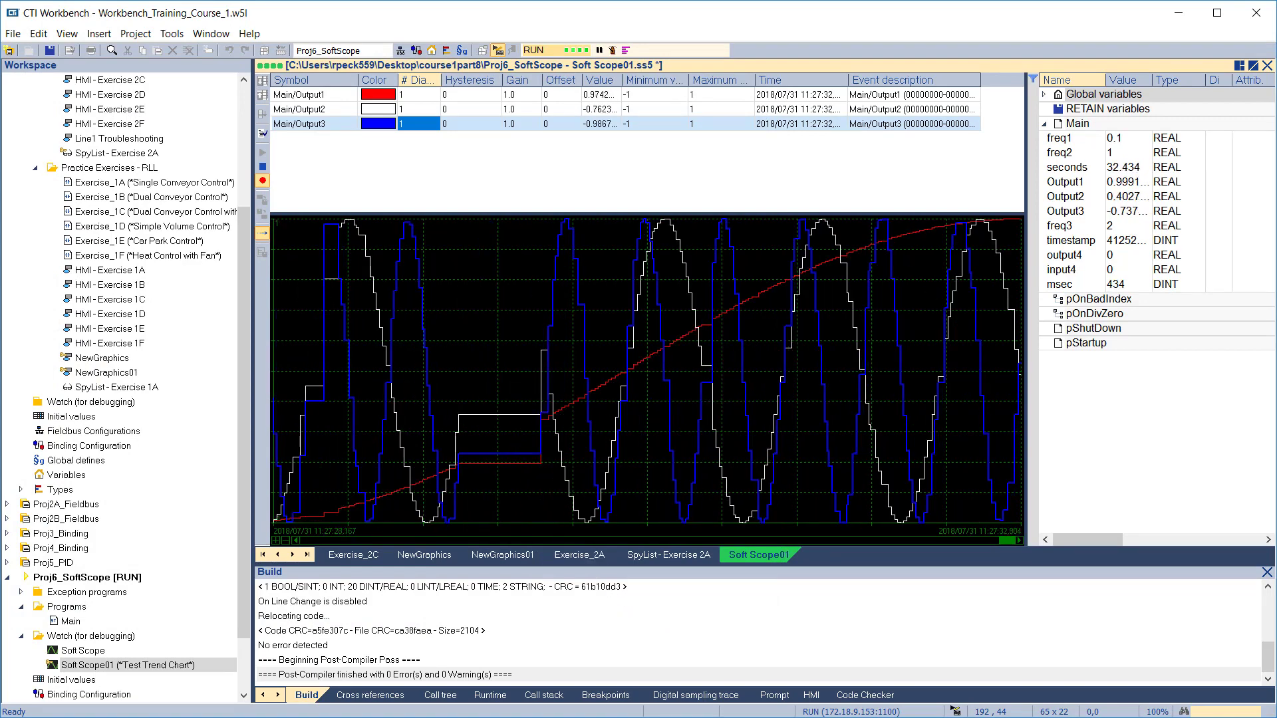
- Save the selected diagrams as the recording file 'trend chart 1' (*.rec)
click(262, 181)
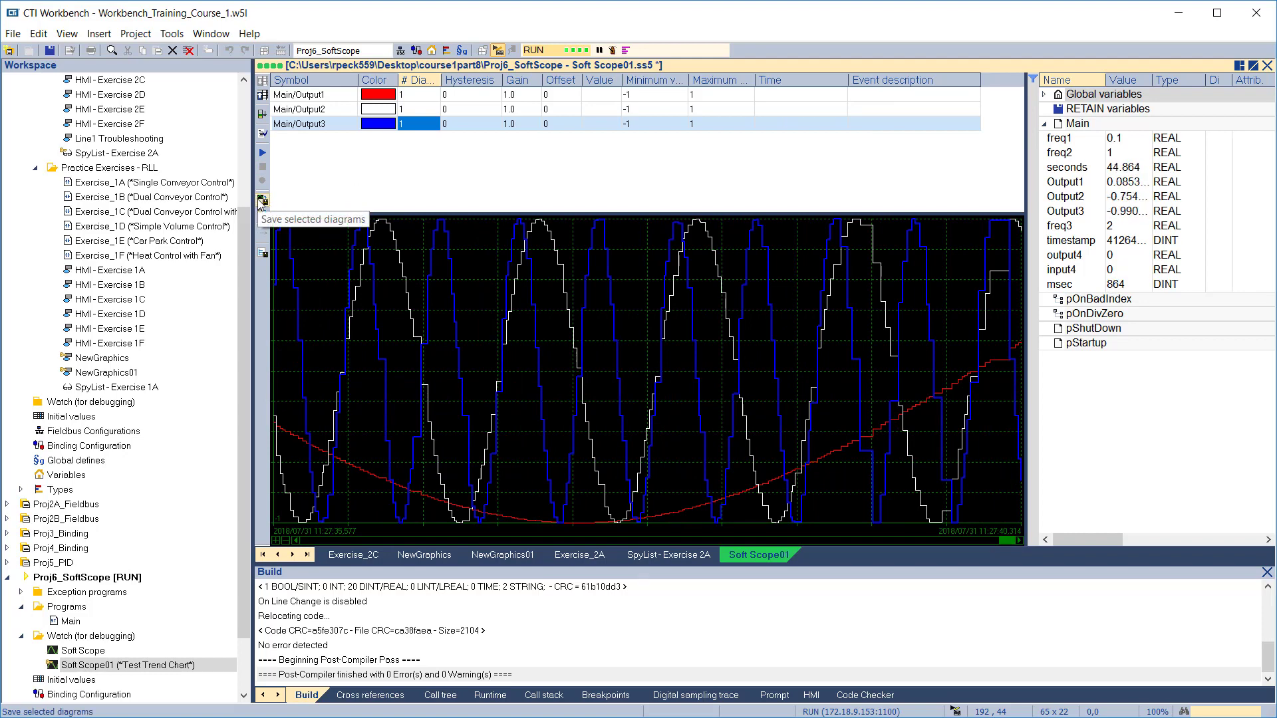
click(262, 202)
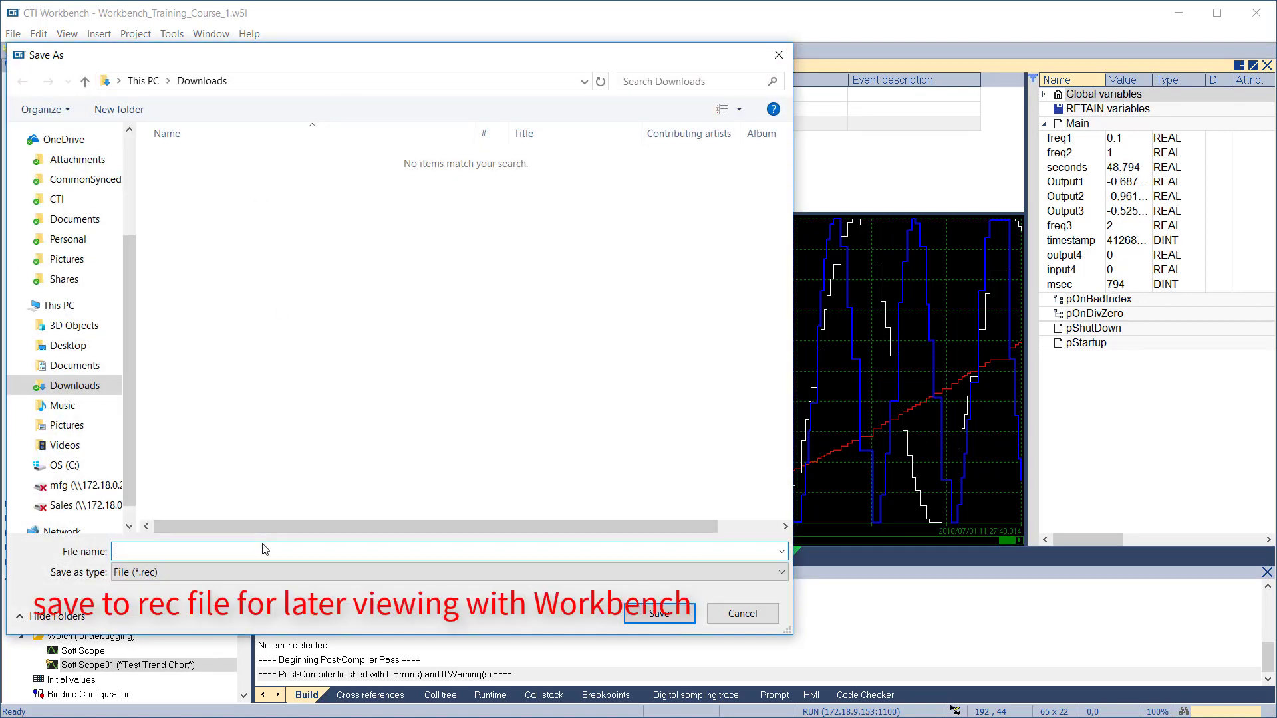
text(trend chart 1)
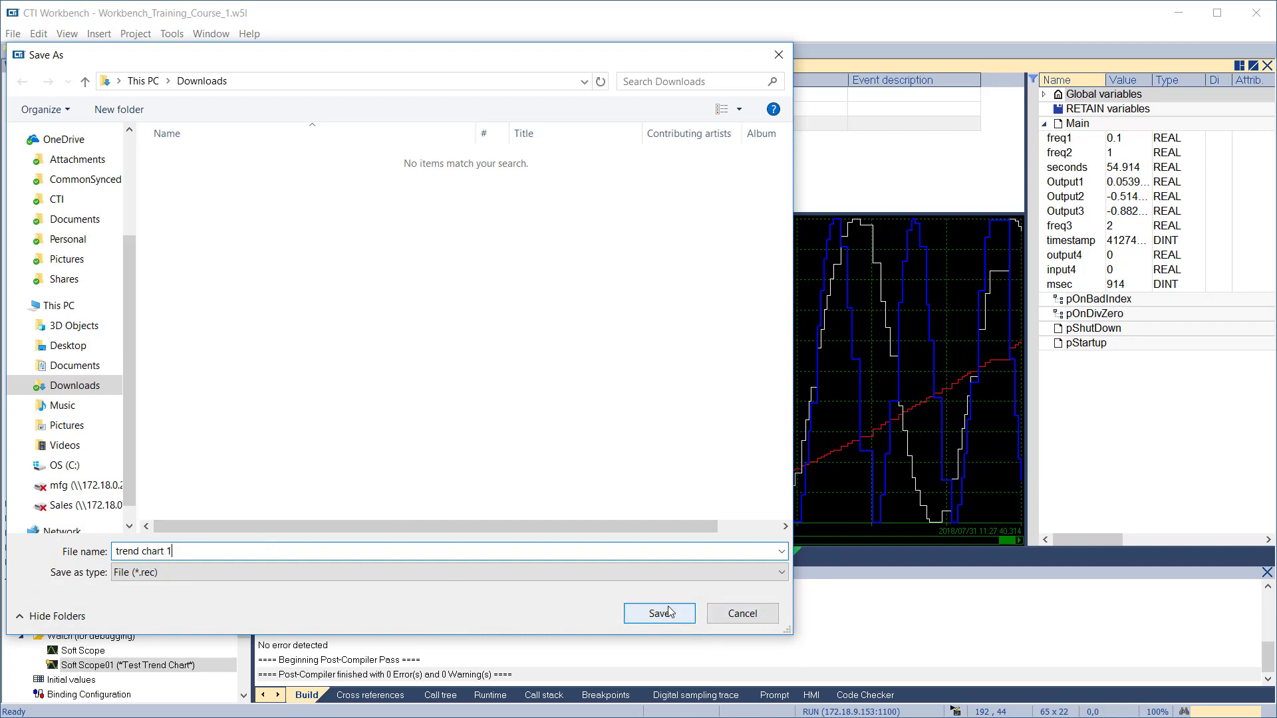
click(660, 613)
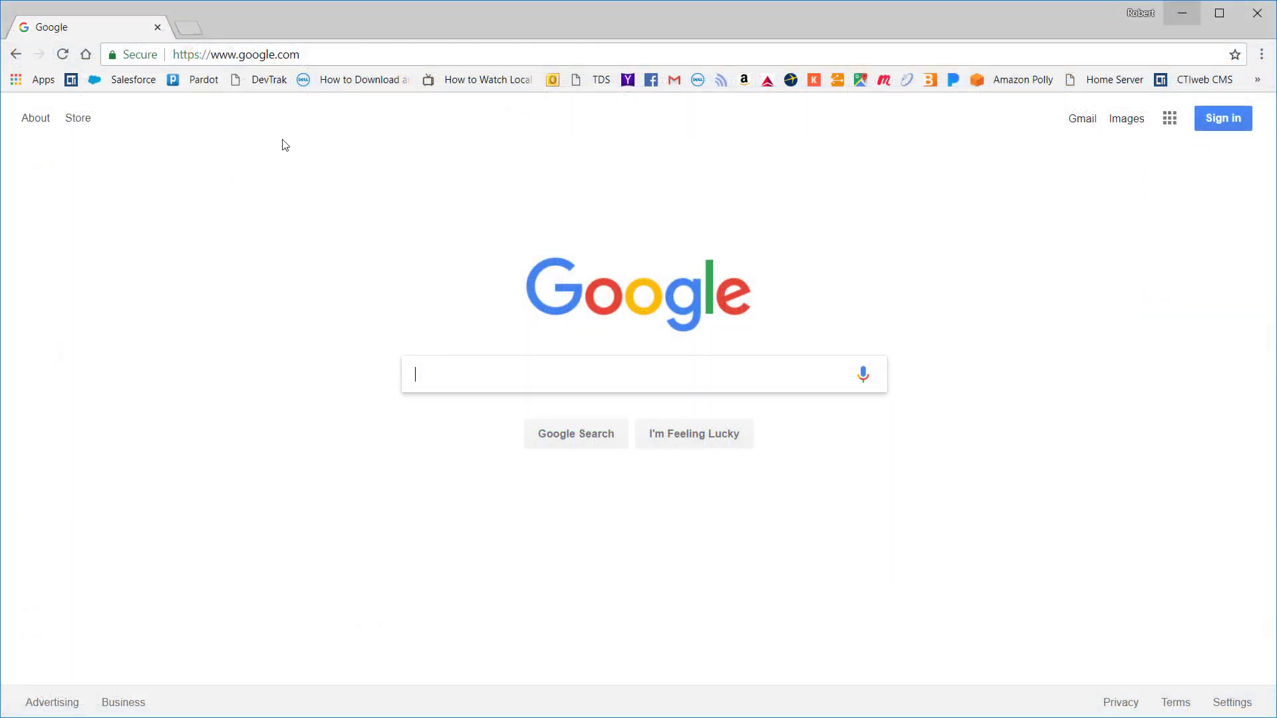
- Browse the 2500P-ACP1 web server at 172.18.9.153: Event Log, Product Information, then Module Configuration
click(240, 54)
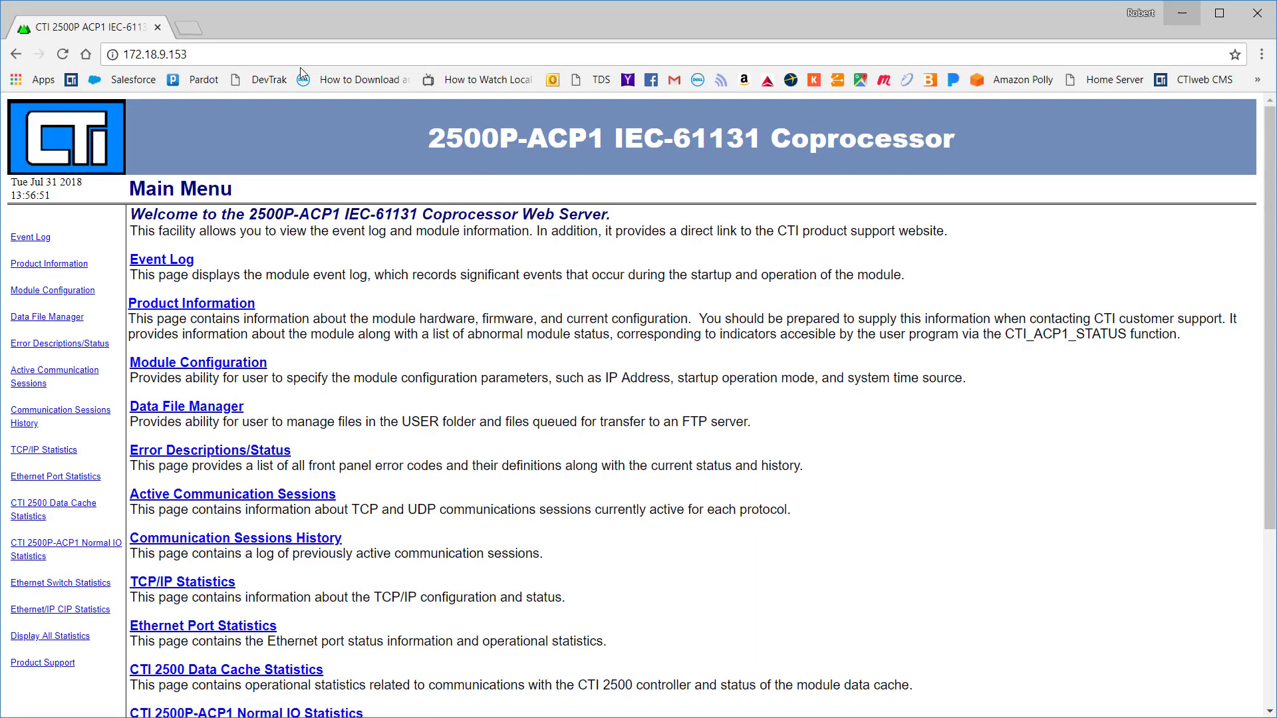
mouse_move(41, 237)
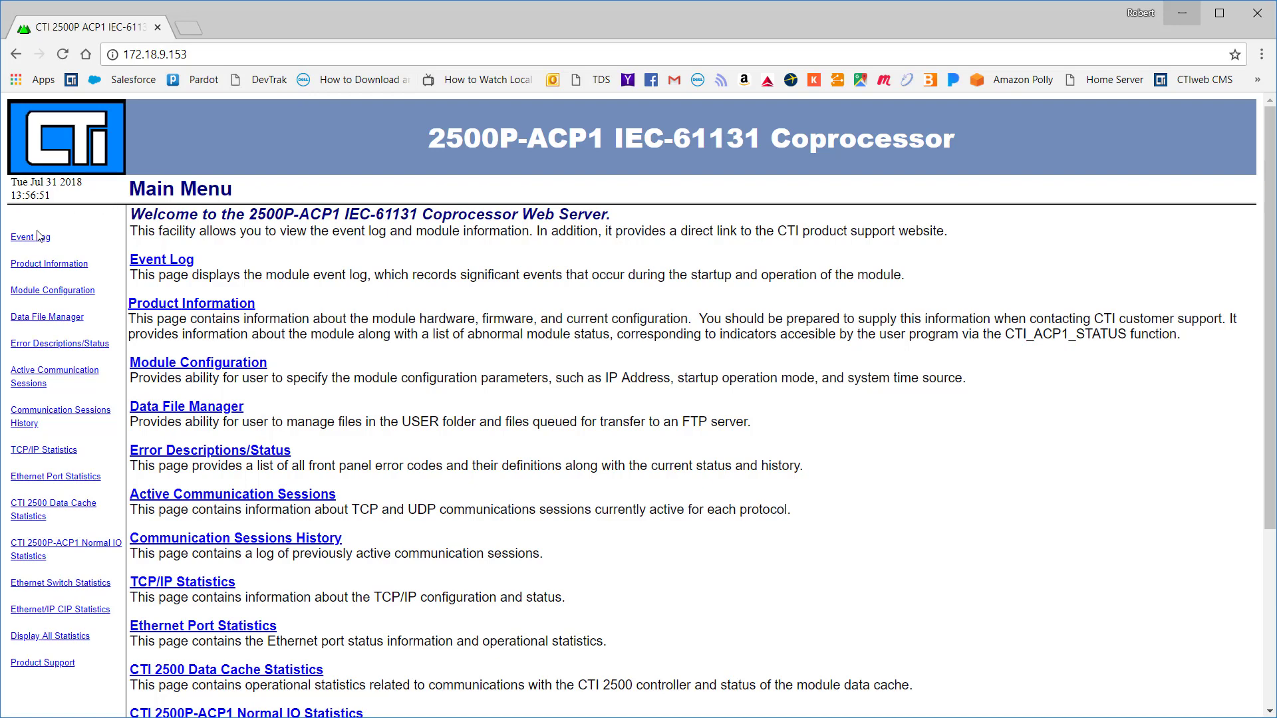
click(24, 237)
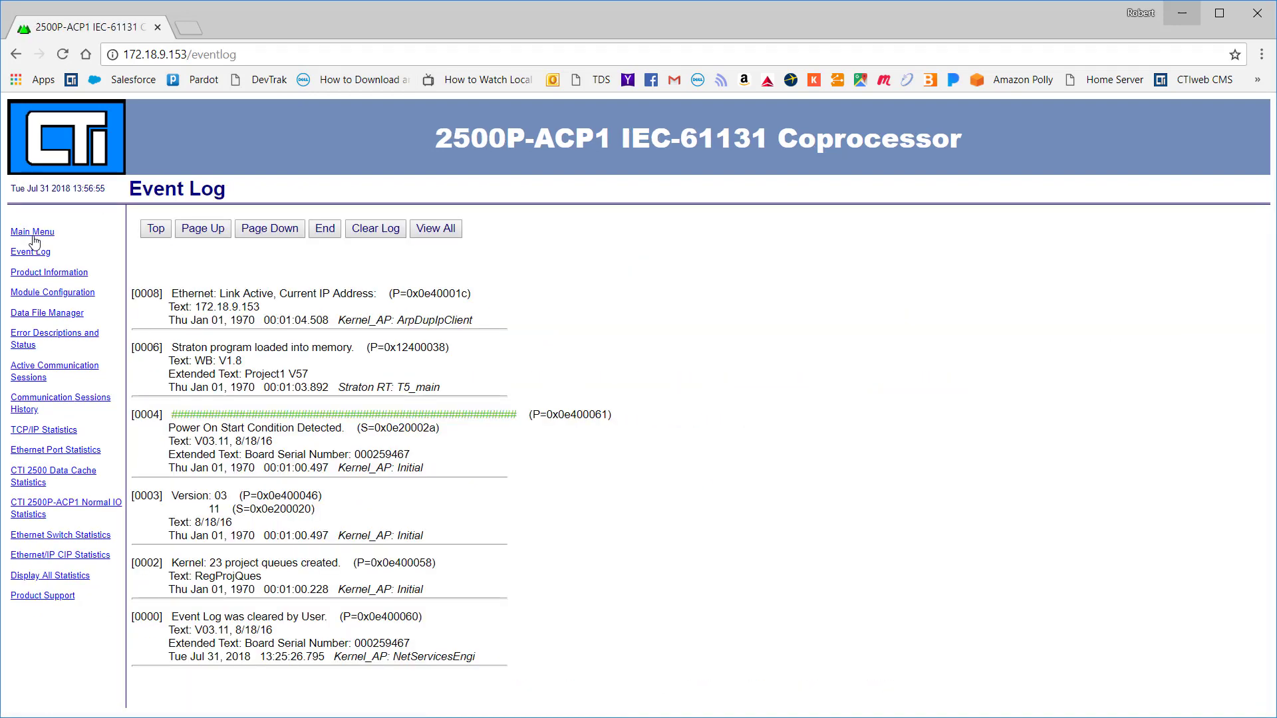
mouse_move(40, 277)
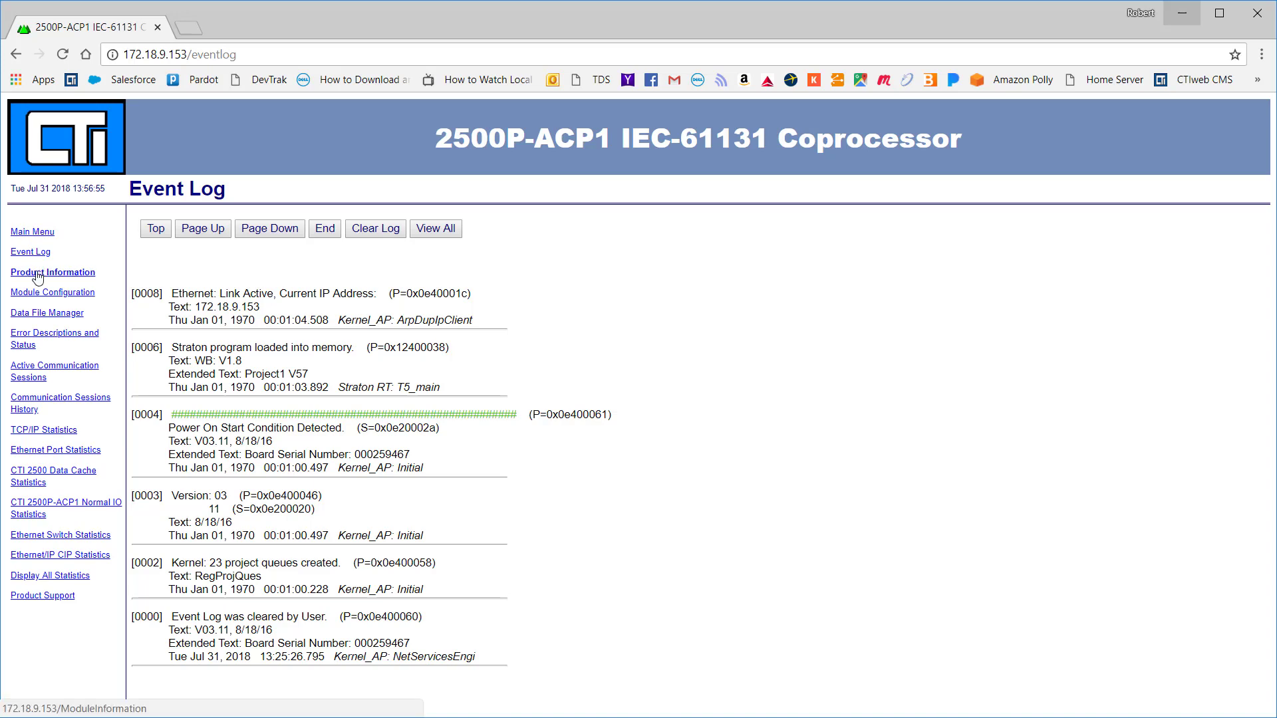
click(53, 271)
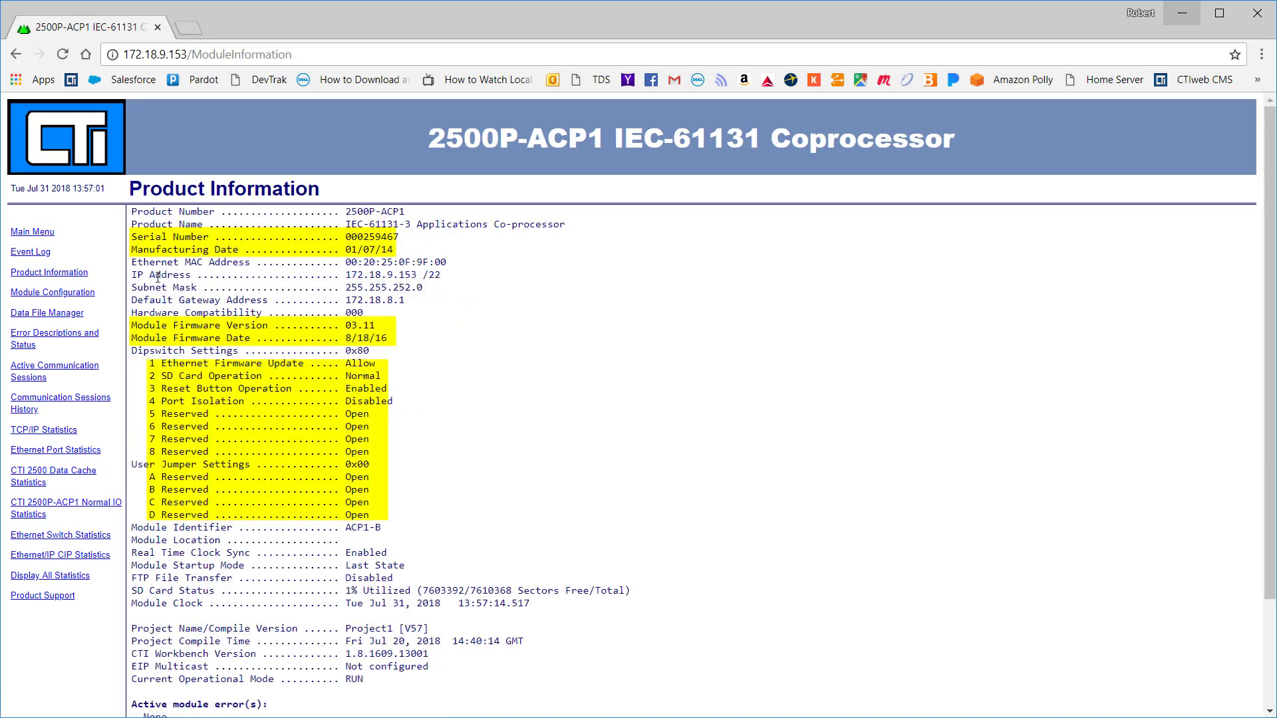
scroll(down, 3)
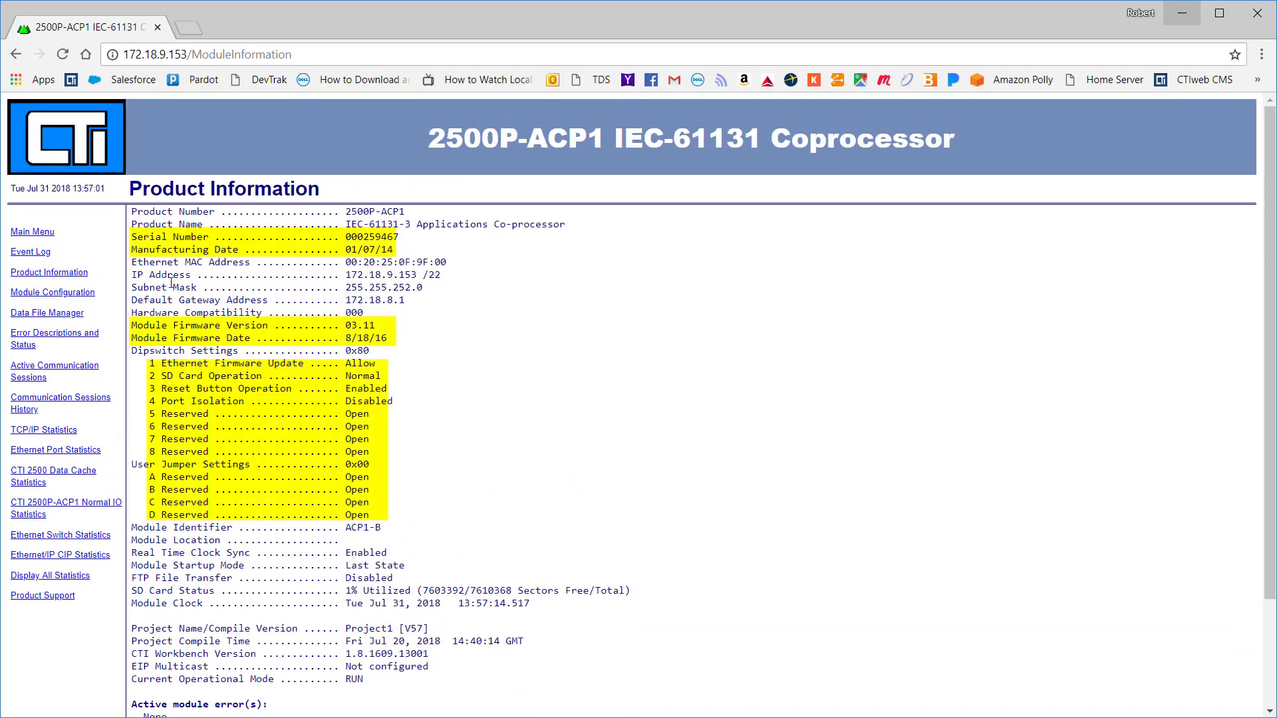
mouse_move(41, 283)
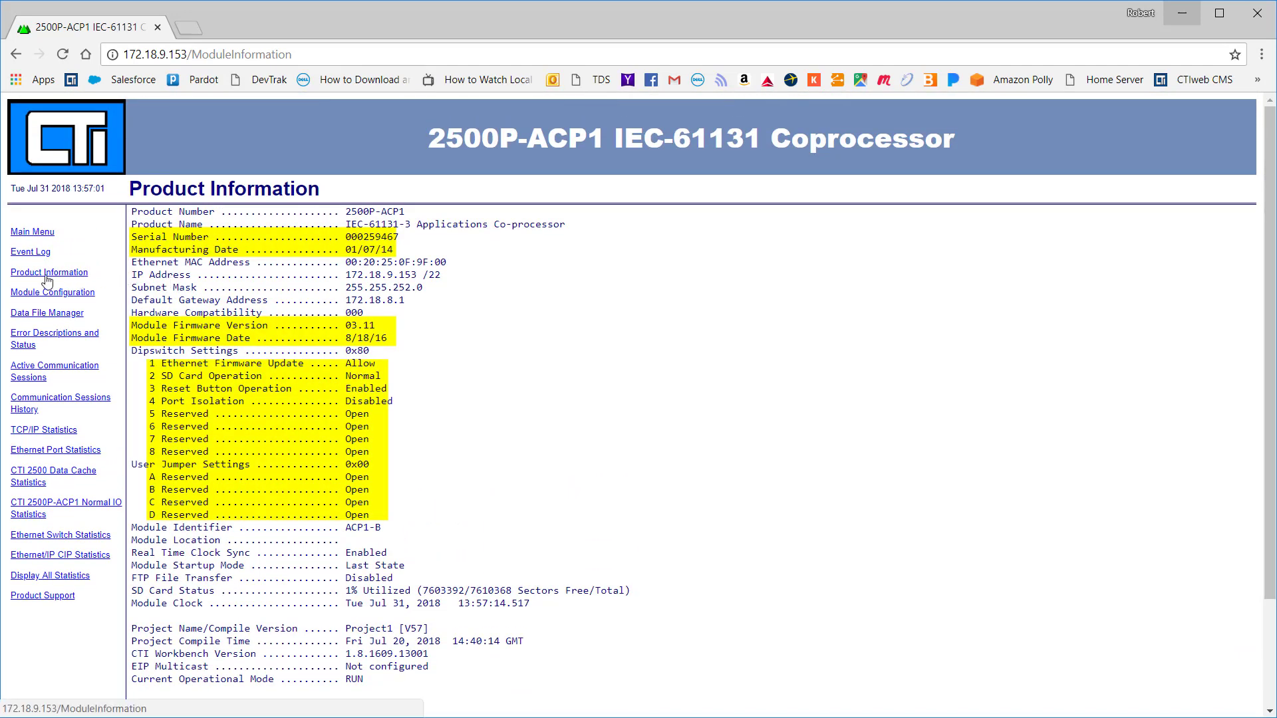
click(54, 292)
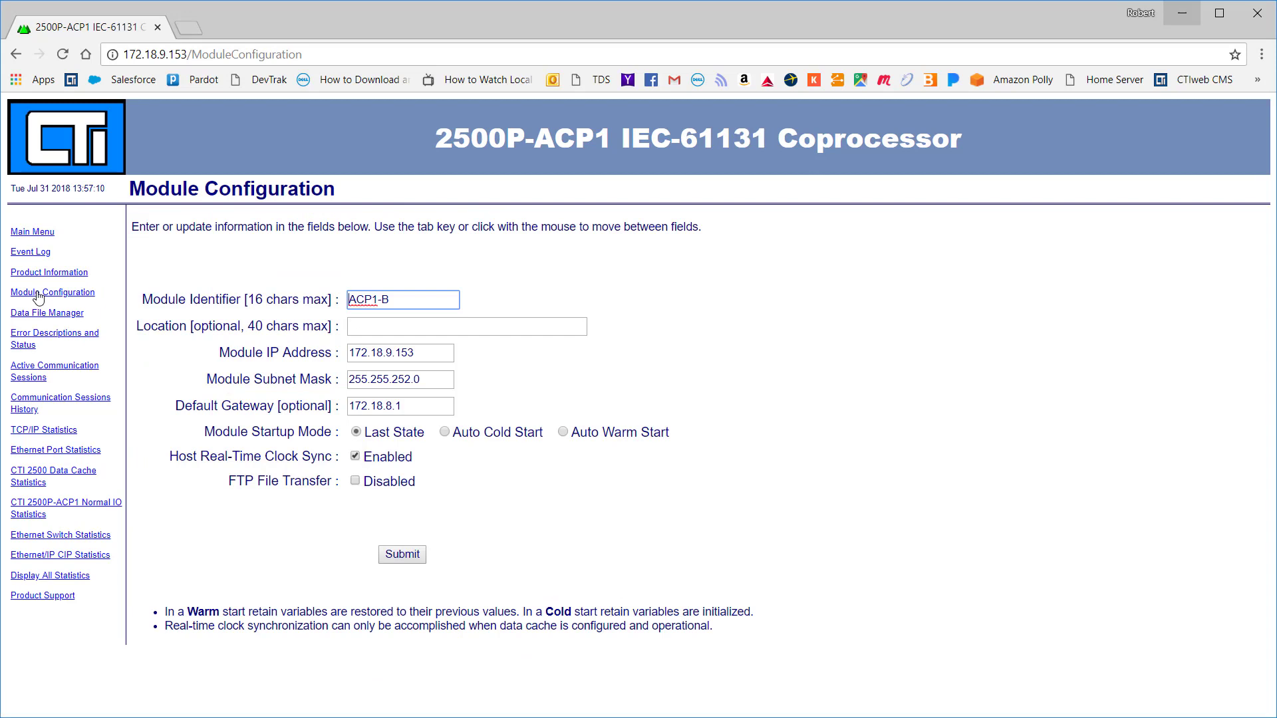
mouse_move(52, 403)
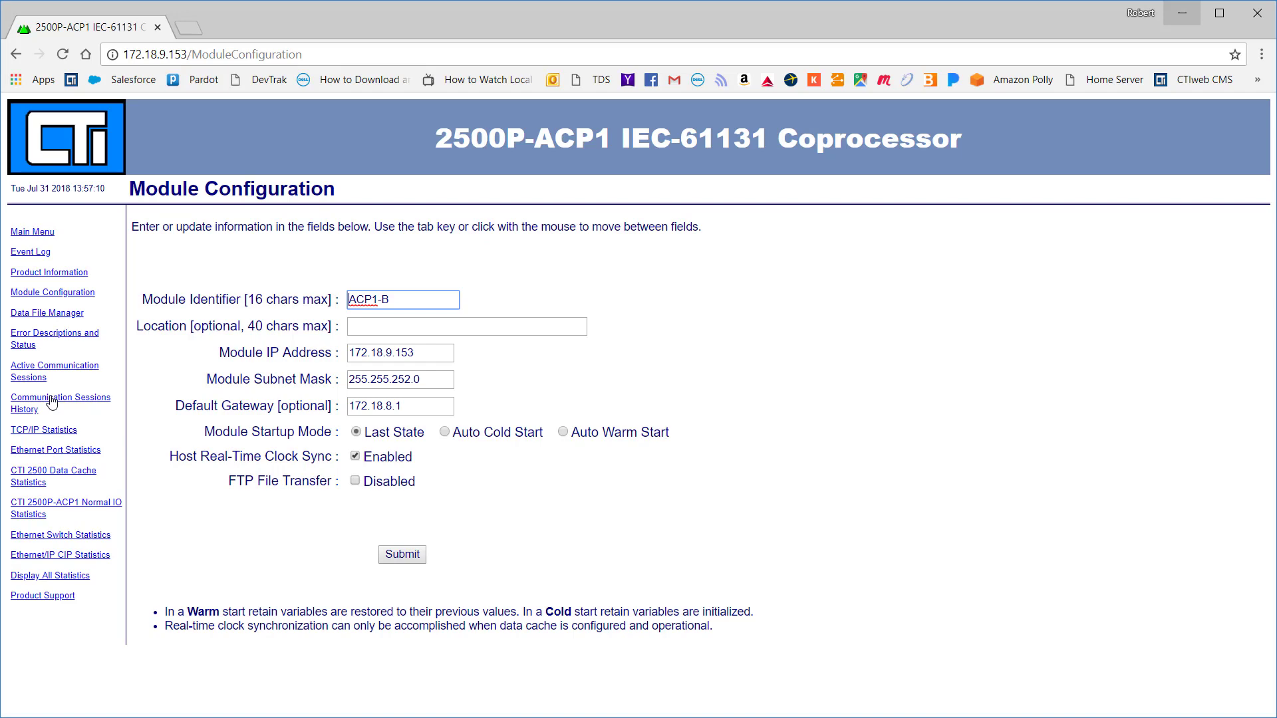
mouse_move(41, 570)
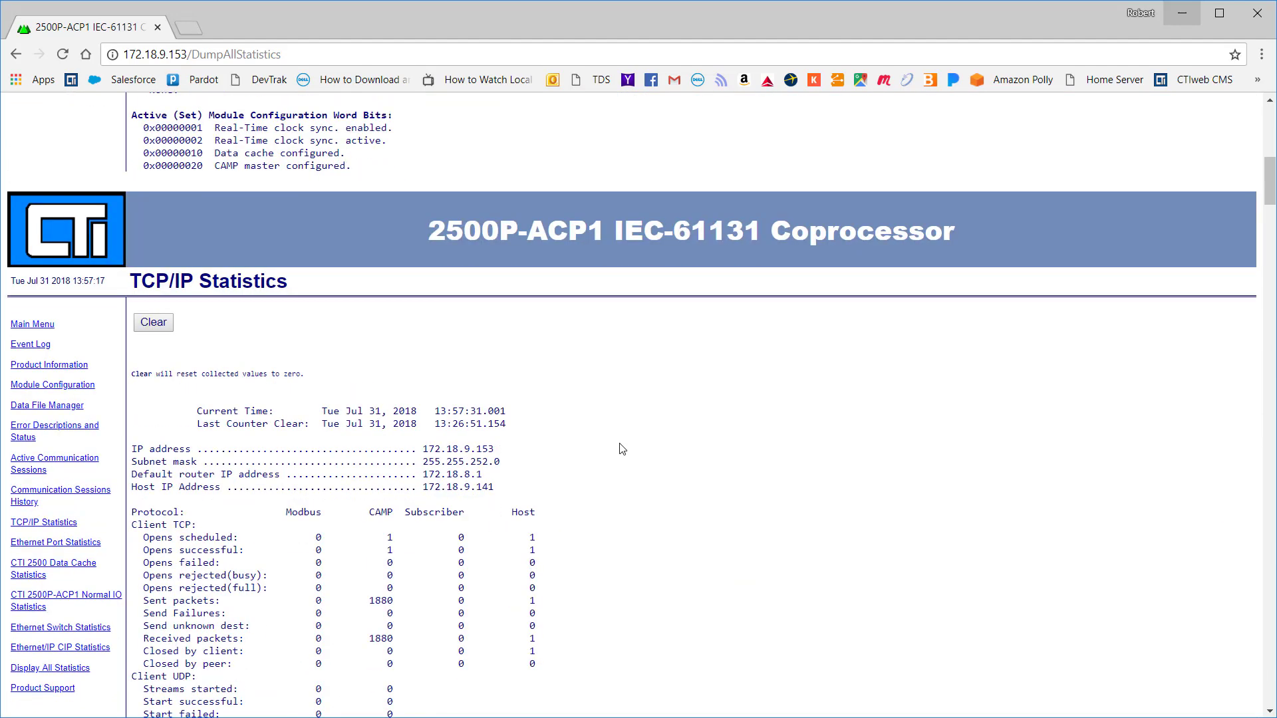
- Save the statistics page to Downloads as a complete webpage, then select Proj1_Programs in Workbench
scroll(down, 3)
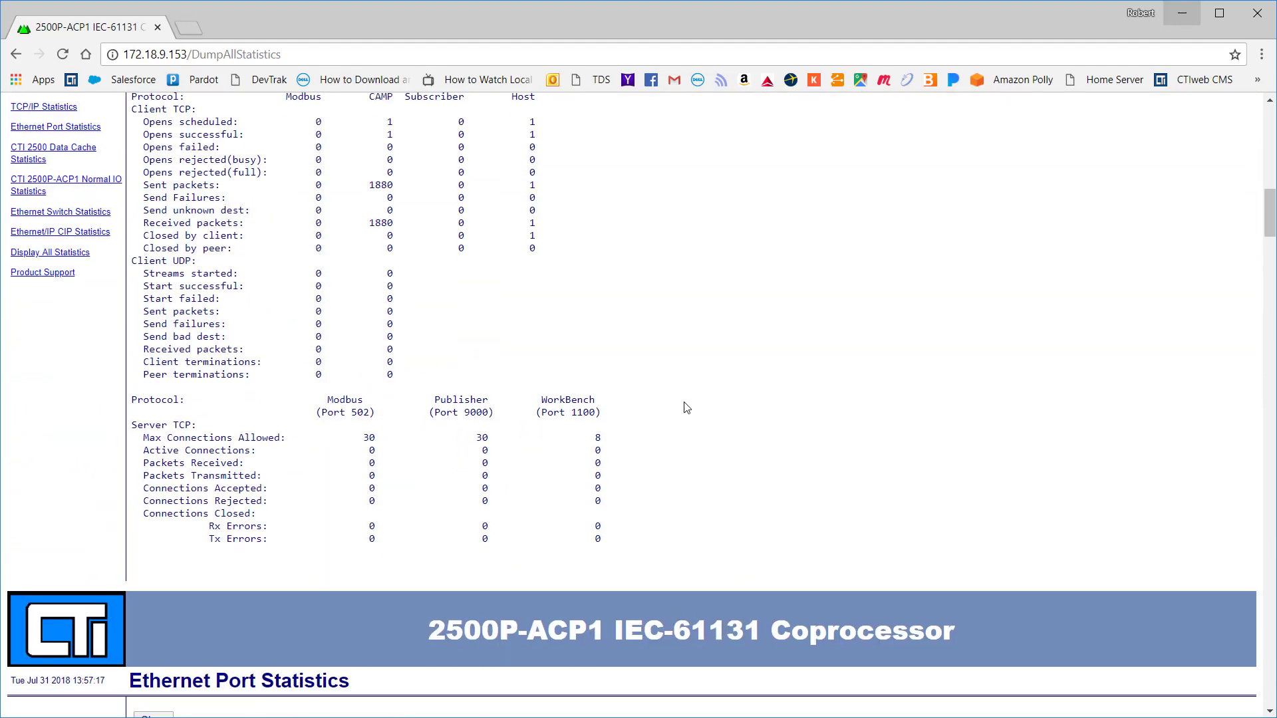
right_click(686, 407)
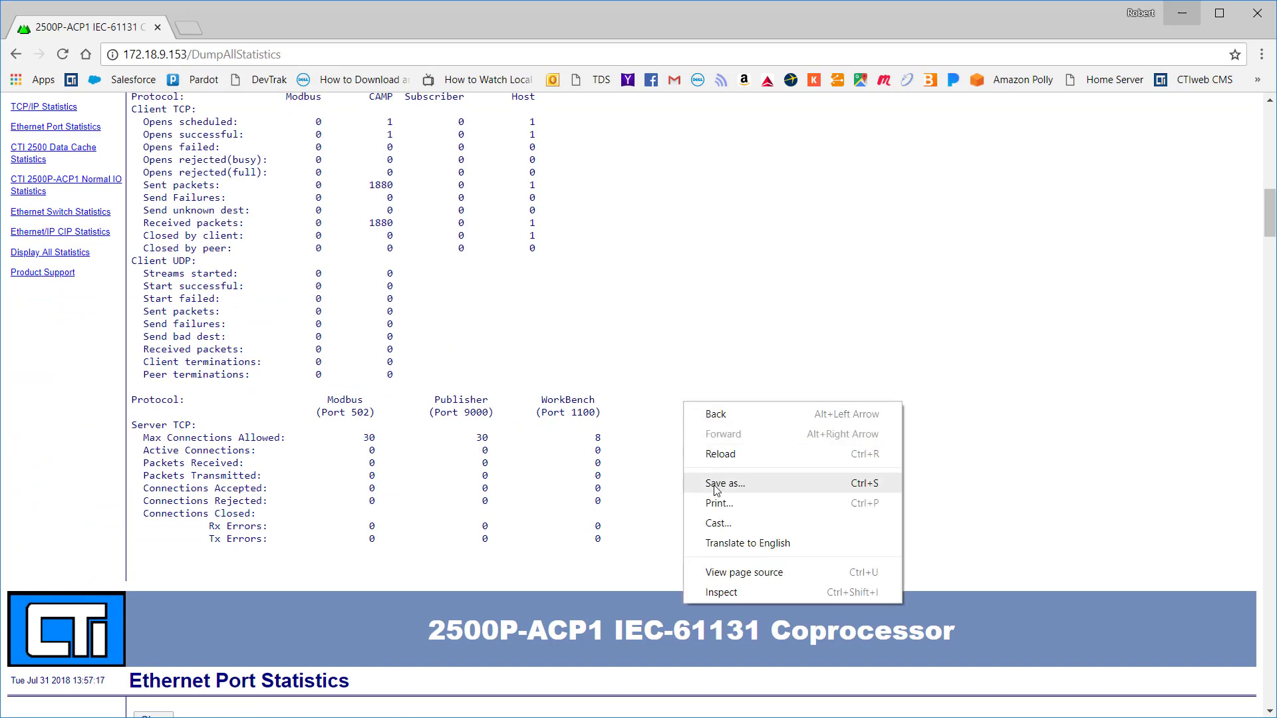
click(723, 483)
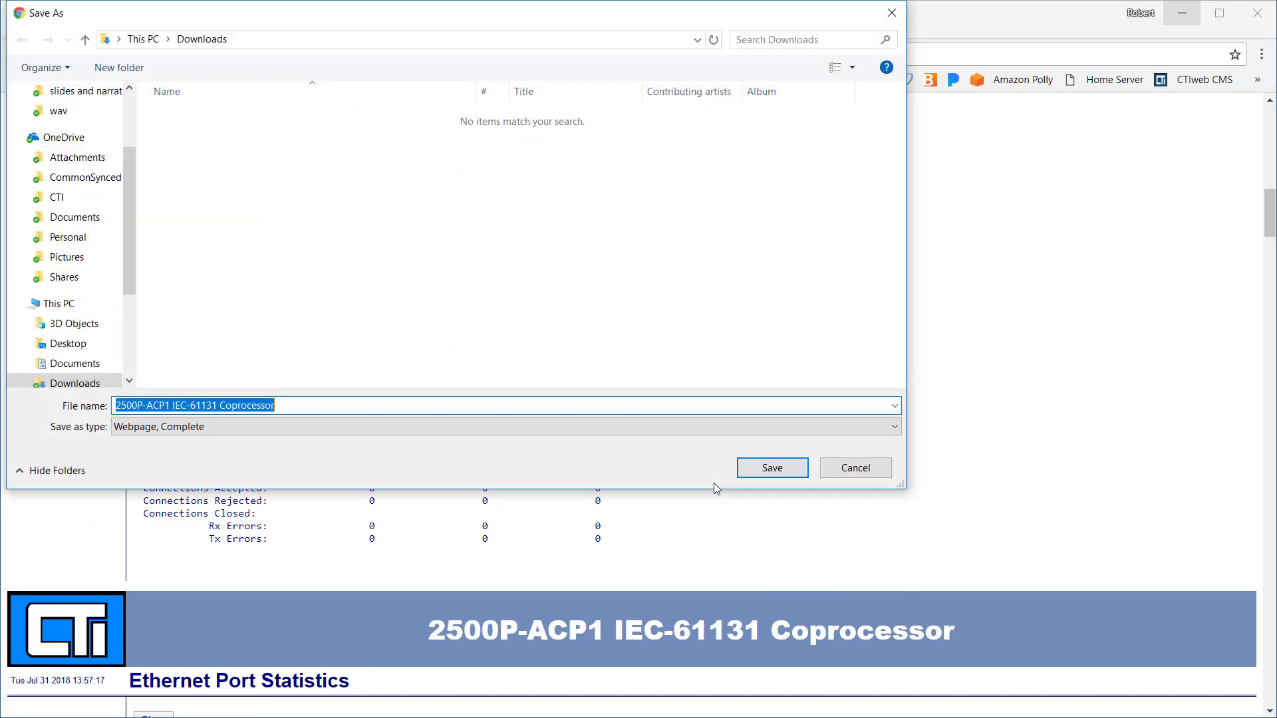
click(771, 469)
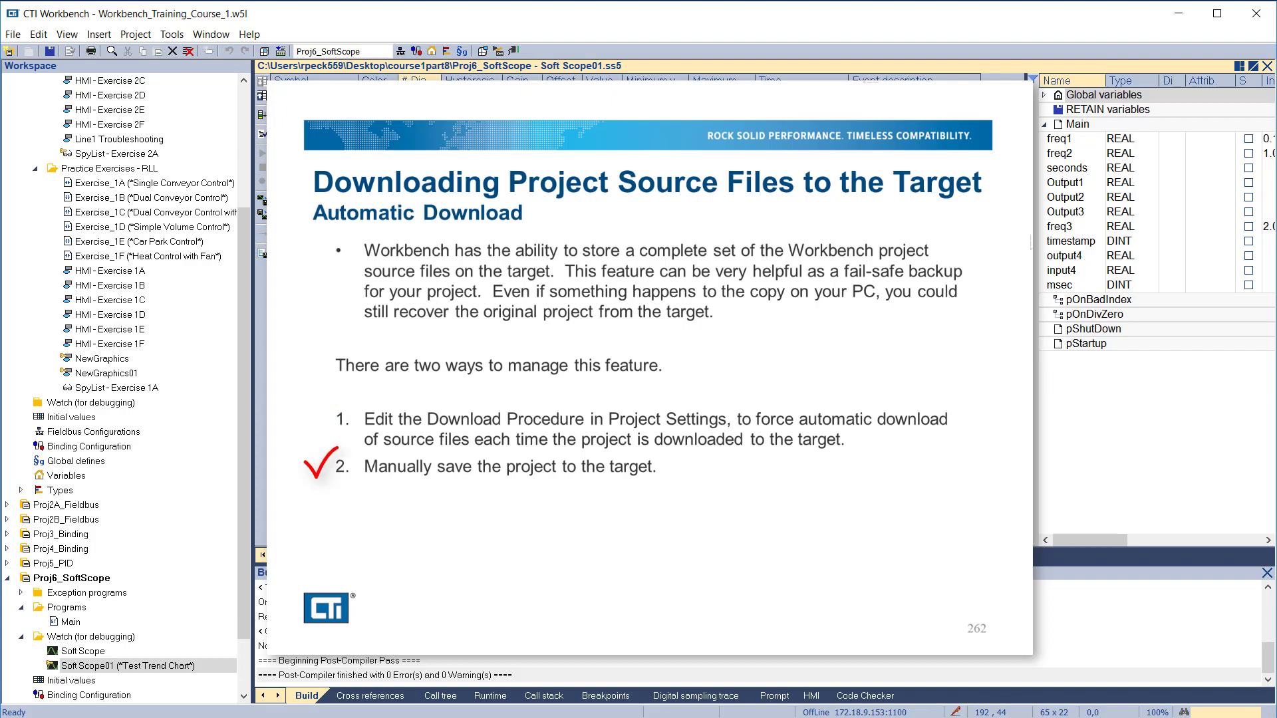
click(754, 556)
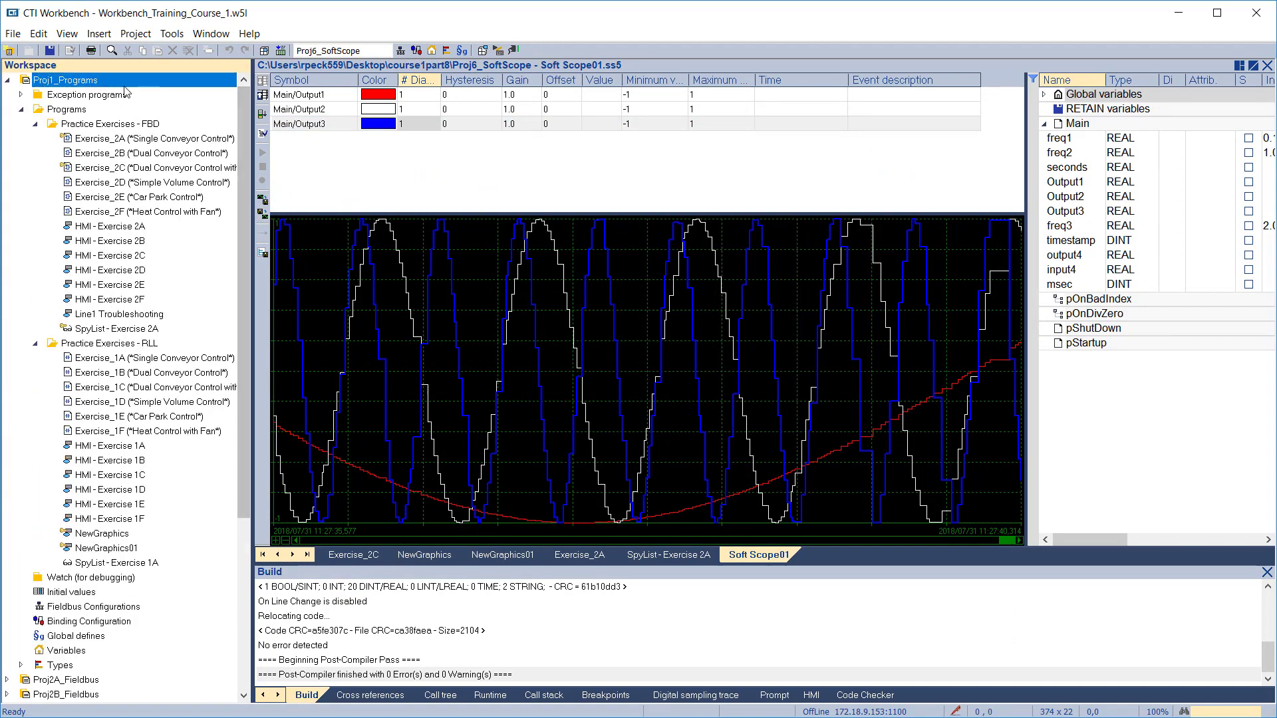
right_click(63, 85)
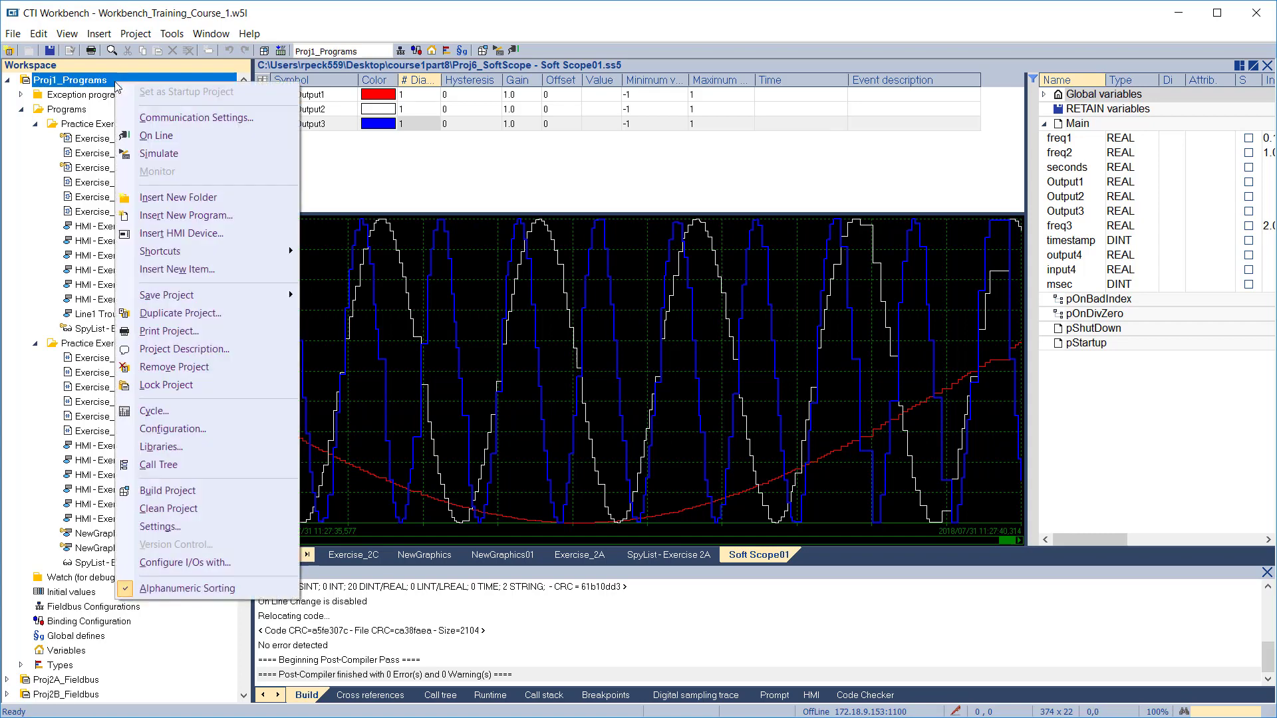
mouse_move(168, 508)
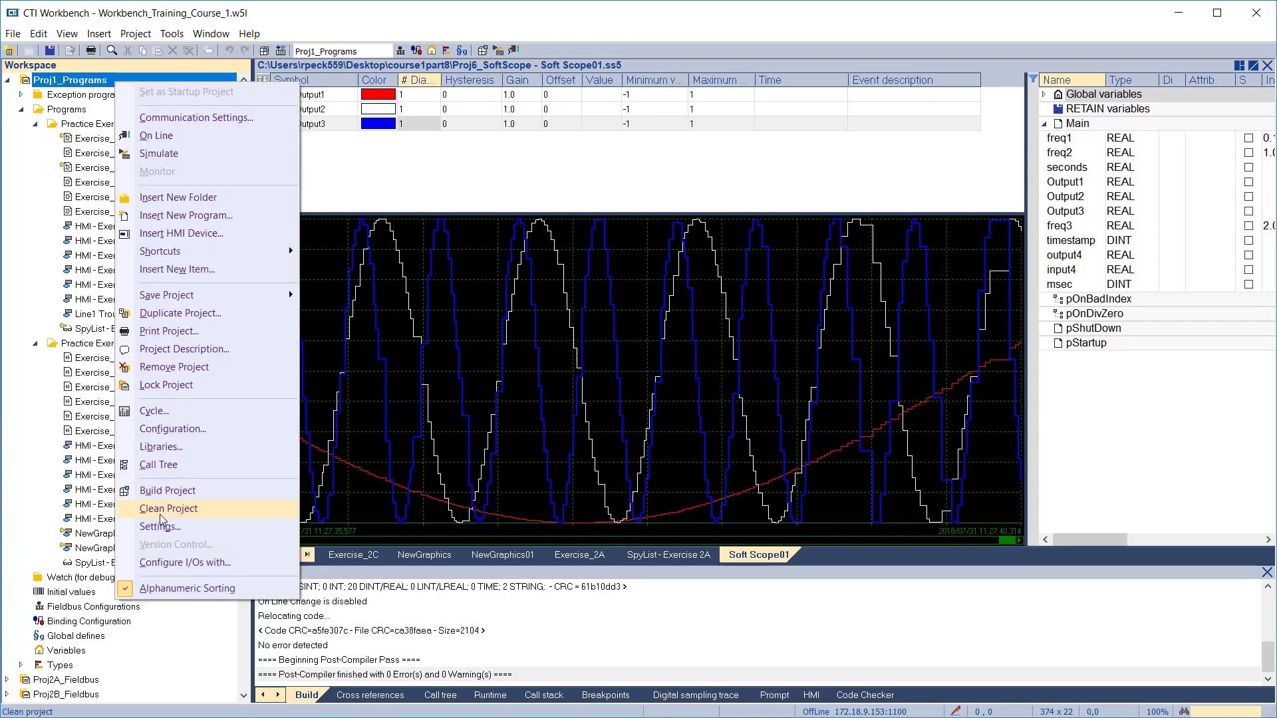
click(159, 527)
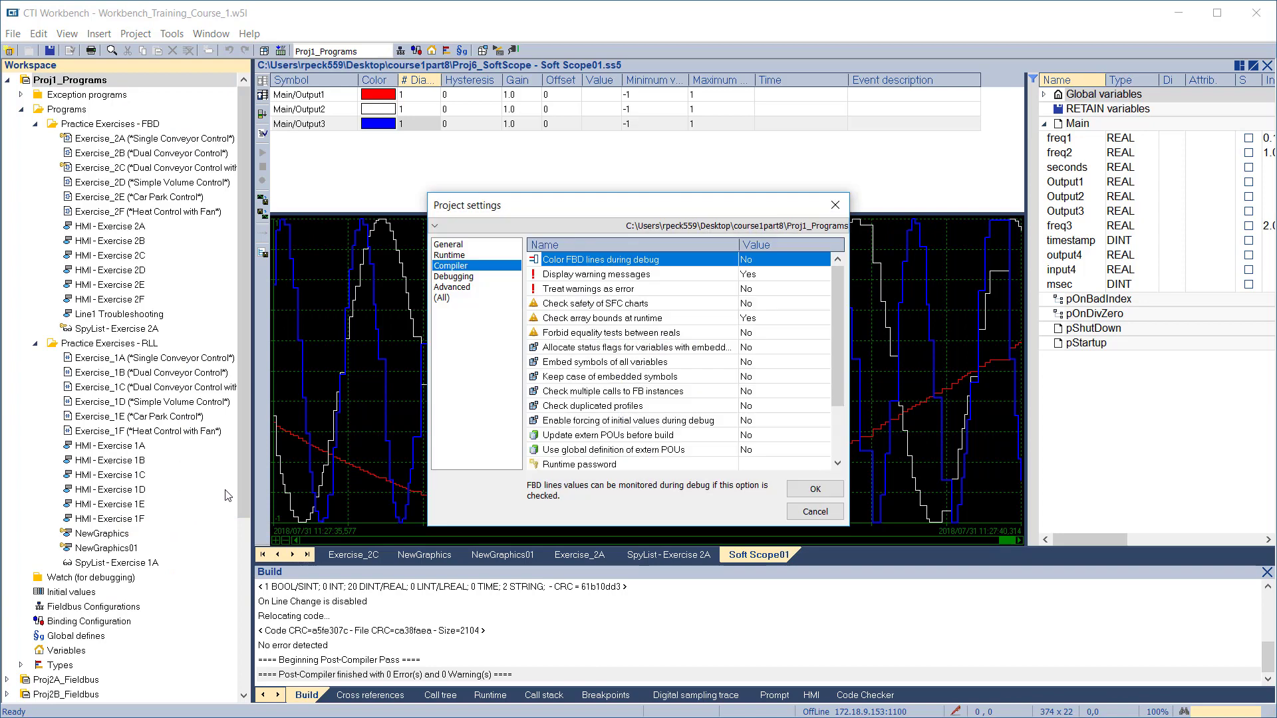
click(453, 277)
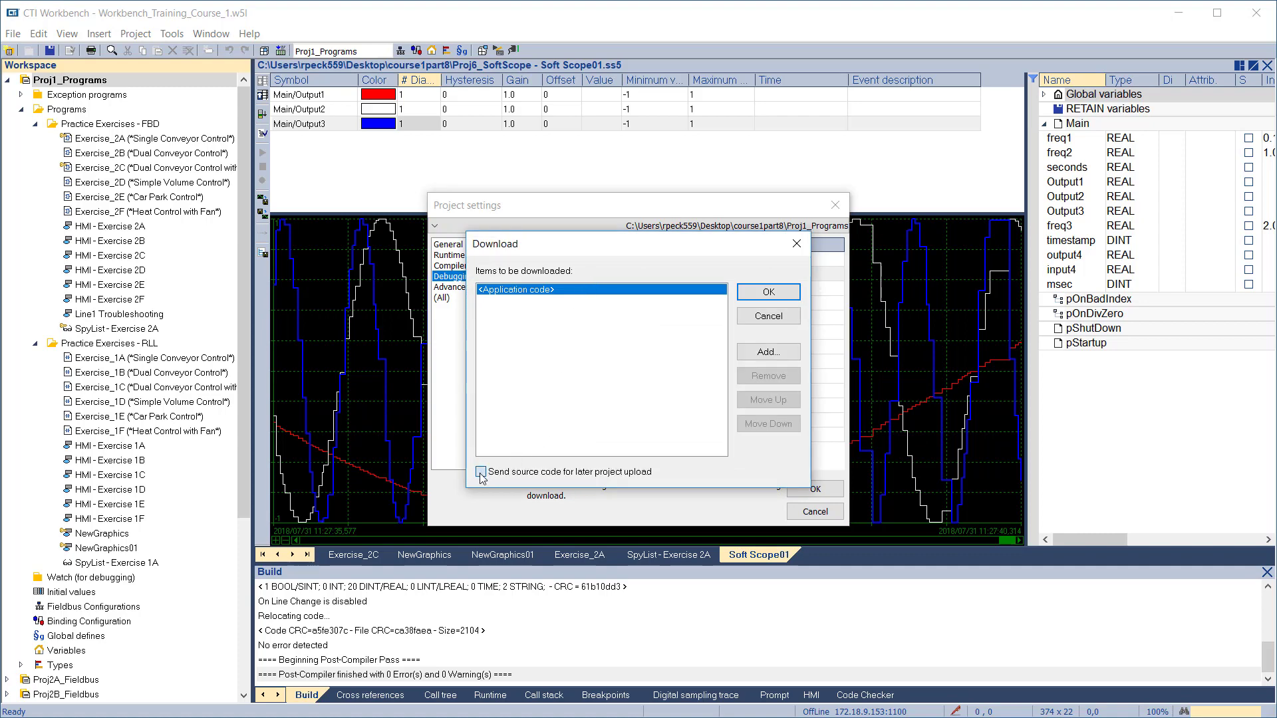
click(481, 471)
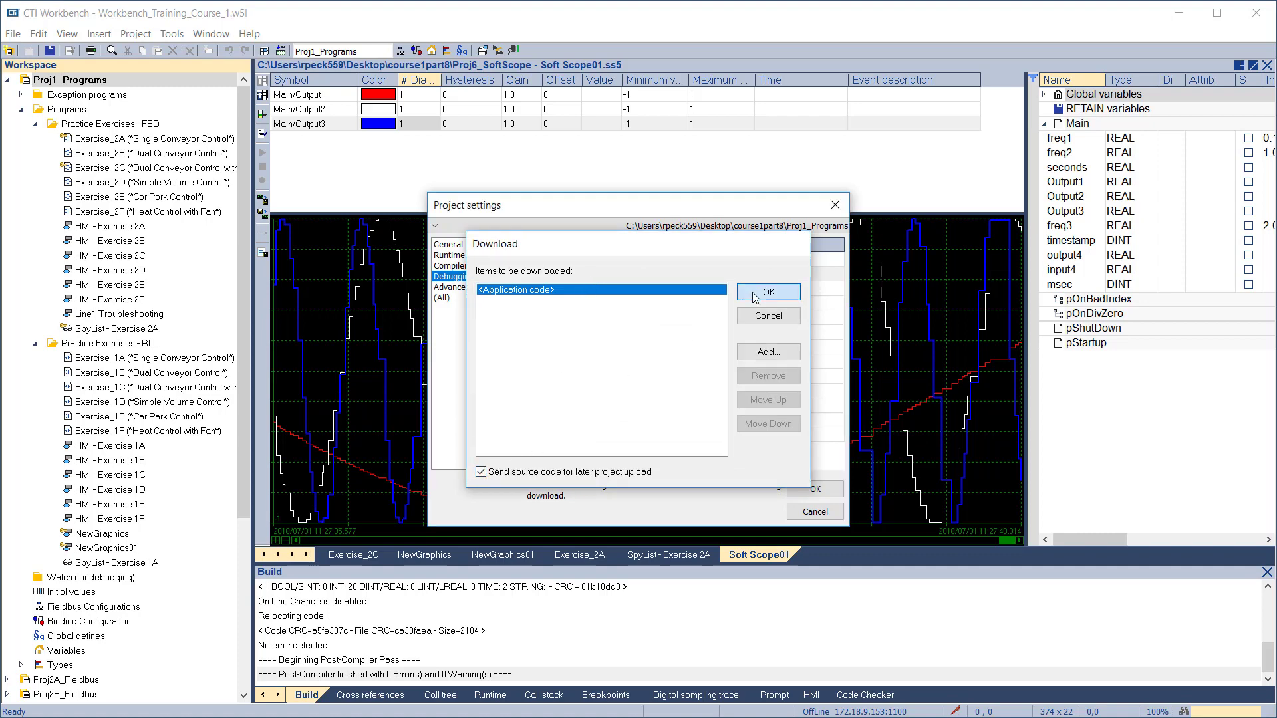
click(769, 291)
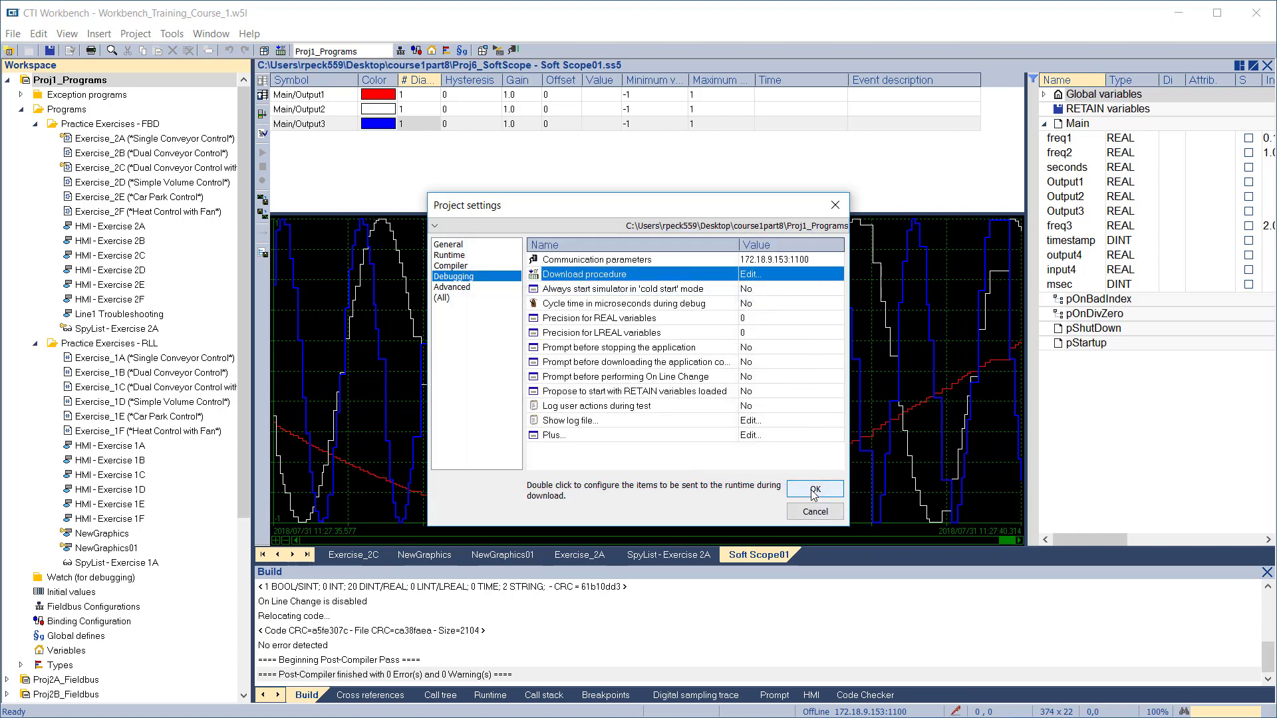
click(814, 489)
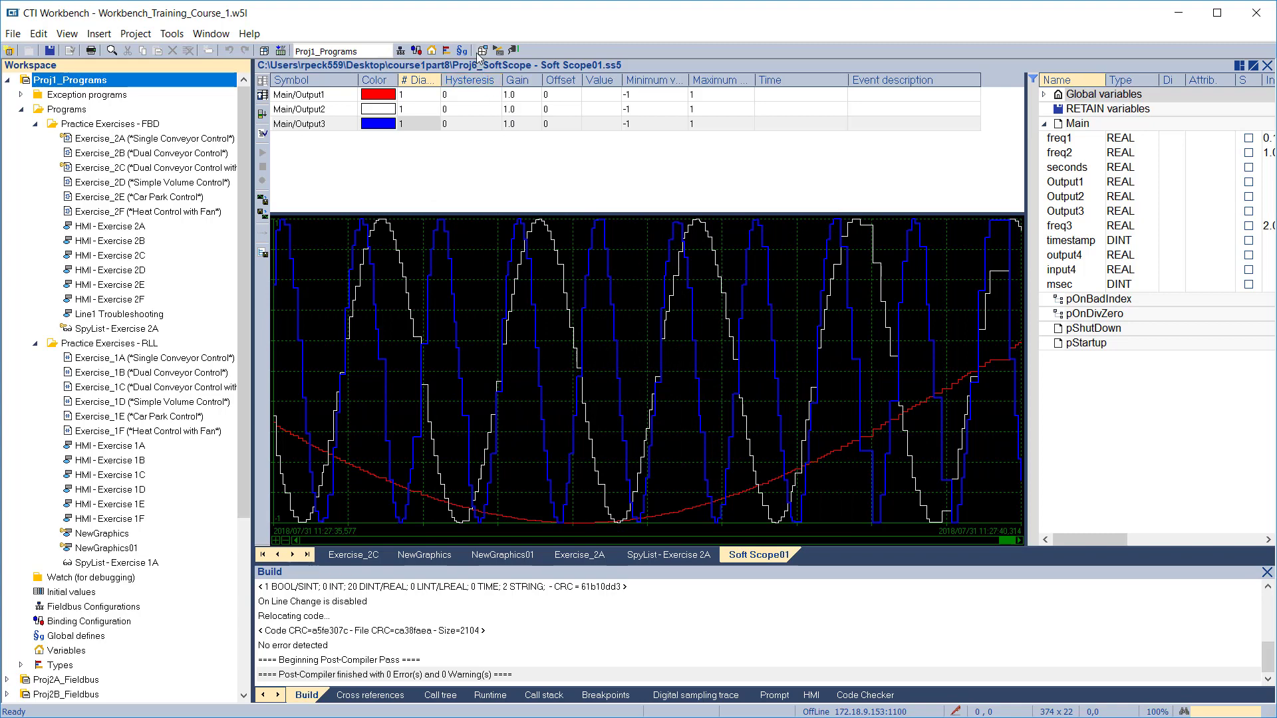
click(481, 50)
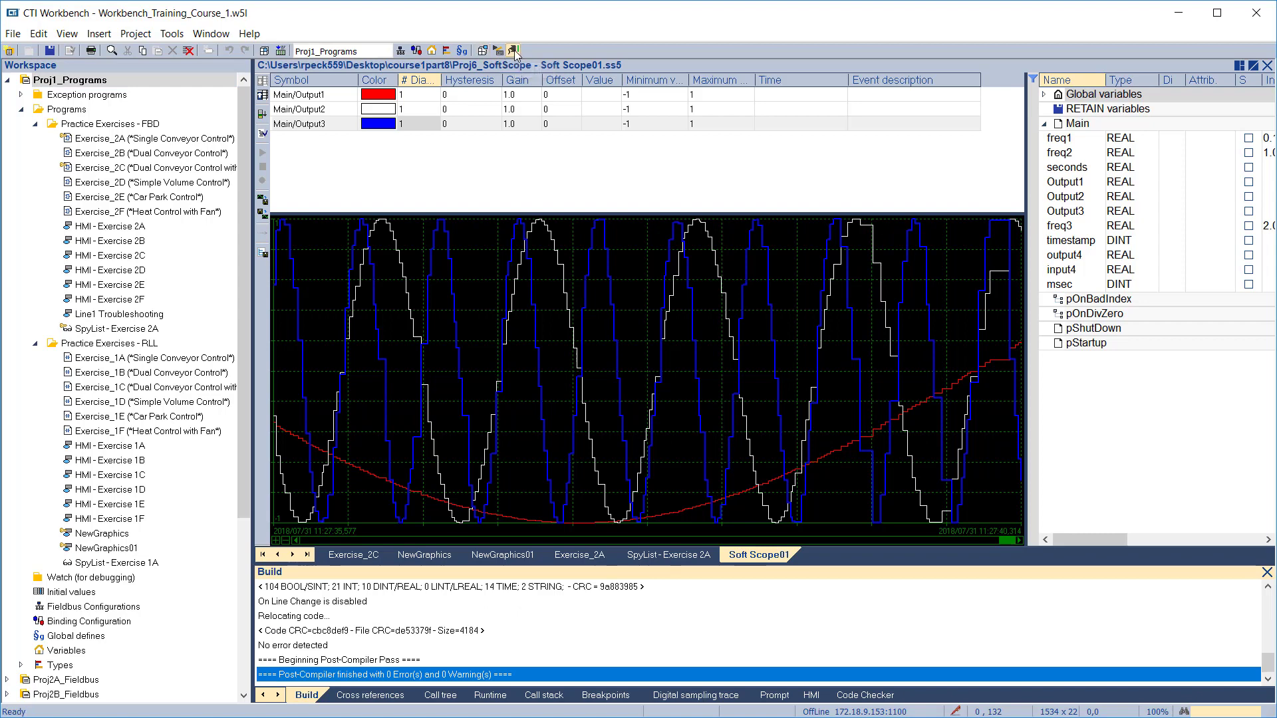
click(515, 51)
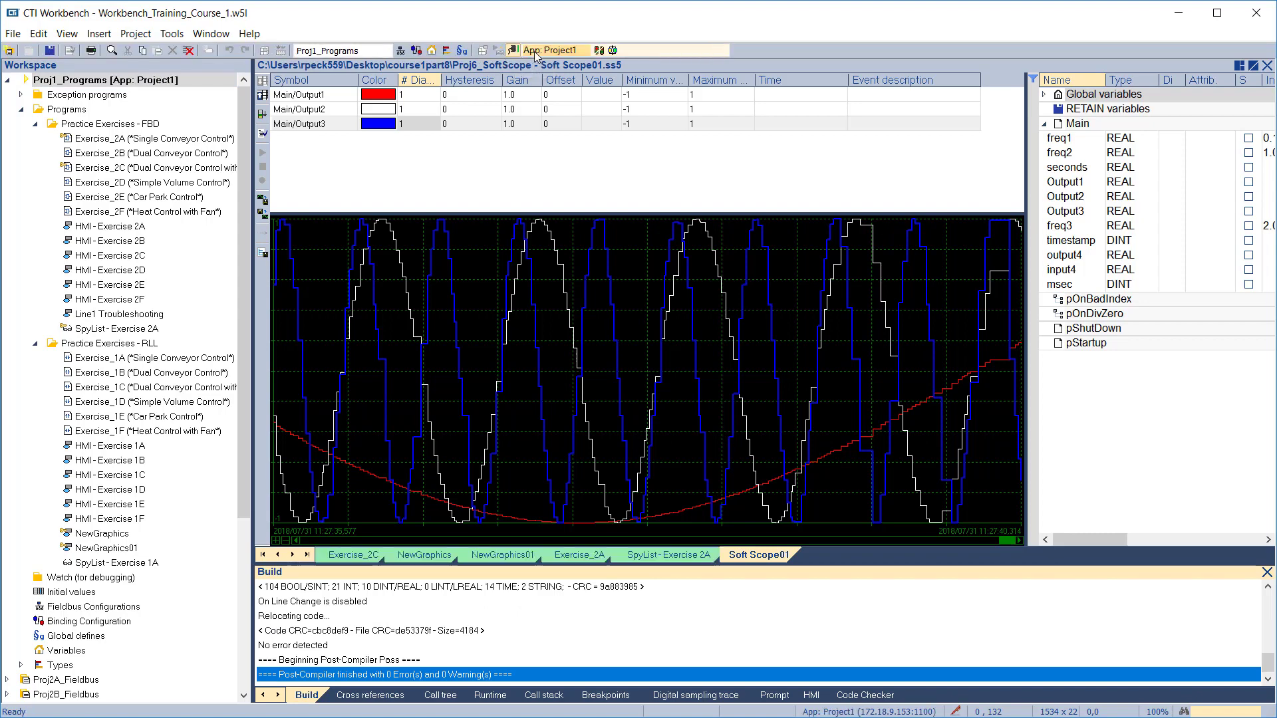
click(598, 50)
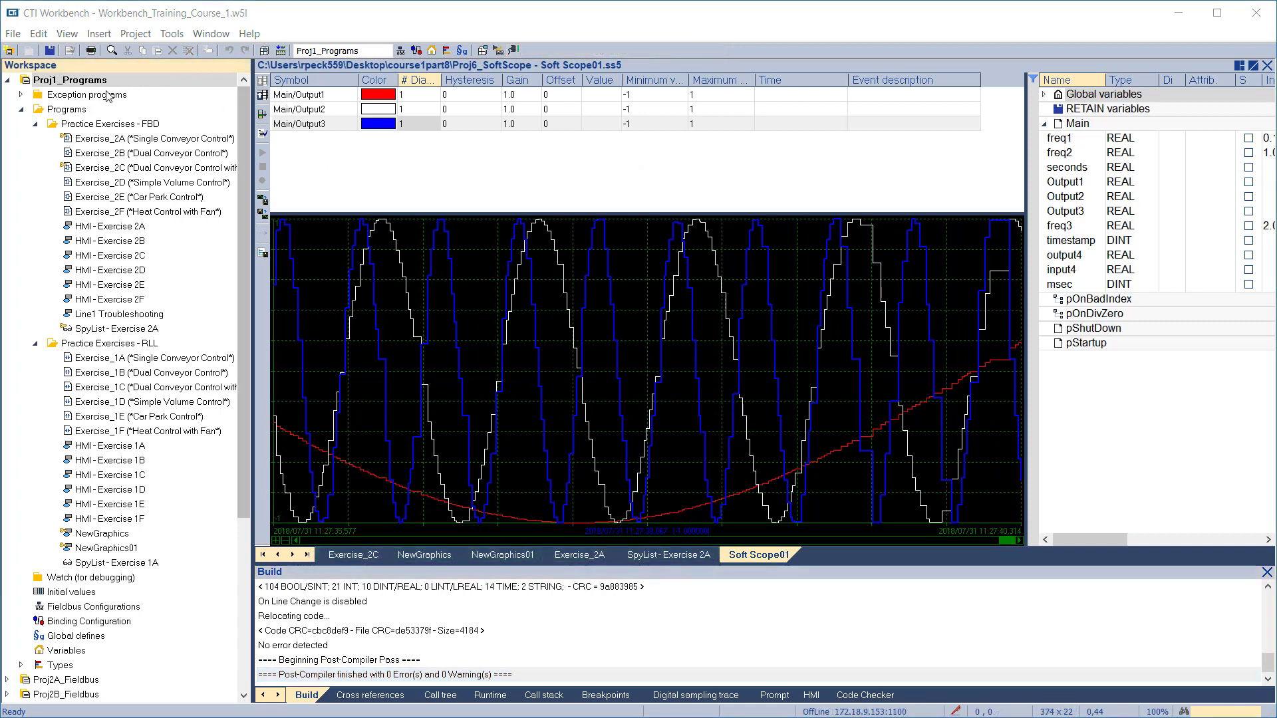
- Save Proj1_Programs with its source files to the 172.18.9.153 target and dismiss the transfer notice
click(69, 80)
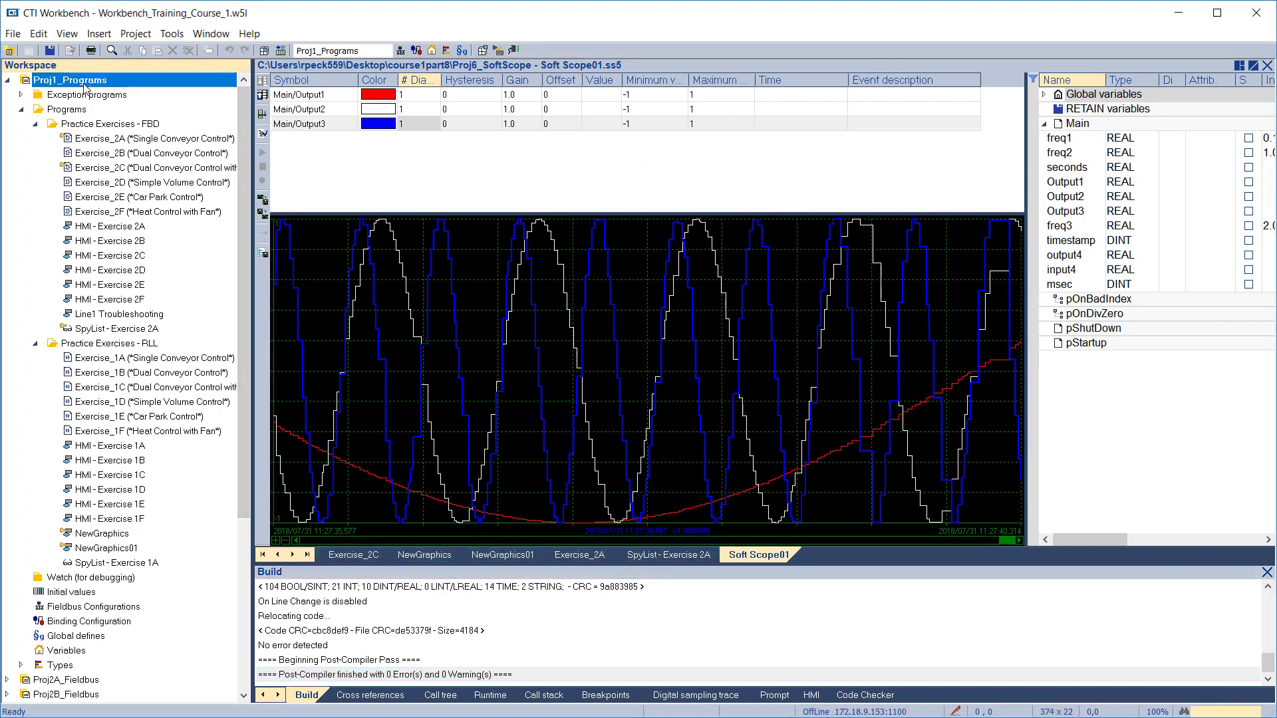
right_click(66, 80)
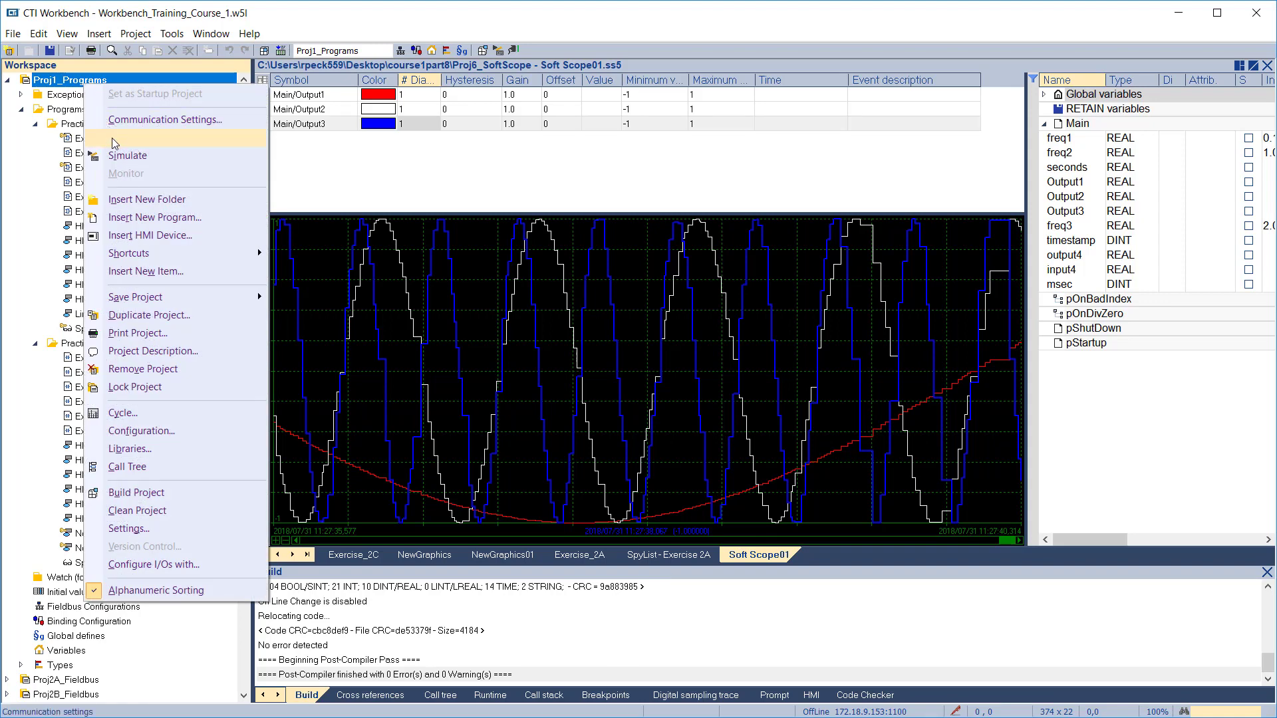
mouse_move(136, 297)
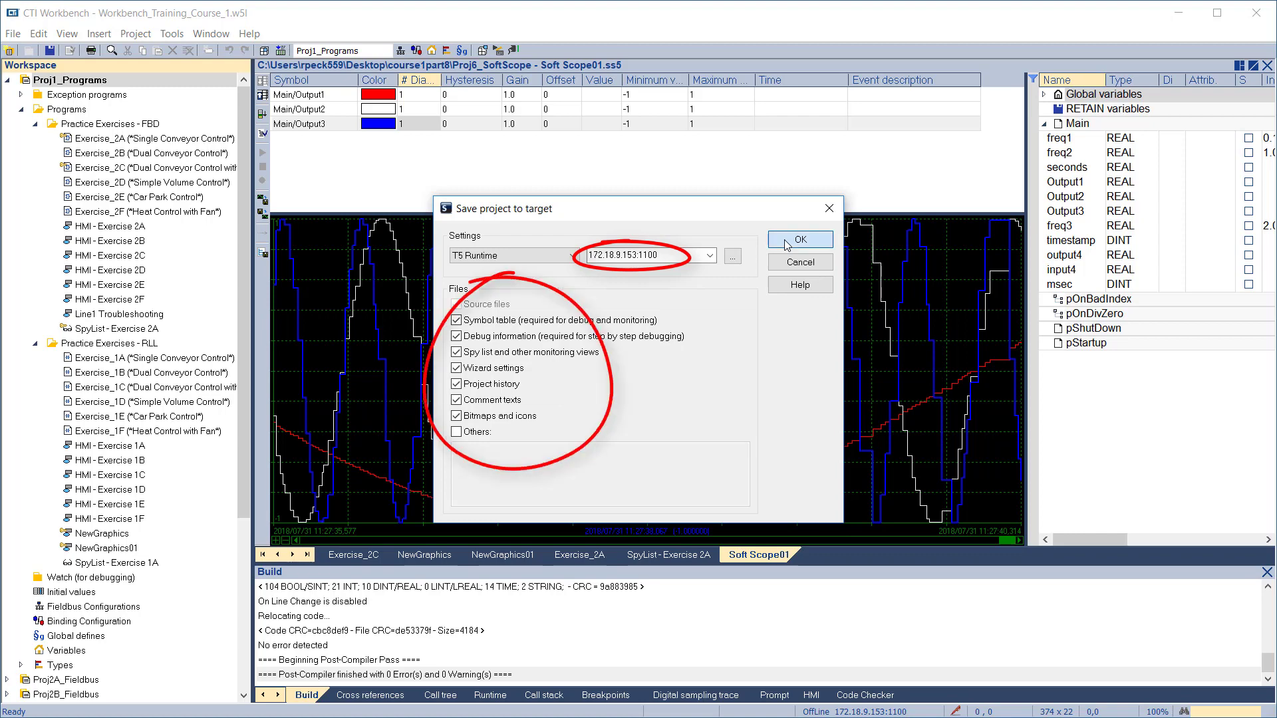
click(799, 239)
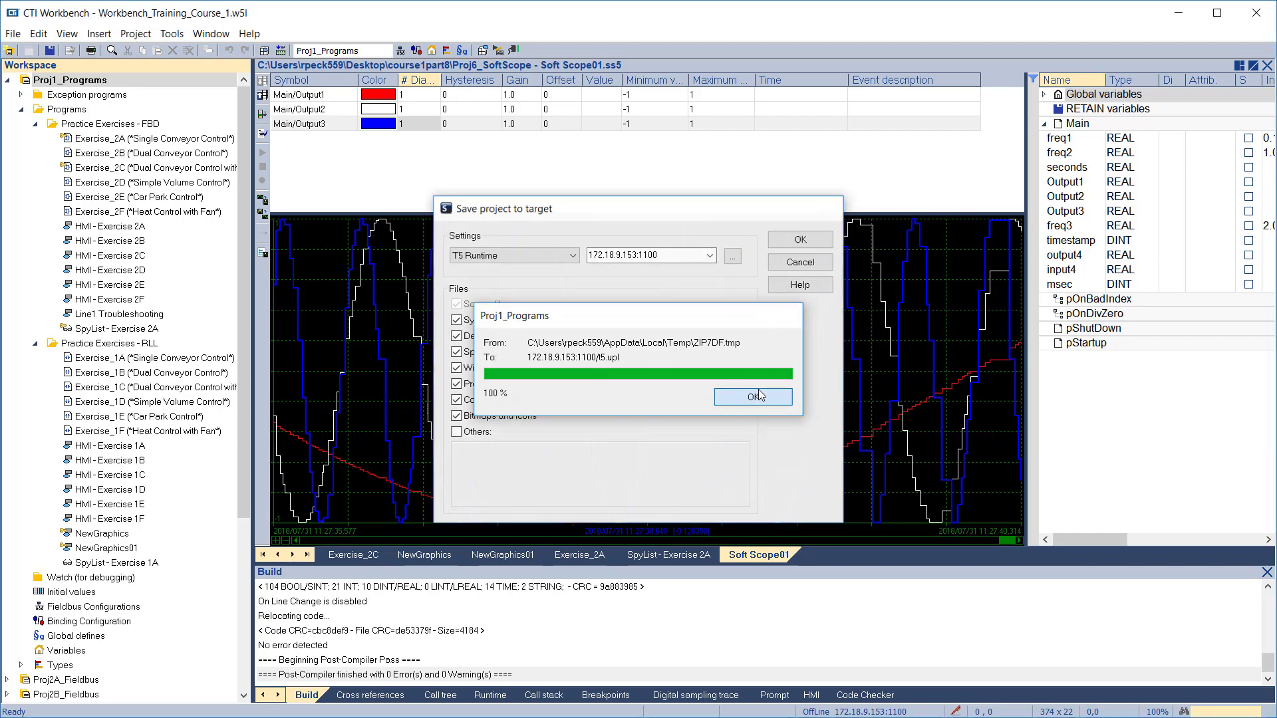
click(753, 396)
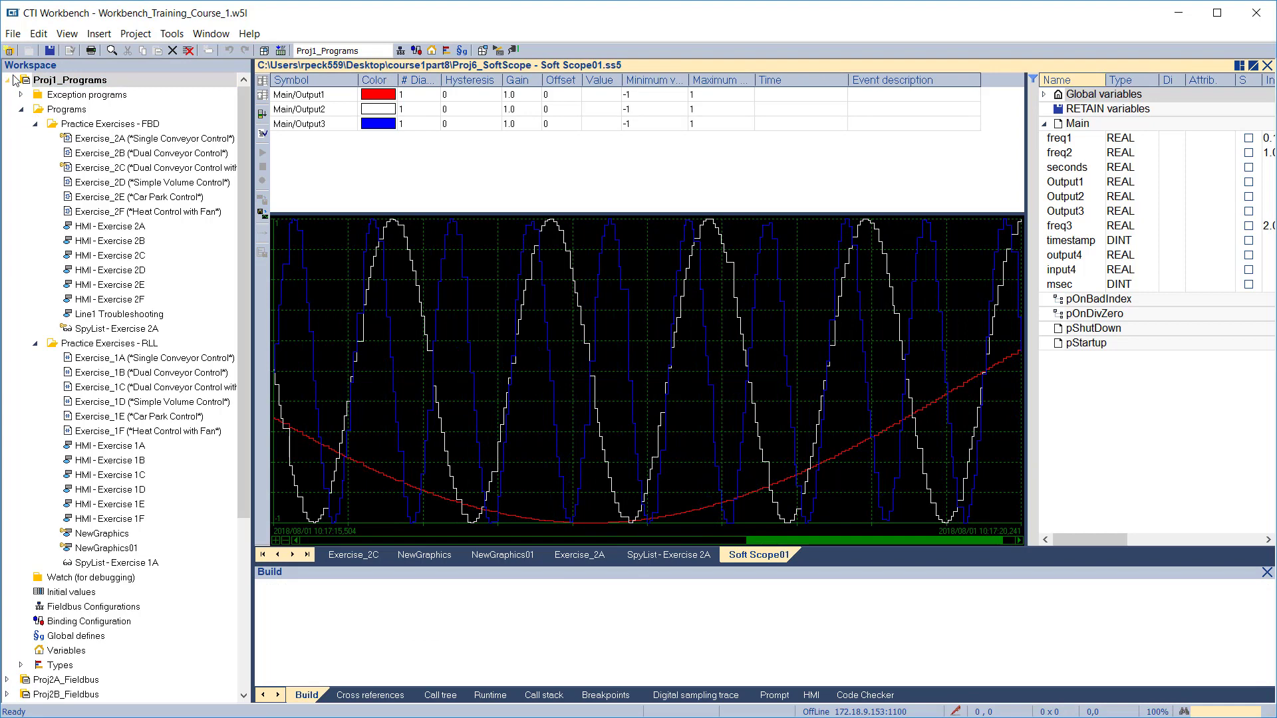
- Close the training workspace and start opening a project list from the target
click(14, 34)
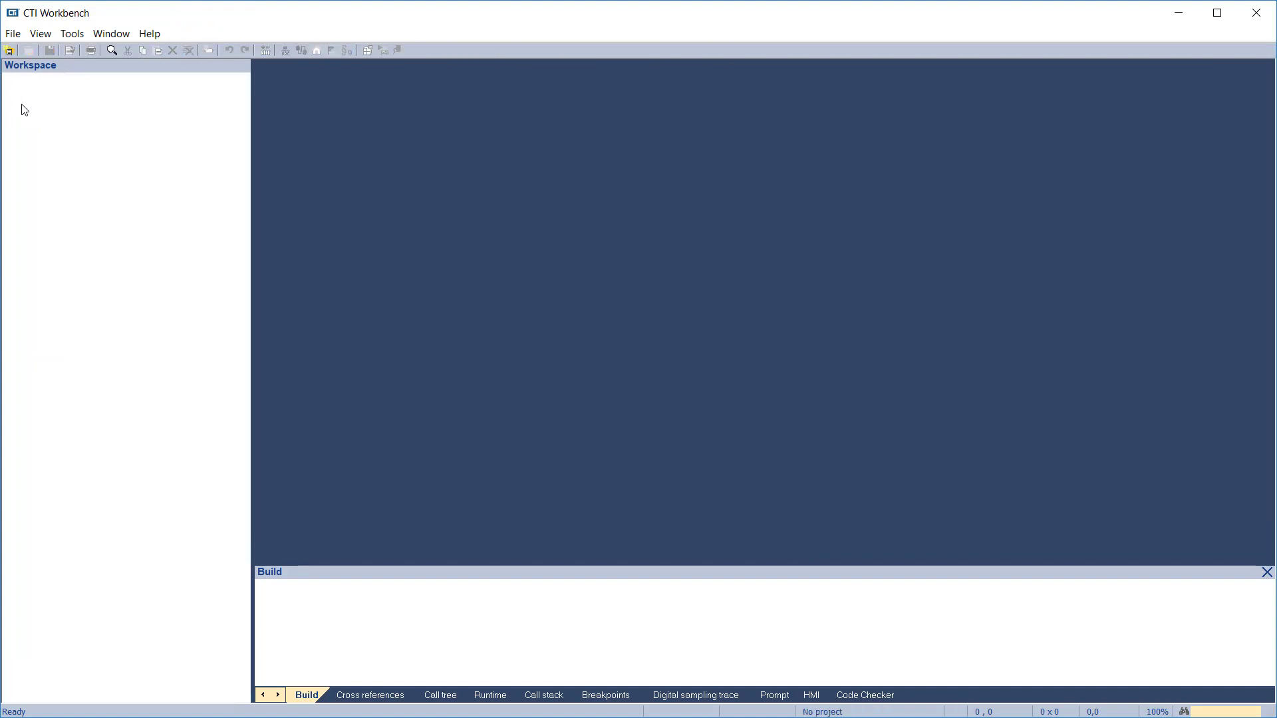
click(13, 32)
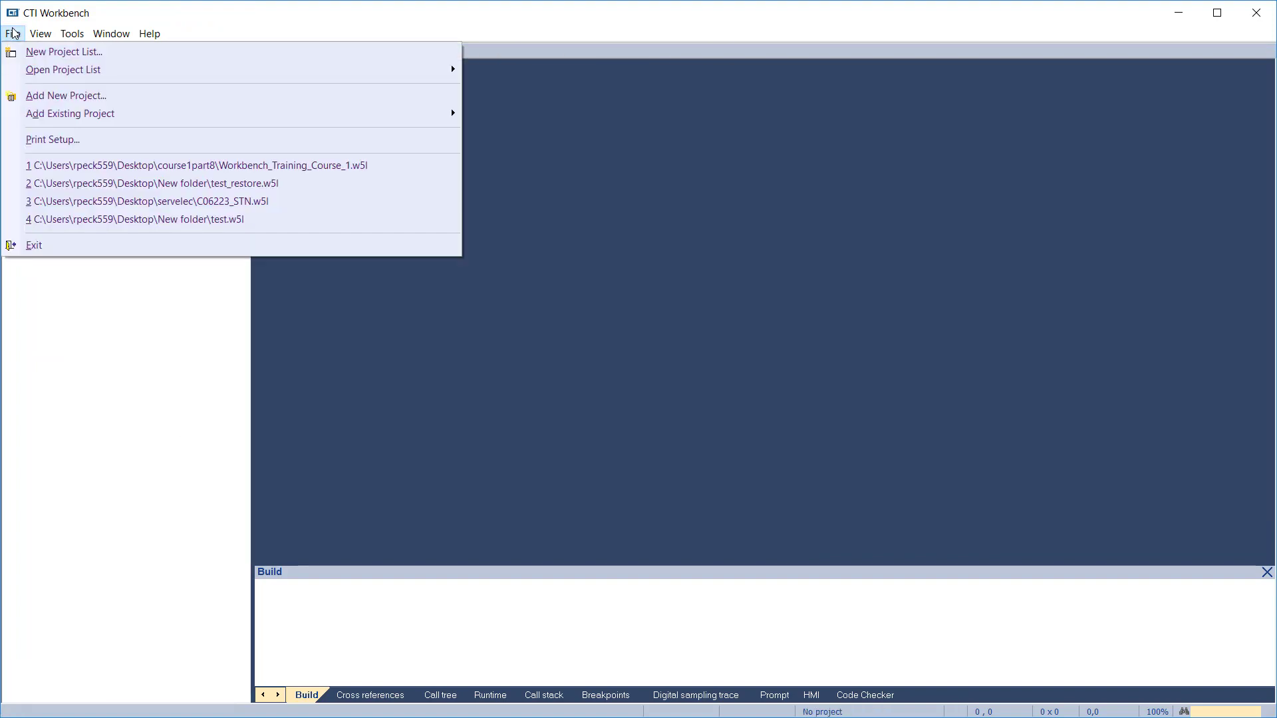
mouse_move(69, 114)
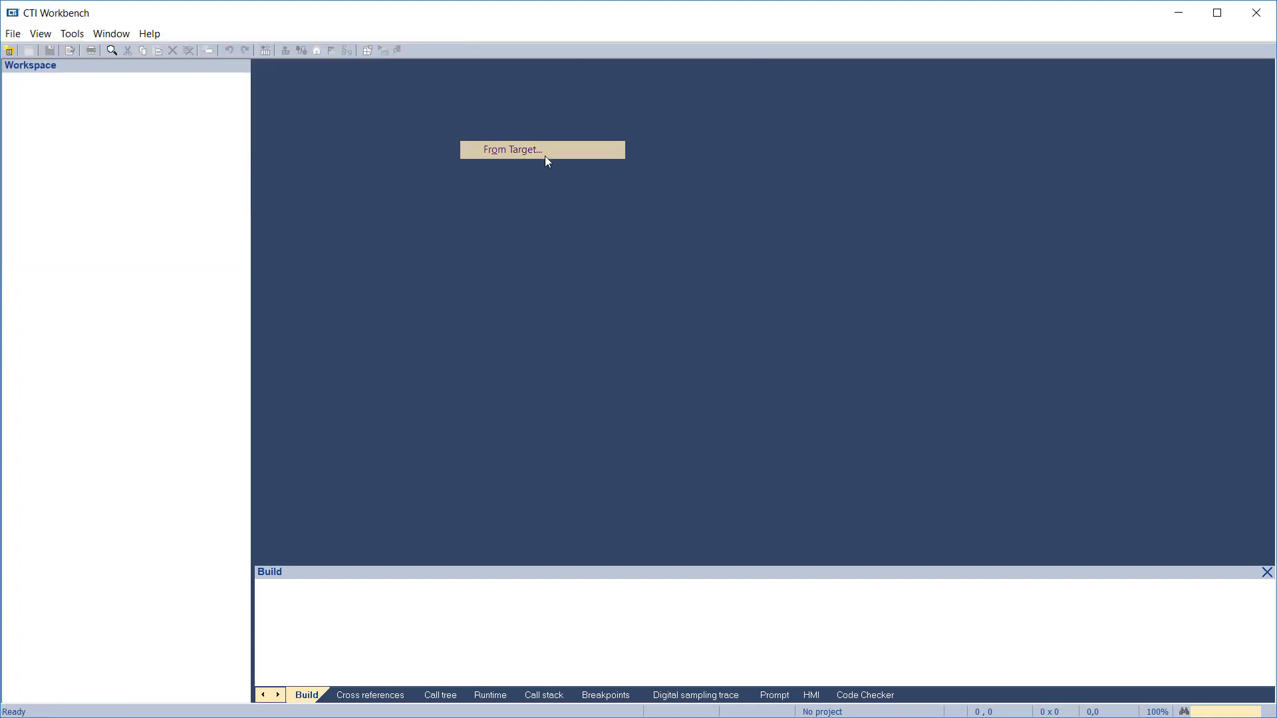
click(543, 149)
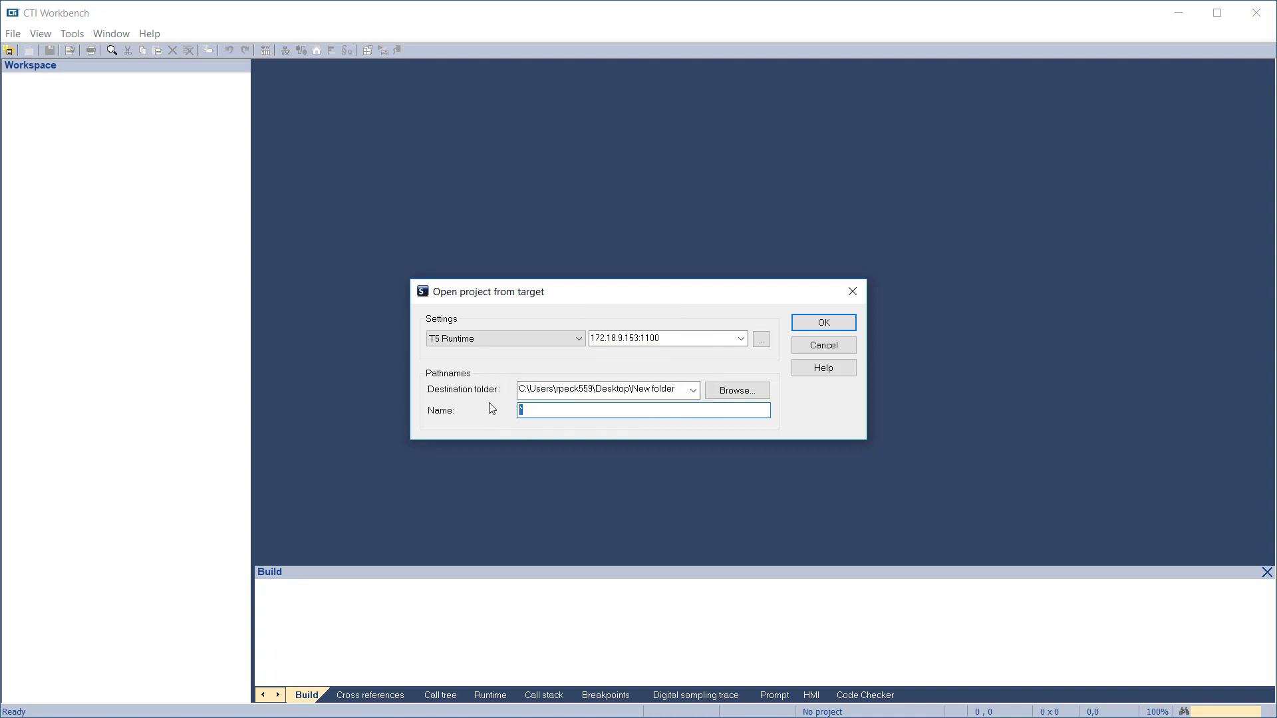
- Retrieve the project from 172.18.9.153 named test_restore and dismiss the completed transfer
text(test_restore)
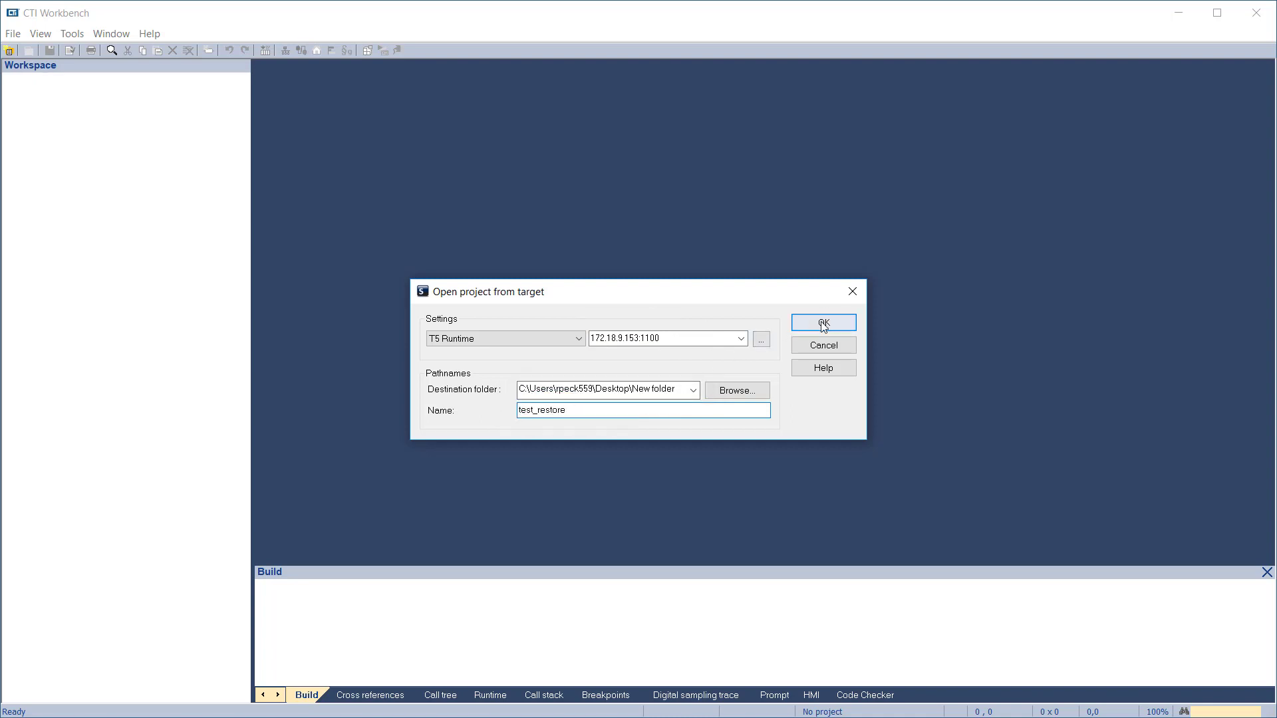
click(823, 321)
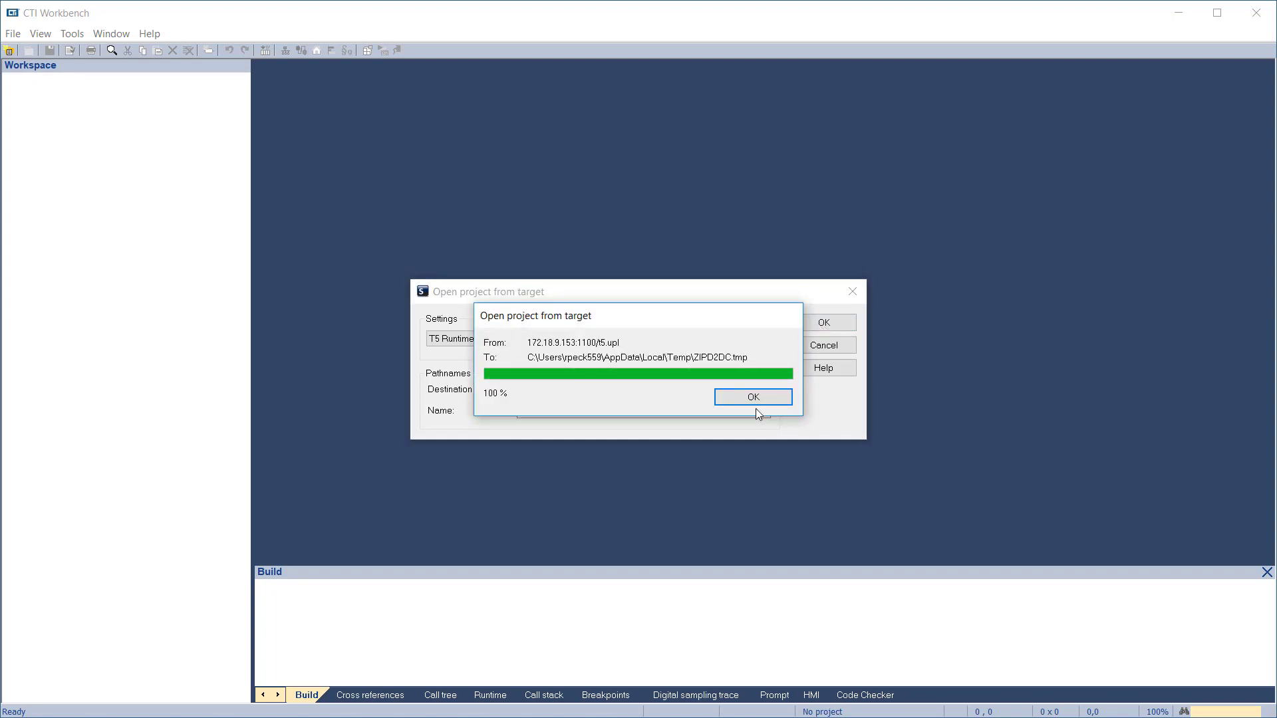
click(753, 397)
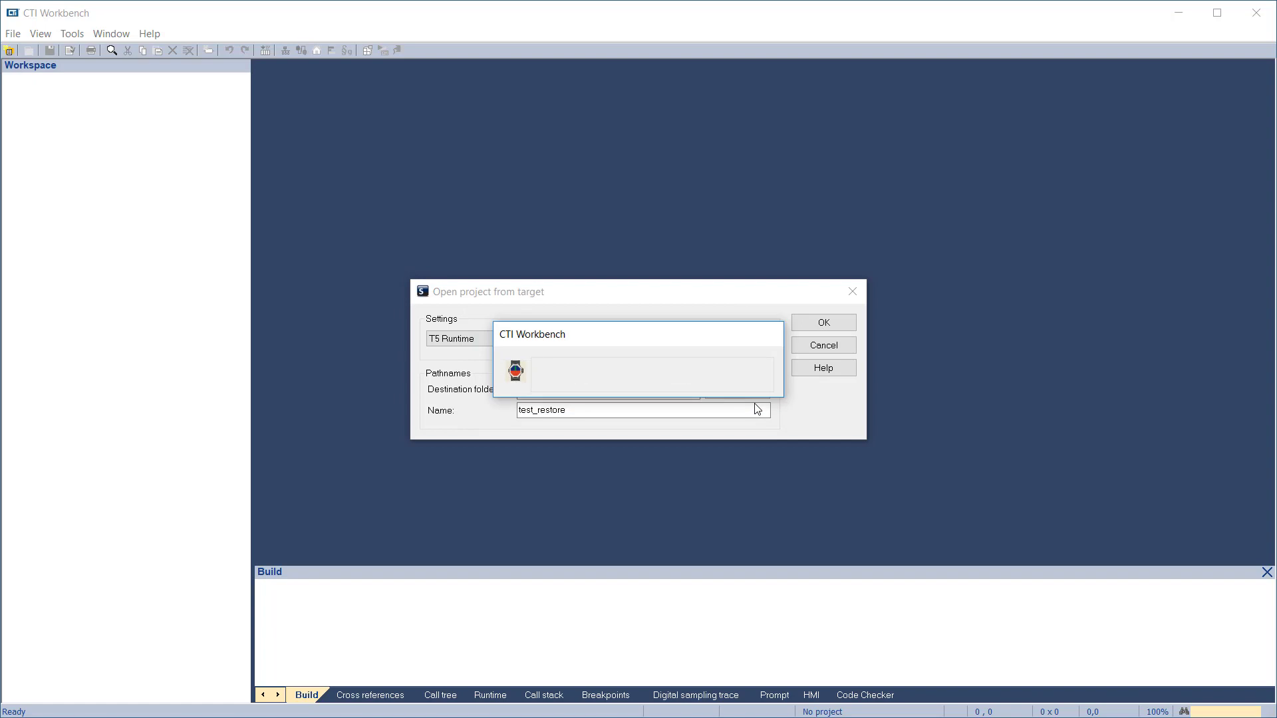
- Open the Exercise_2A FBD diagram under Practice Exercises in test_restore
click(824, 322)
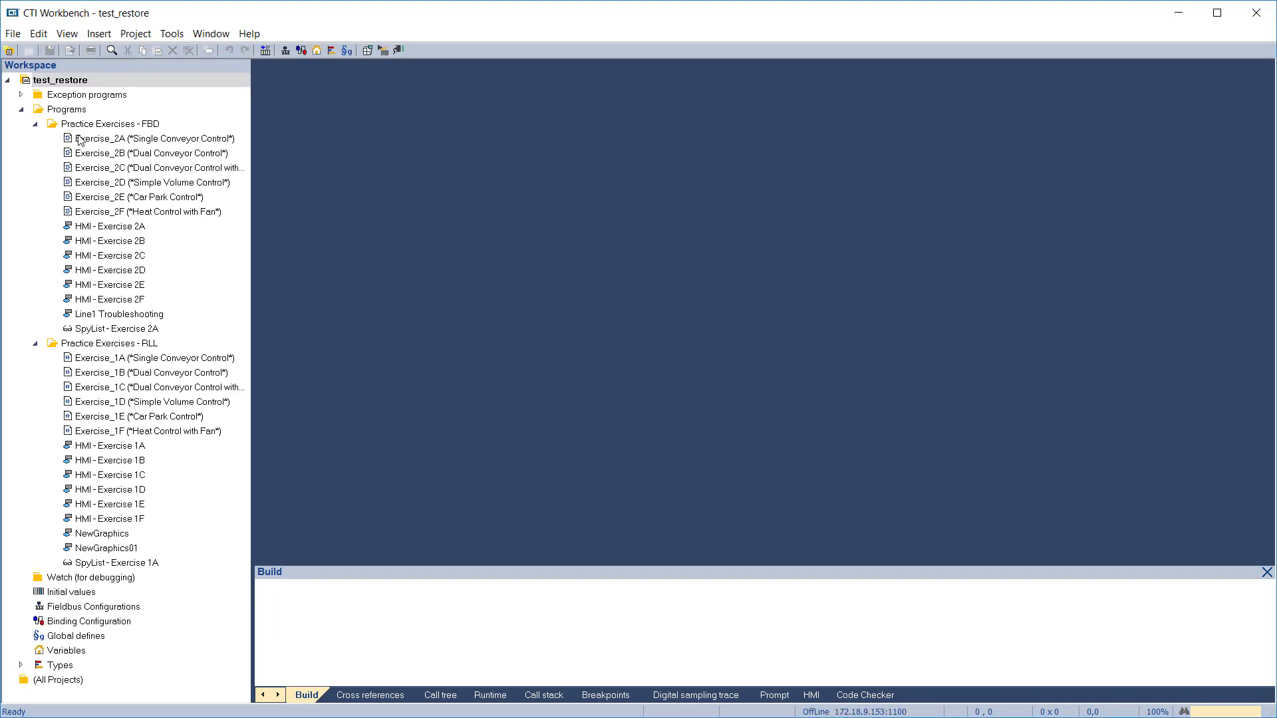
double_click(120, 138)
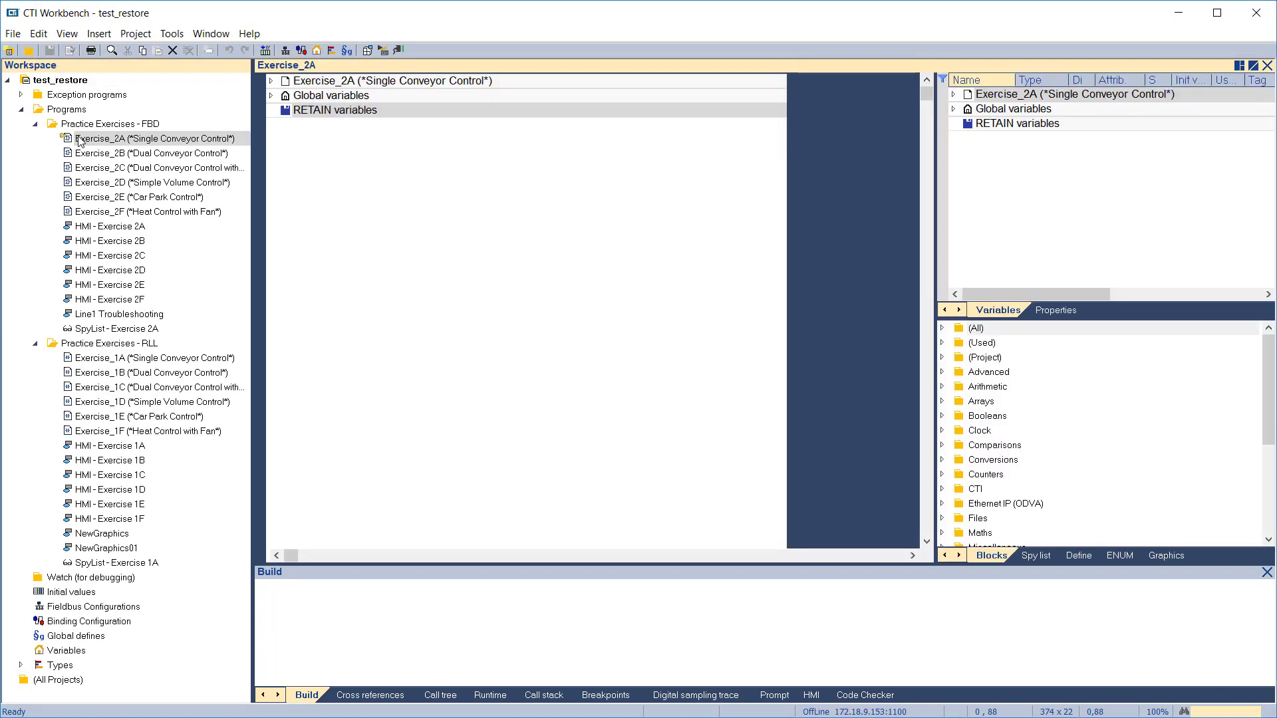
double_click(152, 138)
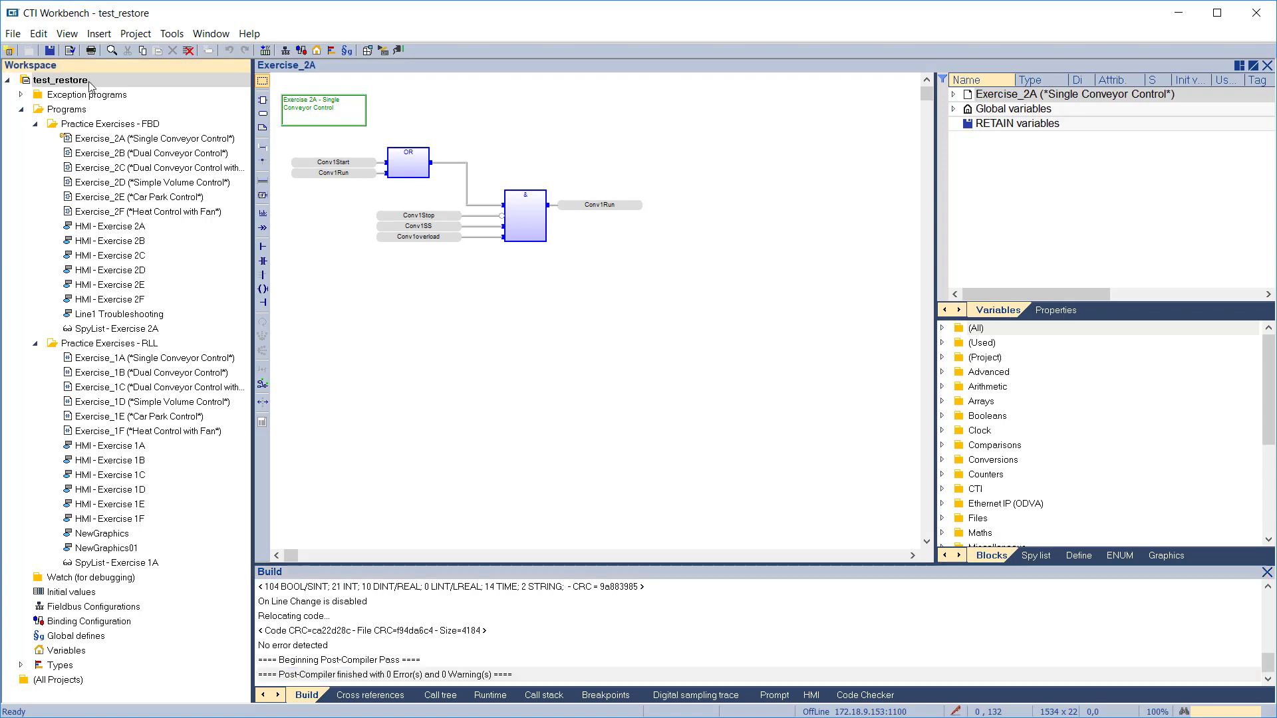
- Set a runtime password in test_restore's Compiler project settings and apply them
right_click(49, 94)
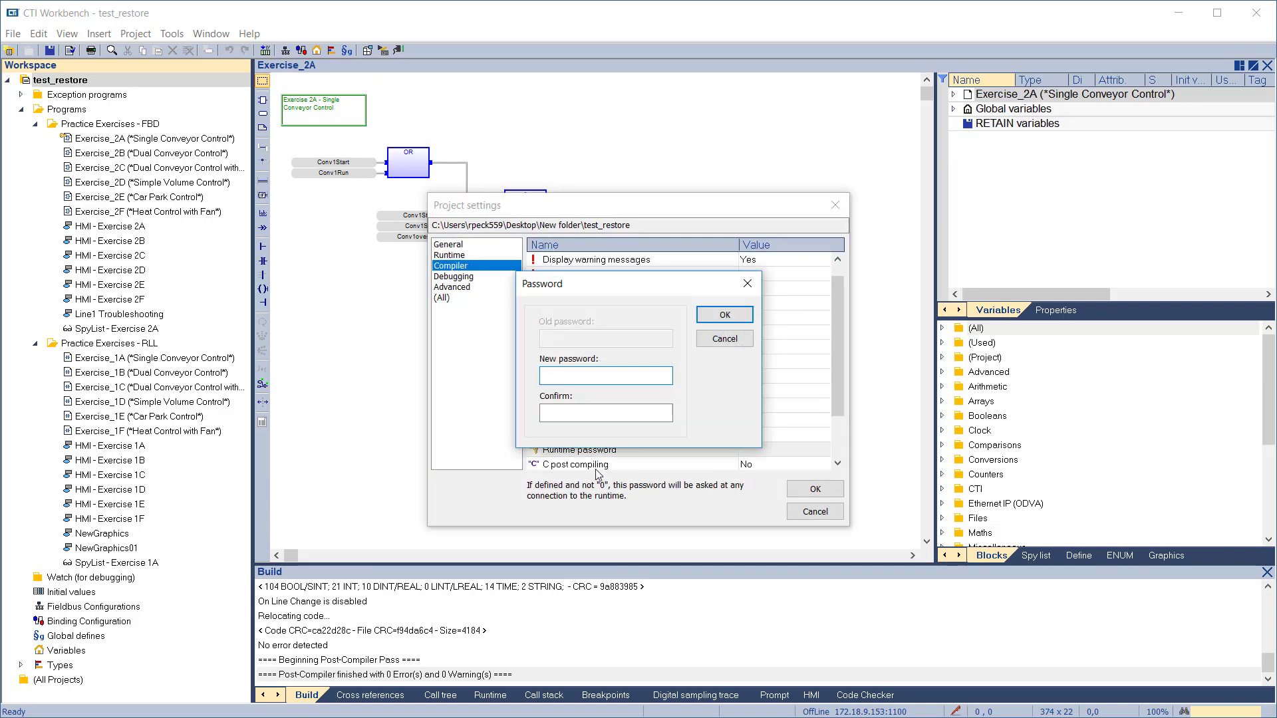
text(****)
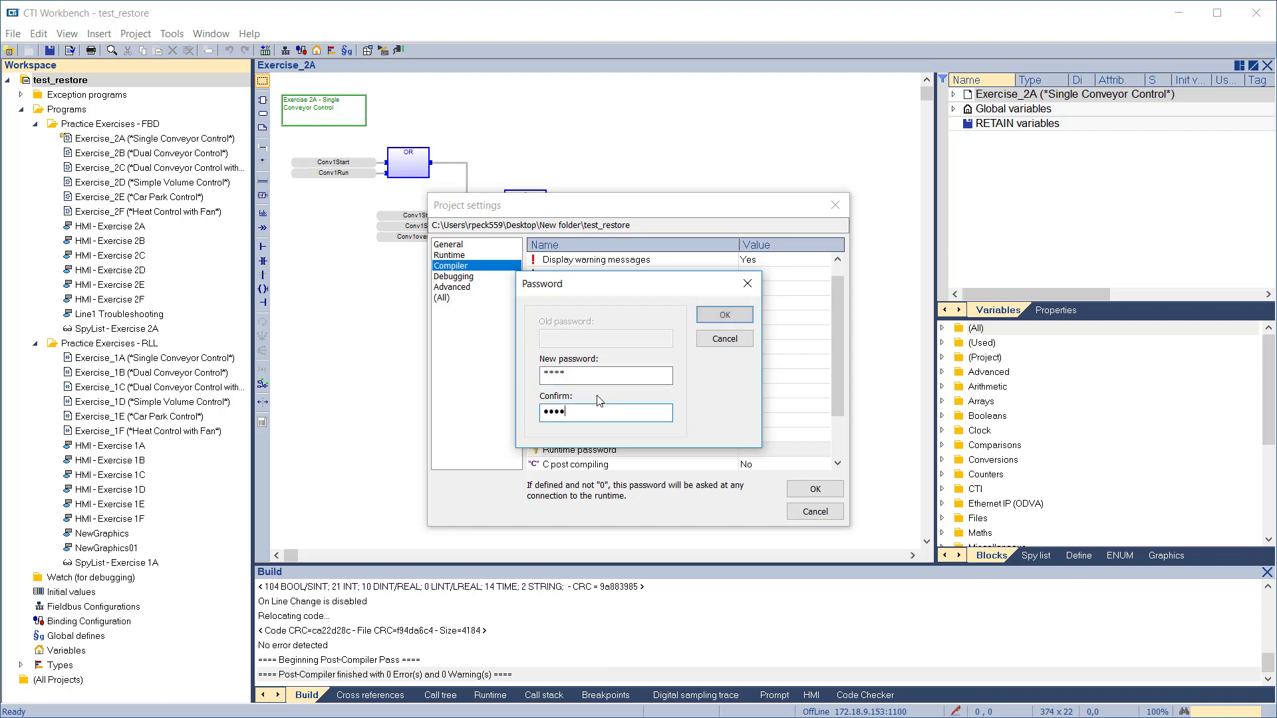
click(725, 314)
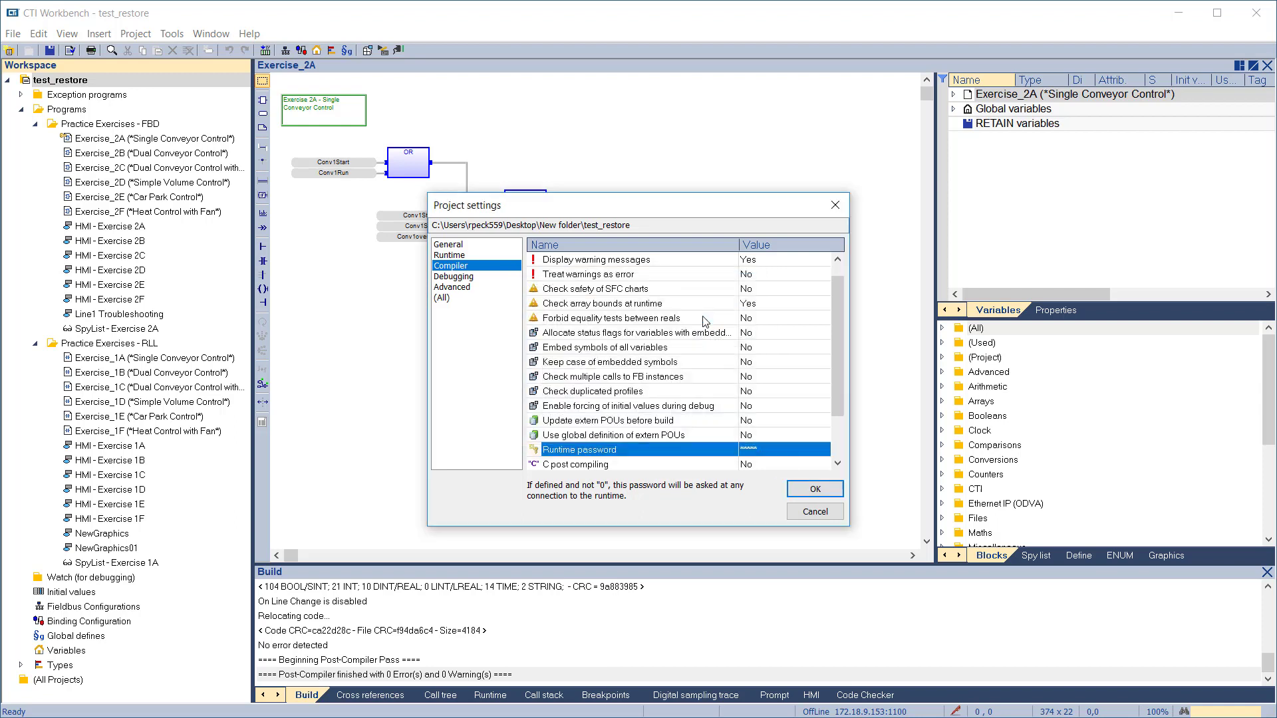
click(814, 490)
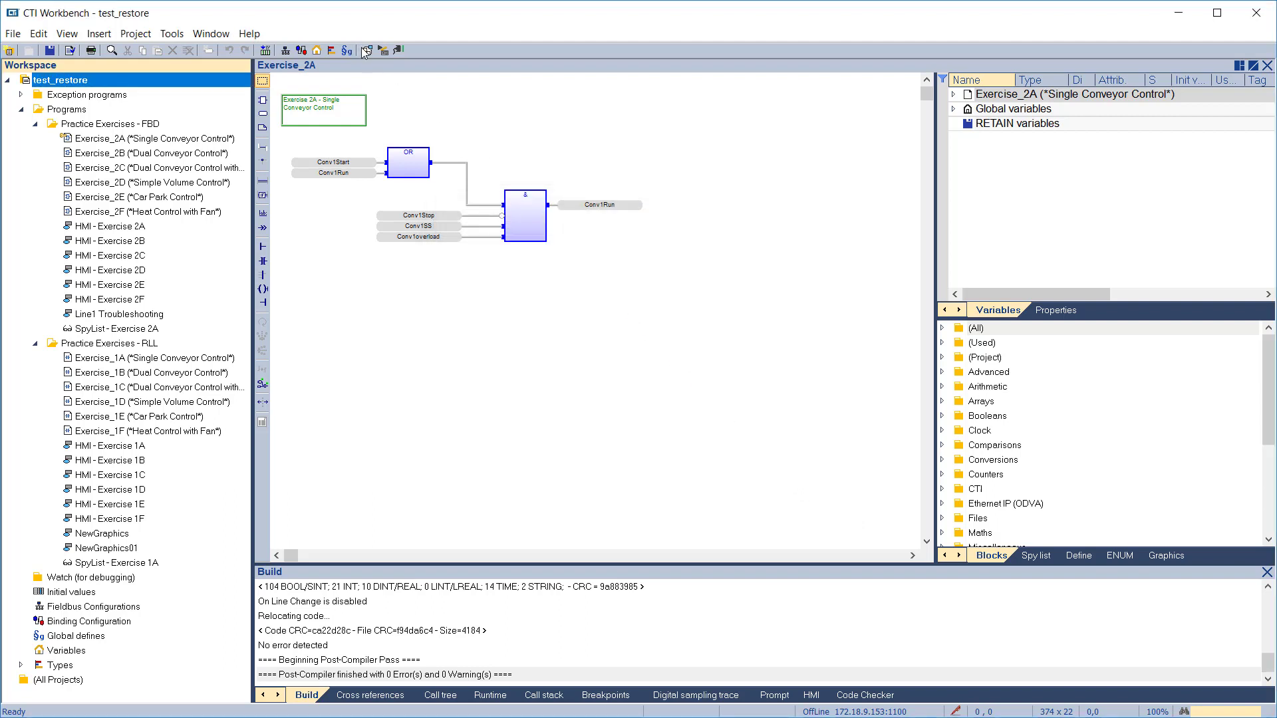
- Rebuild test_restore, go online and stop the controller to download the new version
click(373, 49)
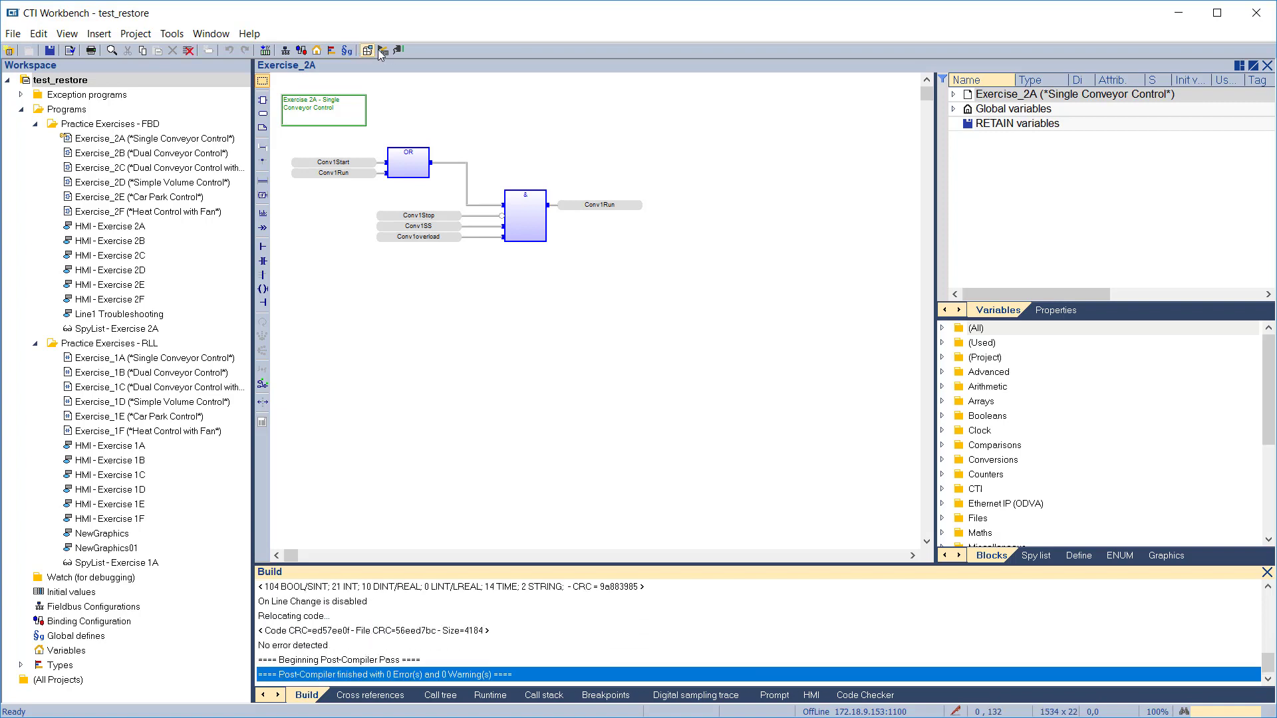
click(388, 49)
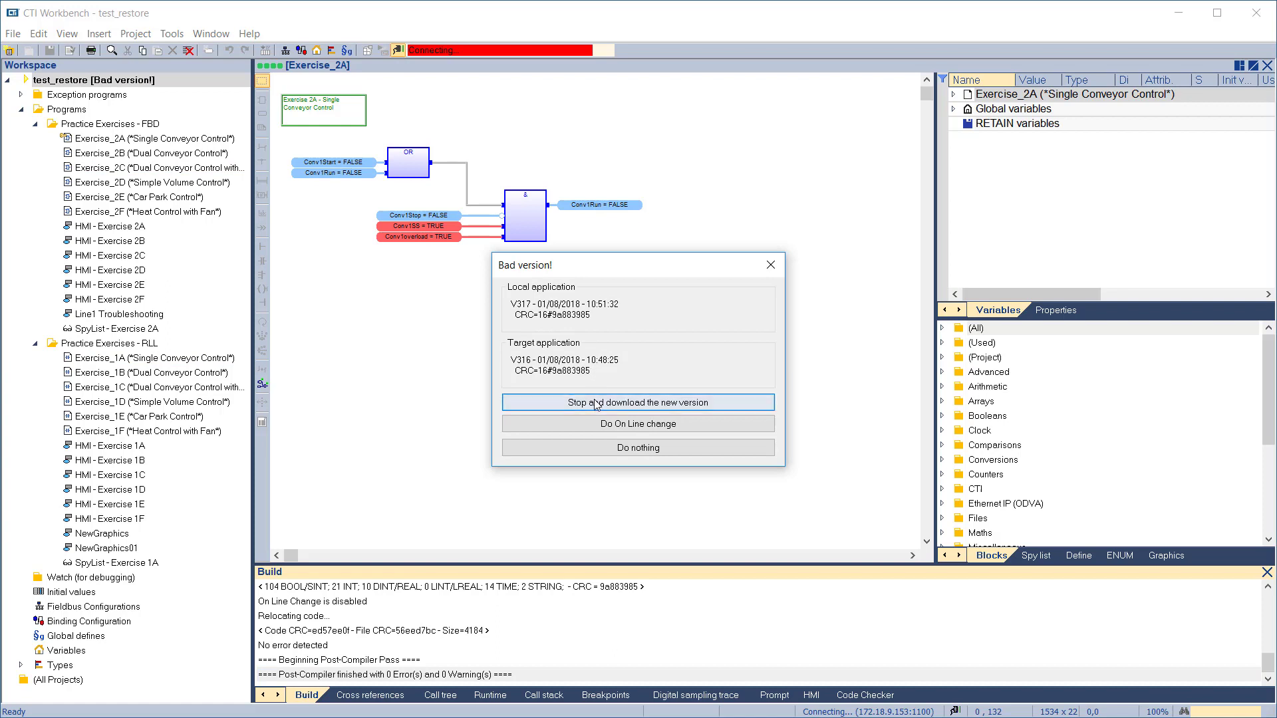
click(638, 402)
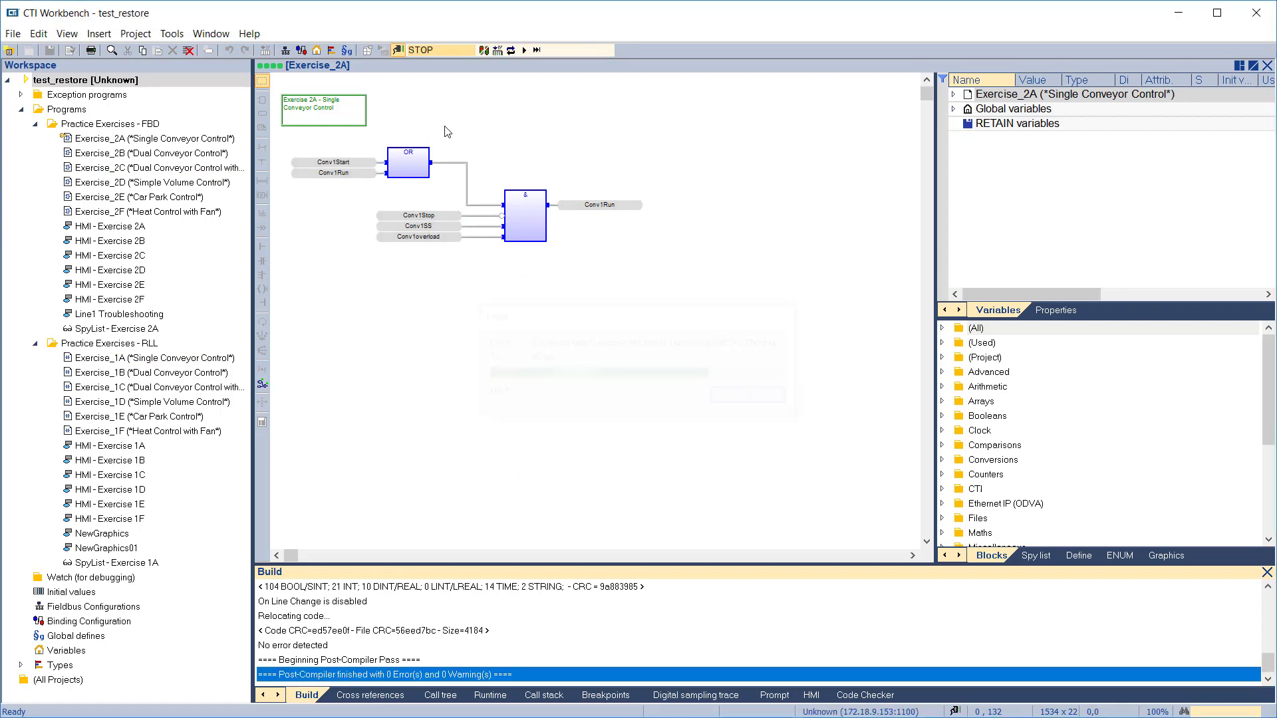
- Go offline, reconnect and submit the runtime password to get online
click(397, 51)
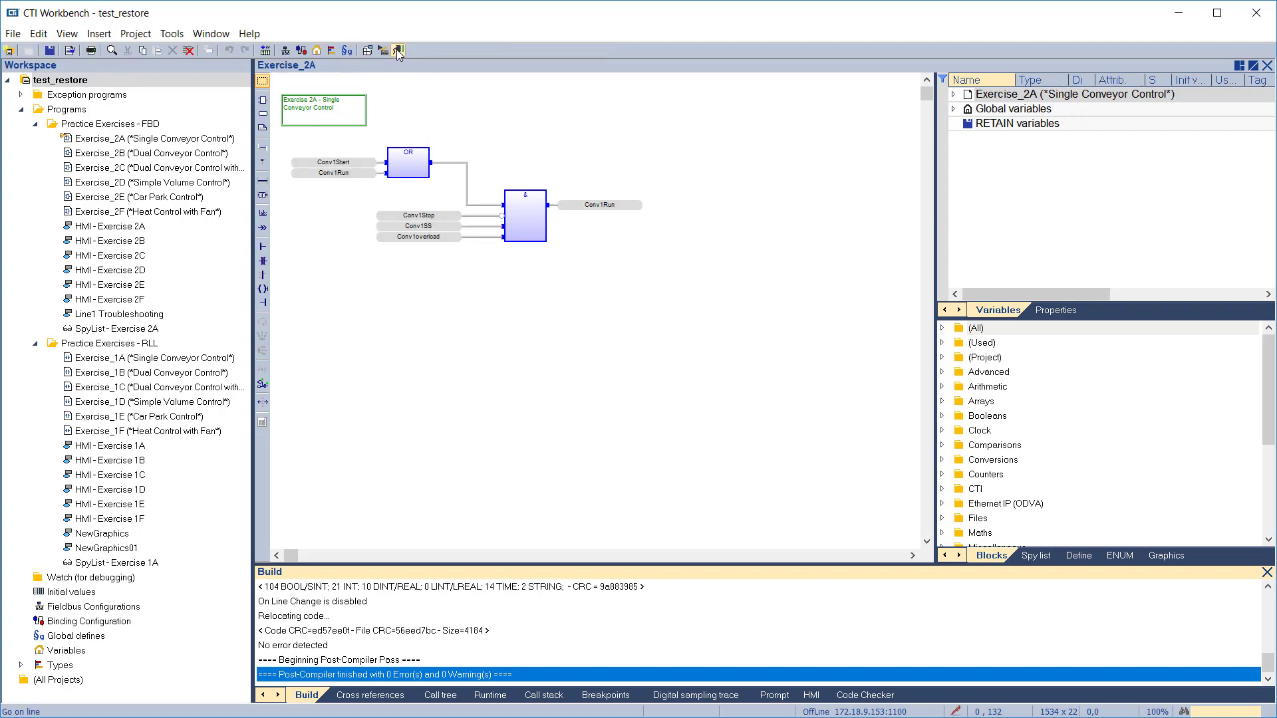
click(396, 50)
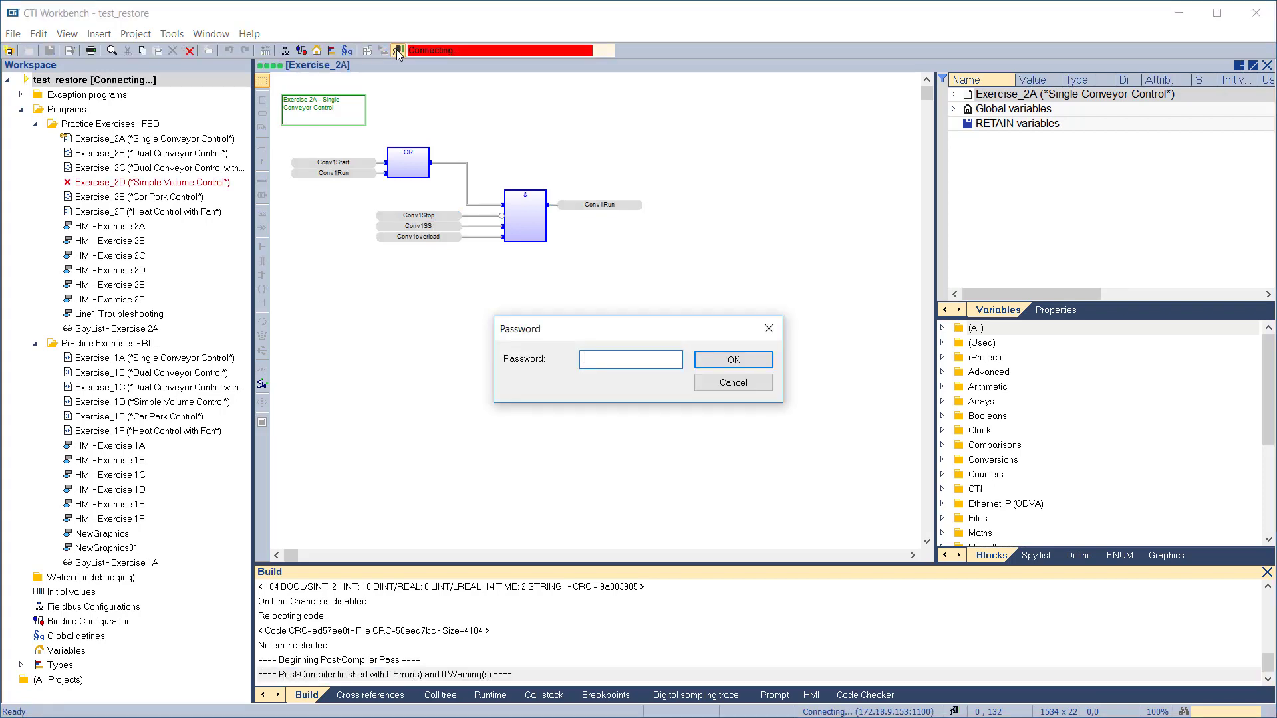
click(733, 359)
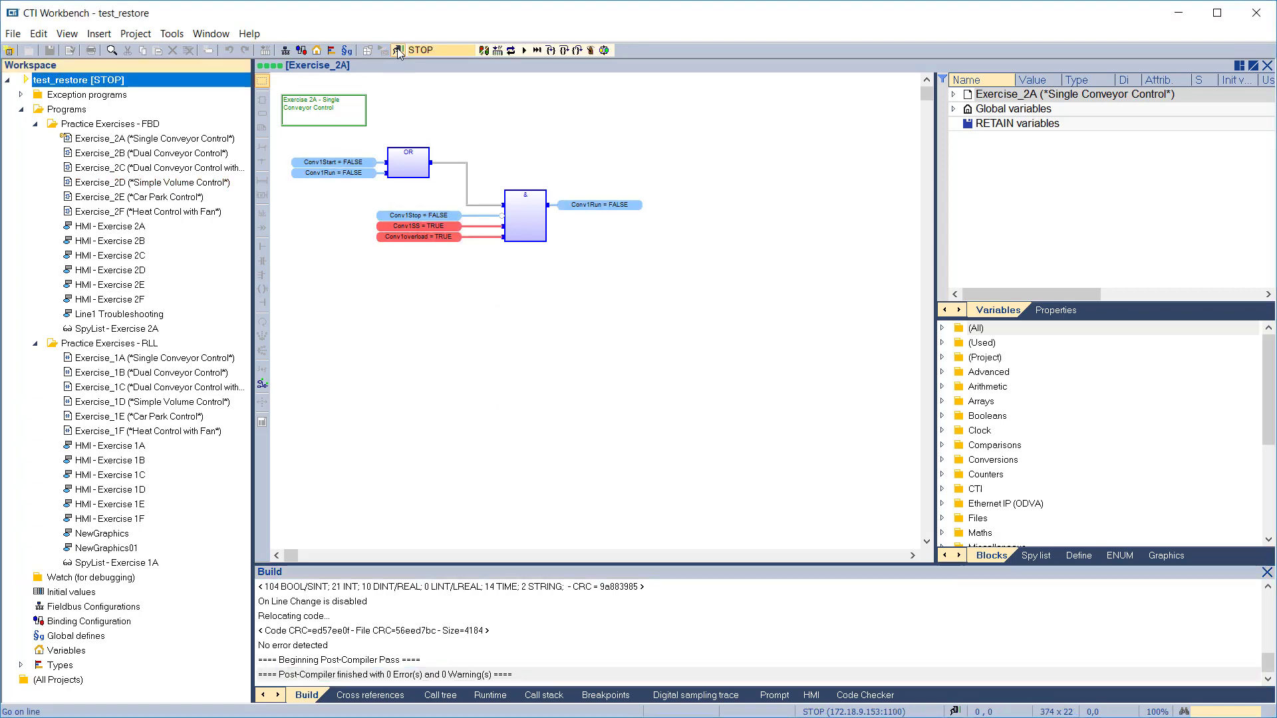
- Go offline and clear the runtime password by confirming the old one with blank new entries
click(396, 50)
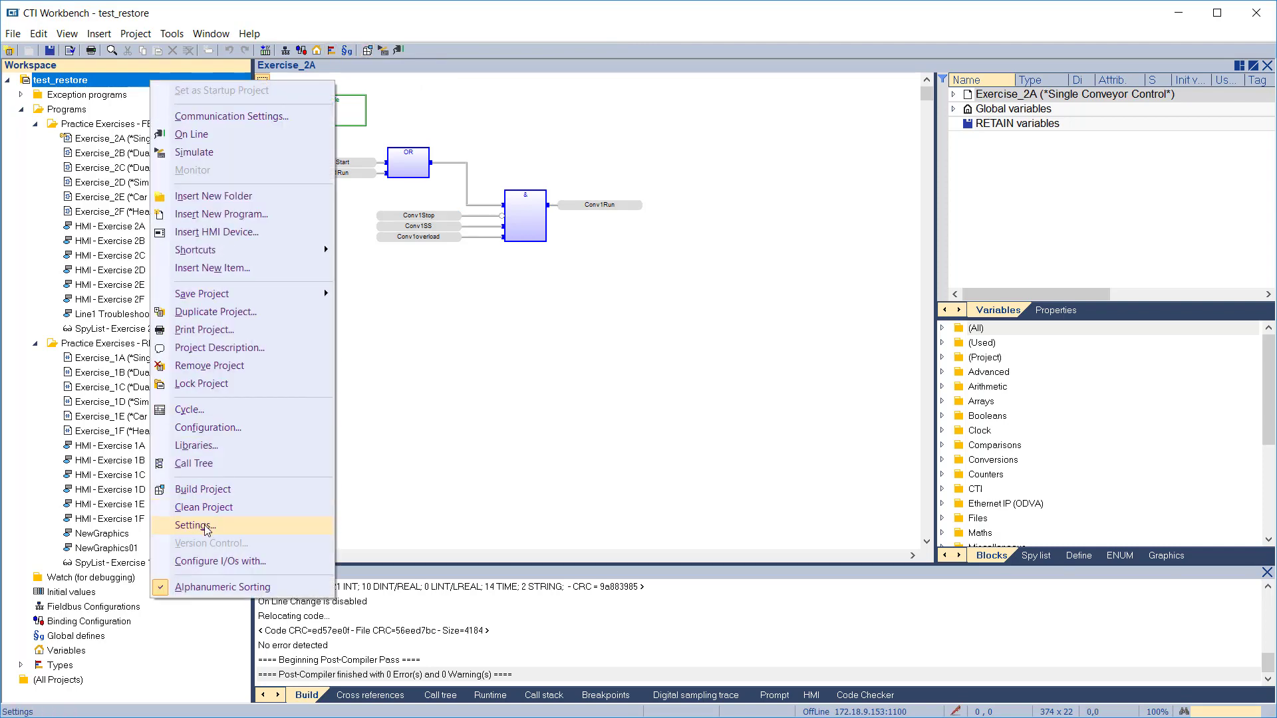
click(194, 526)
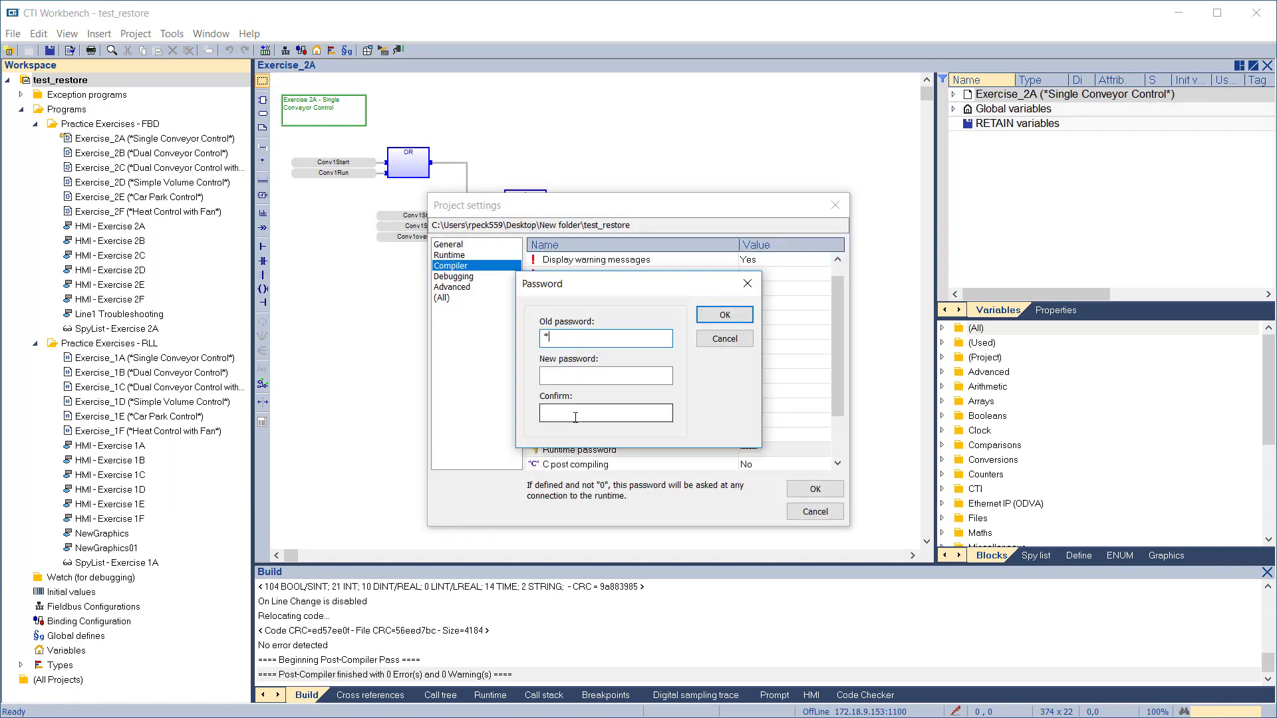
text(***)
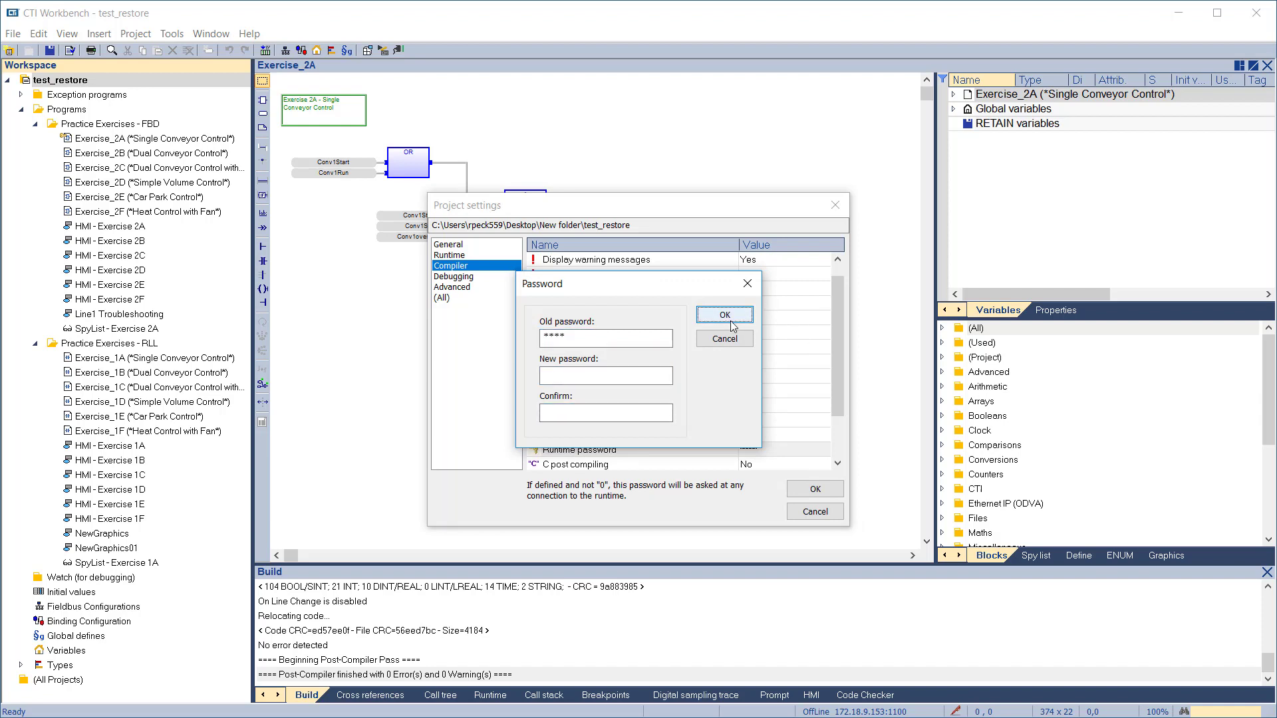
click(725, 314)
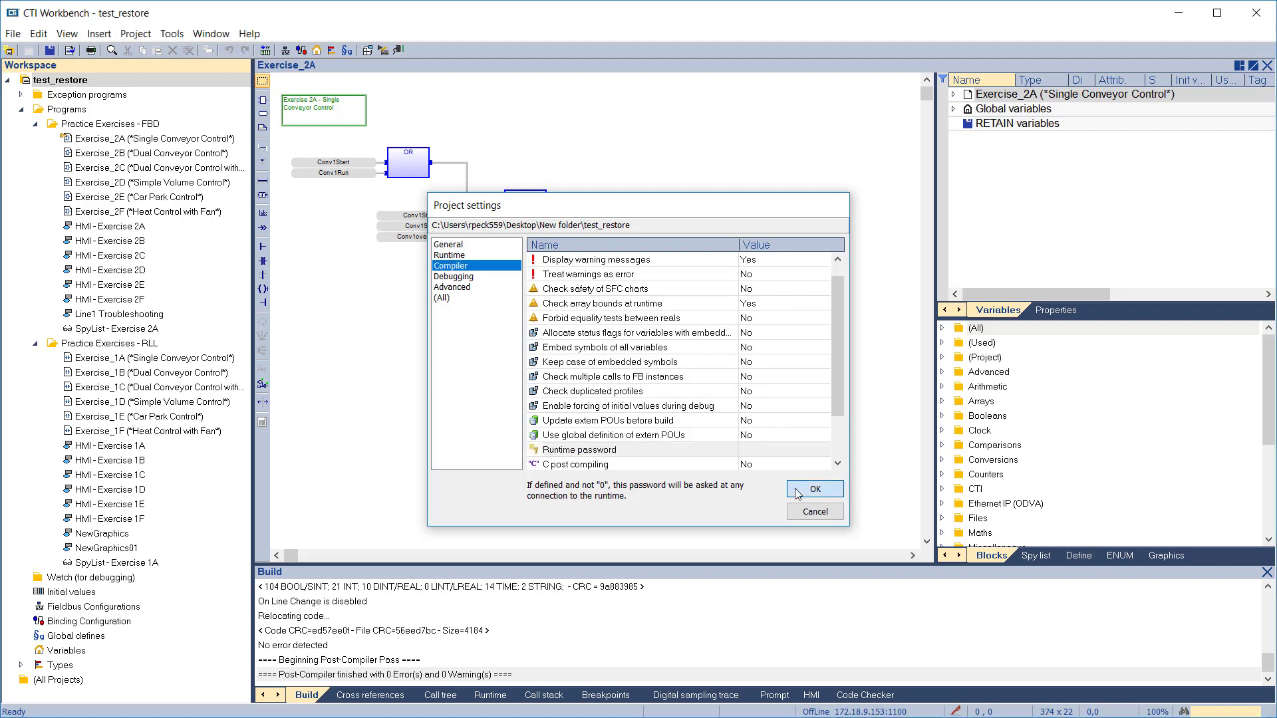
click(814, 489)
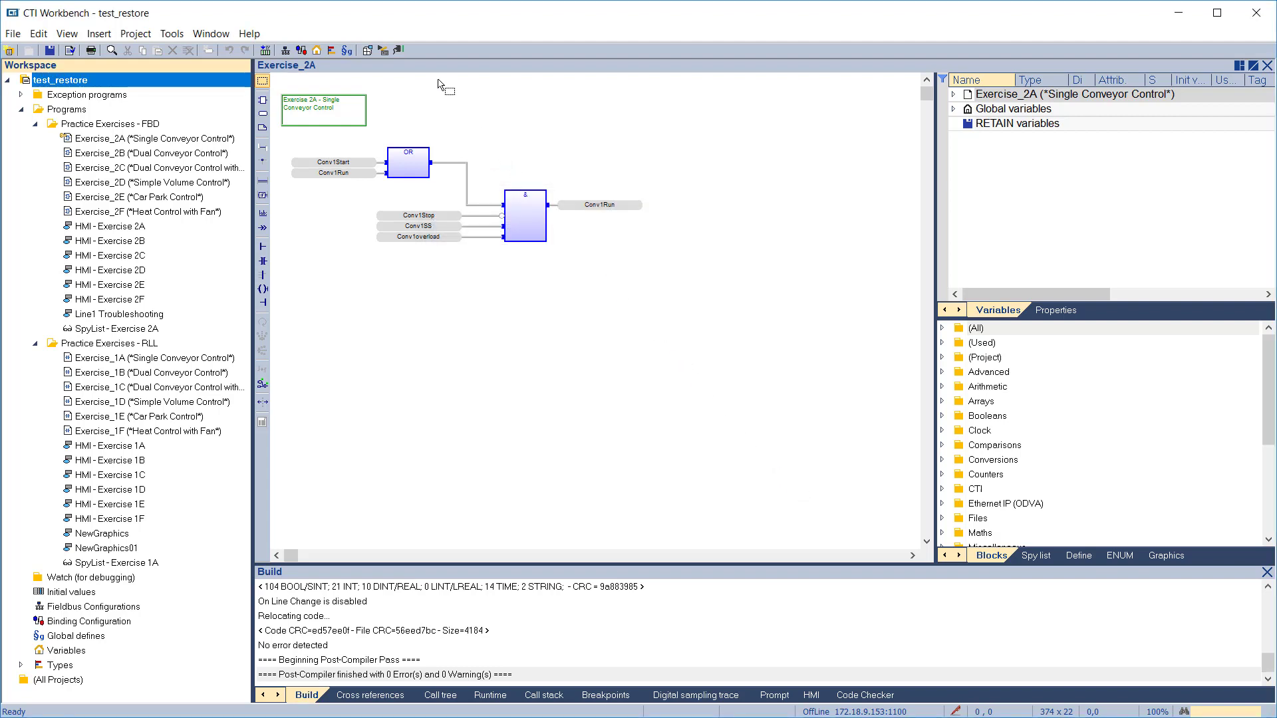
- Rebuild test_restore with 0 errors, connect to the controller and download the new version after stopping it
click(374, 51)
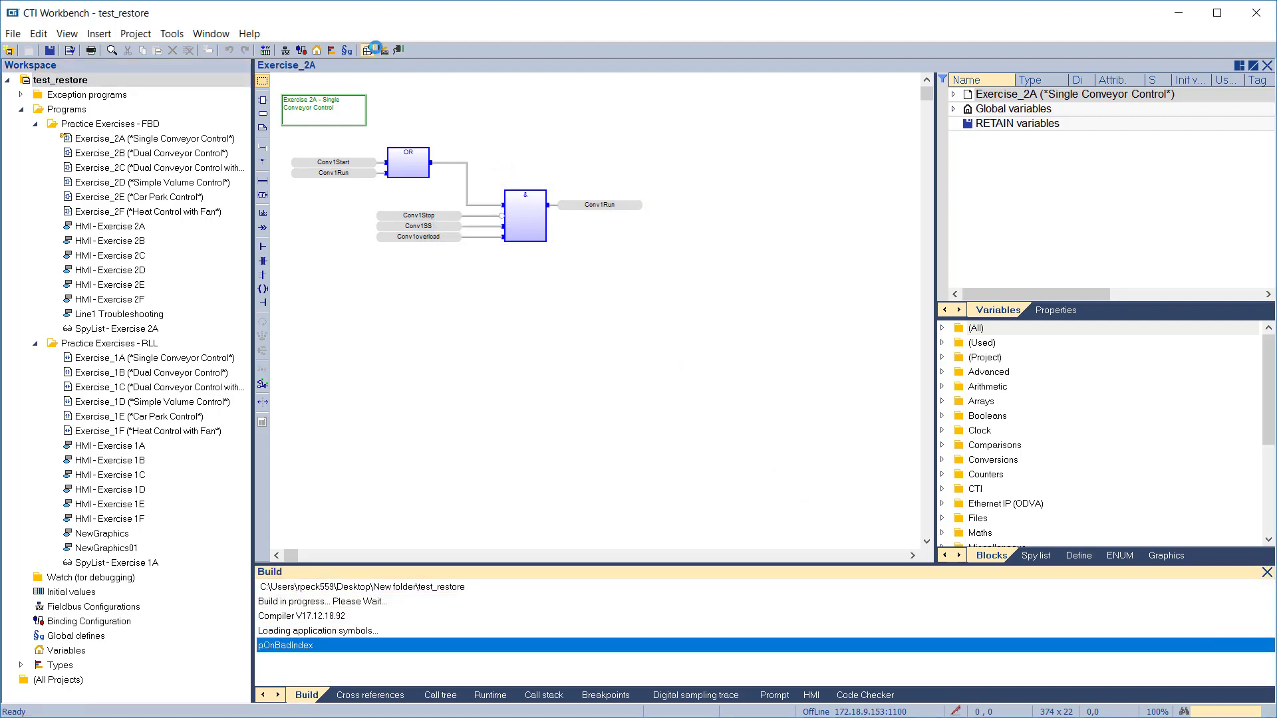
click(395, 50)
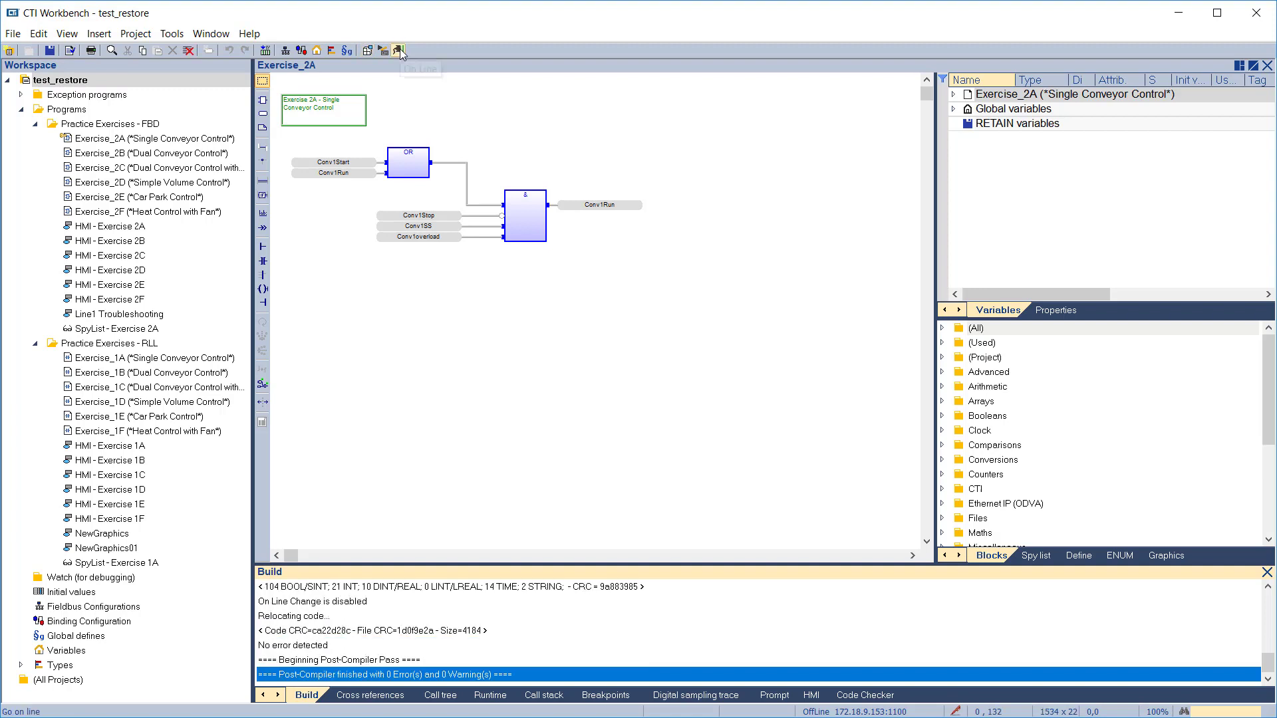
click(398, 48)
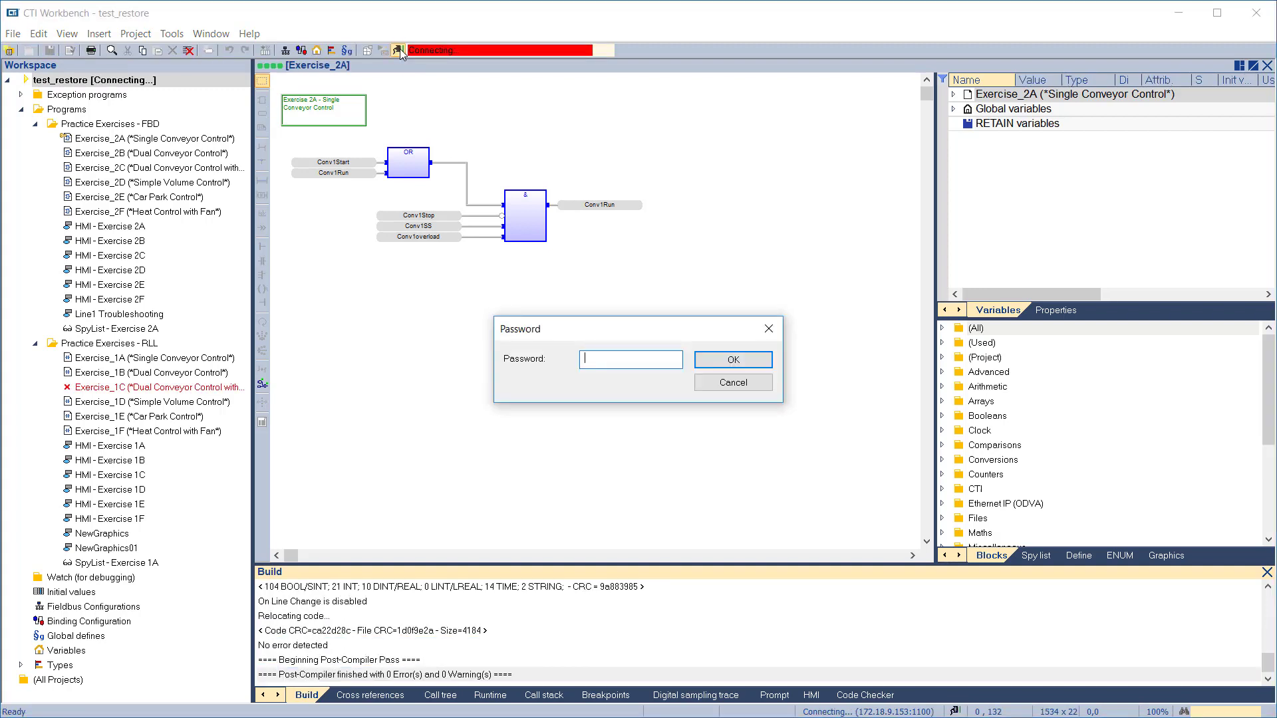
click(733, 359)
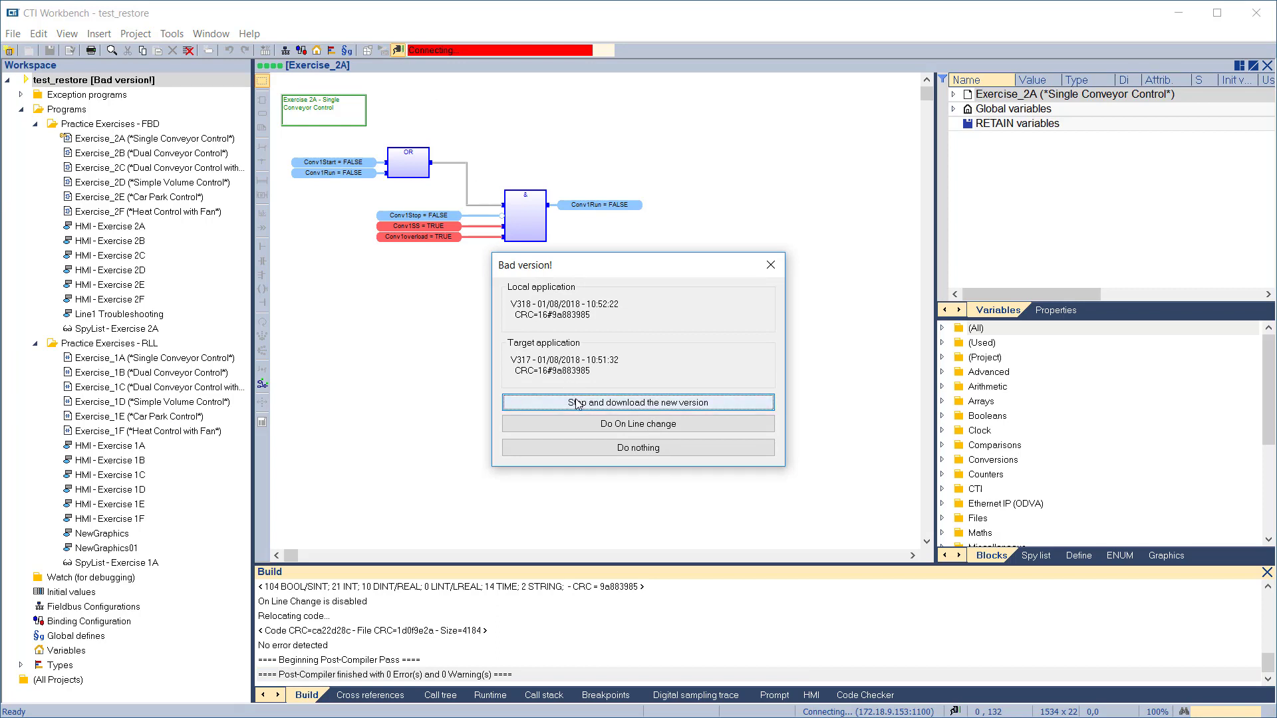
click(639, 401)
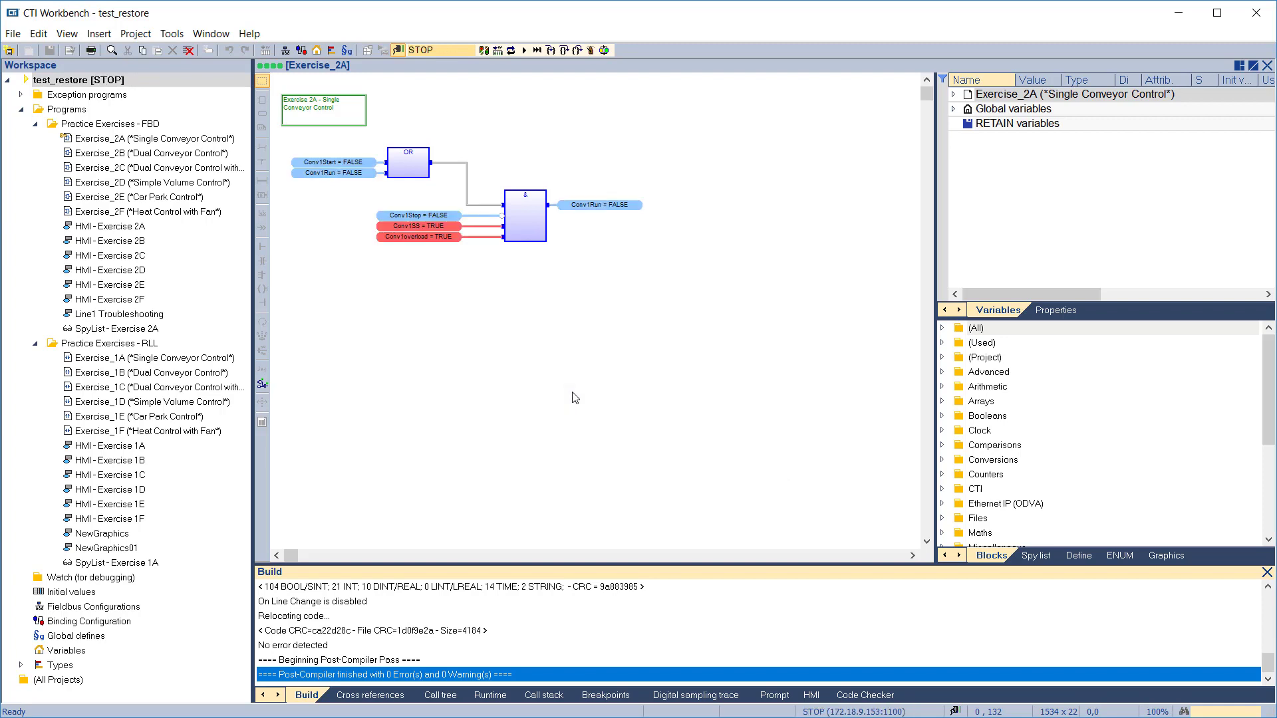
mouse_move(433, 104)
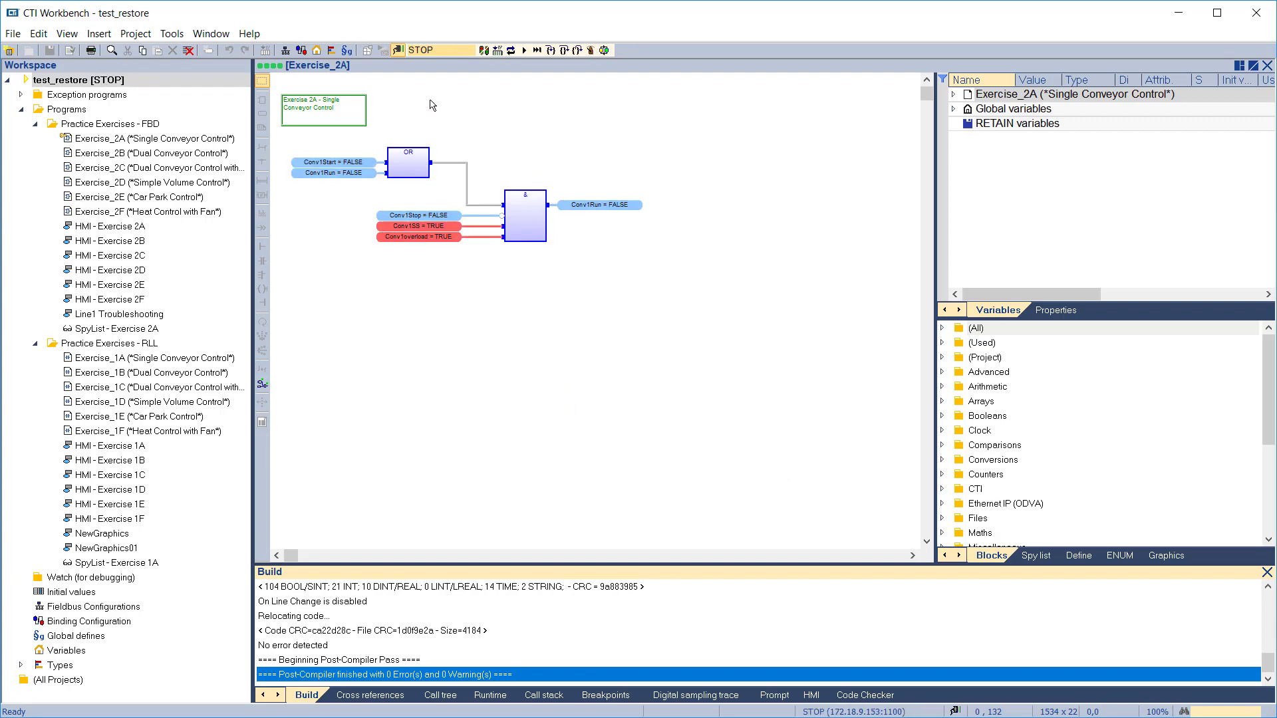
- Disconnect from the controller to return CTI Workbench offline
click(397, 50)
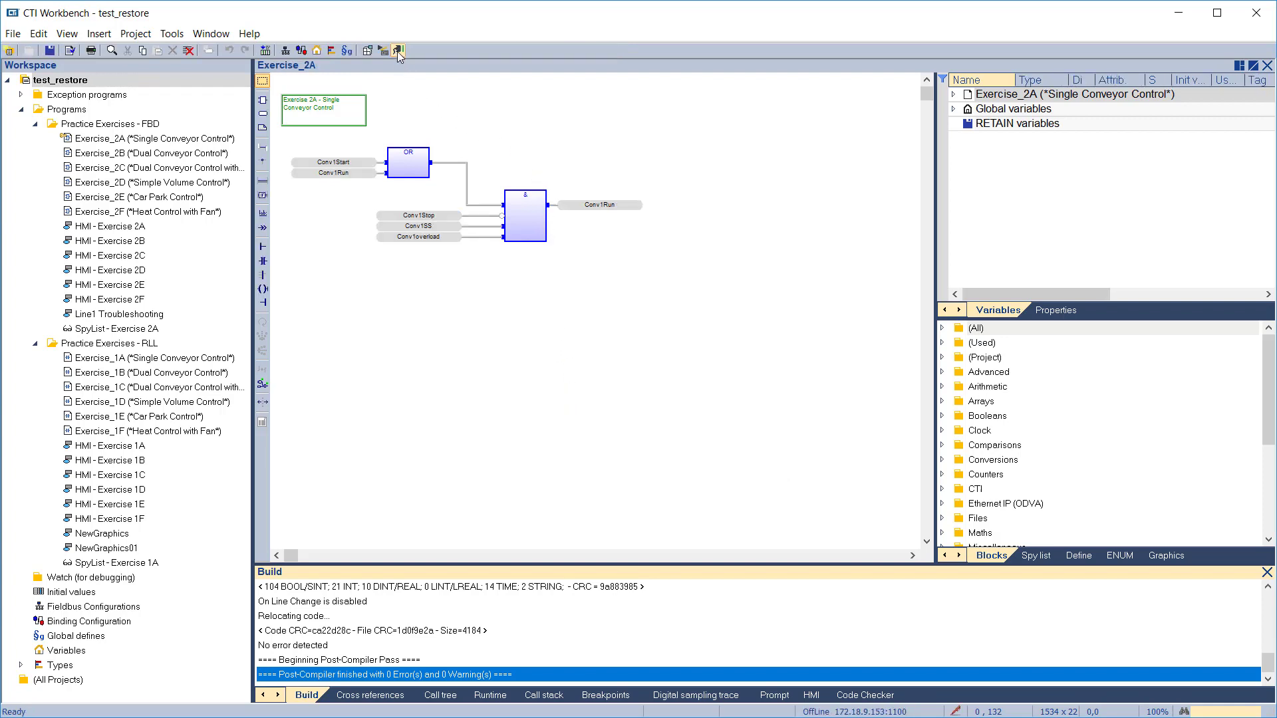
click(397, 50)
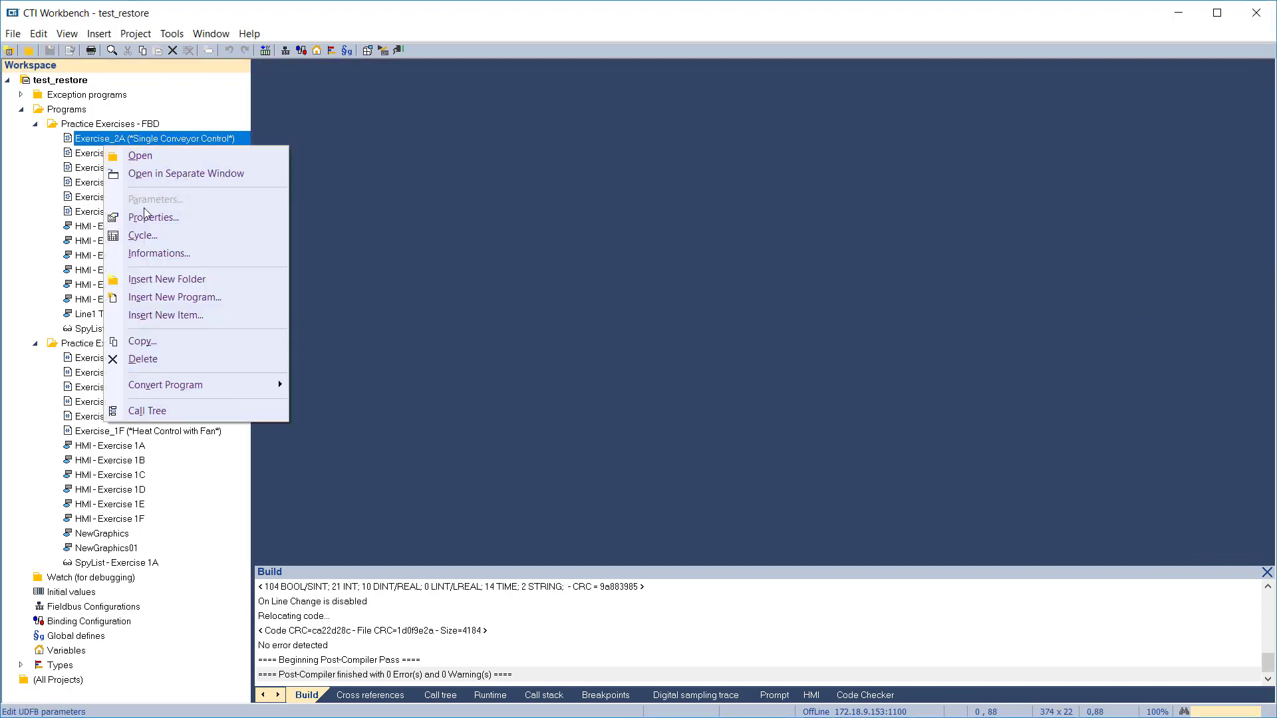
- Set a protection password on Exercise_2A in its Security properties so it shows a lock
click(153, 217)
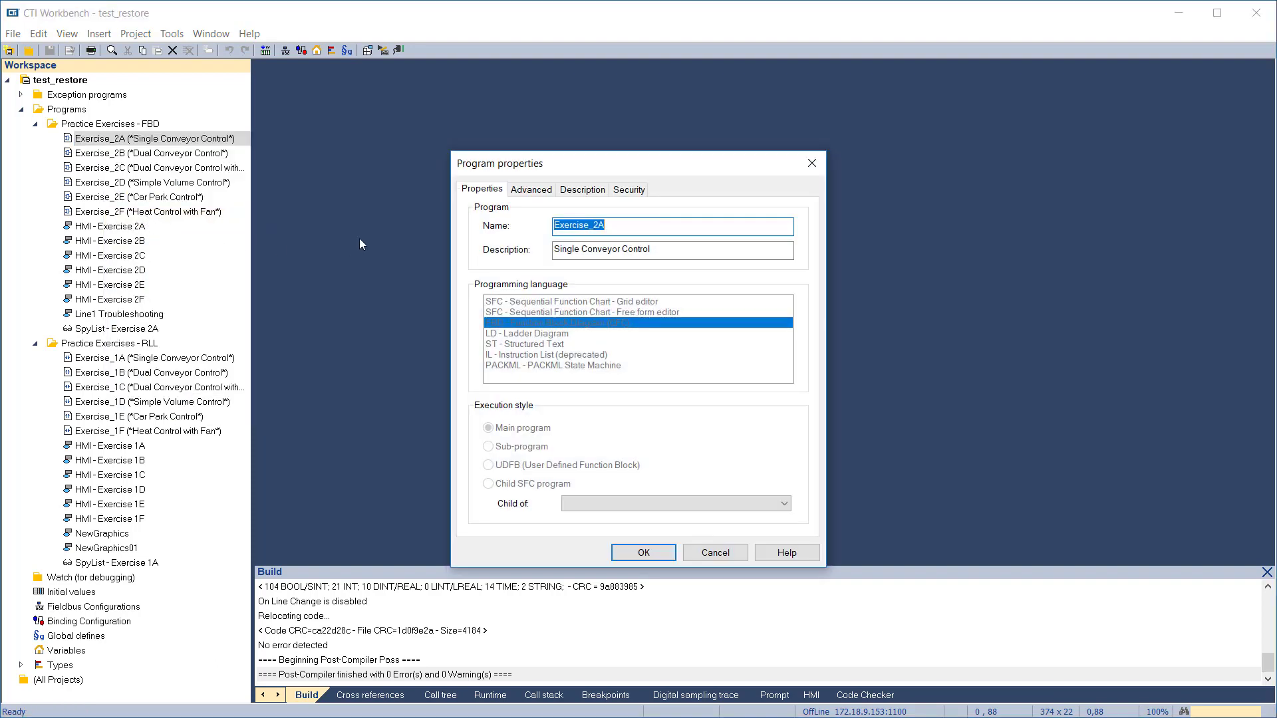
click(628, 189)
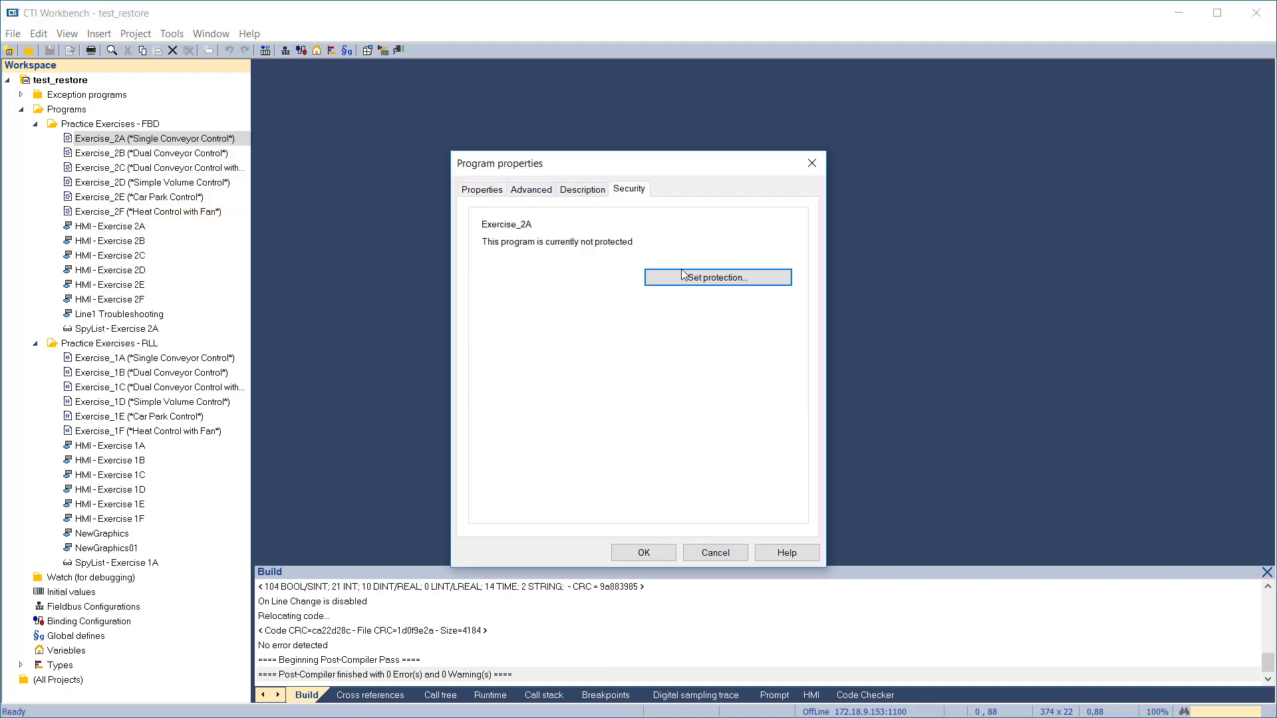
click(717, 277)
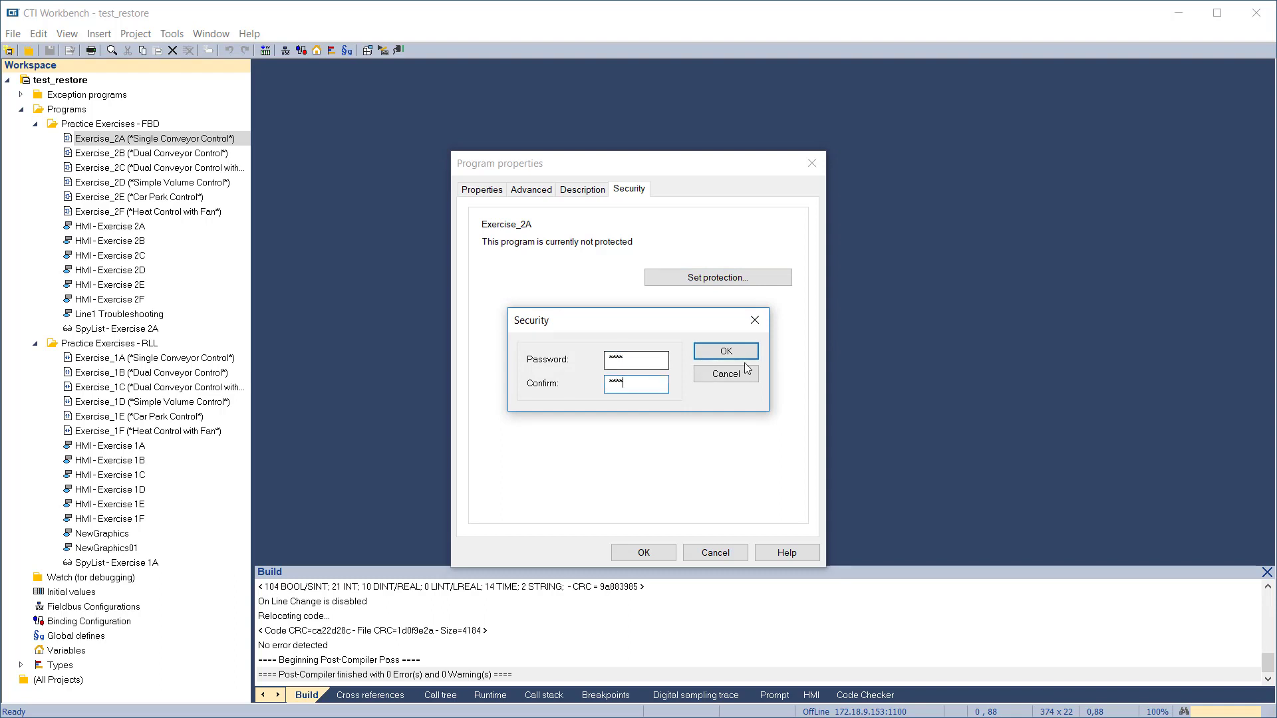
click(726, 351)
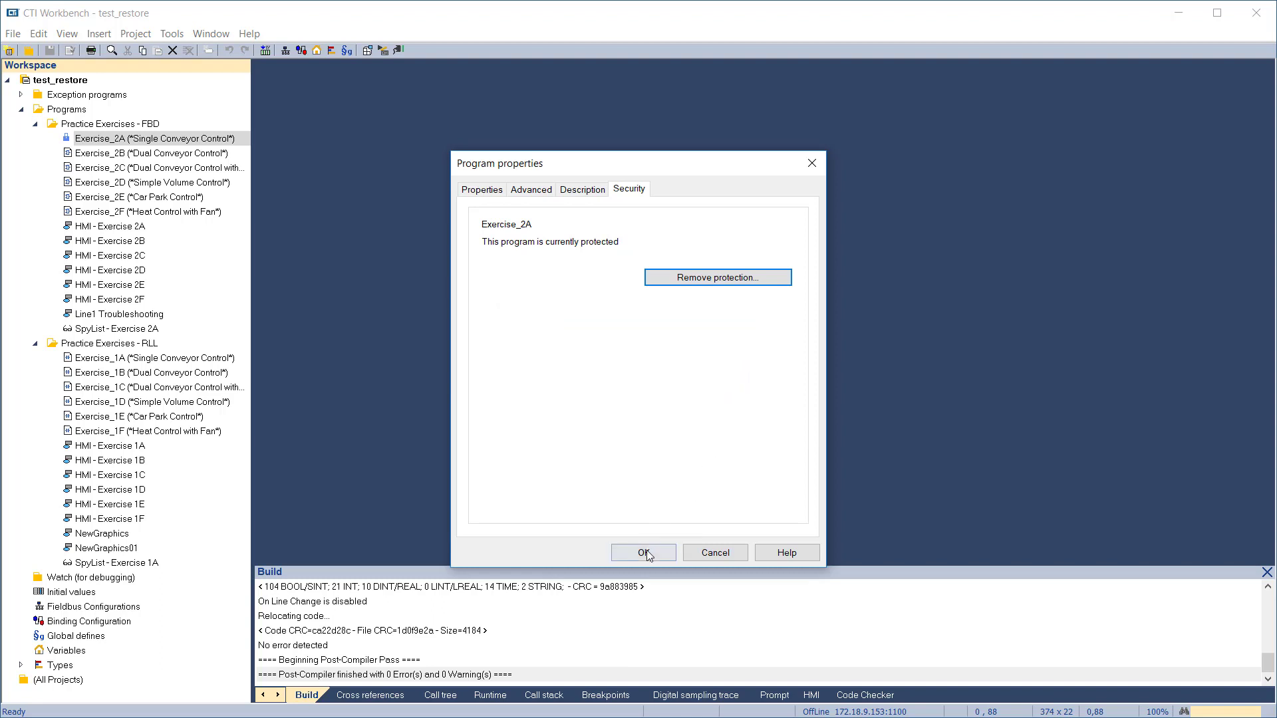
click(643, 552)
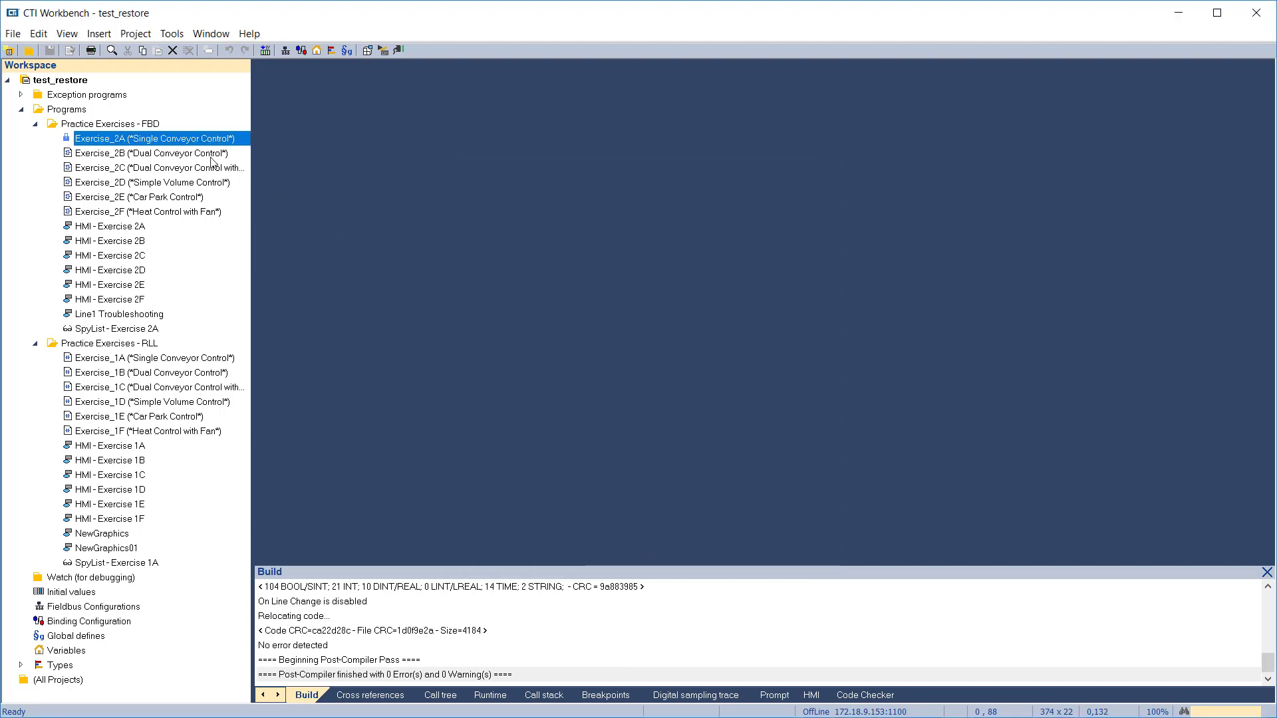
- Attempt to open protected Exercise_2A, dismiss the warning and reach its Security properties
double_click(153, 139)
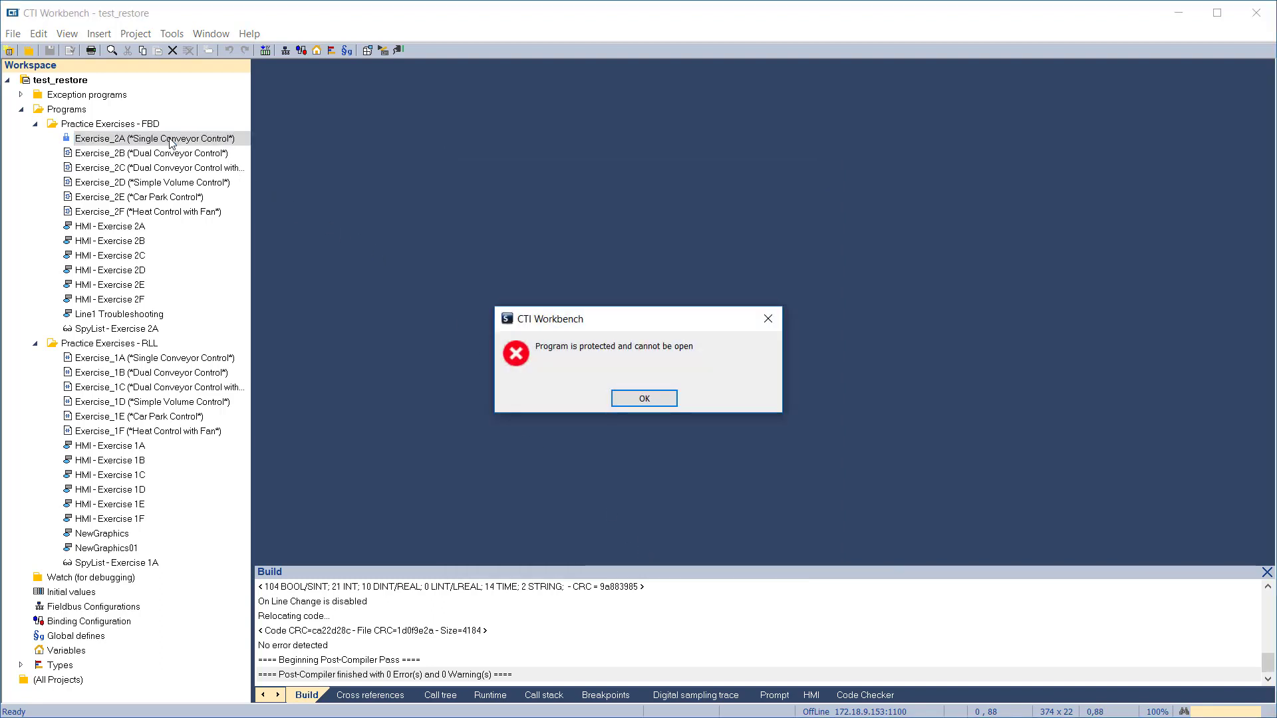
mouse_move(631, 401)
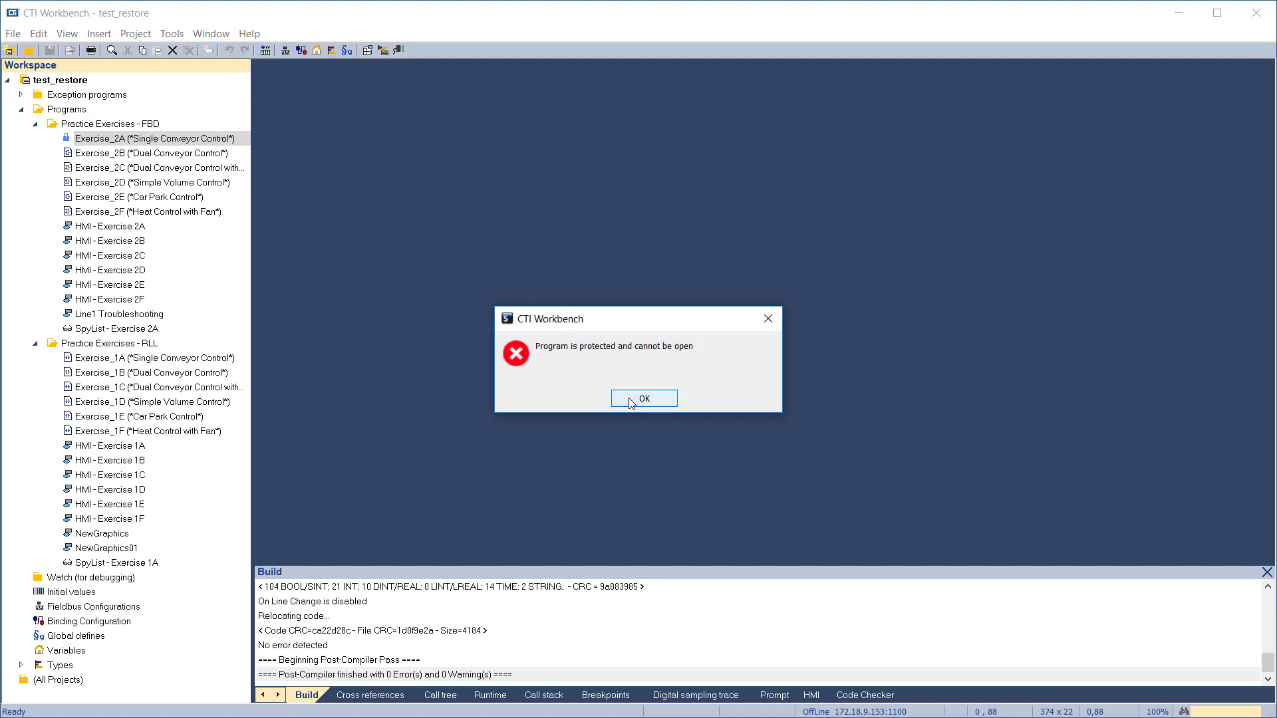
click(644, 399)
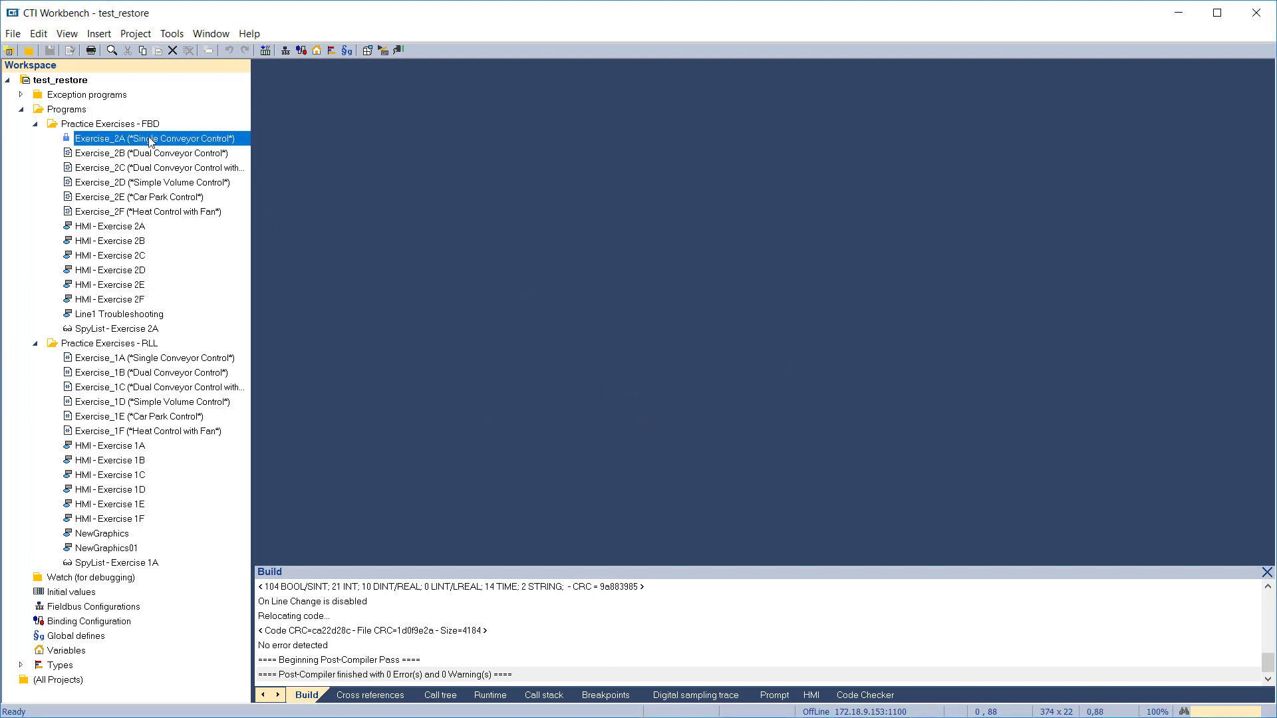
right_click(151, 138)
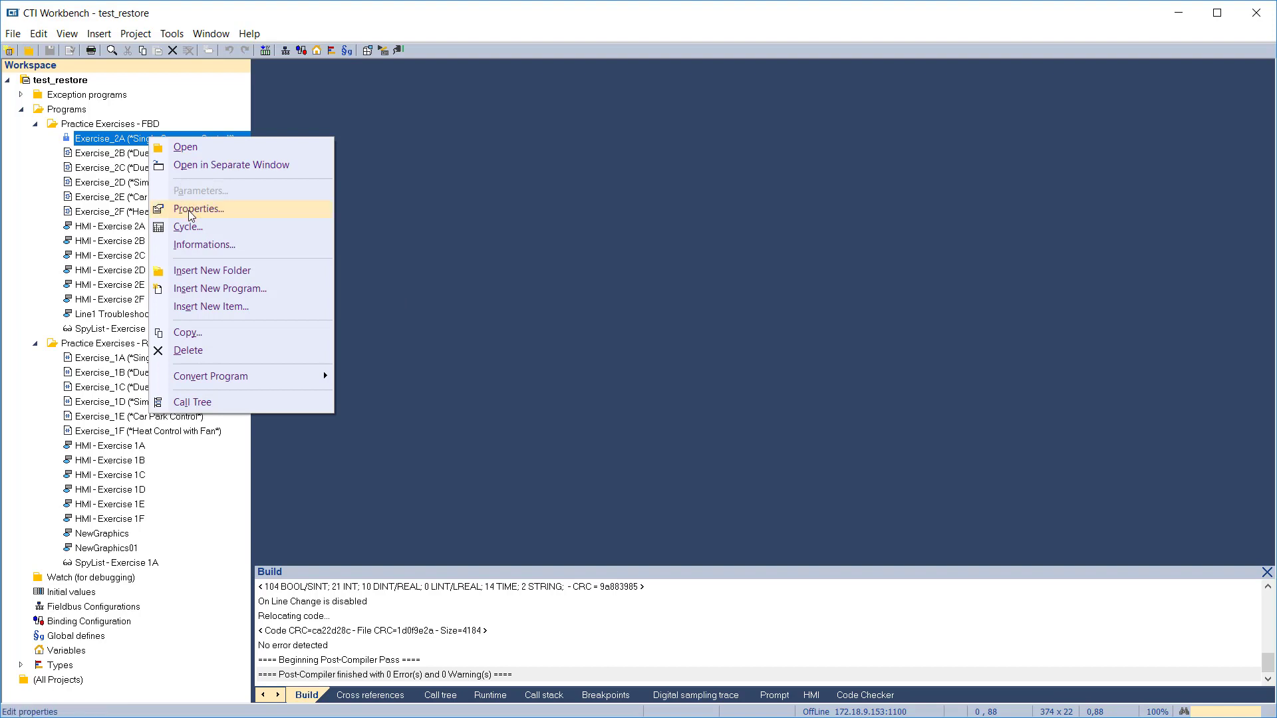
click(198, 209)
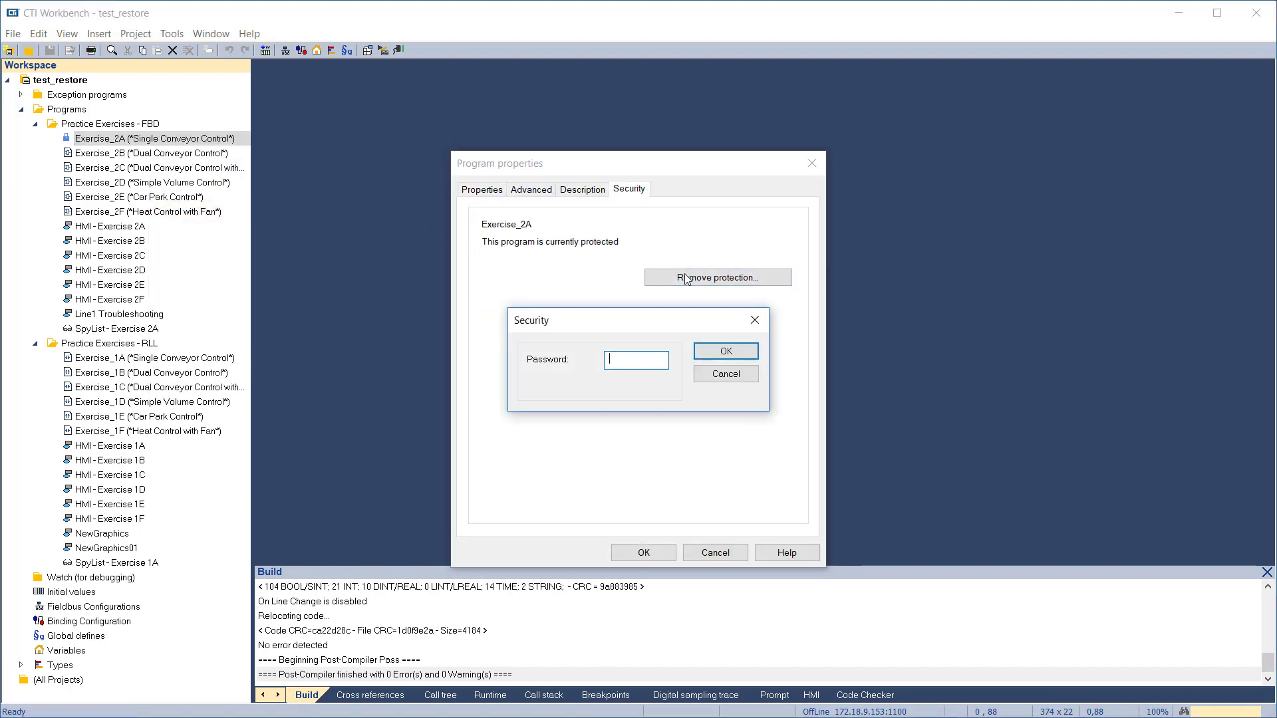
- Remove Exercise_2A's protection with its password and reopen the program's diagram
text(****)
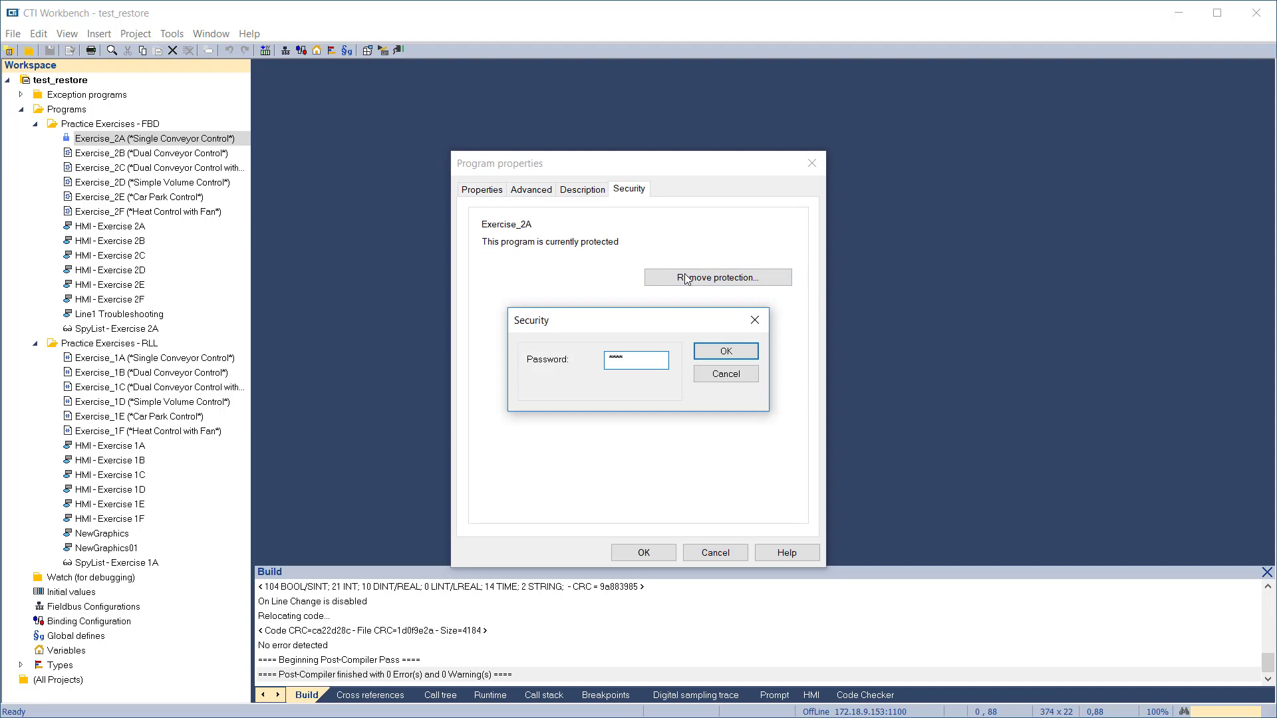
click(726, 351)
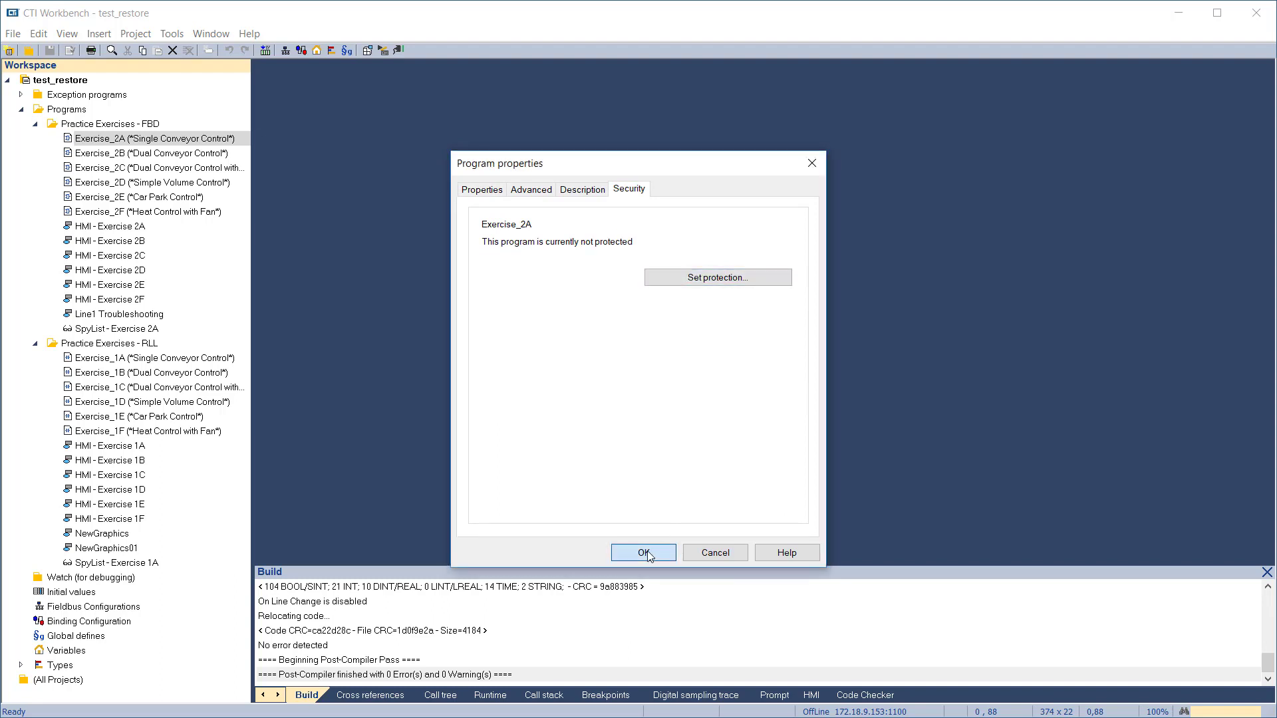
click(644, 552)
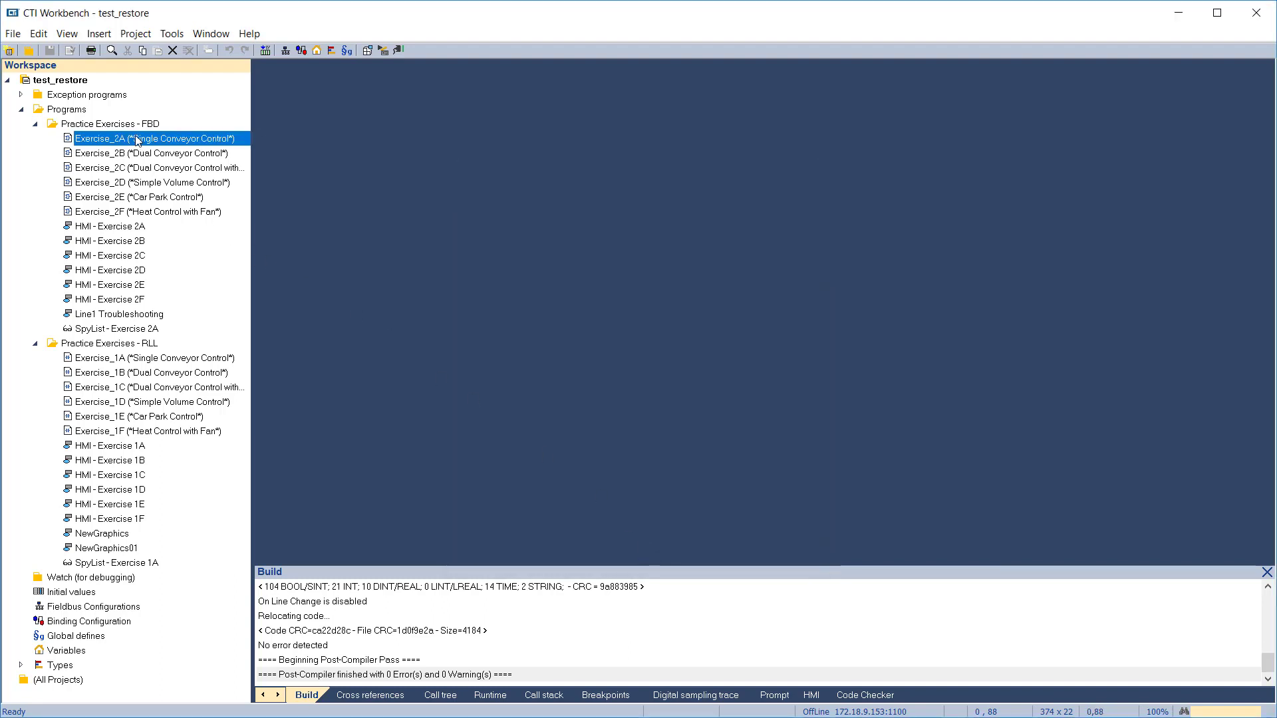
double_click(137, 139)
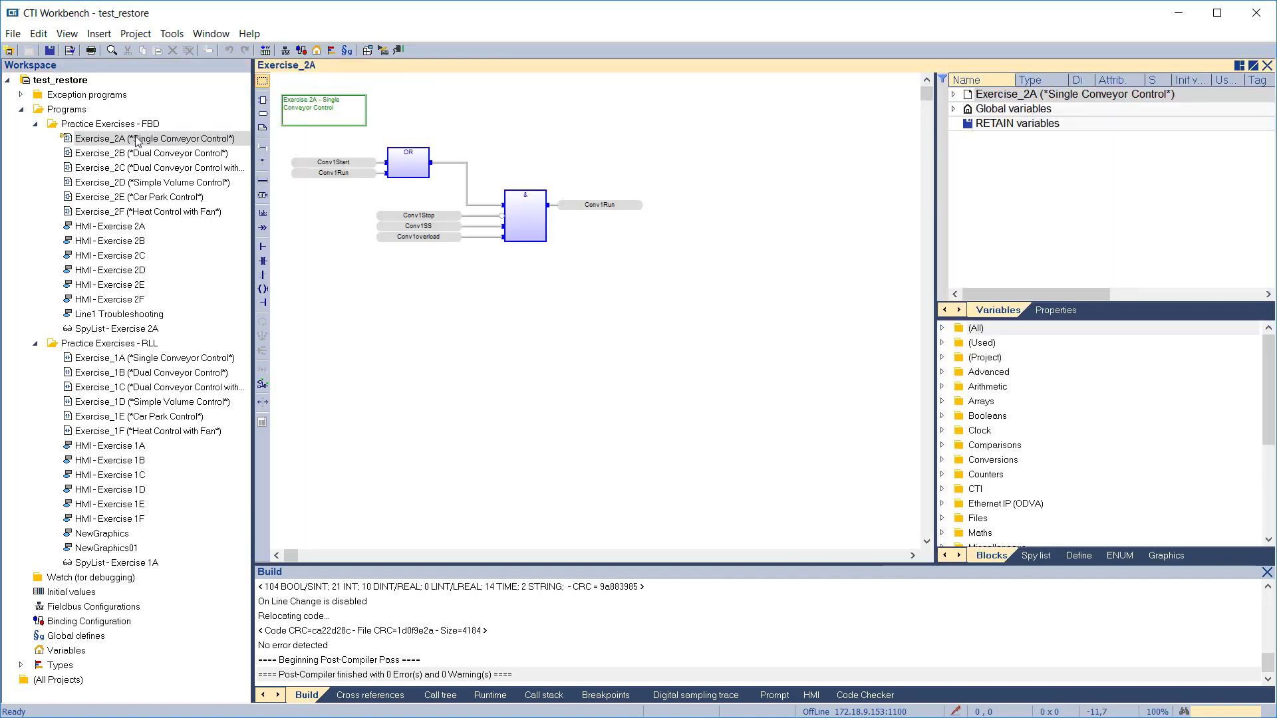